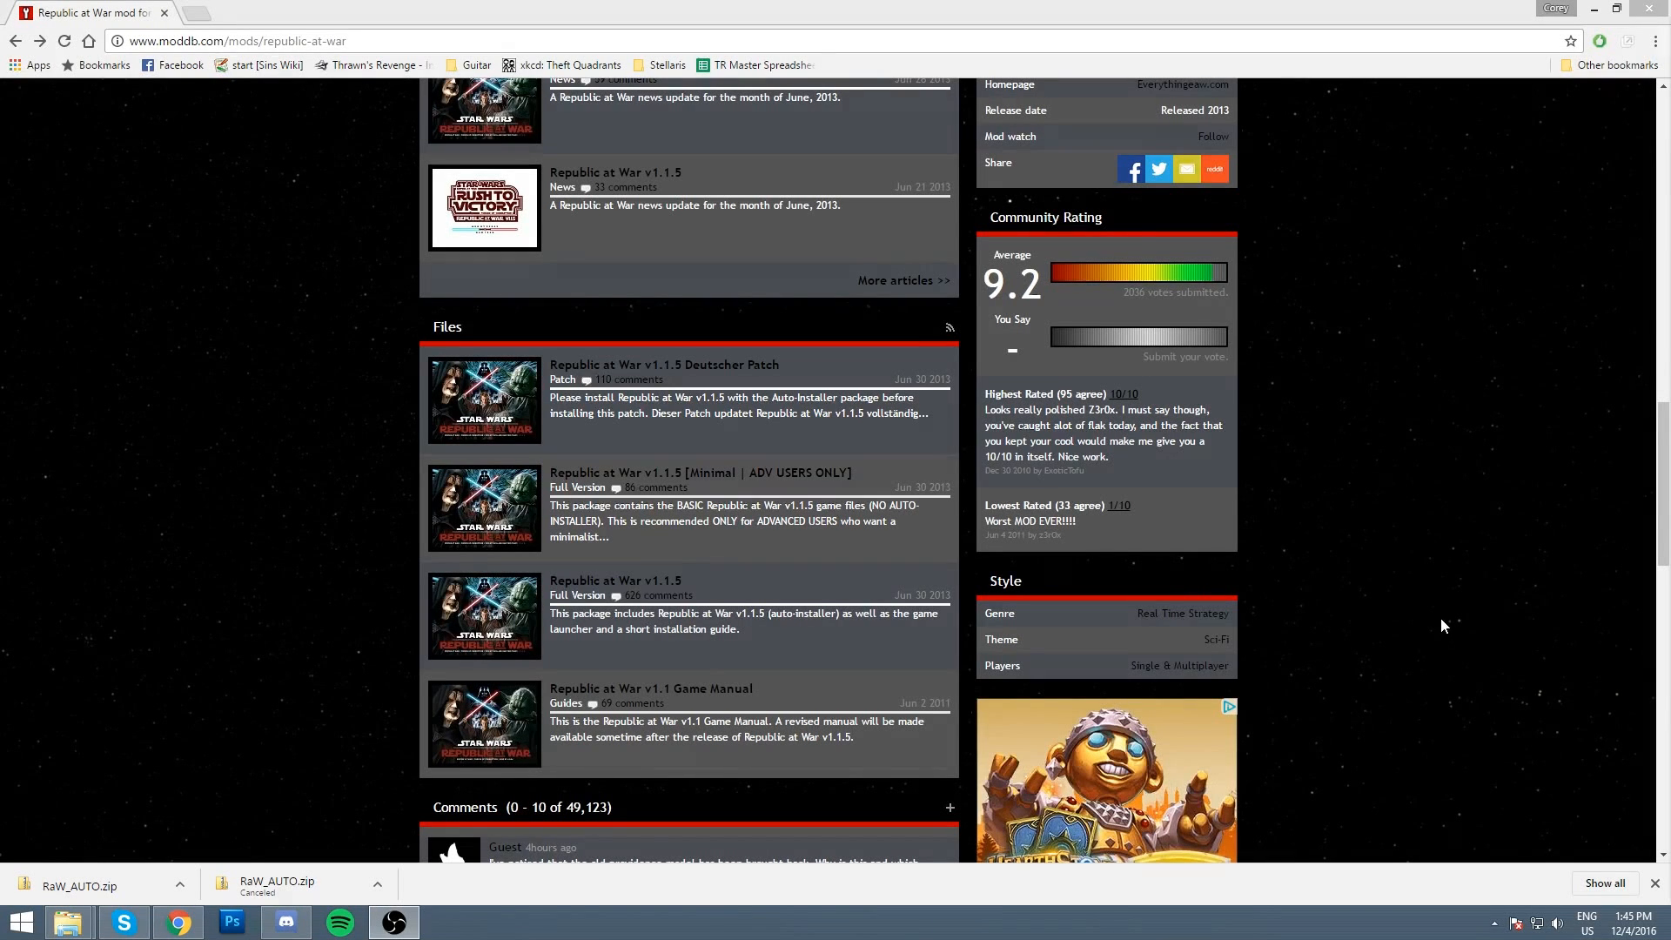
mouse_move(1015, 606)
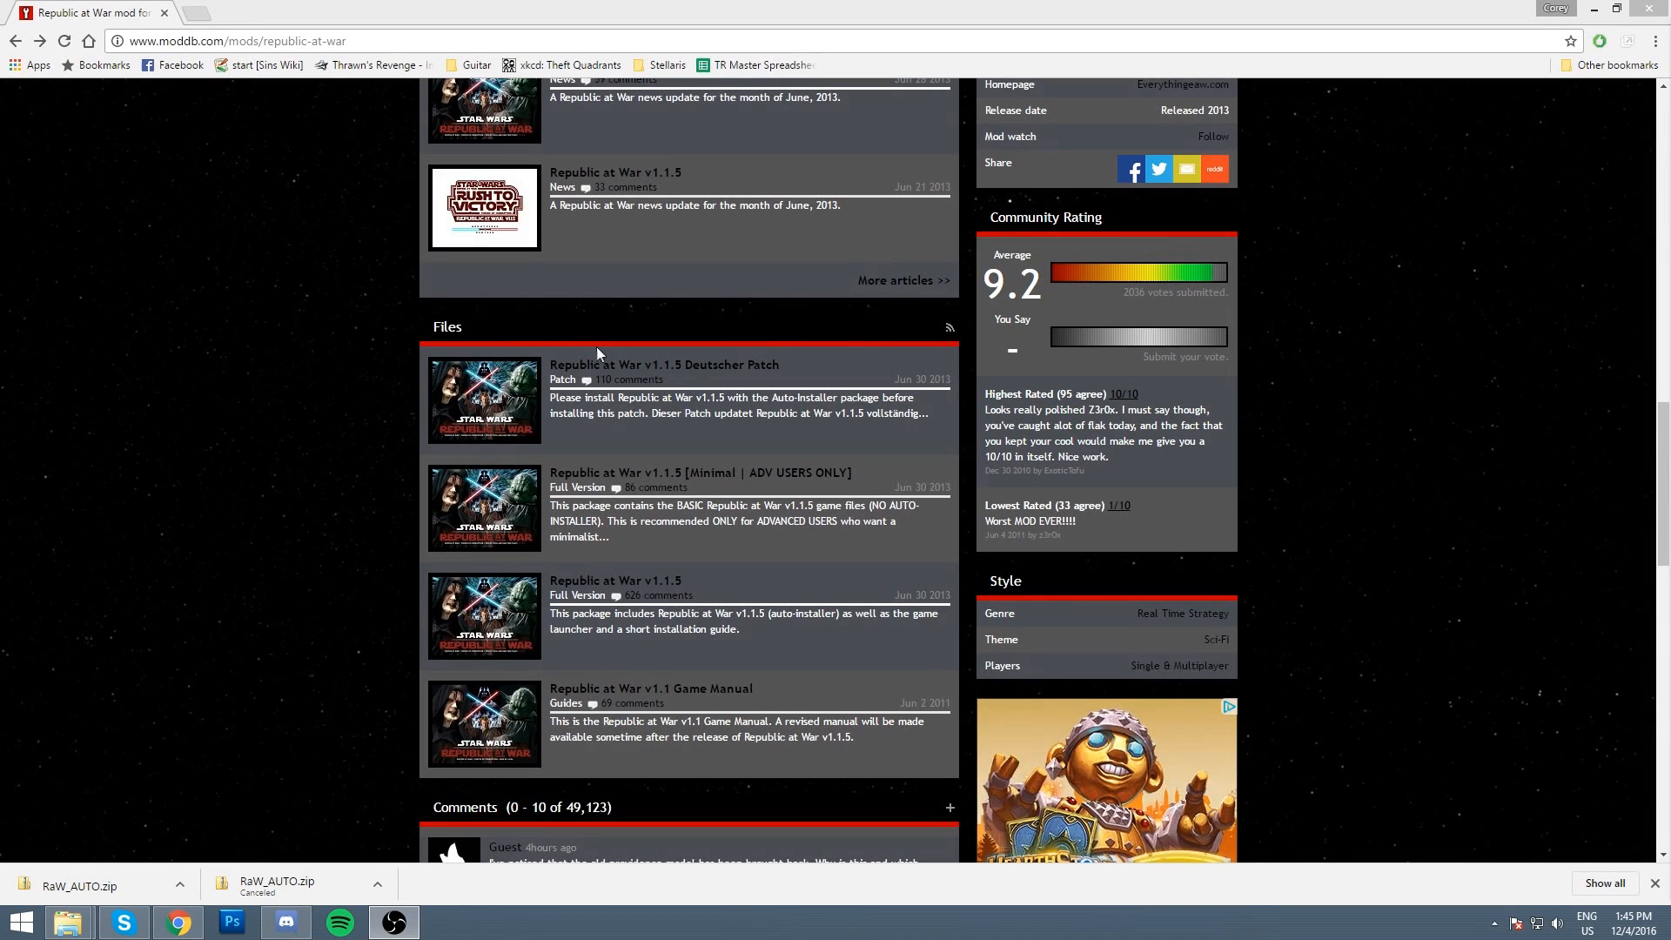
mouse_move(179, 65)
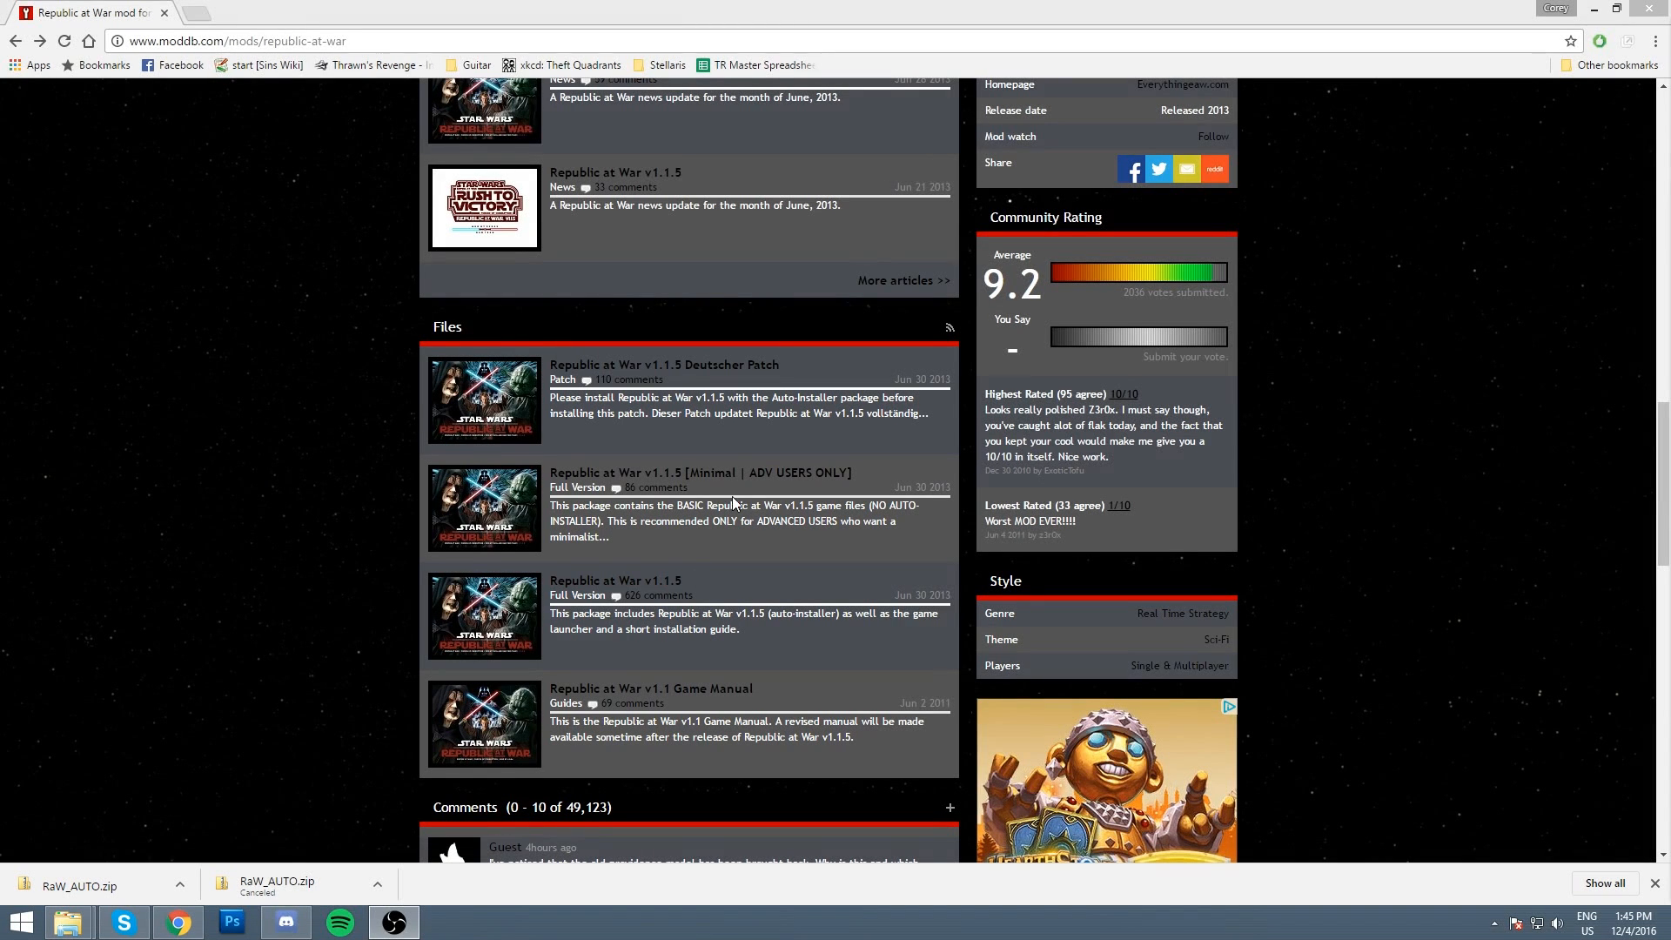
mouse_move(749, 617)
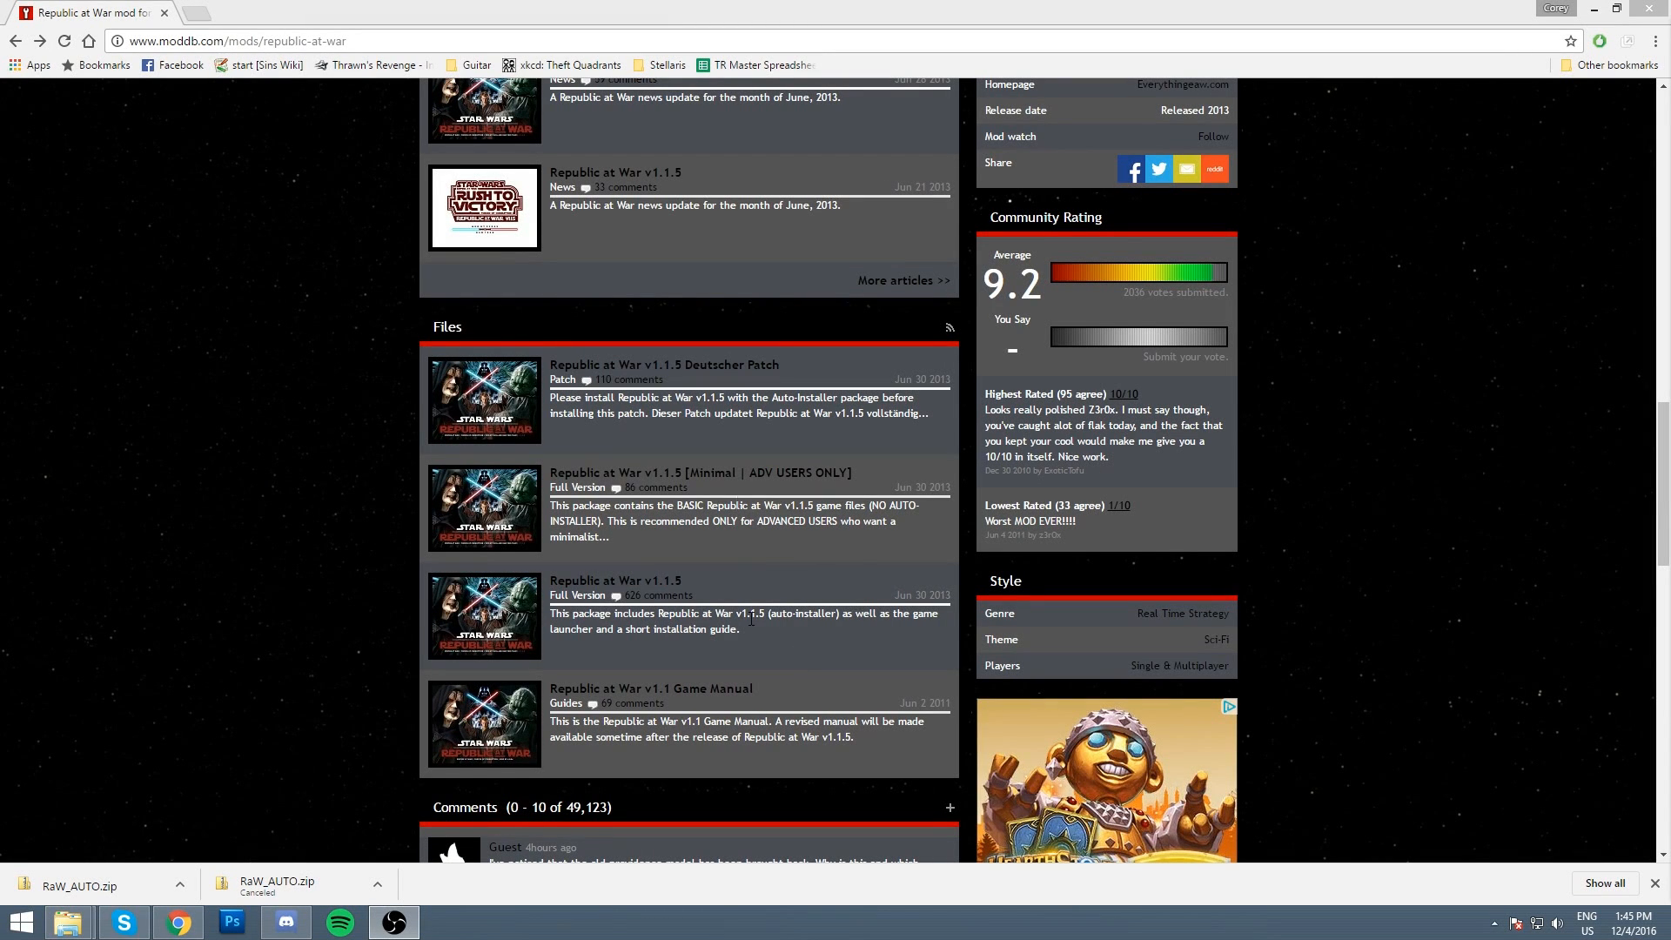
mouse_move(652, 595)
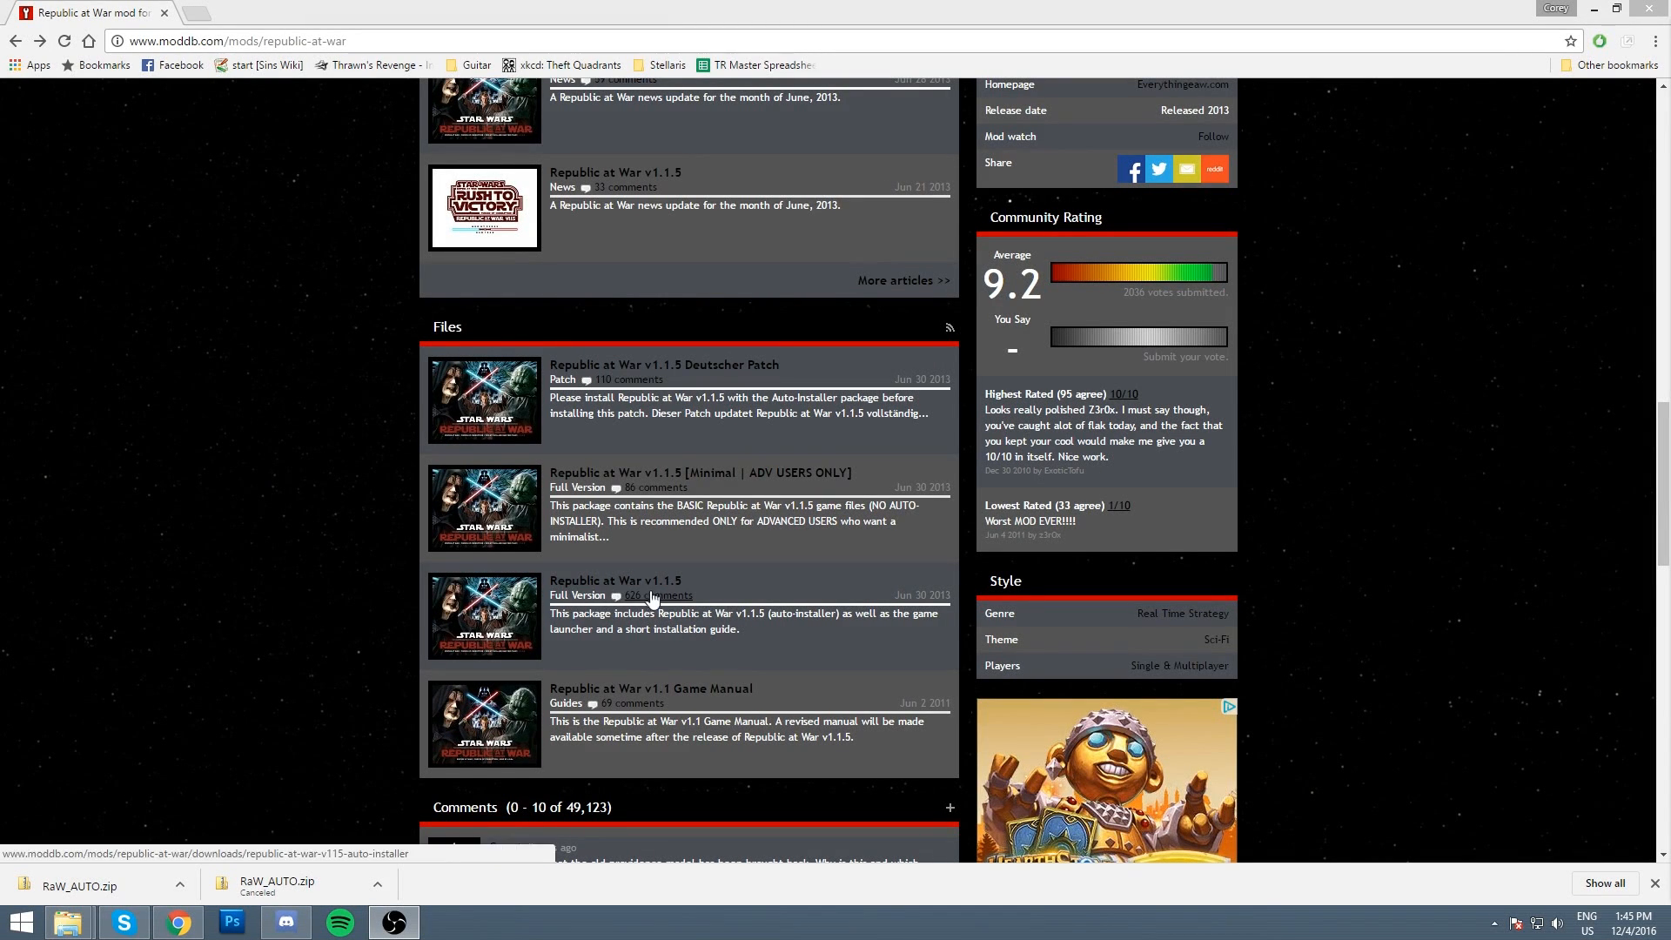
mouse_move(700, 472)
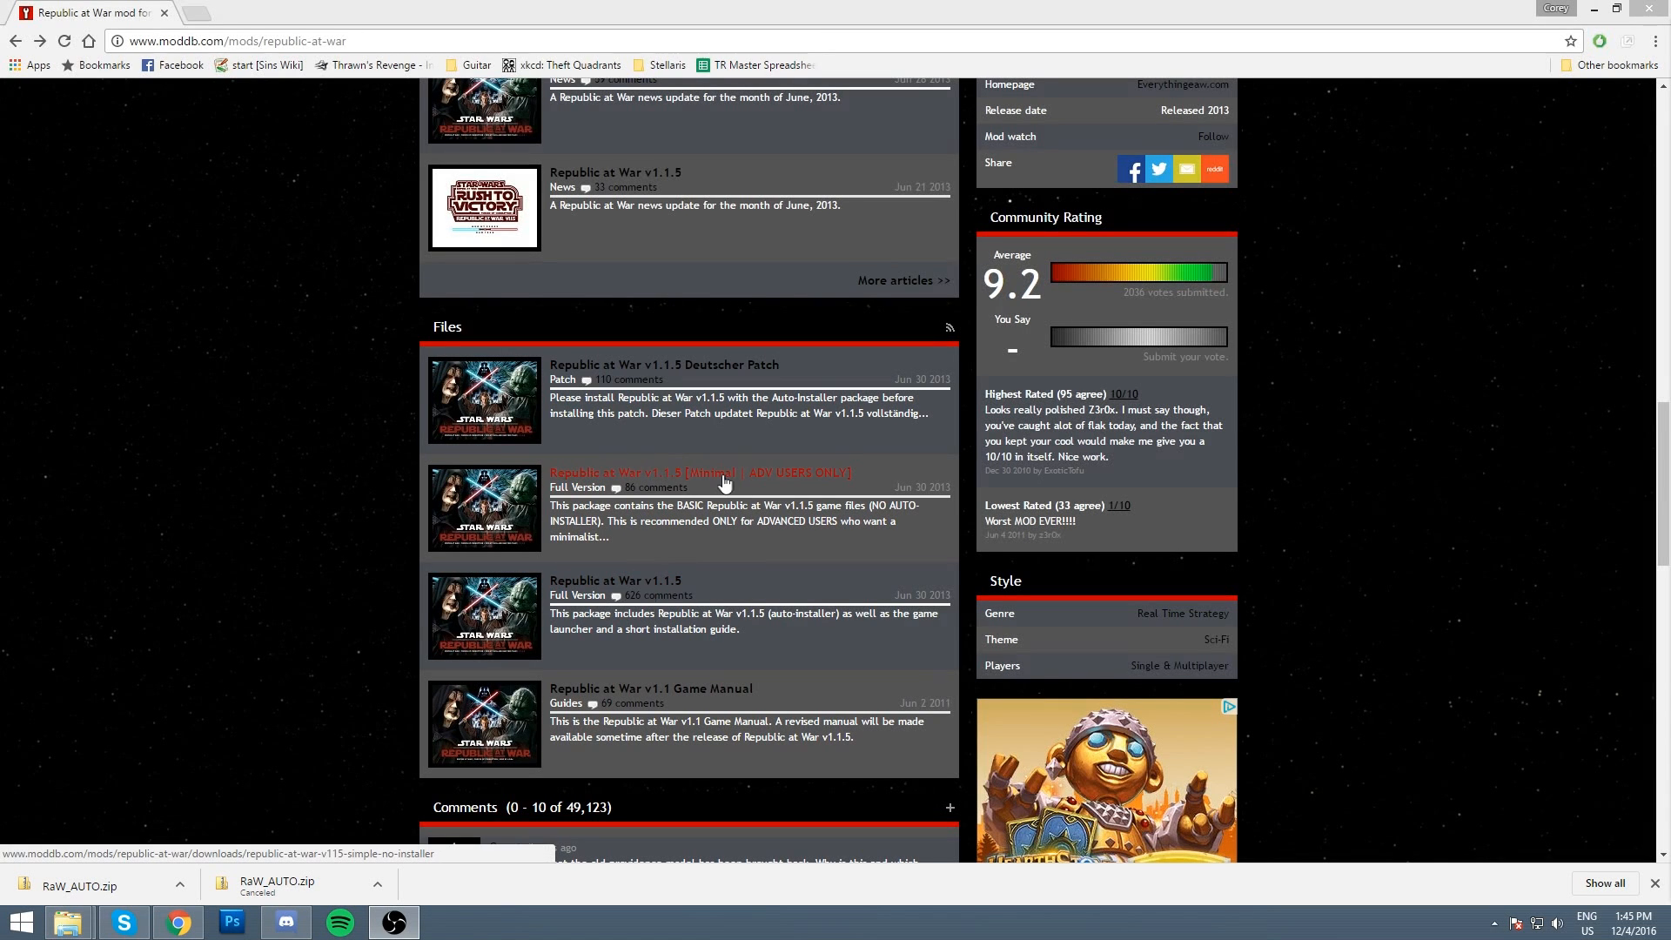
mouse_move(879, 483)
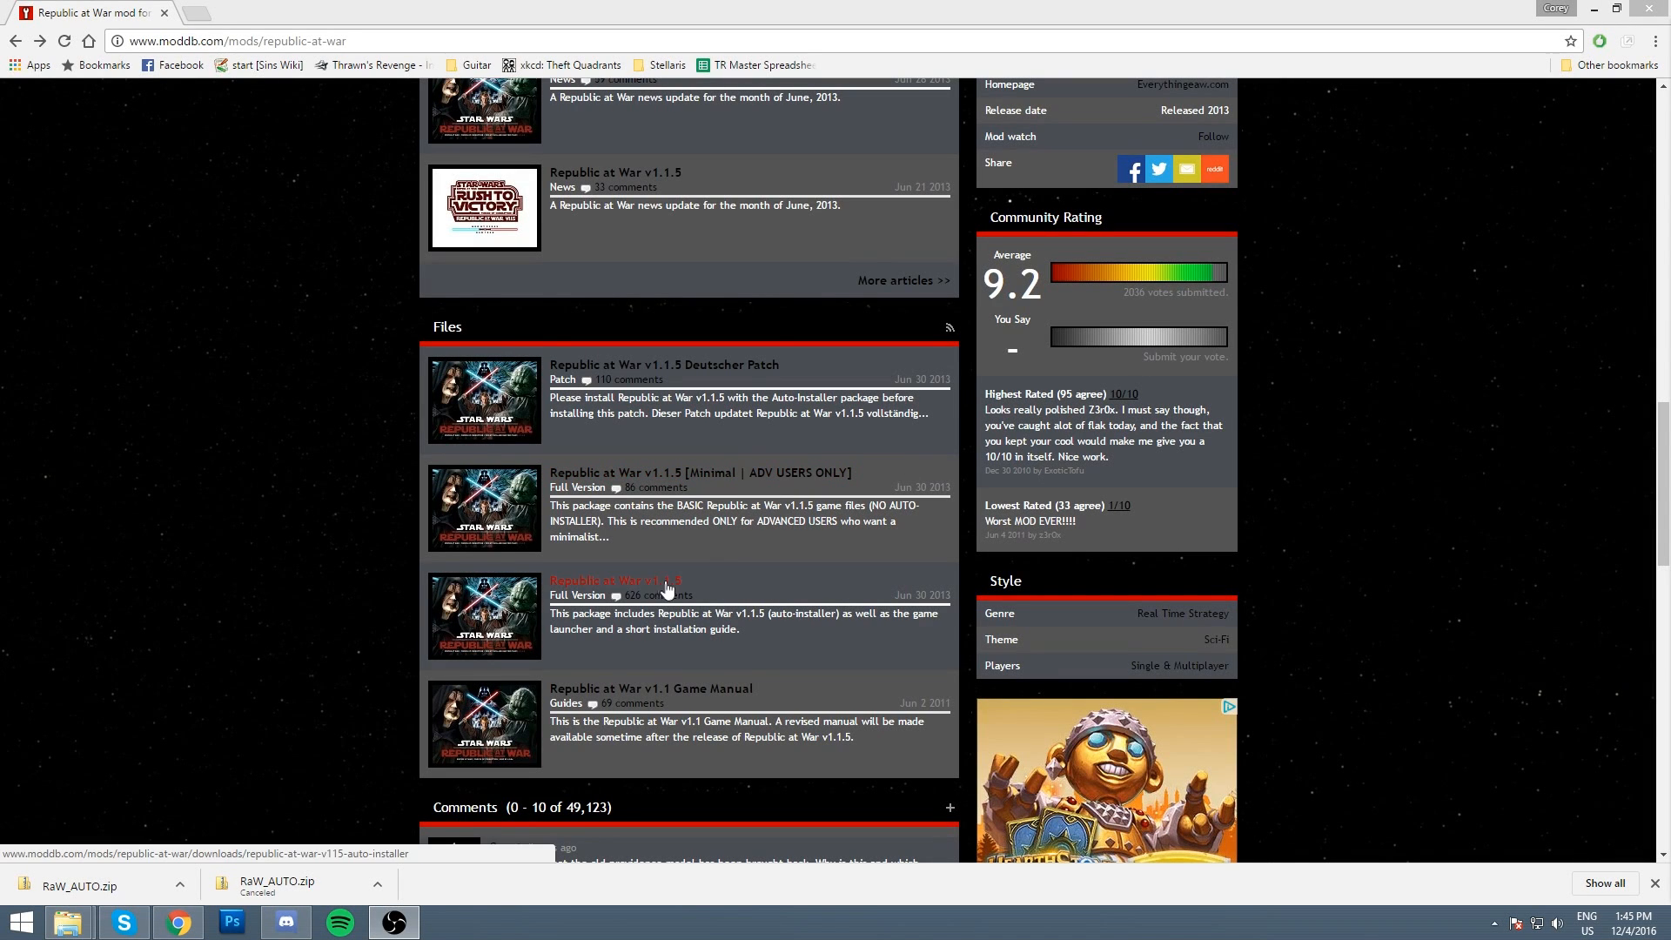
mouse_move(655, 588)
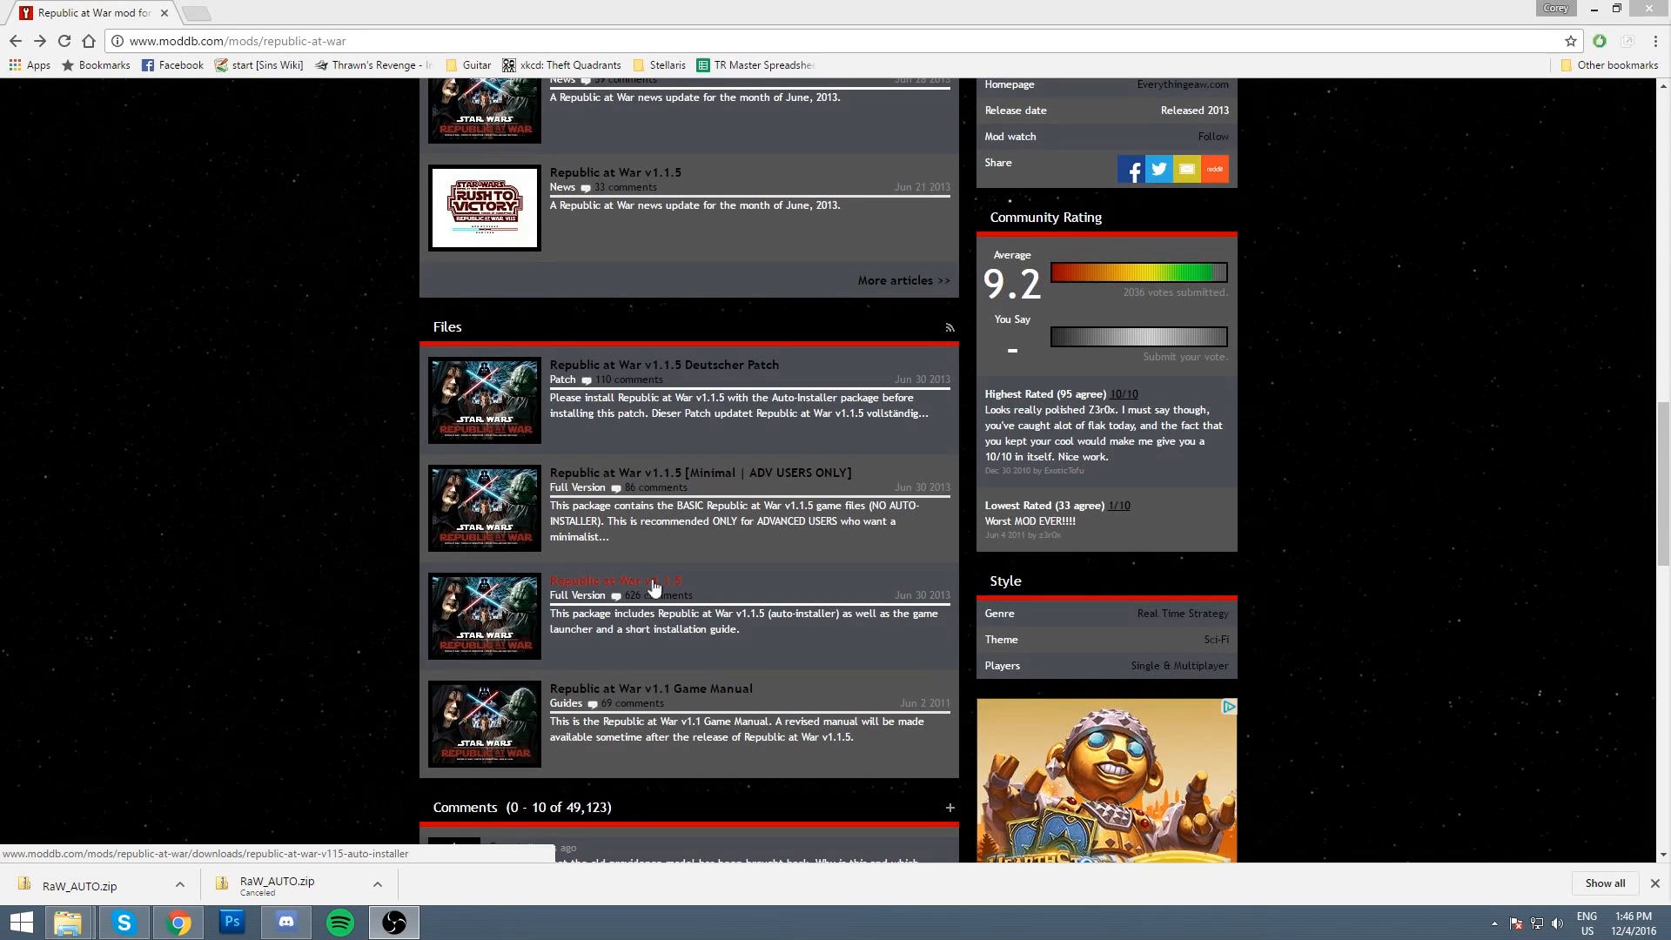
mouse_move(644, 590)
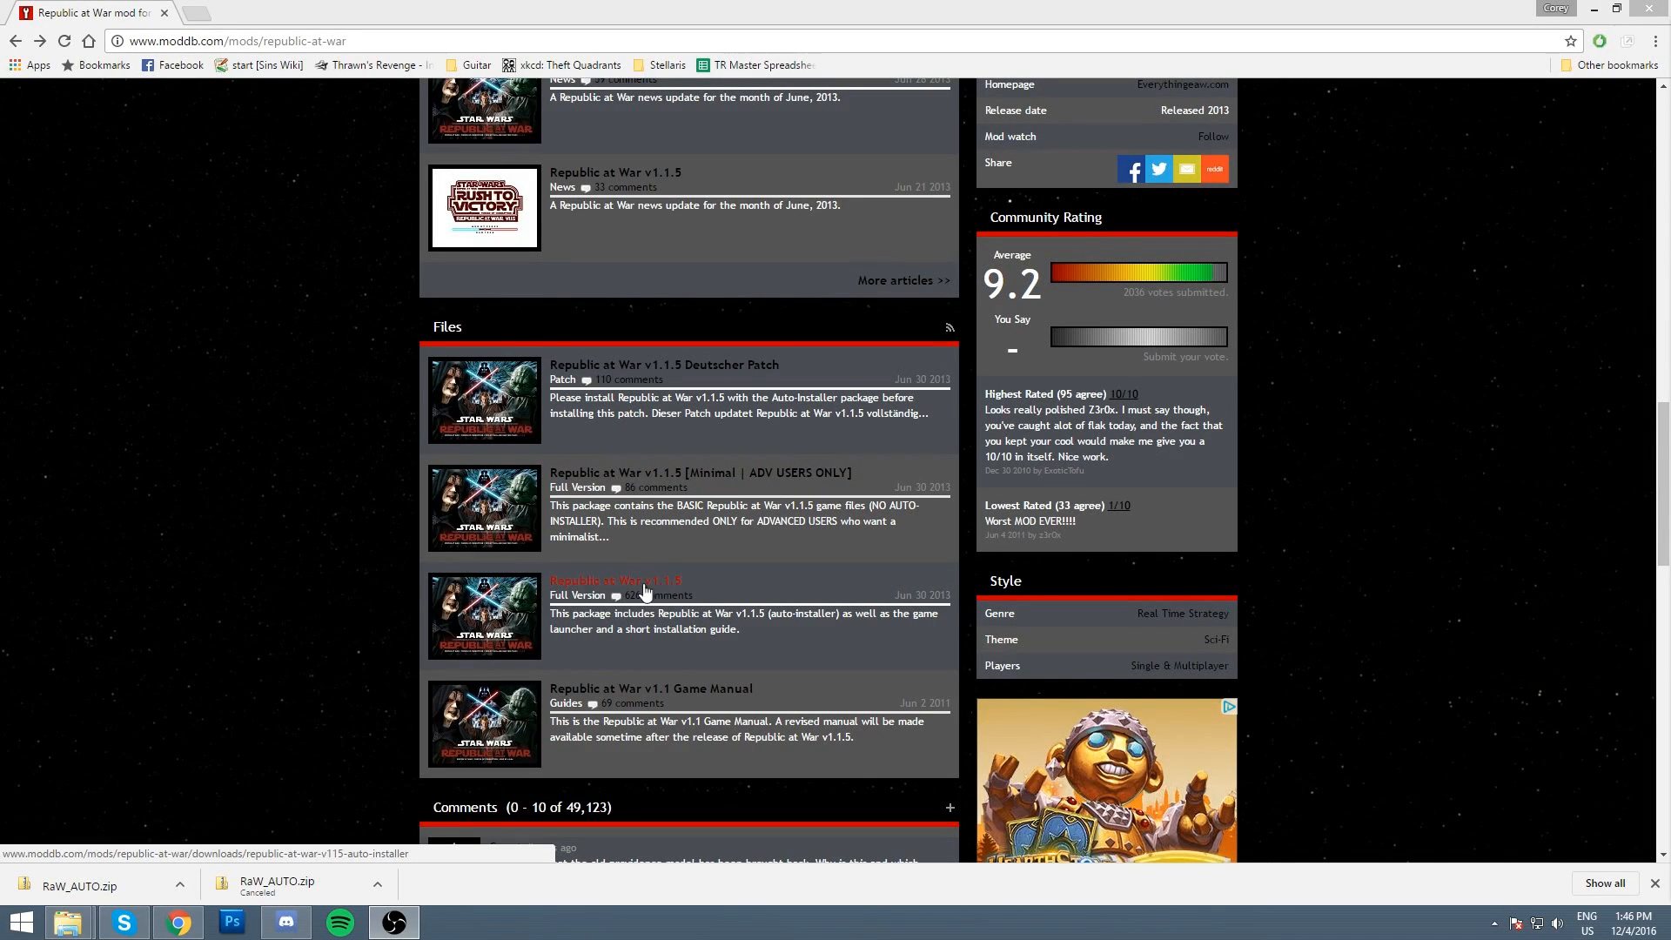
Step: Start downloading the RaW_AUTO.zip auto-installer from the Republic at War v1.1.5 file page and dismiss the popup
click(615, 580)
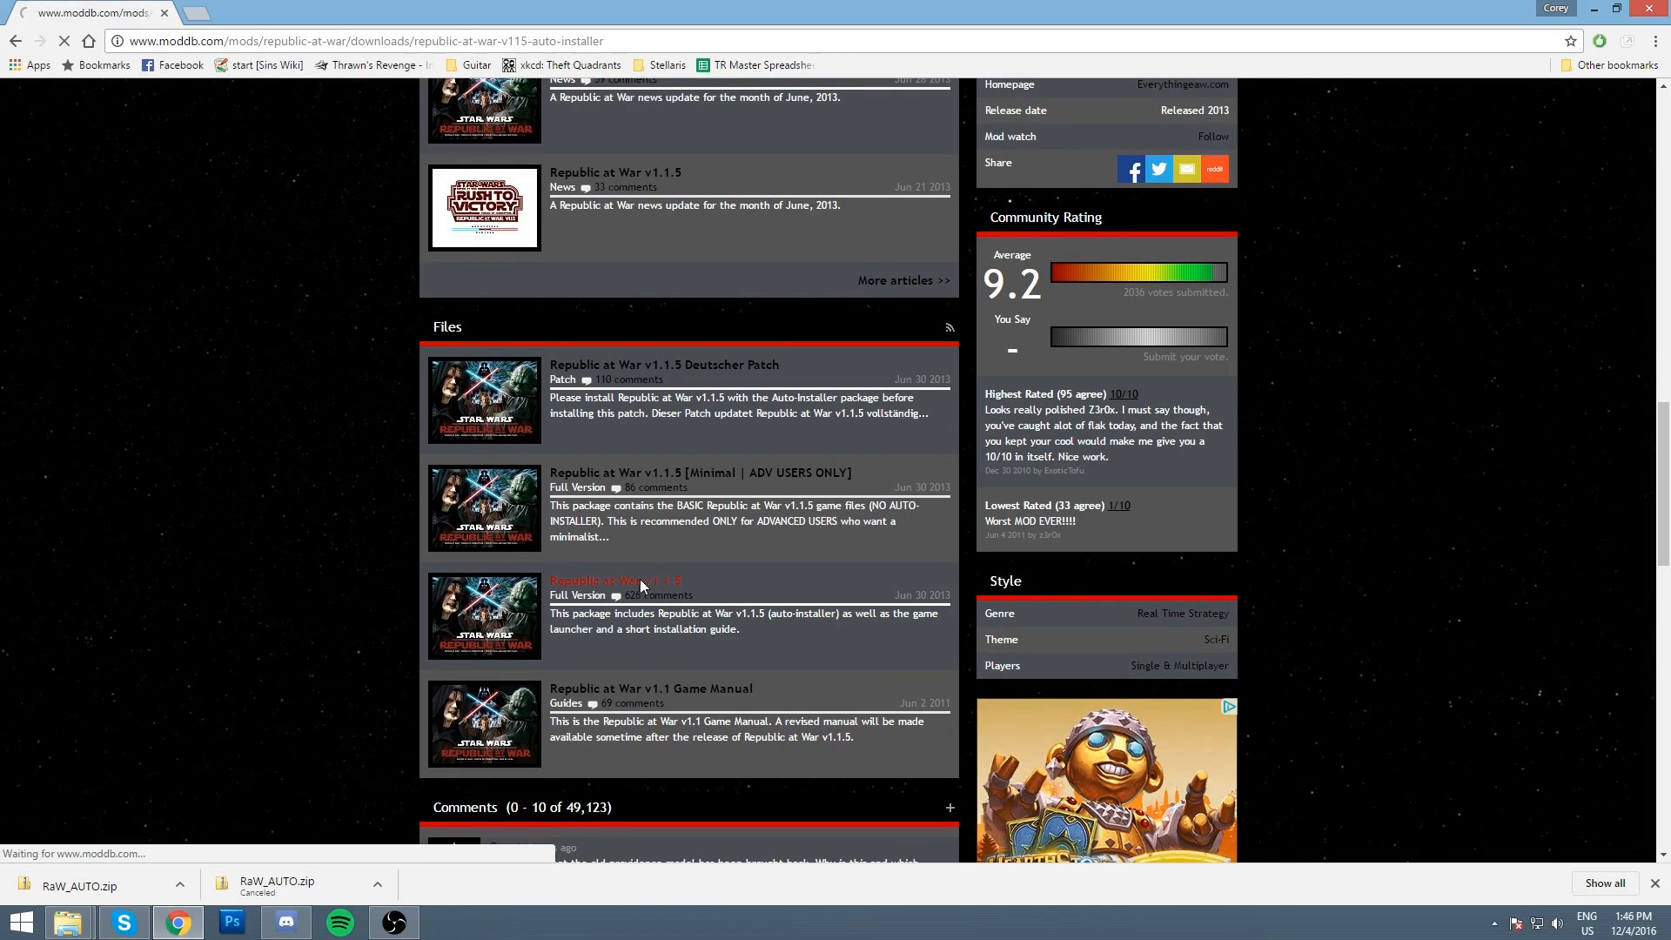
click(614, 580)
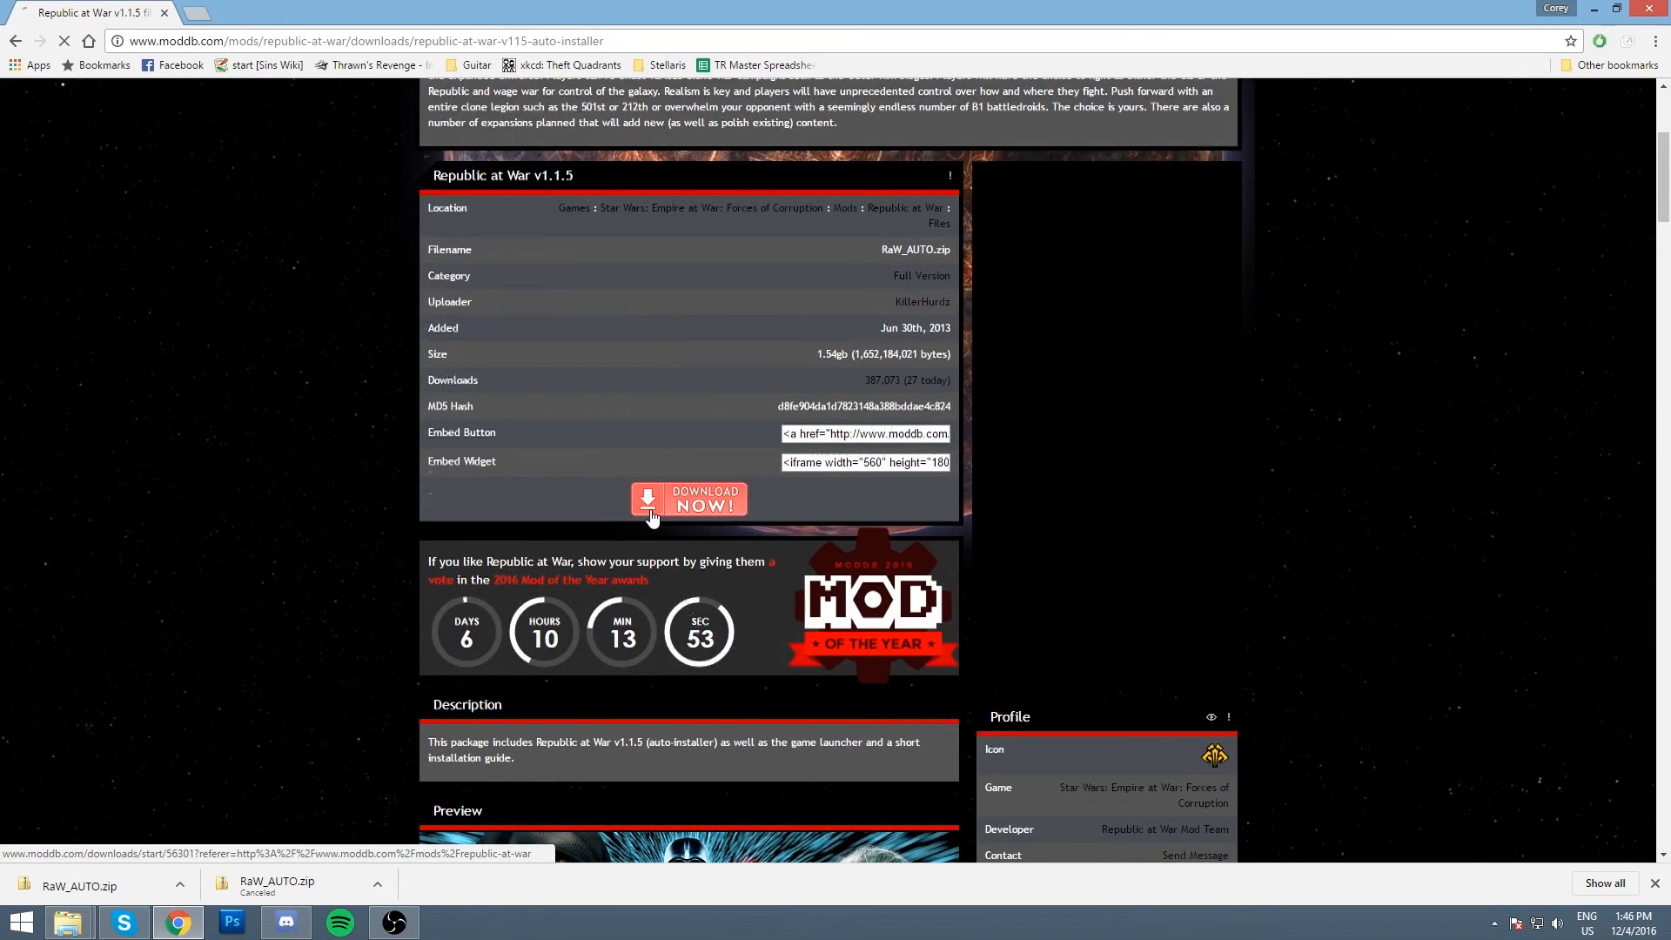
click(689, 502)
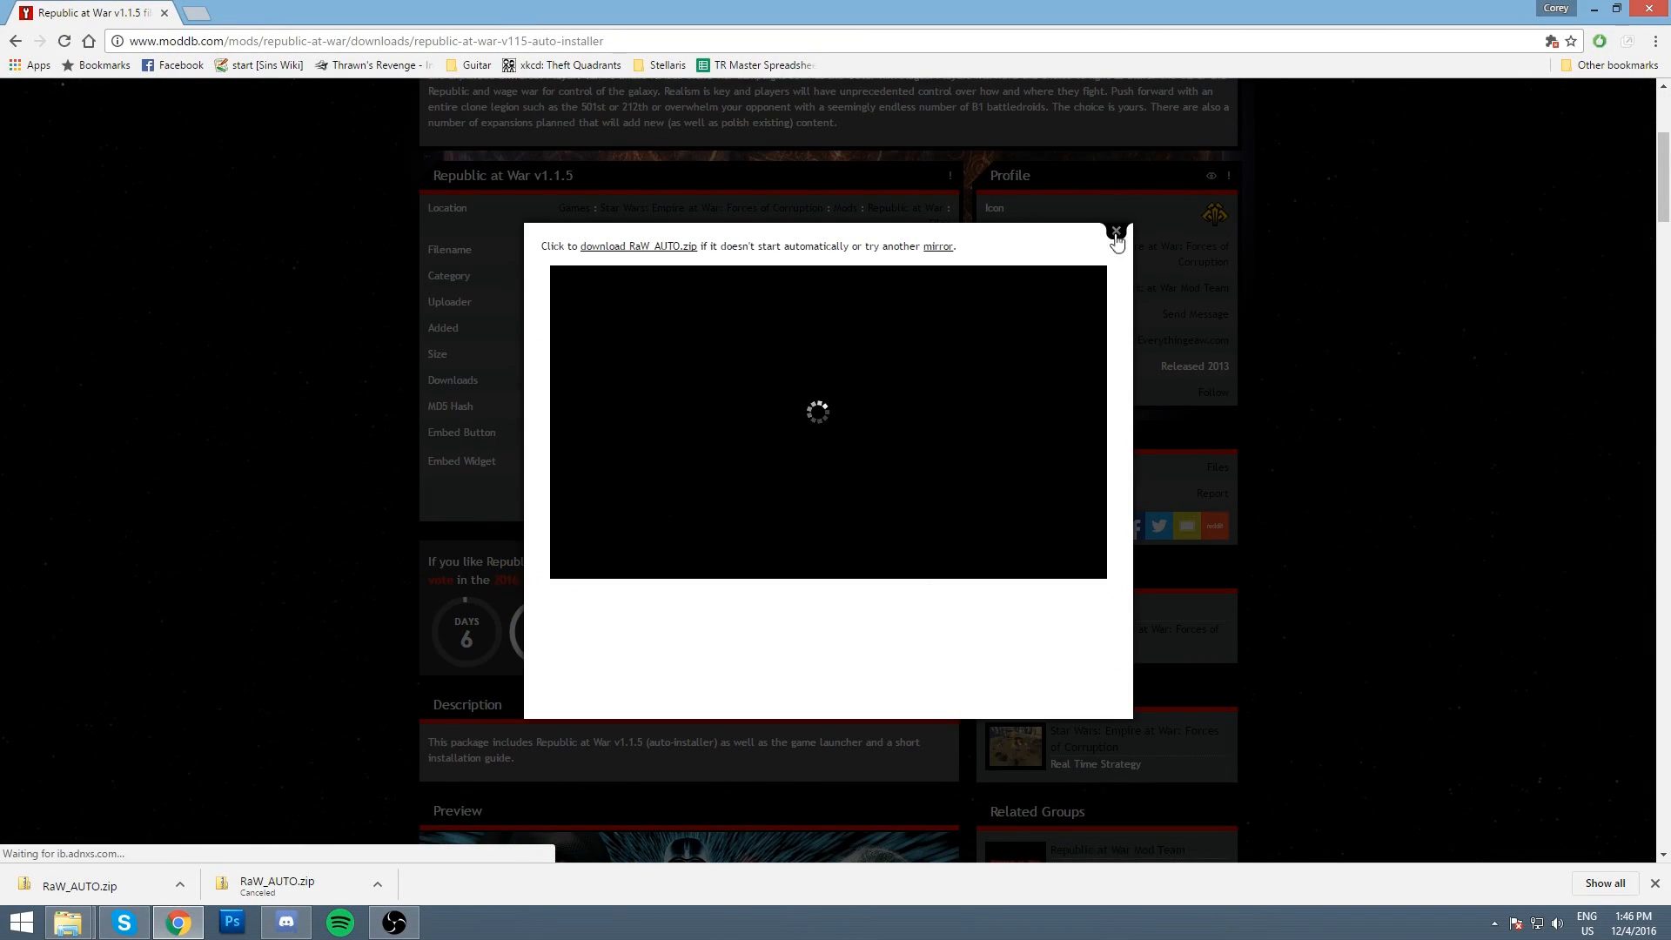
click(1116, 234)
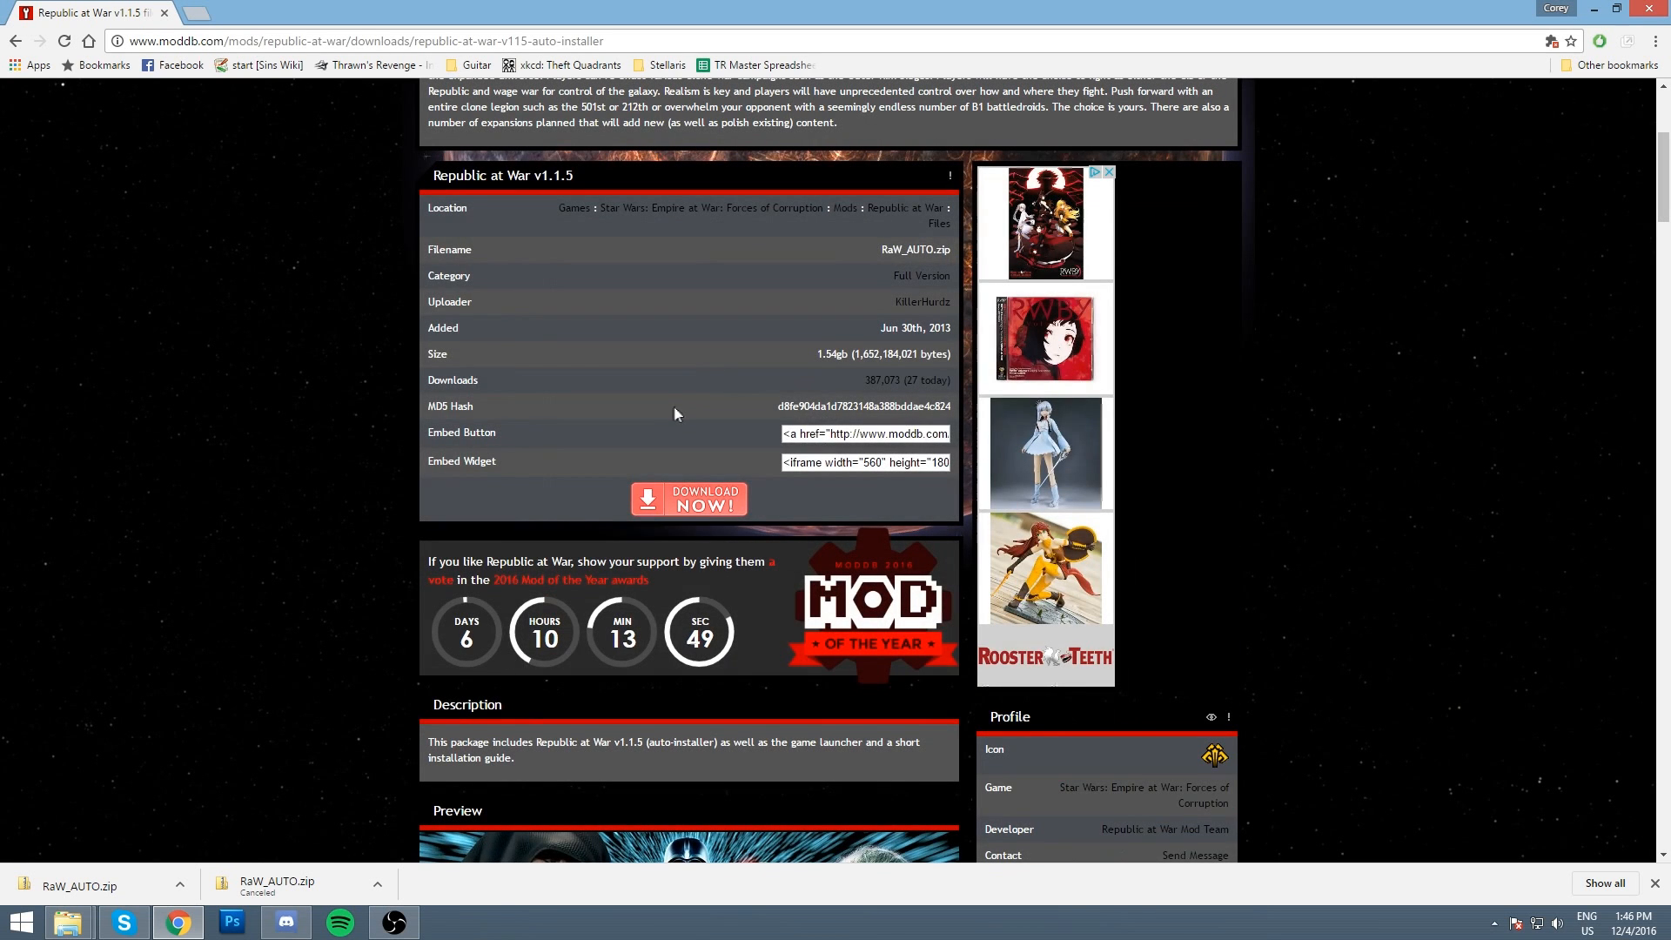
scroll(down, 3)
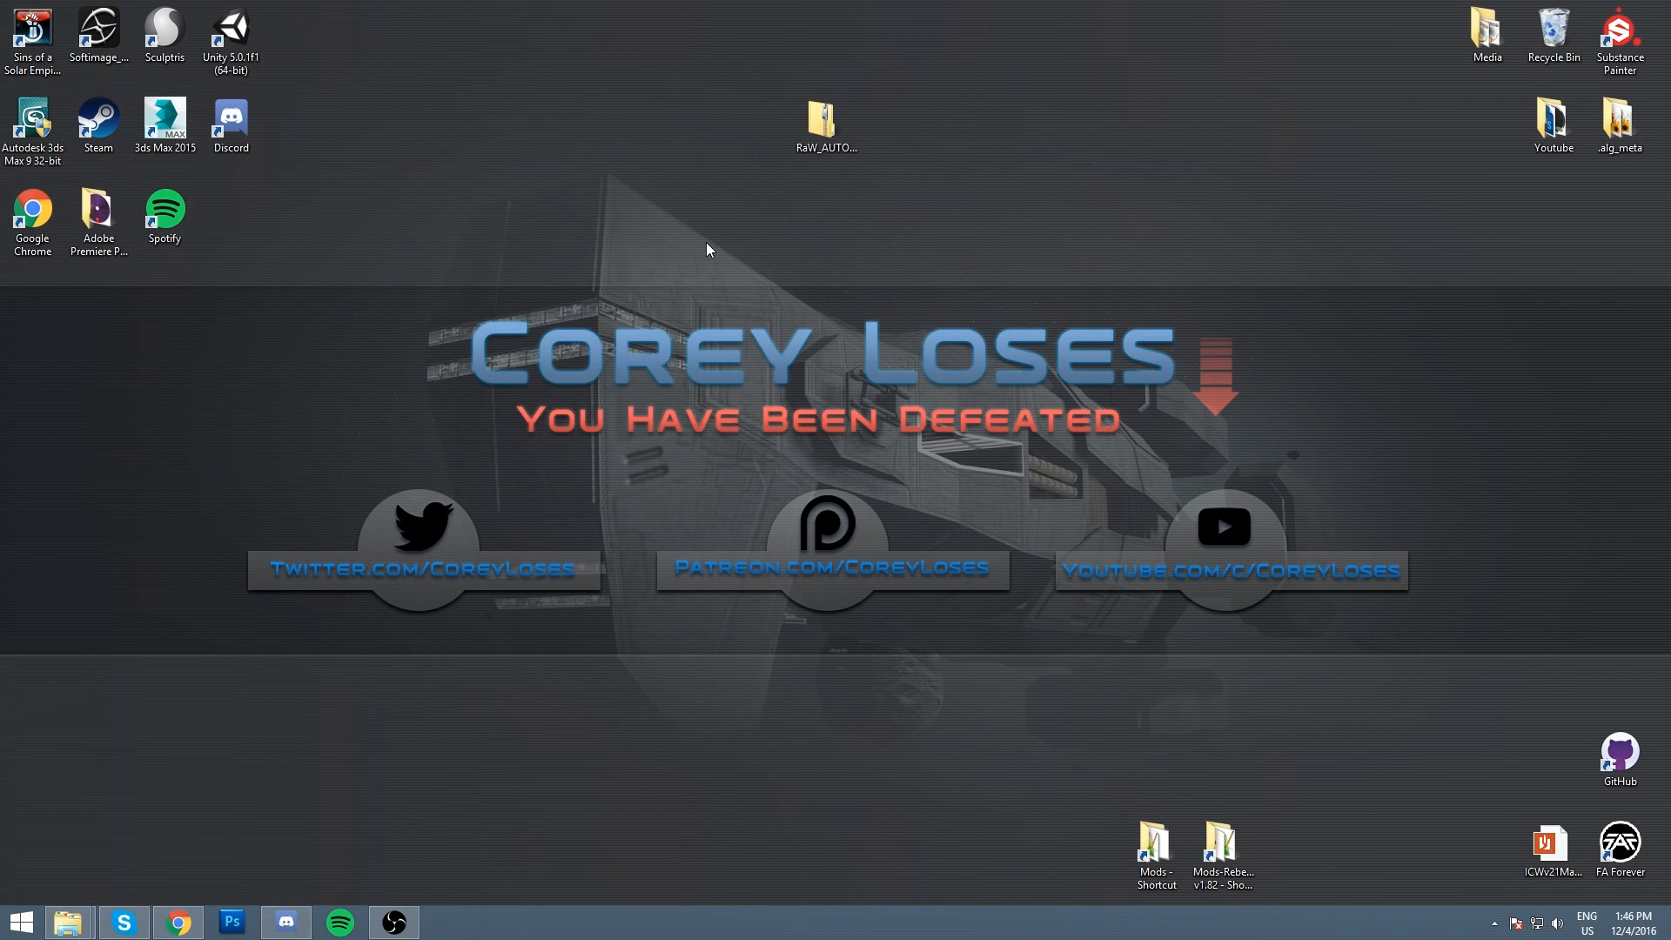
mouse_move(732, 118)
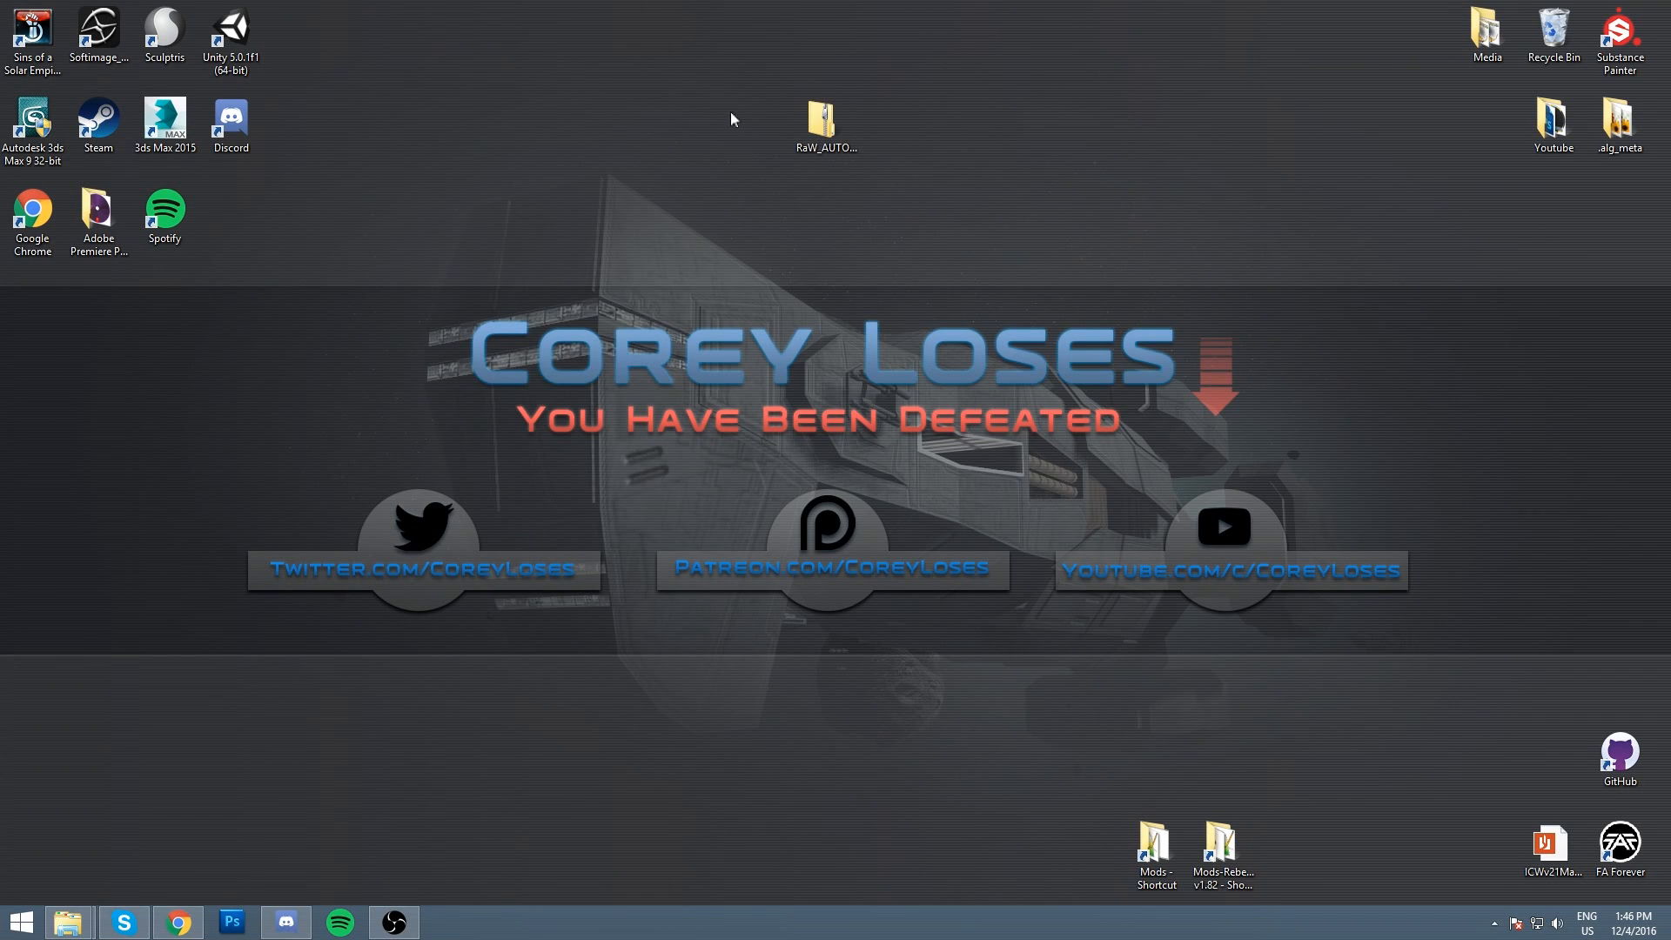
Step: Go up from Mods to the corruption folder and maximize the File Explorer window
right_click(822, 117)
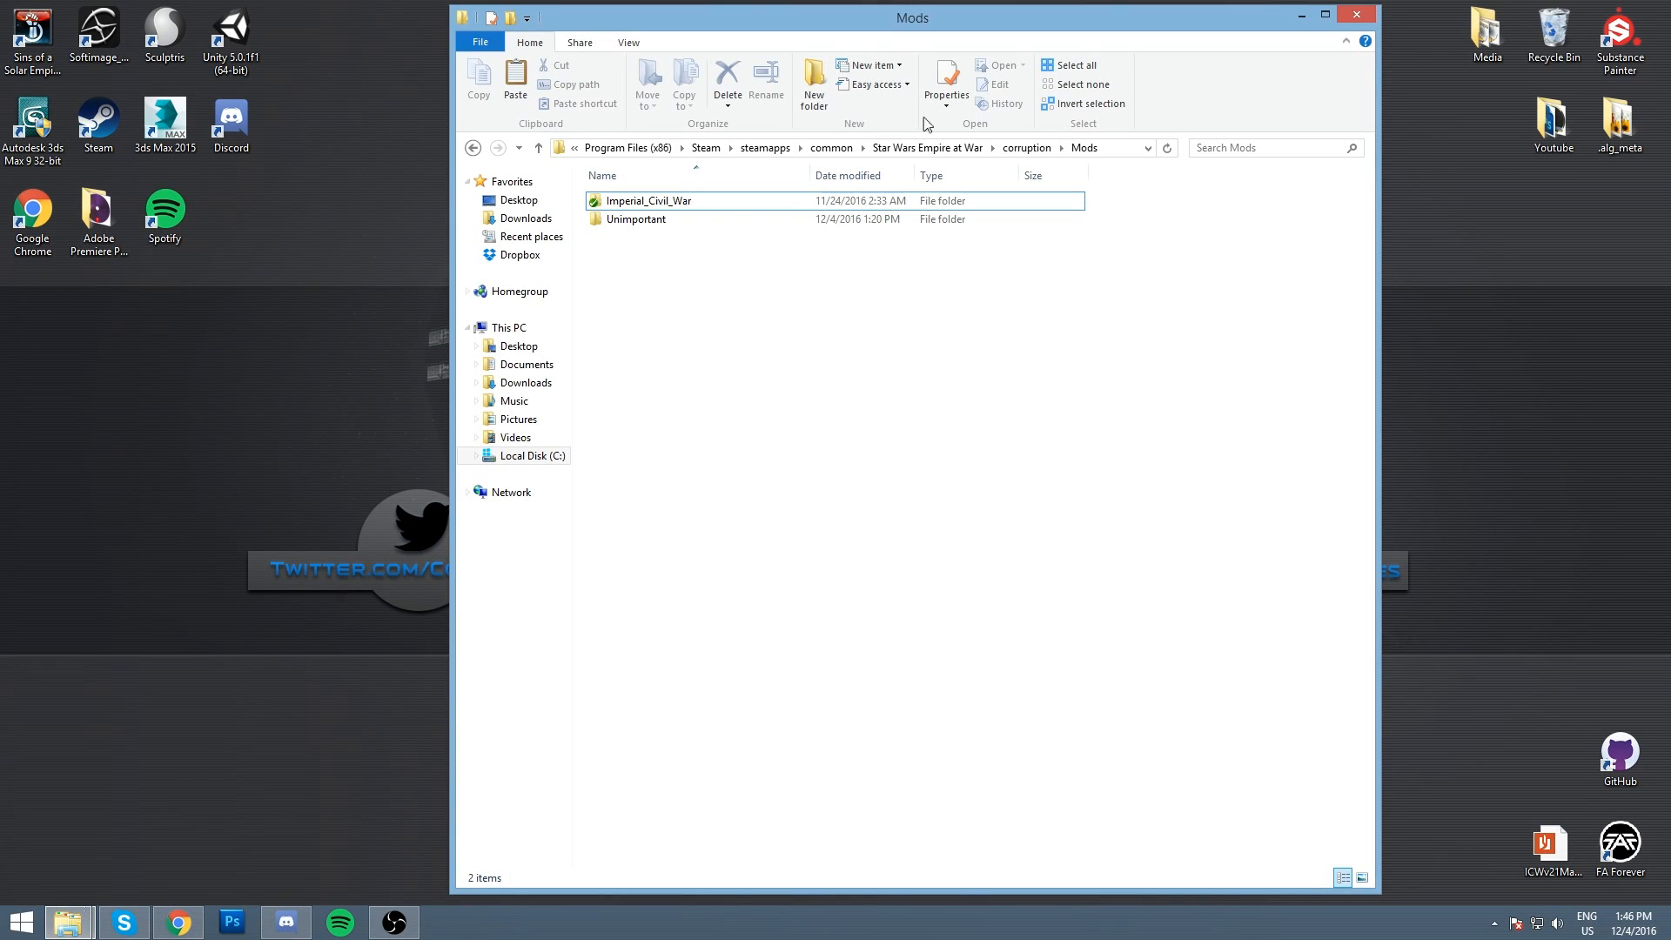
click(537, 148)
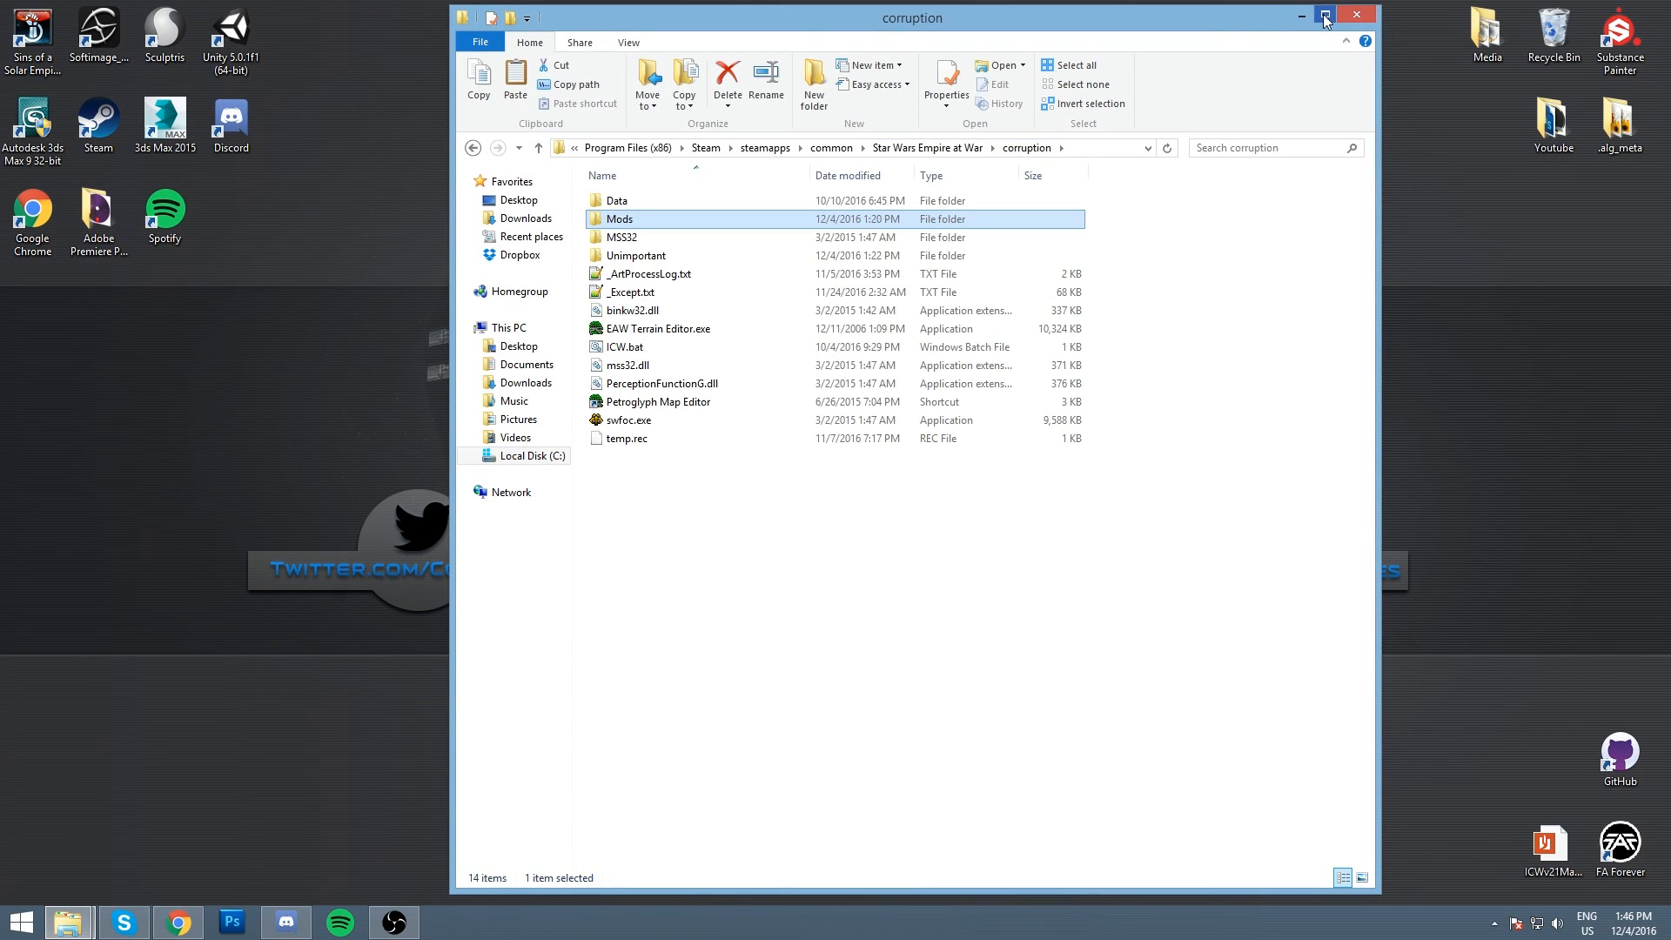
click(1325, 15)
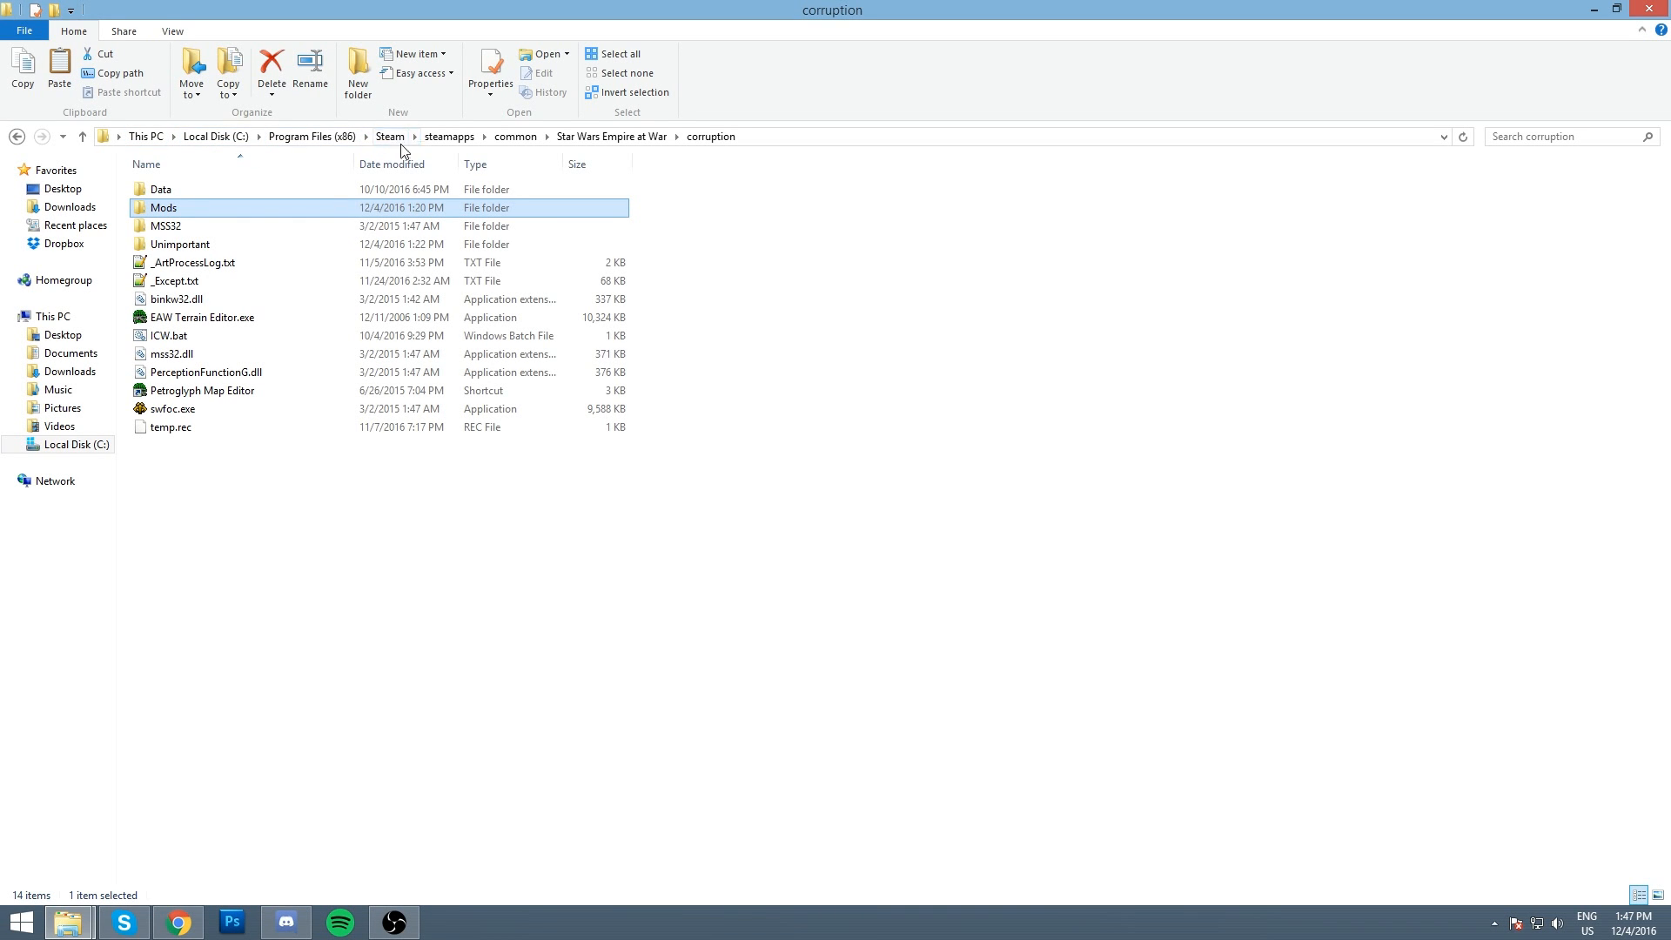
Step: Navigate Steam > steamapps > common > Star Wars Empire at War > corruption
click(449, 137)
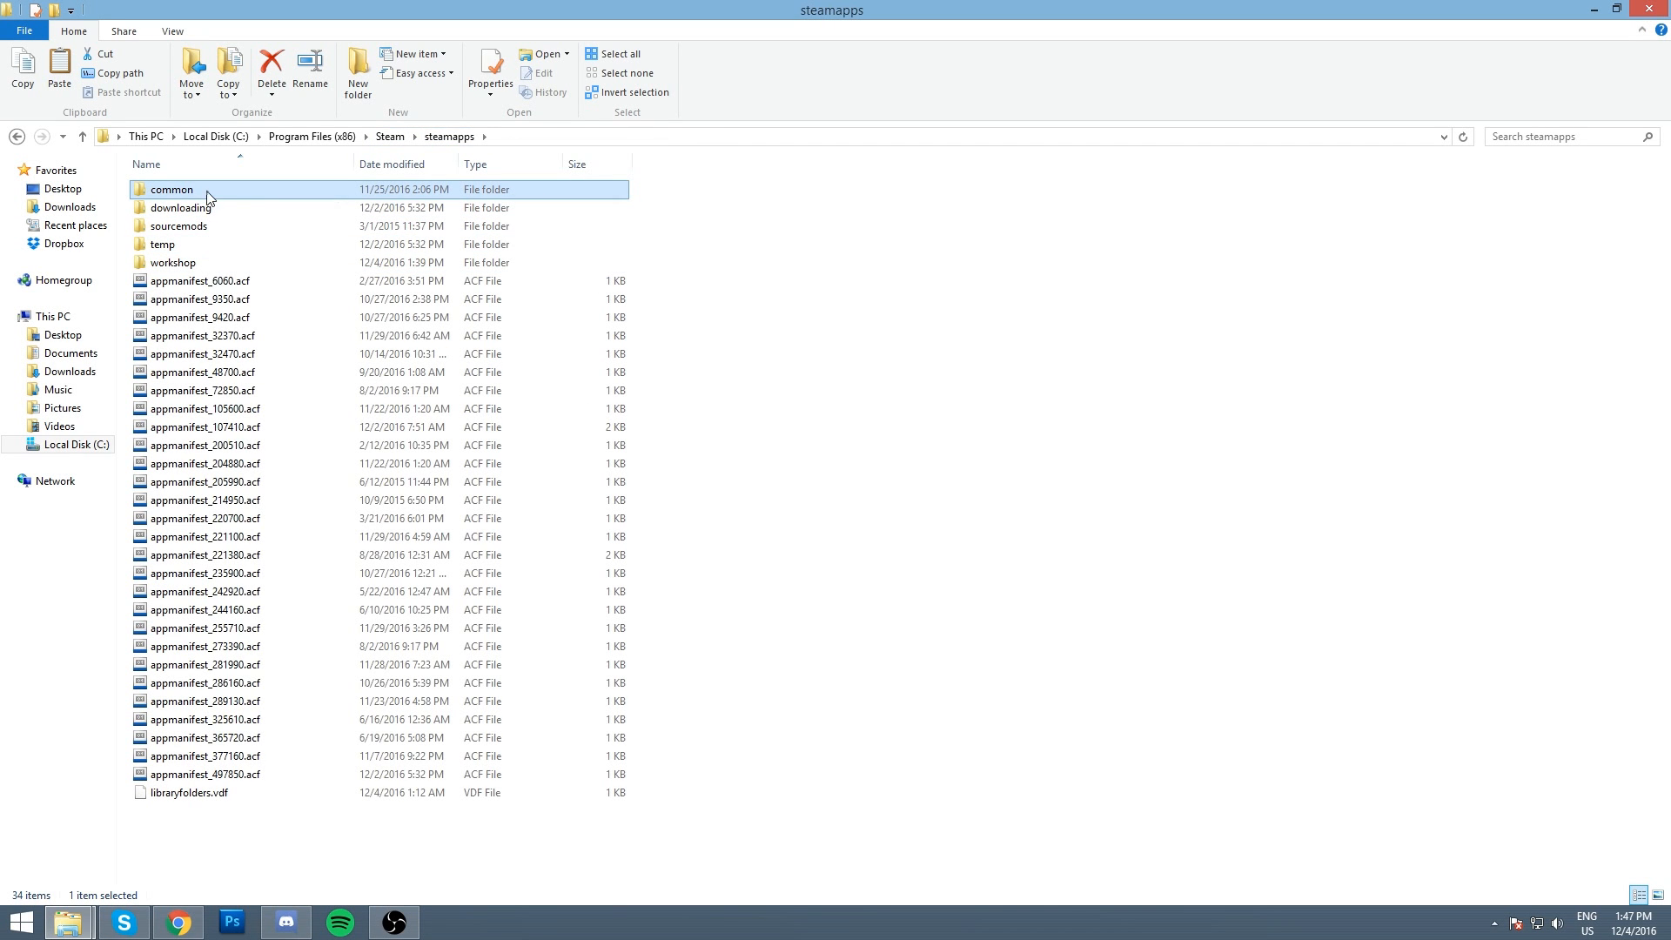
click(389, 137)
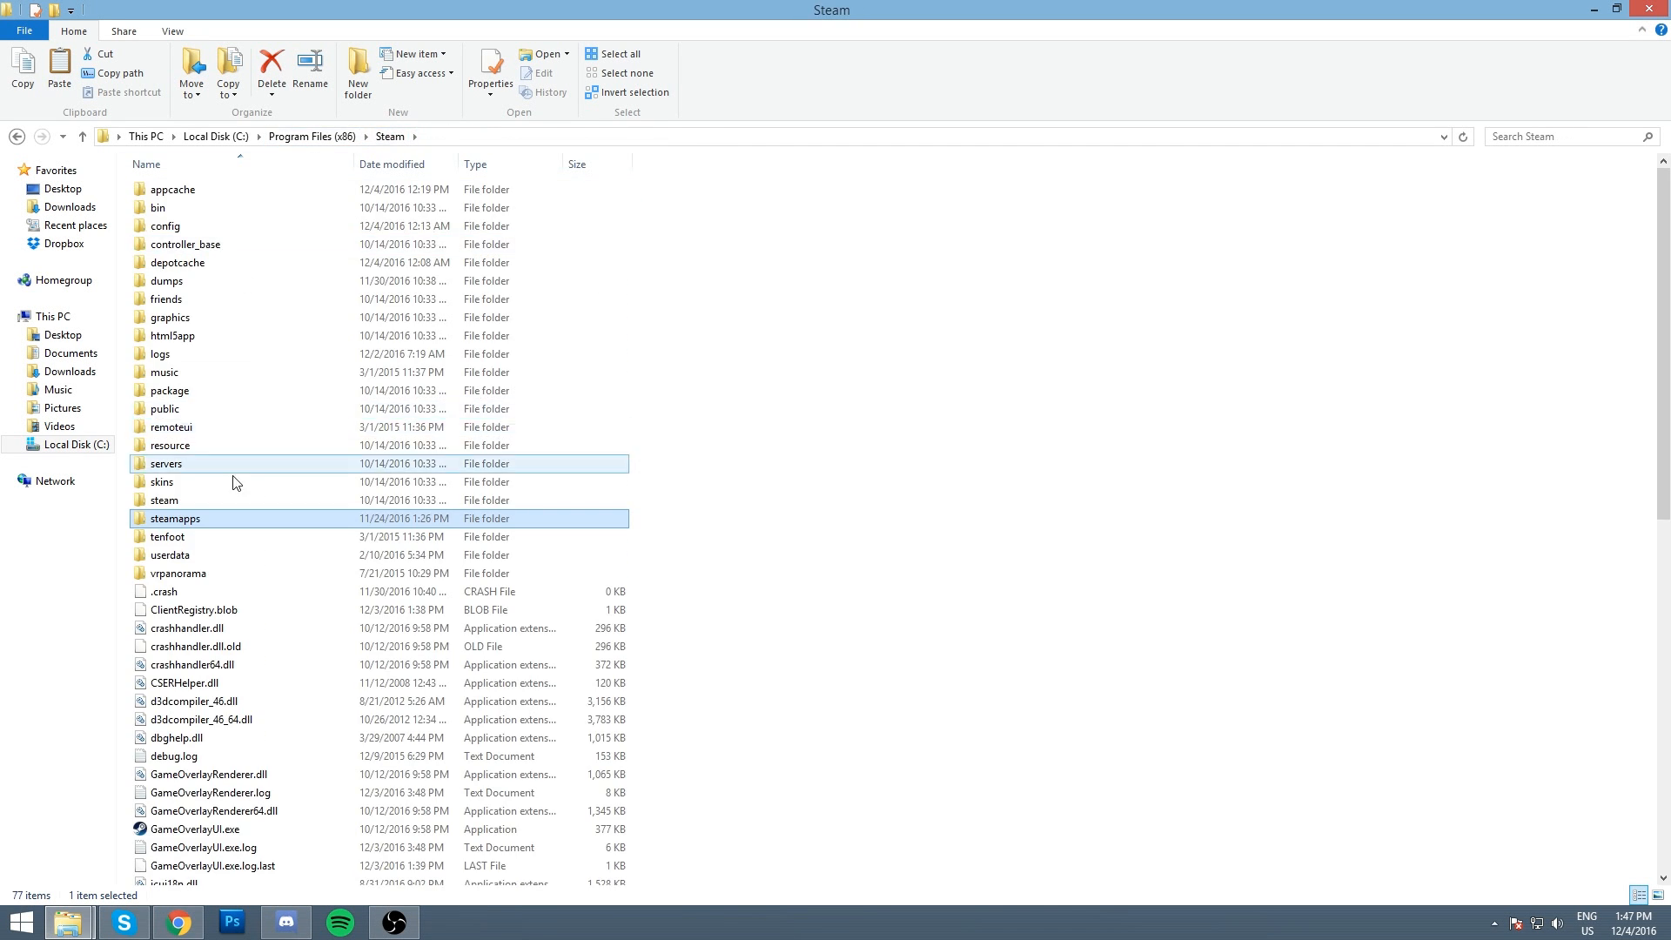
double_click(176, 518)
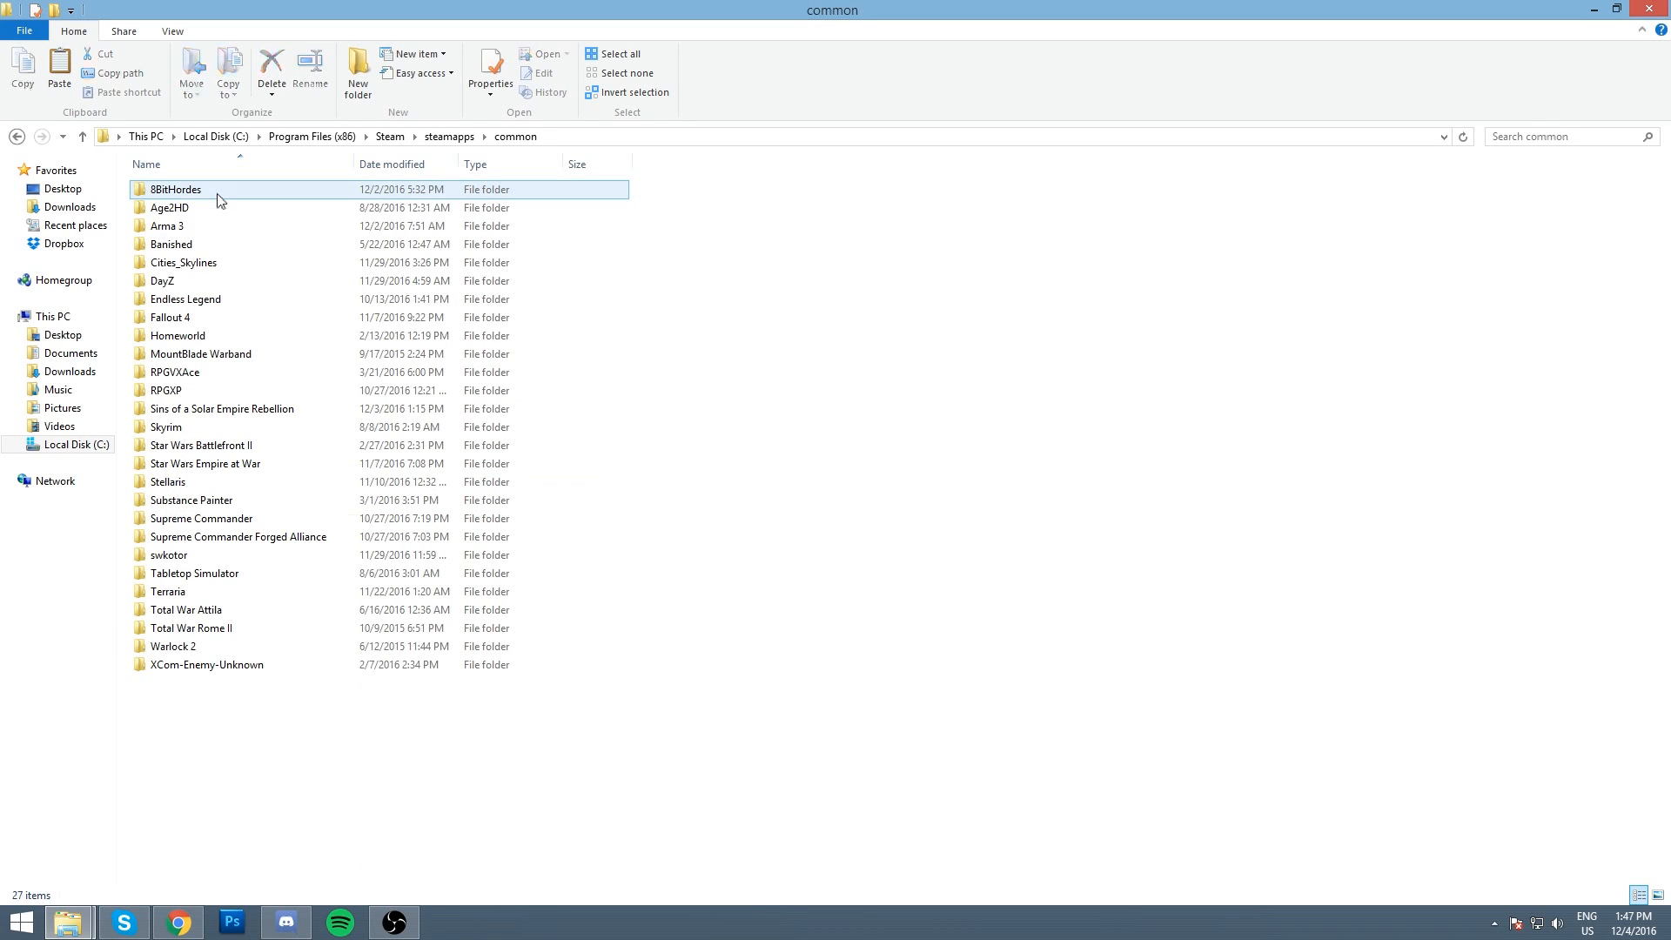
click(204, 462)
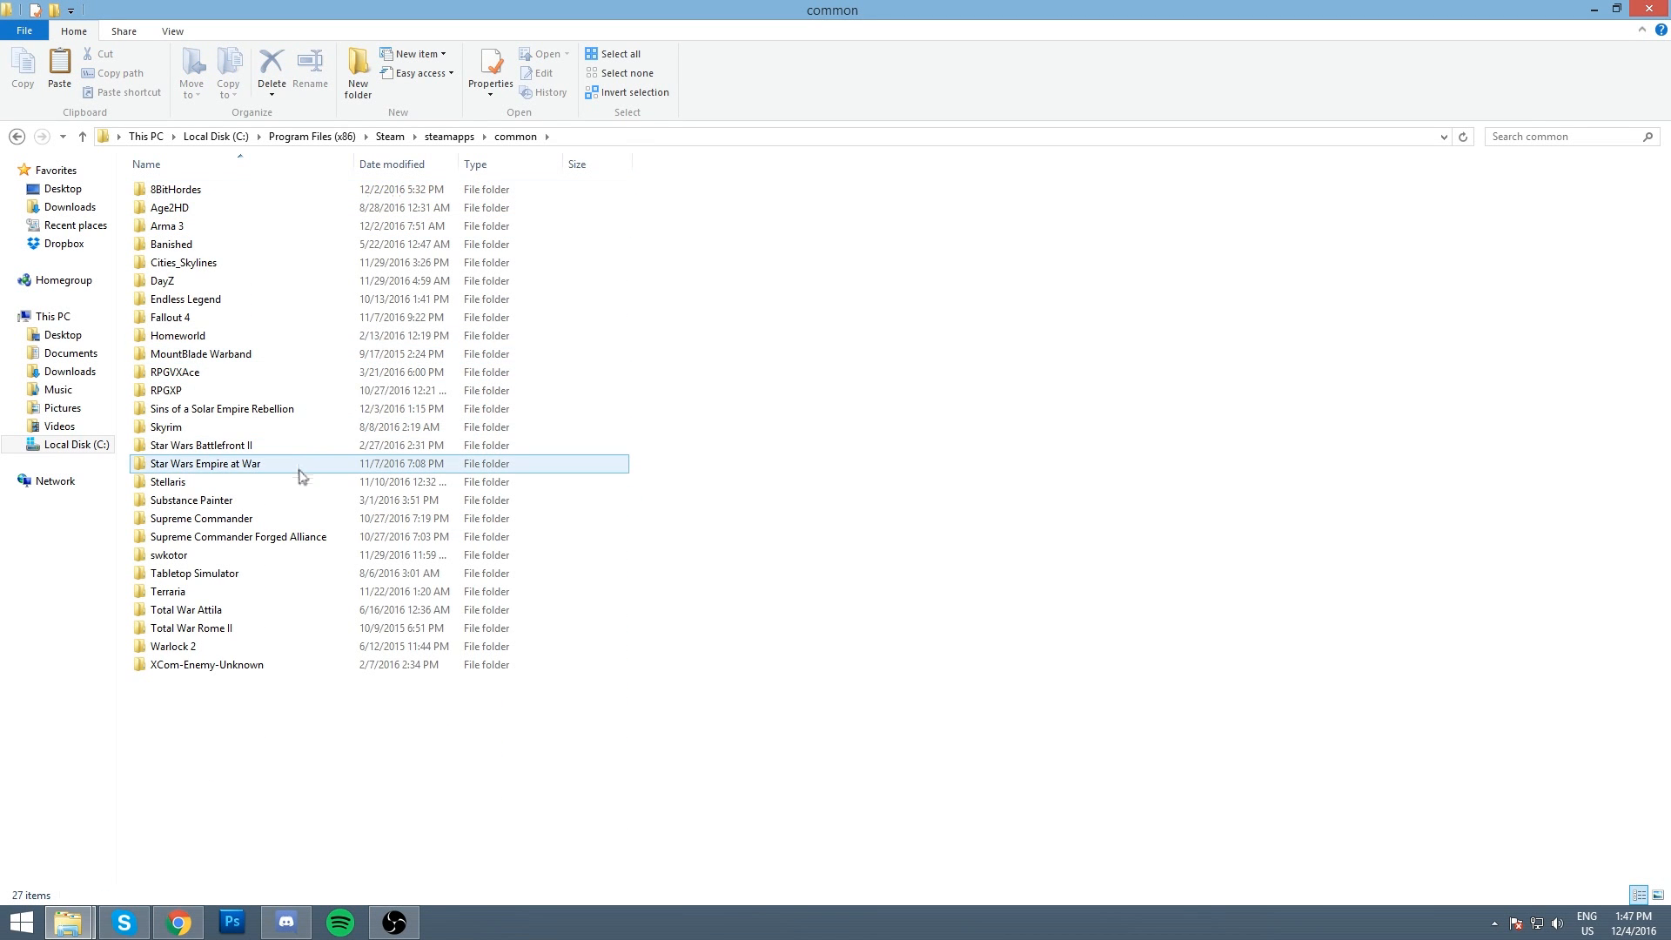
double_click(205, 462)
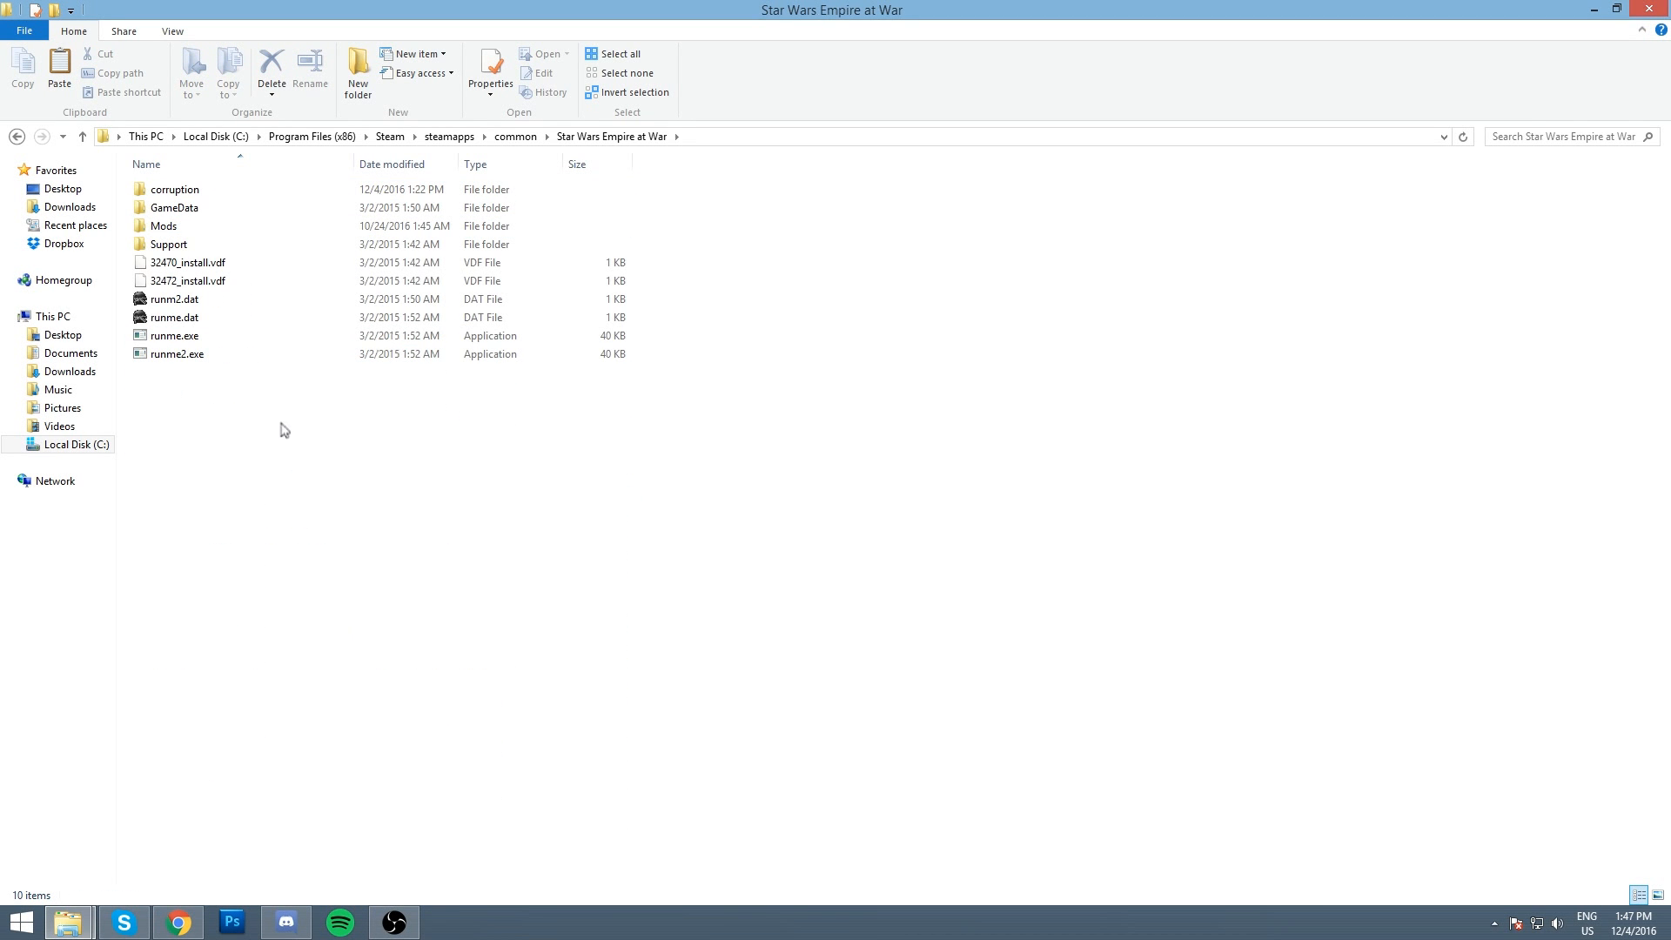
click(175, 189)
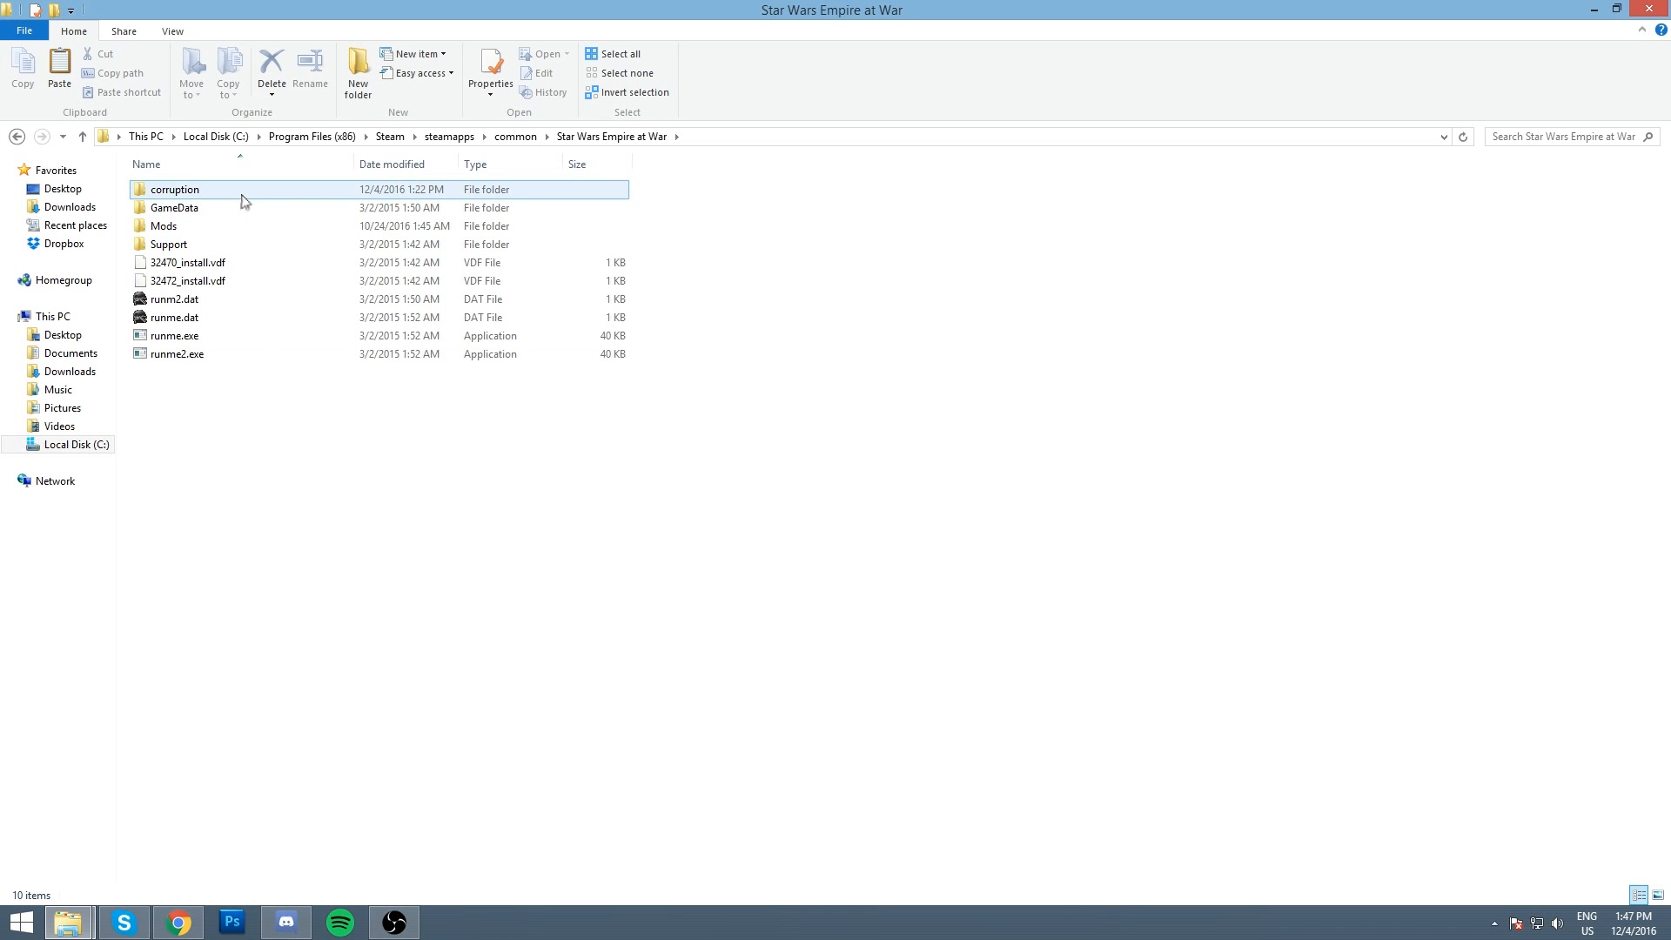
double_click(175, 189)
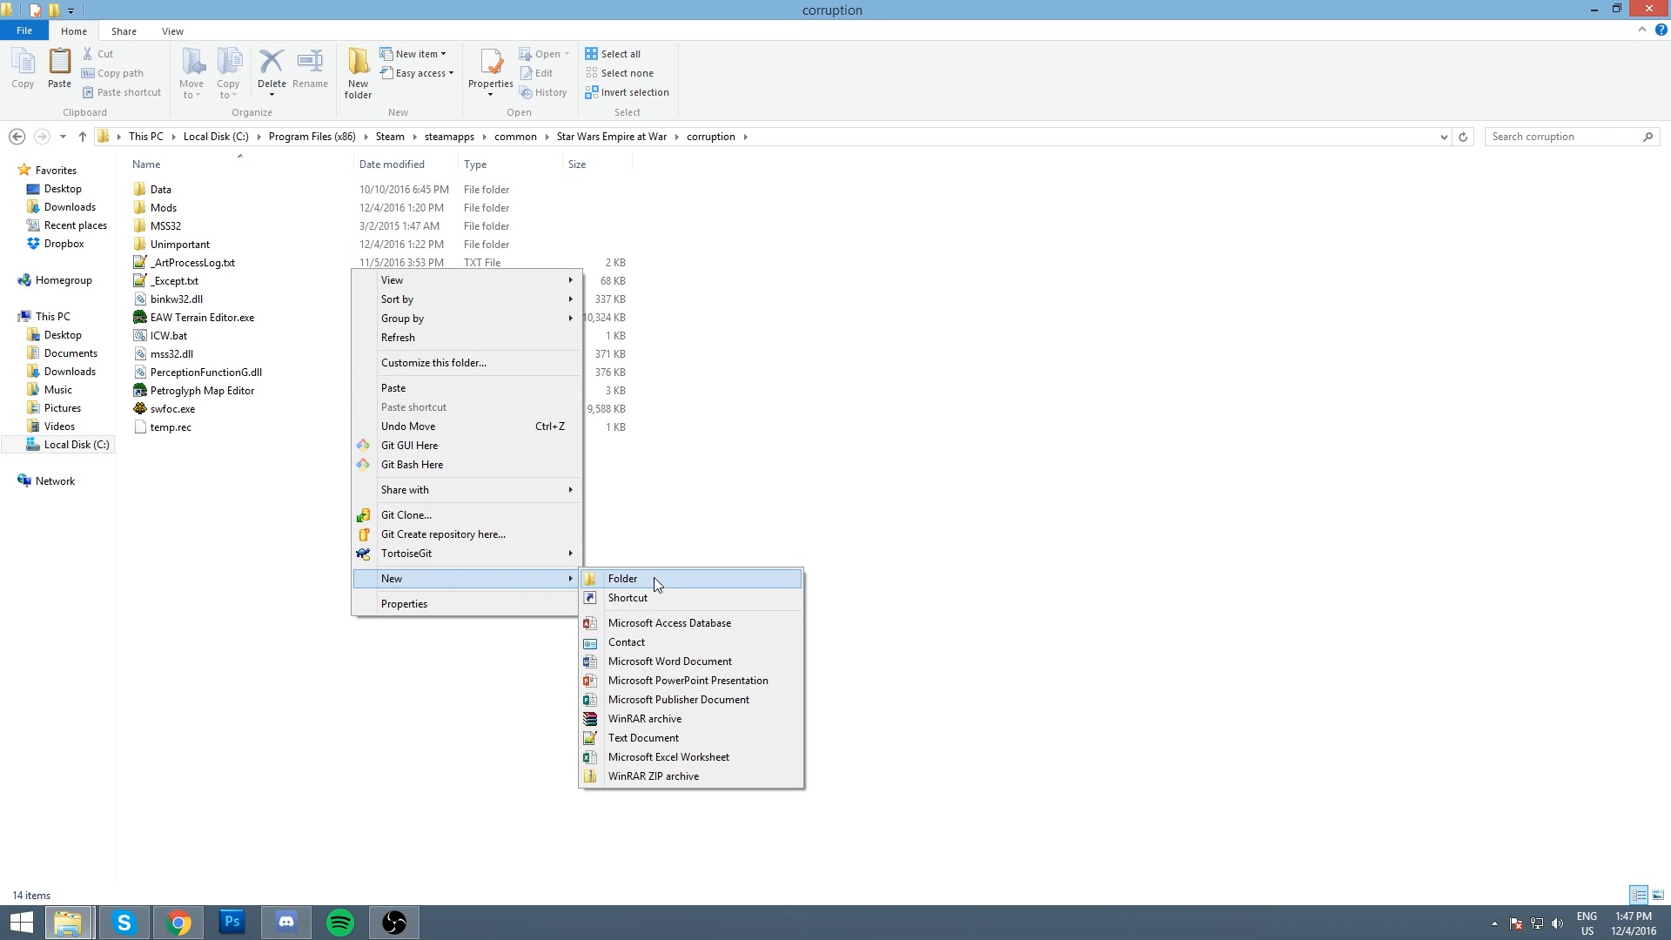
Step: Attempt a new folder in corruption, decline merging it into Mods, and enter the Mods folder
click(622, 578)
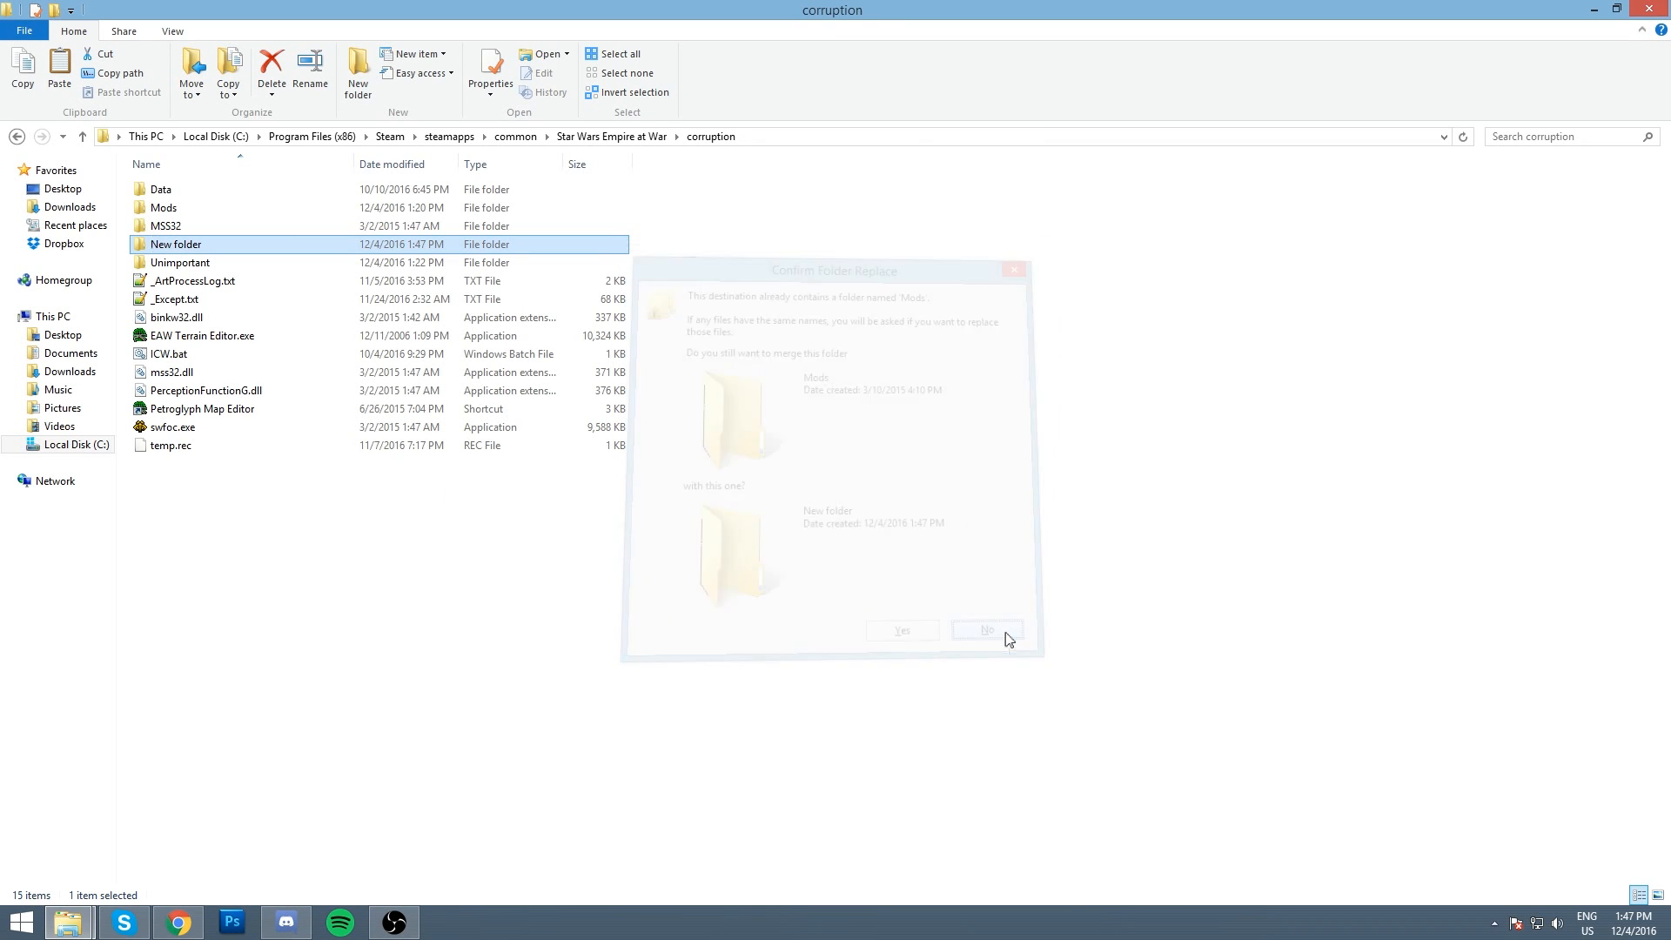
click(984, 630)
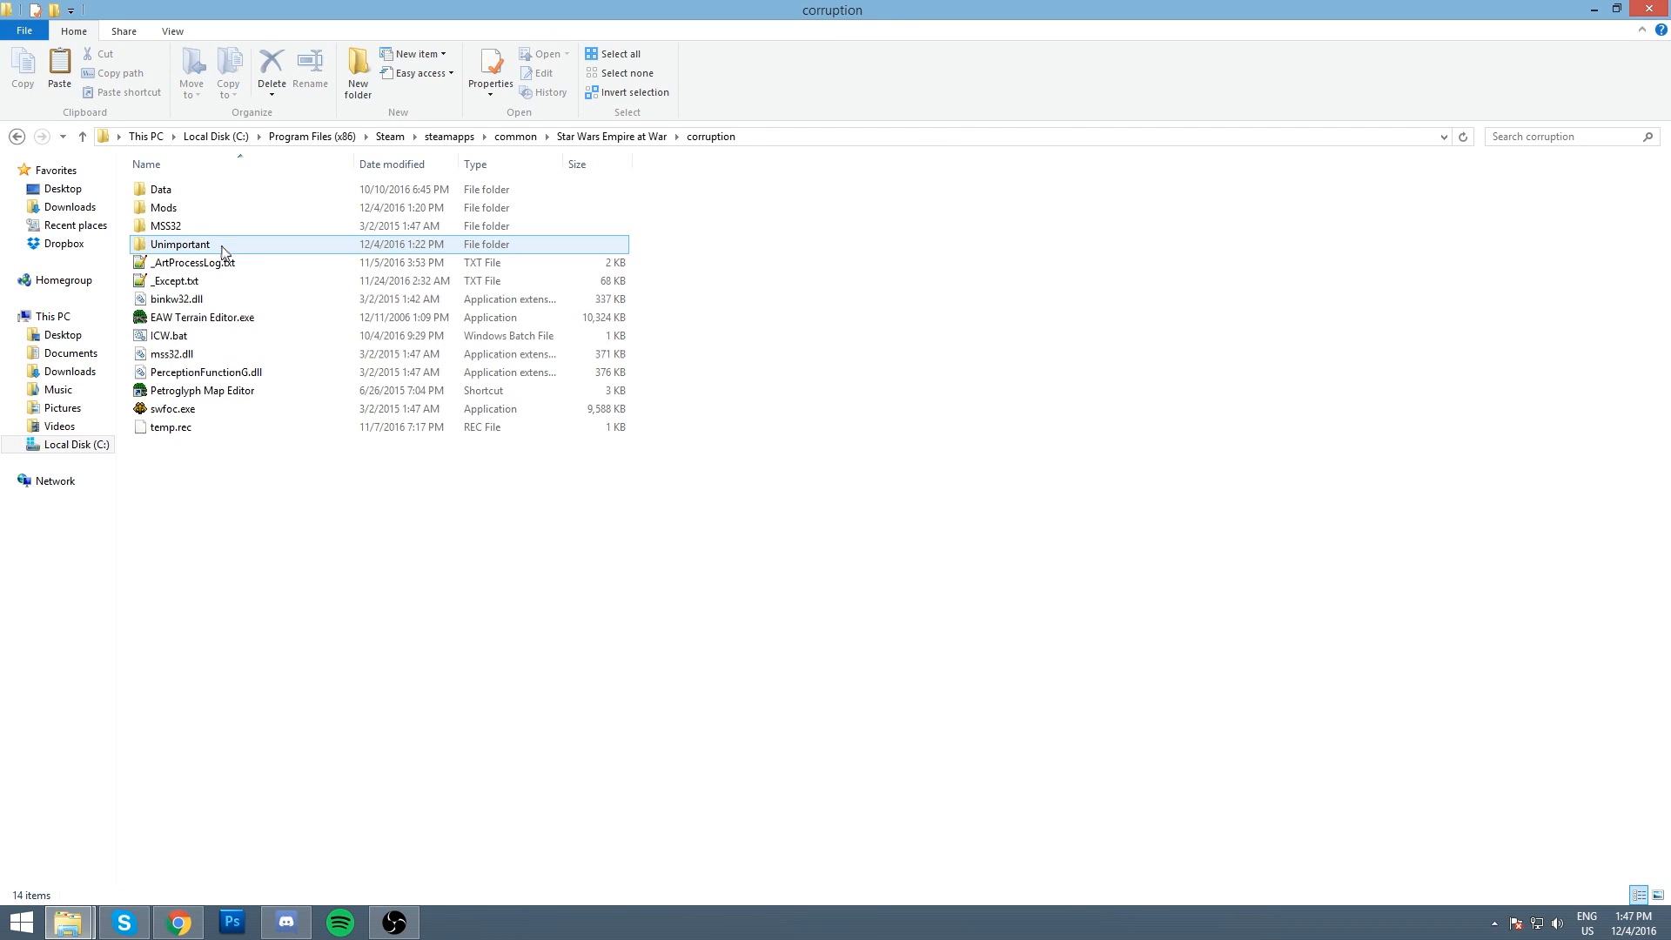
double_click(162, 207)
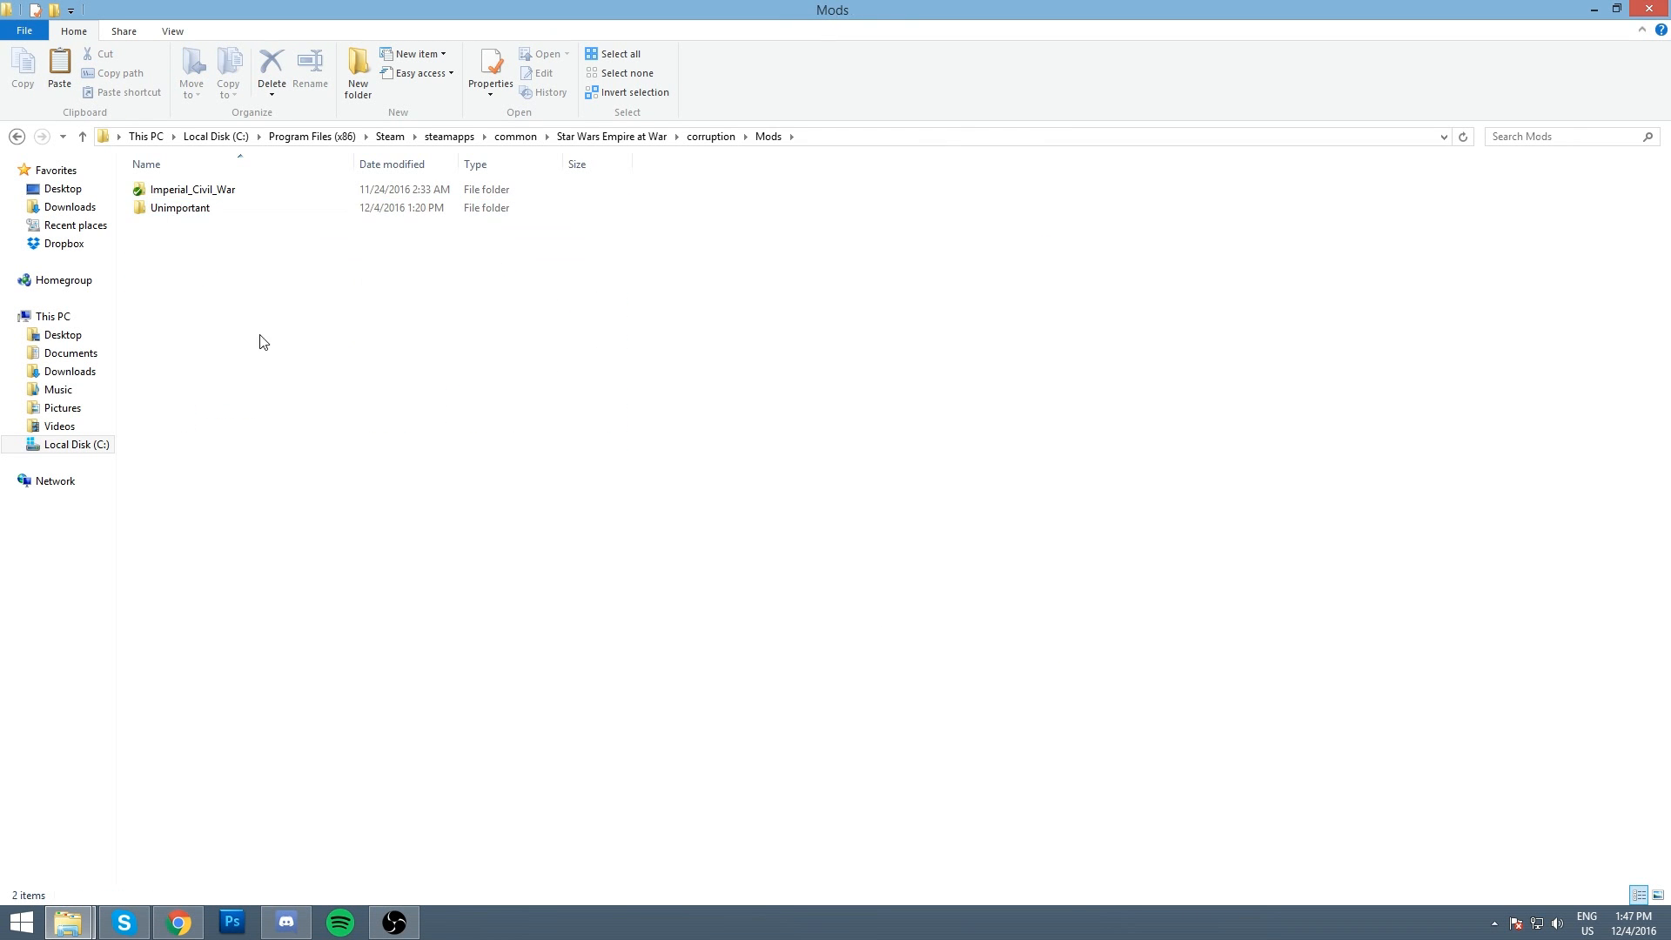
Step: Paste RaW_AUTO.zip into Mods and extract it here with WinRAR
right_click(263, 341)
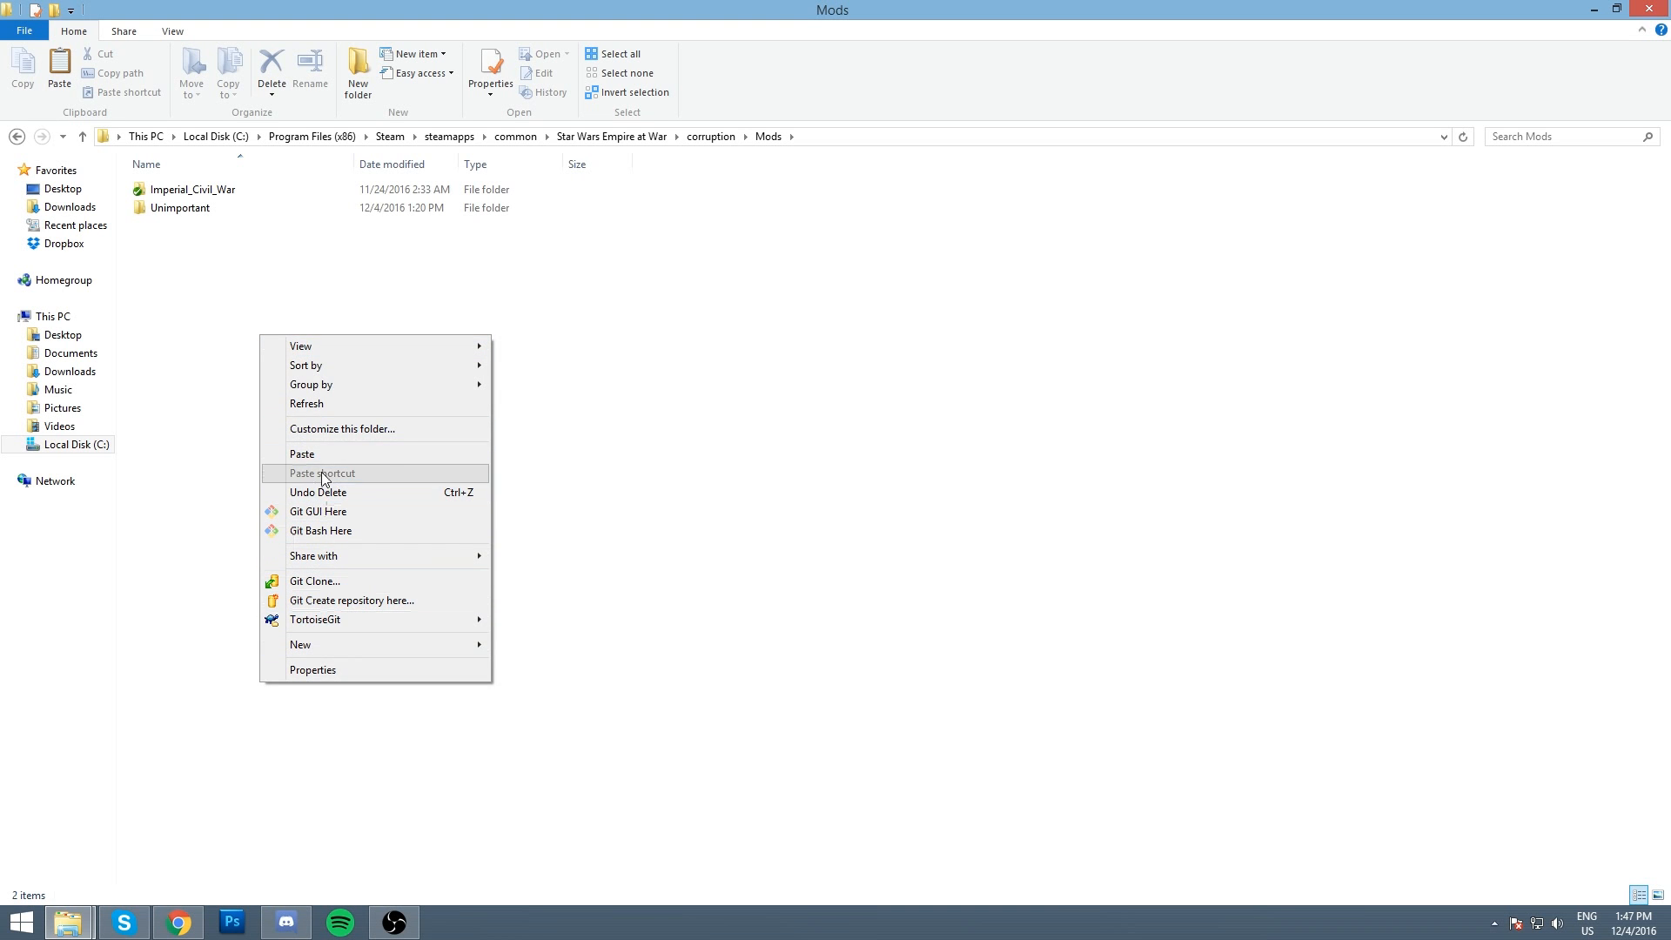
click(302, 453)
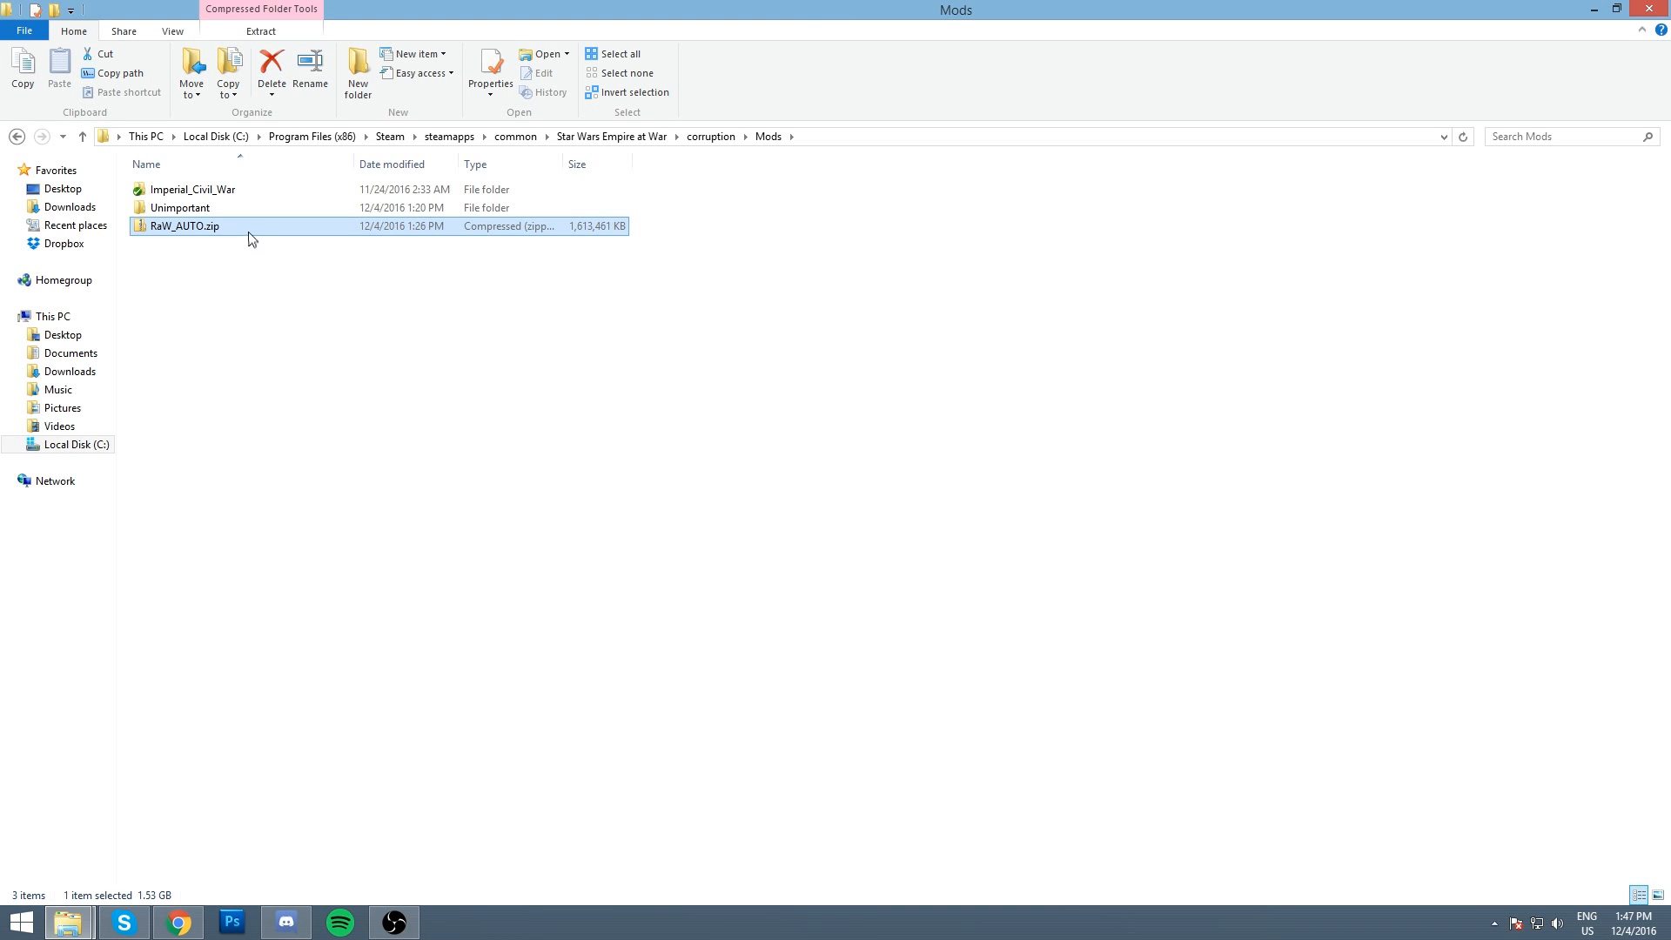
right_click(184, 226)
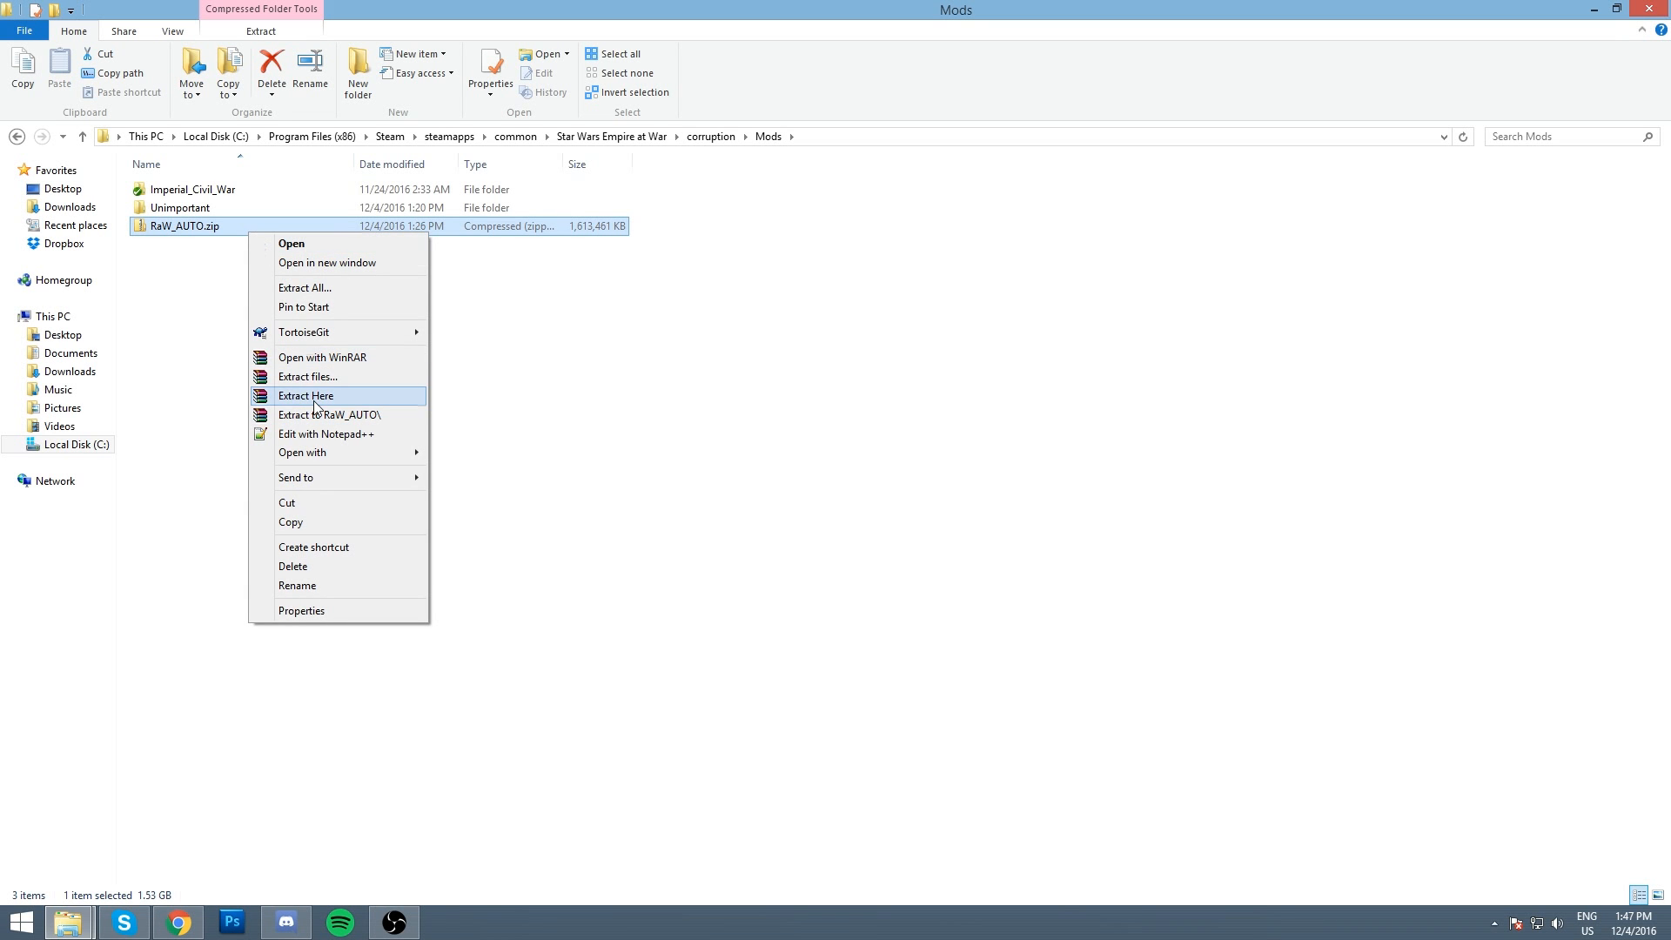
click(306, 395)
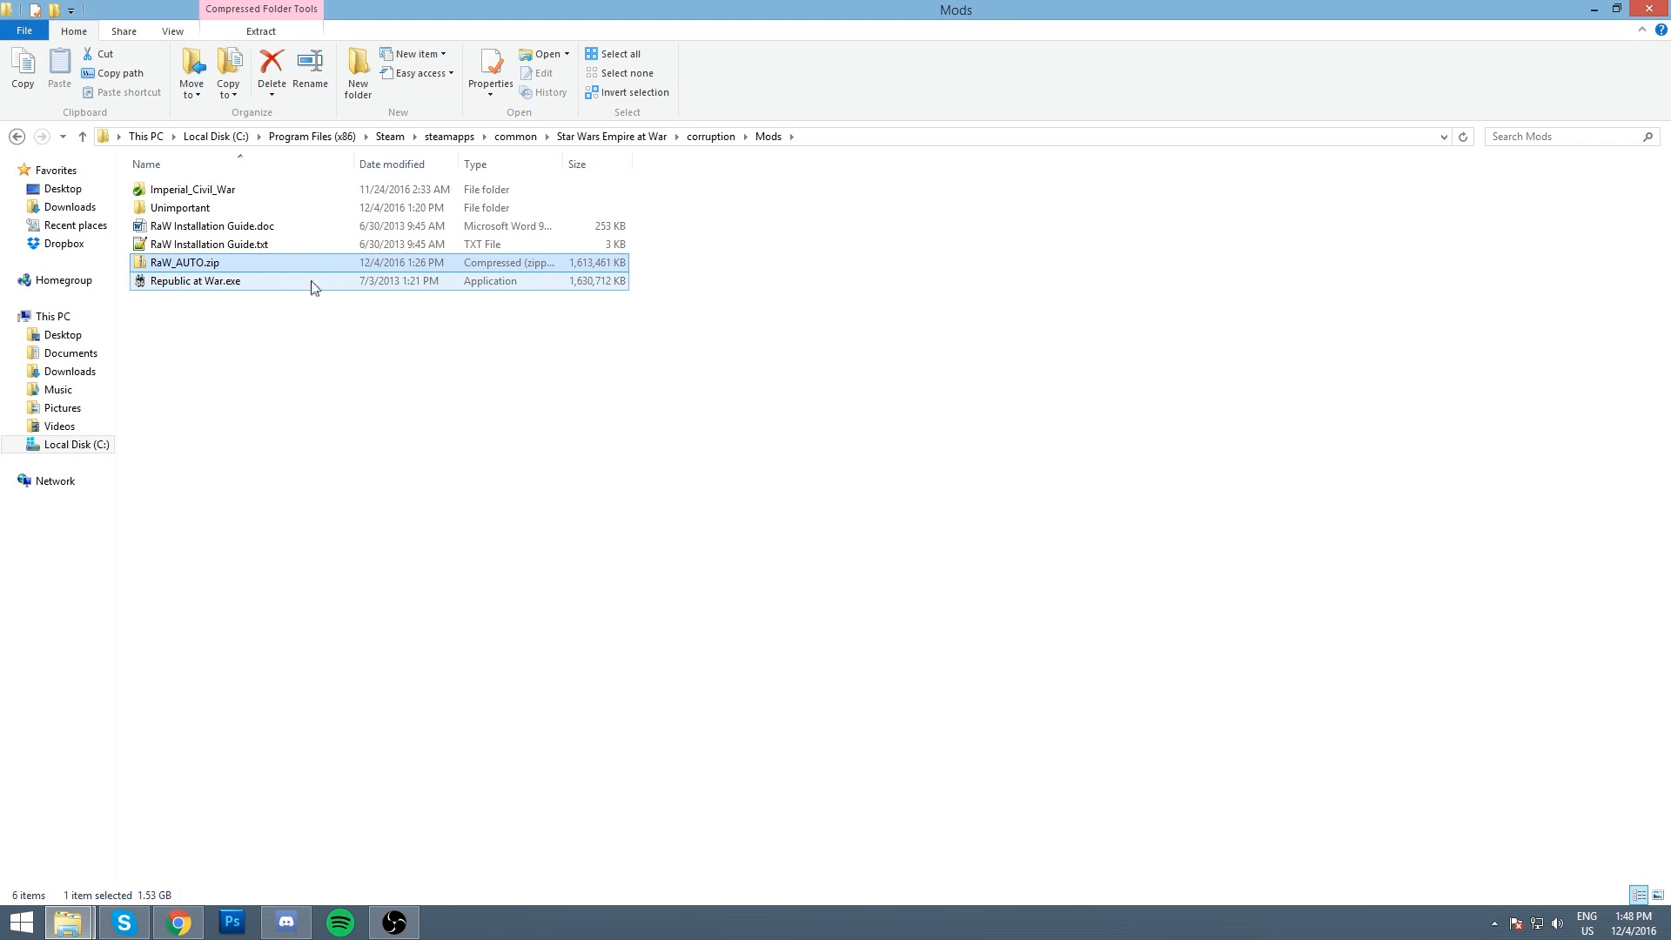
Step: Launch Republic at War.exe from the Mods folder
double_click(195, 280)
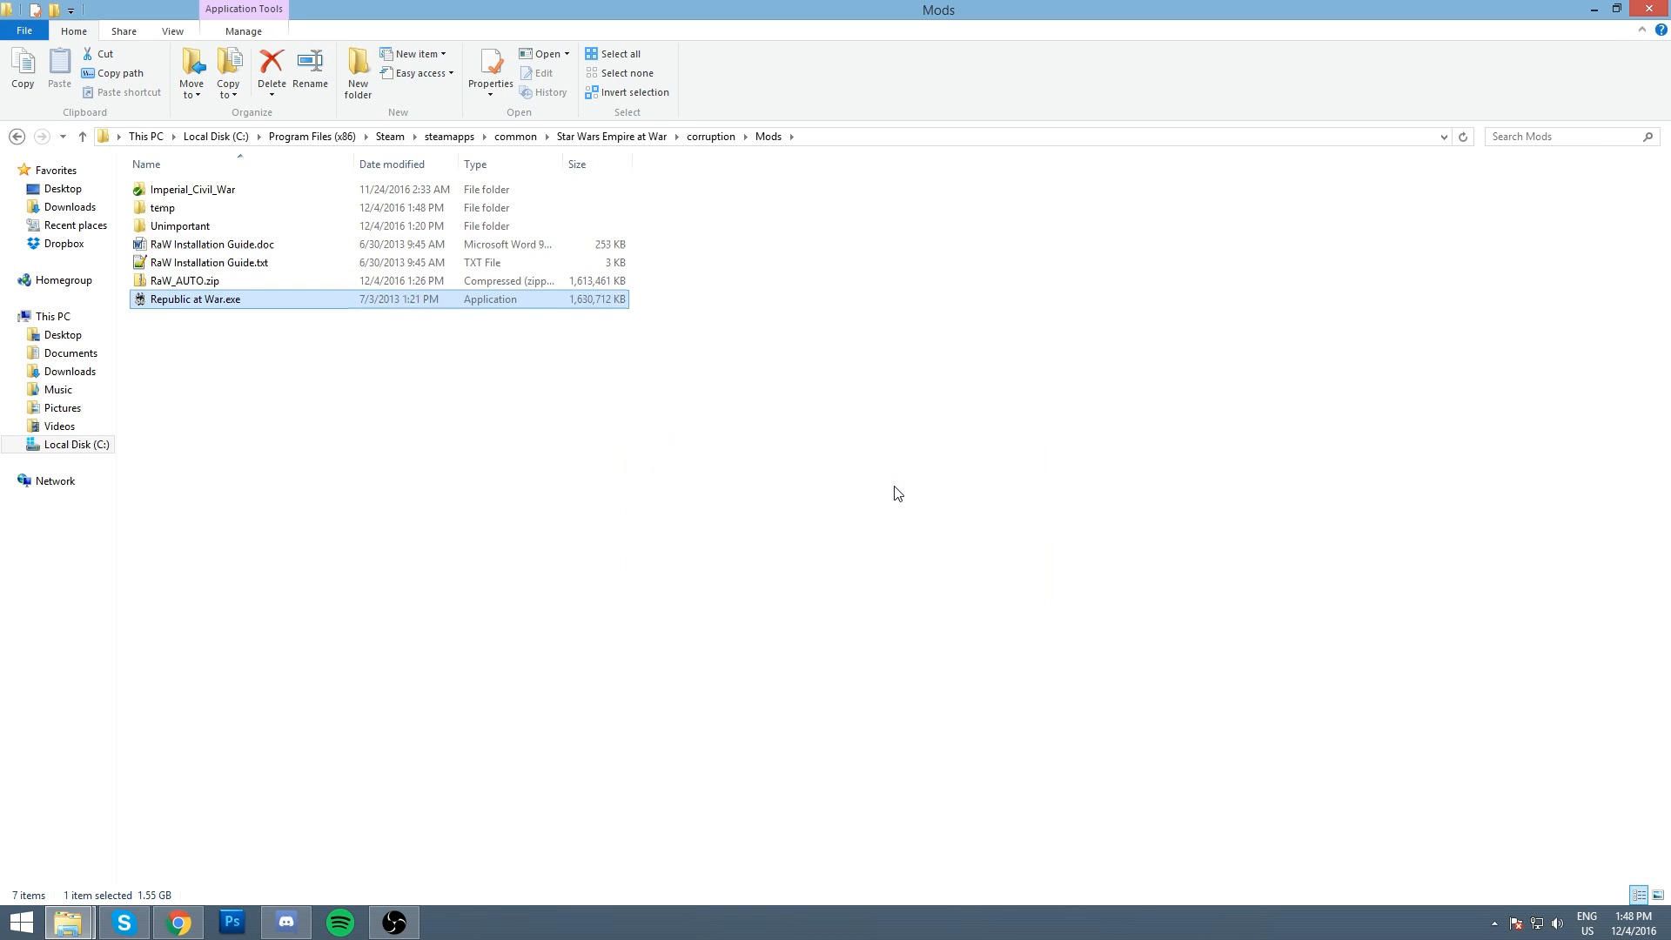
double_click(195, 299)
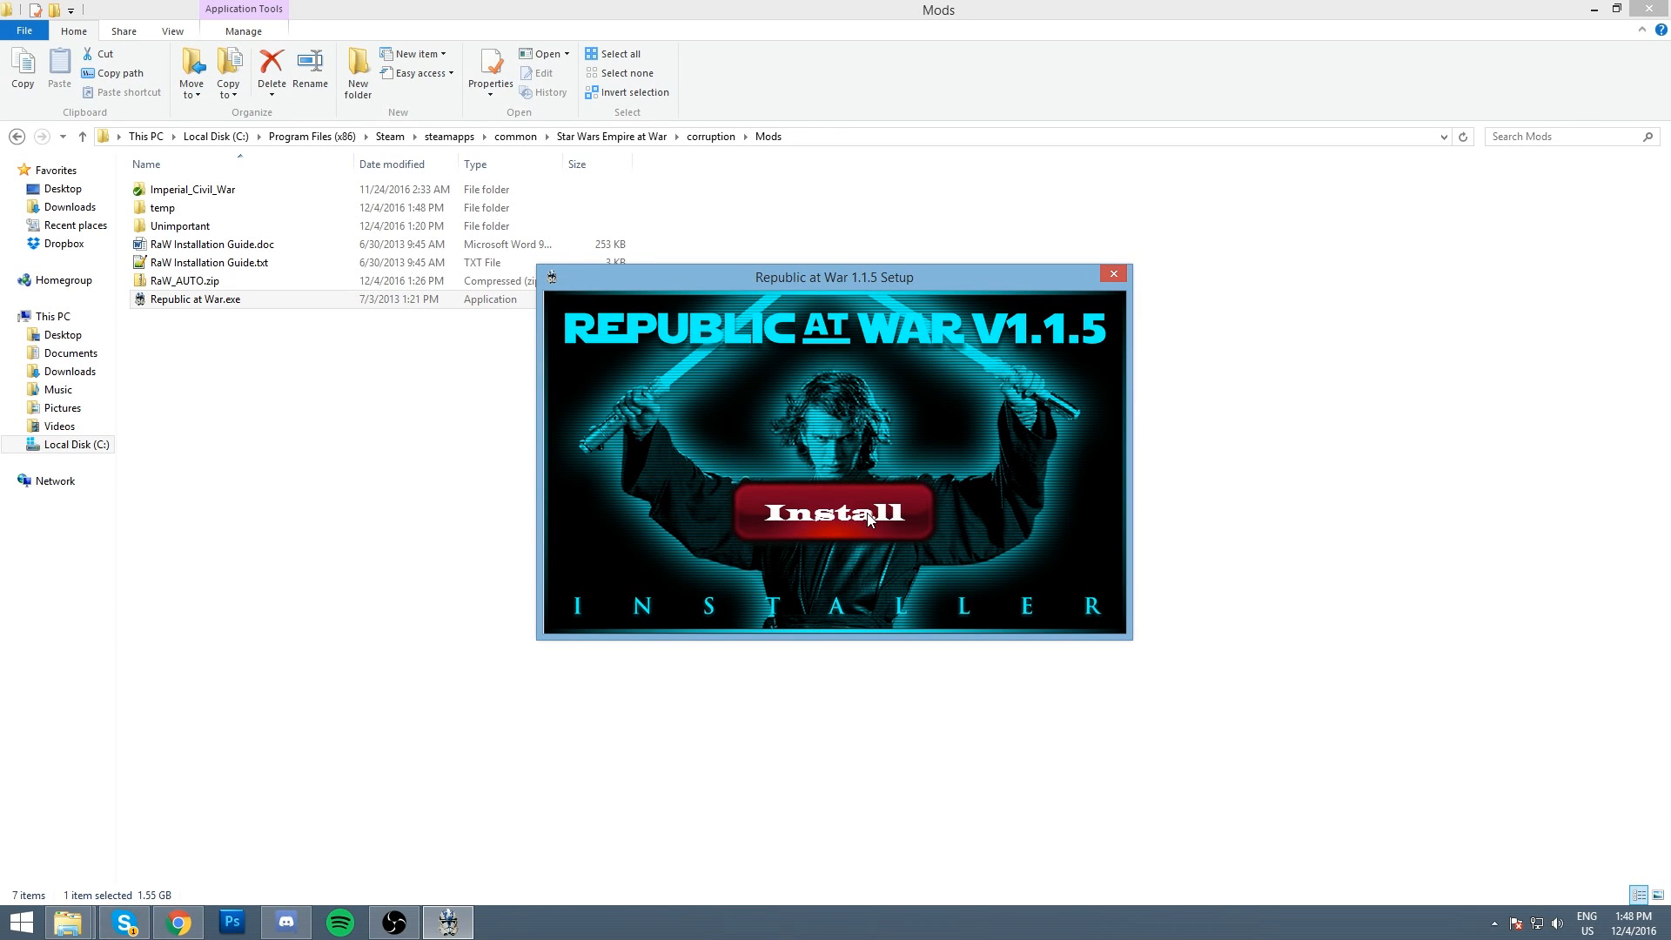
Step: Start the setup wizard, accept the license terms and continue to the setup type choice
click(834, 512)
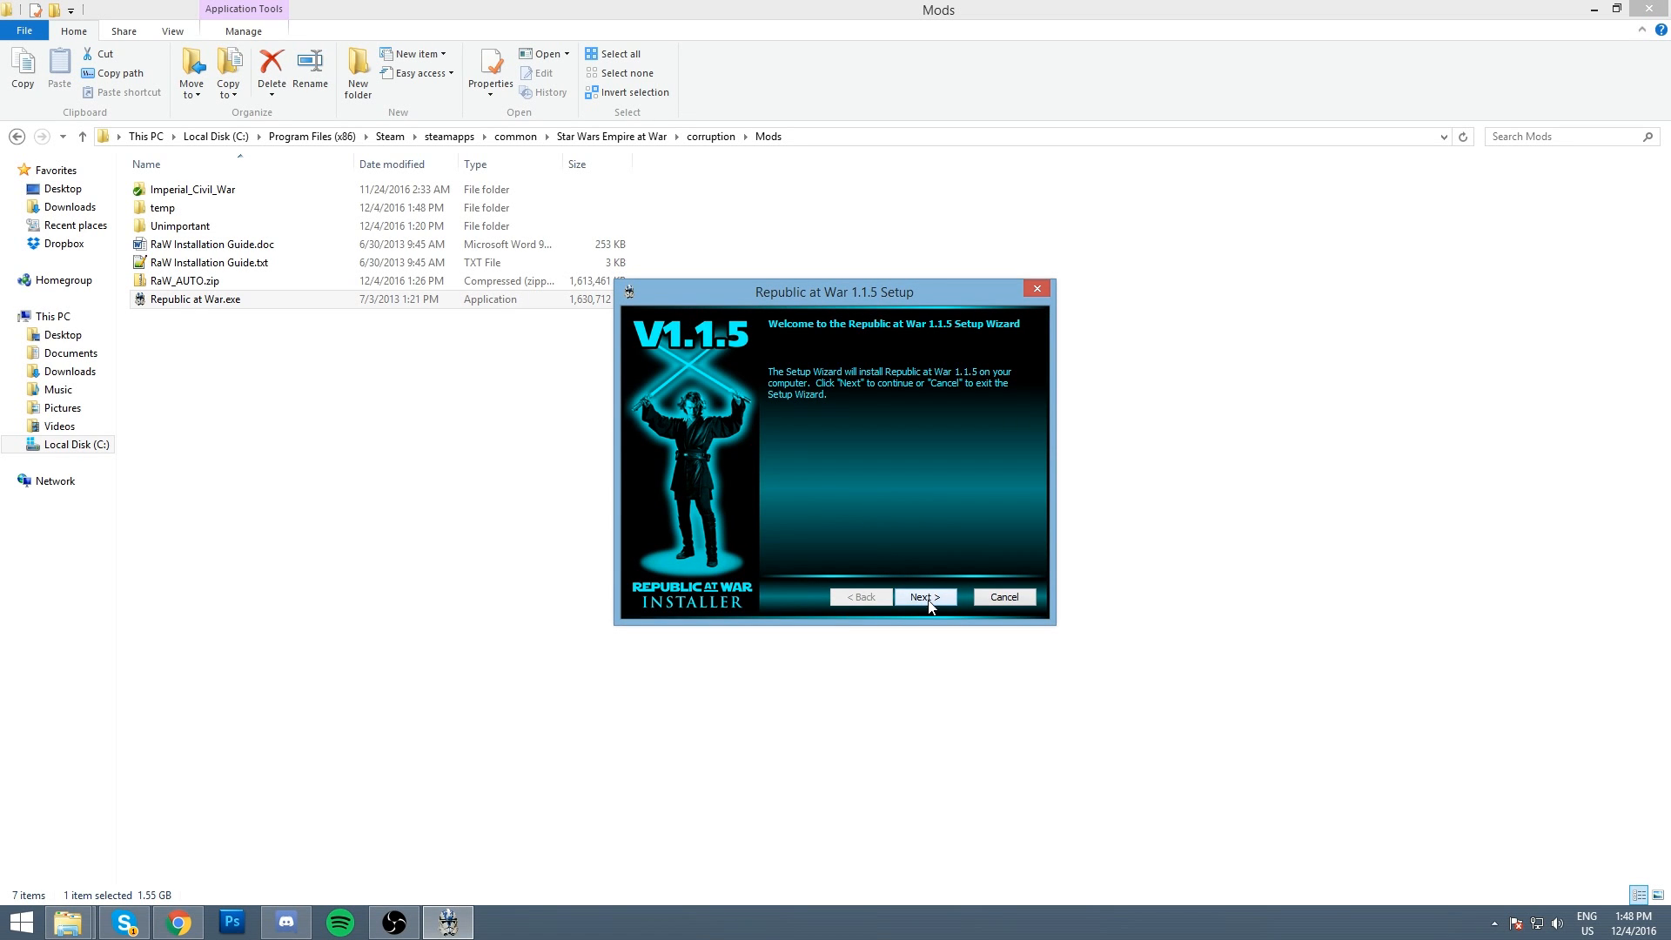
click(923, 597)
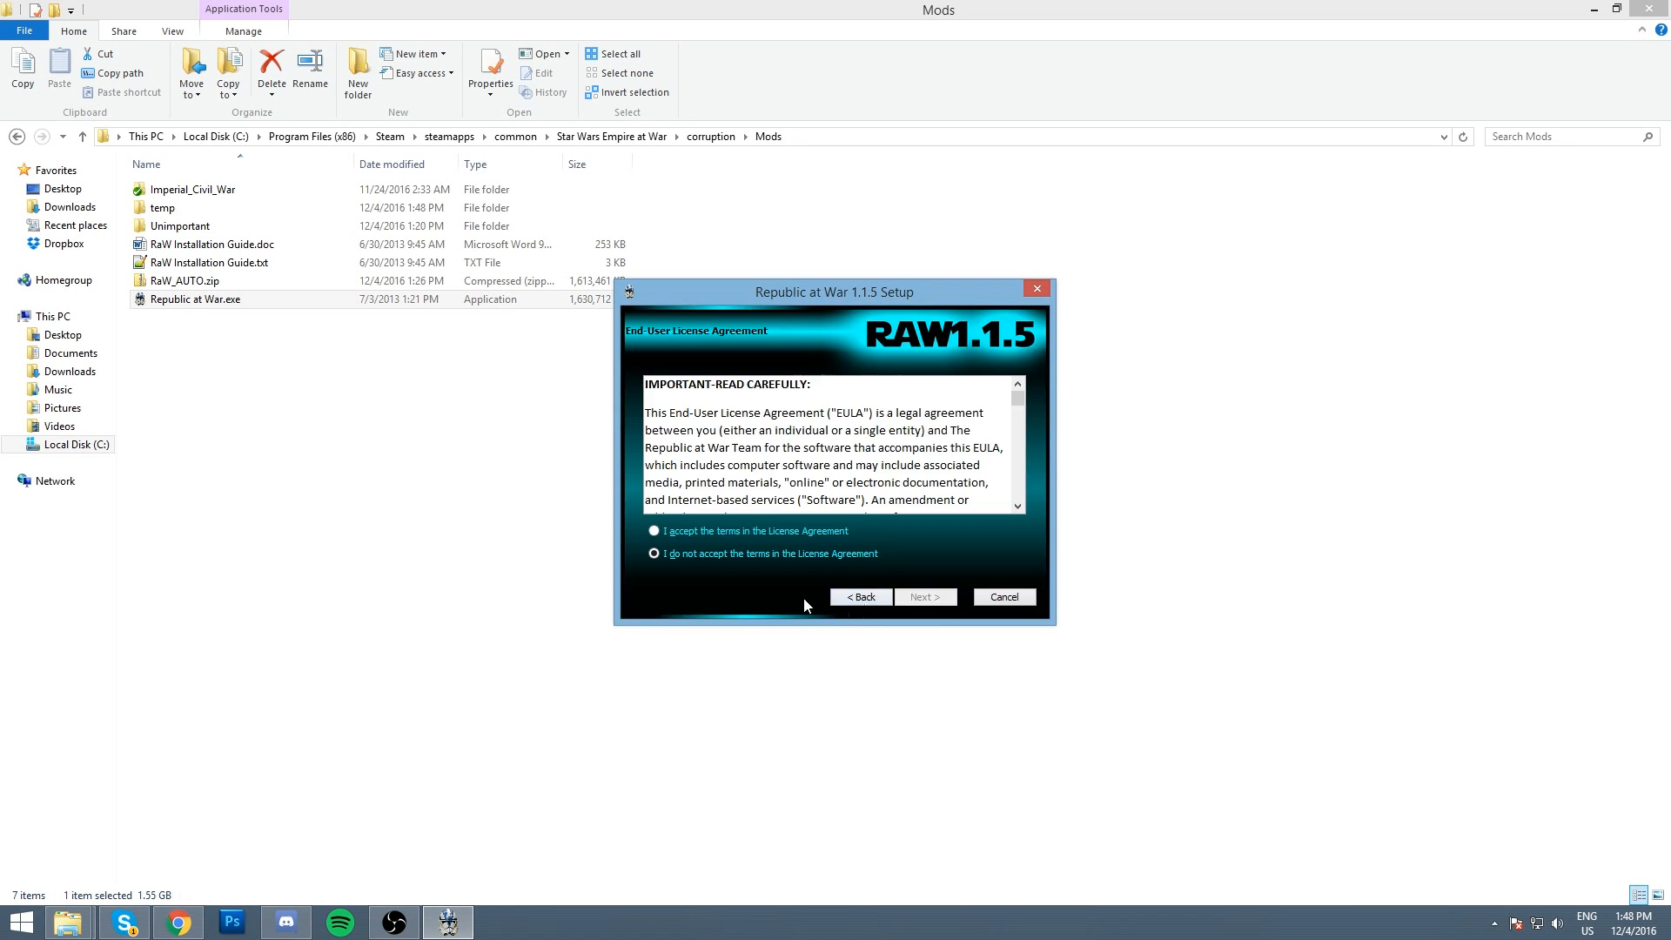
click(655, 531)
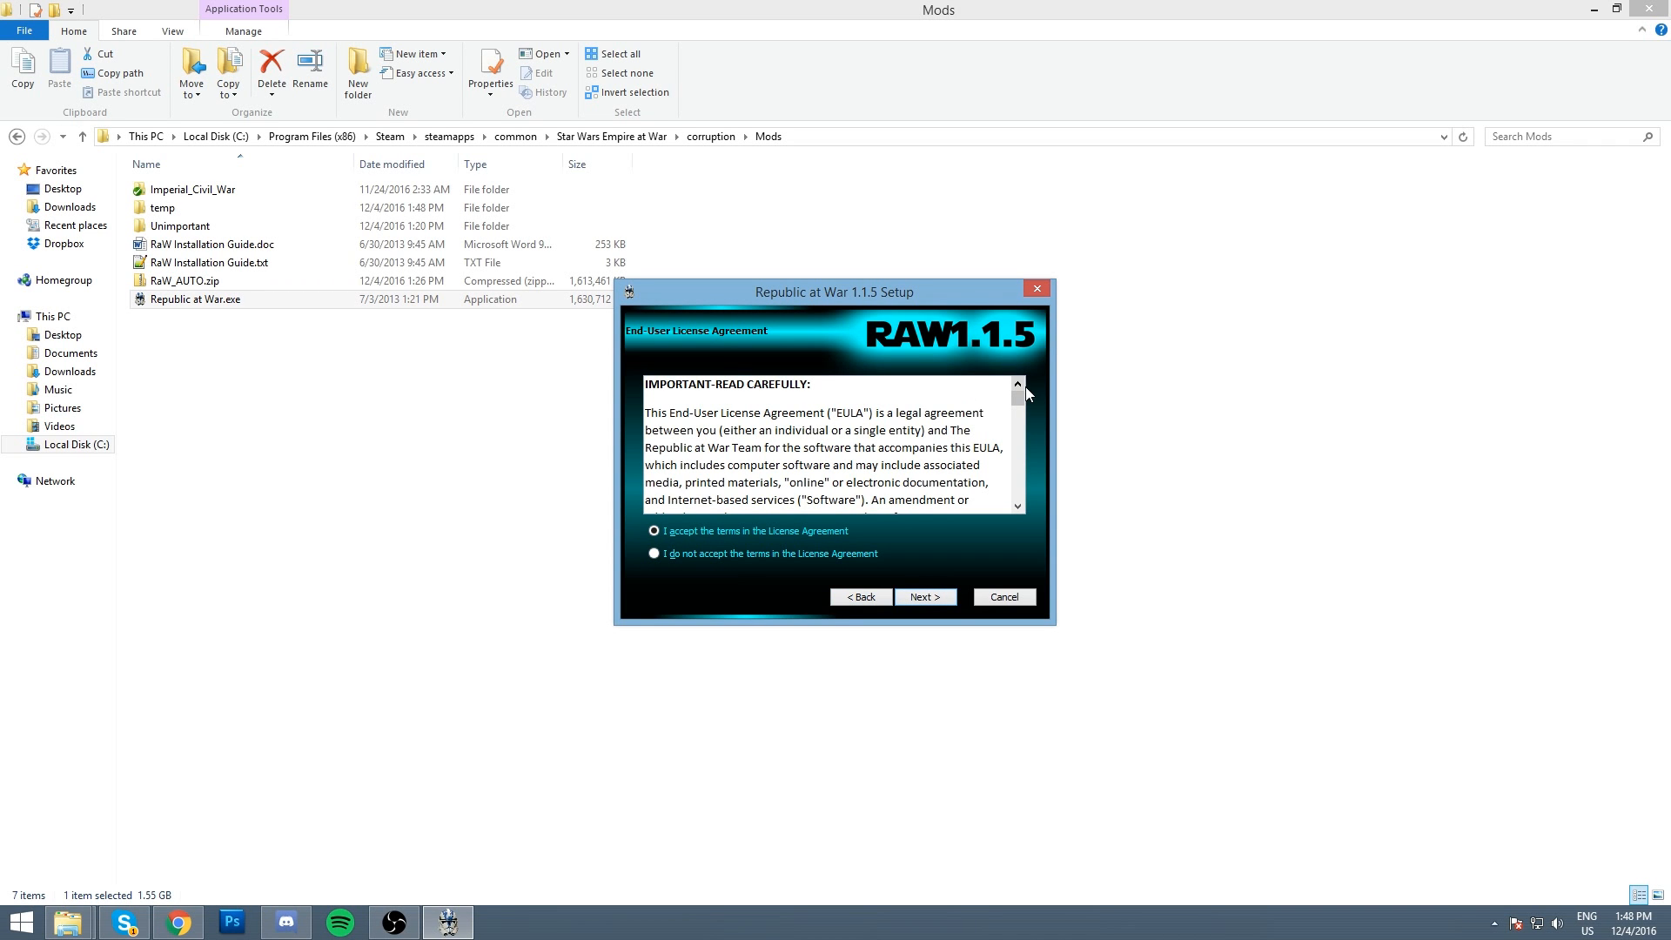
scroll(down, 3)
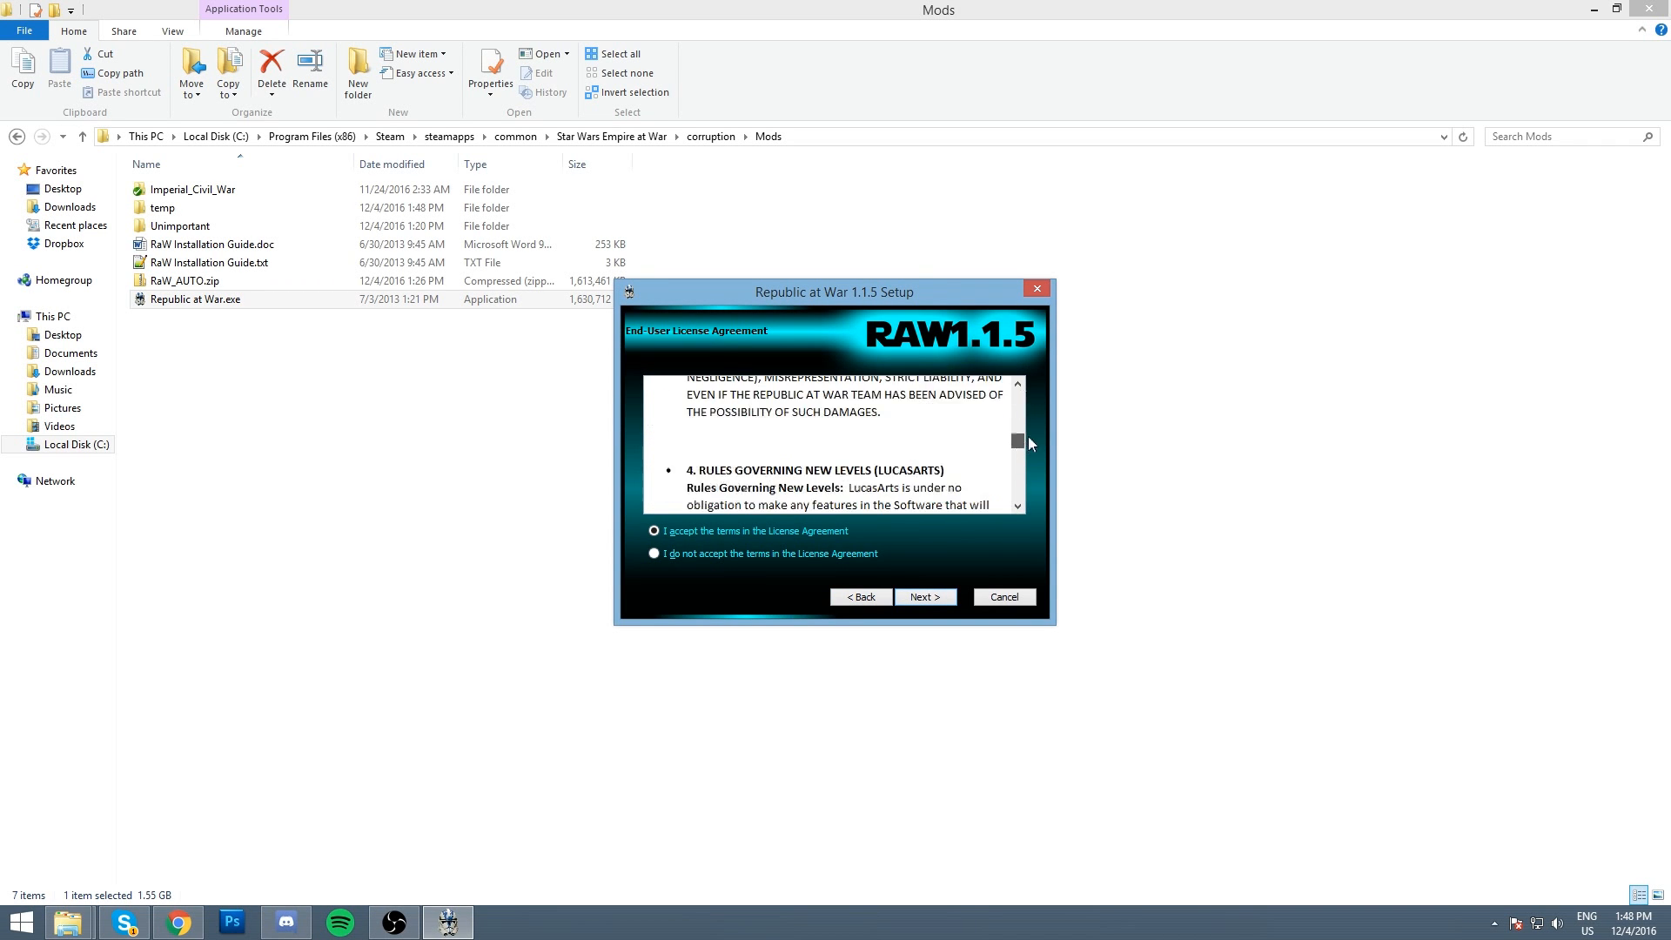
click(923, 595)
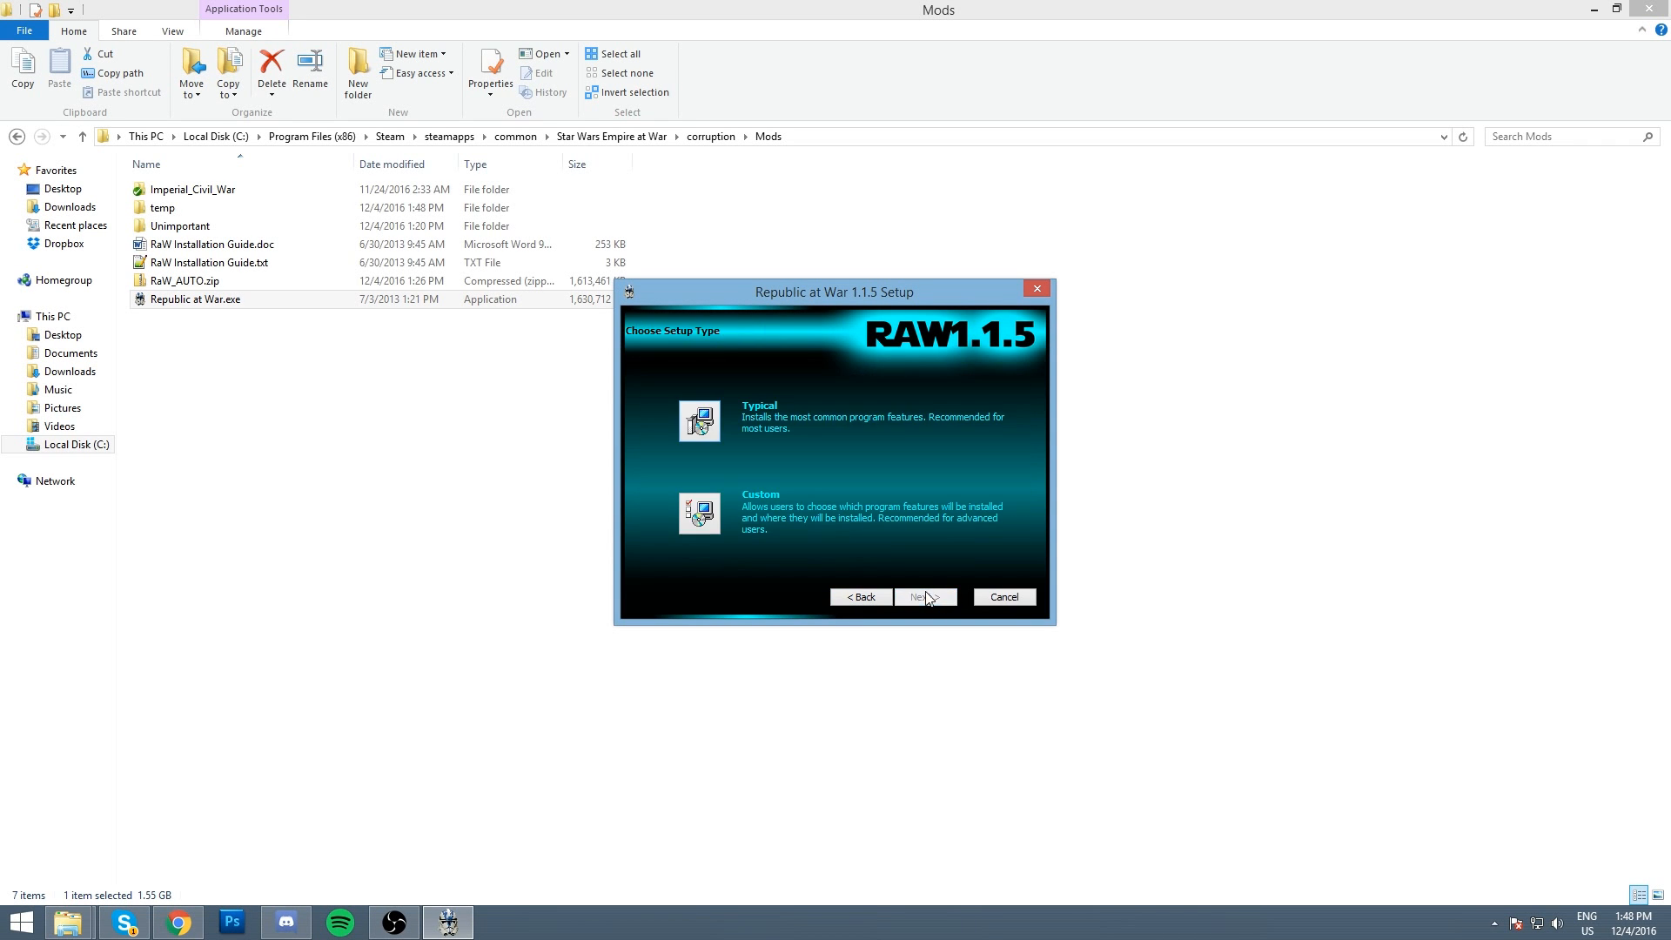
mouse_move(732, 537)
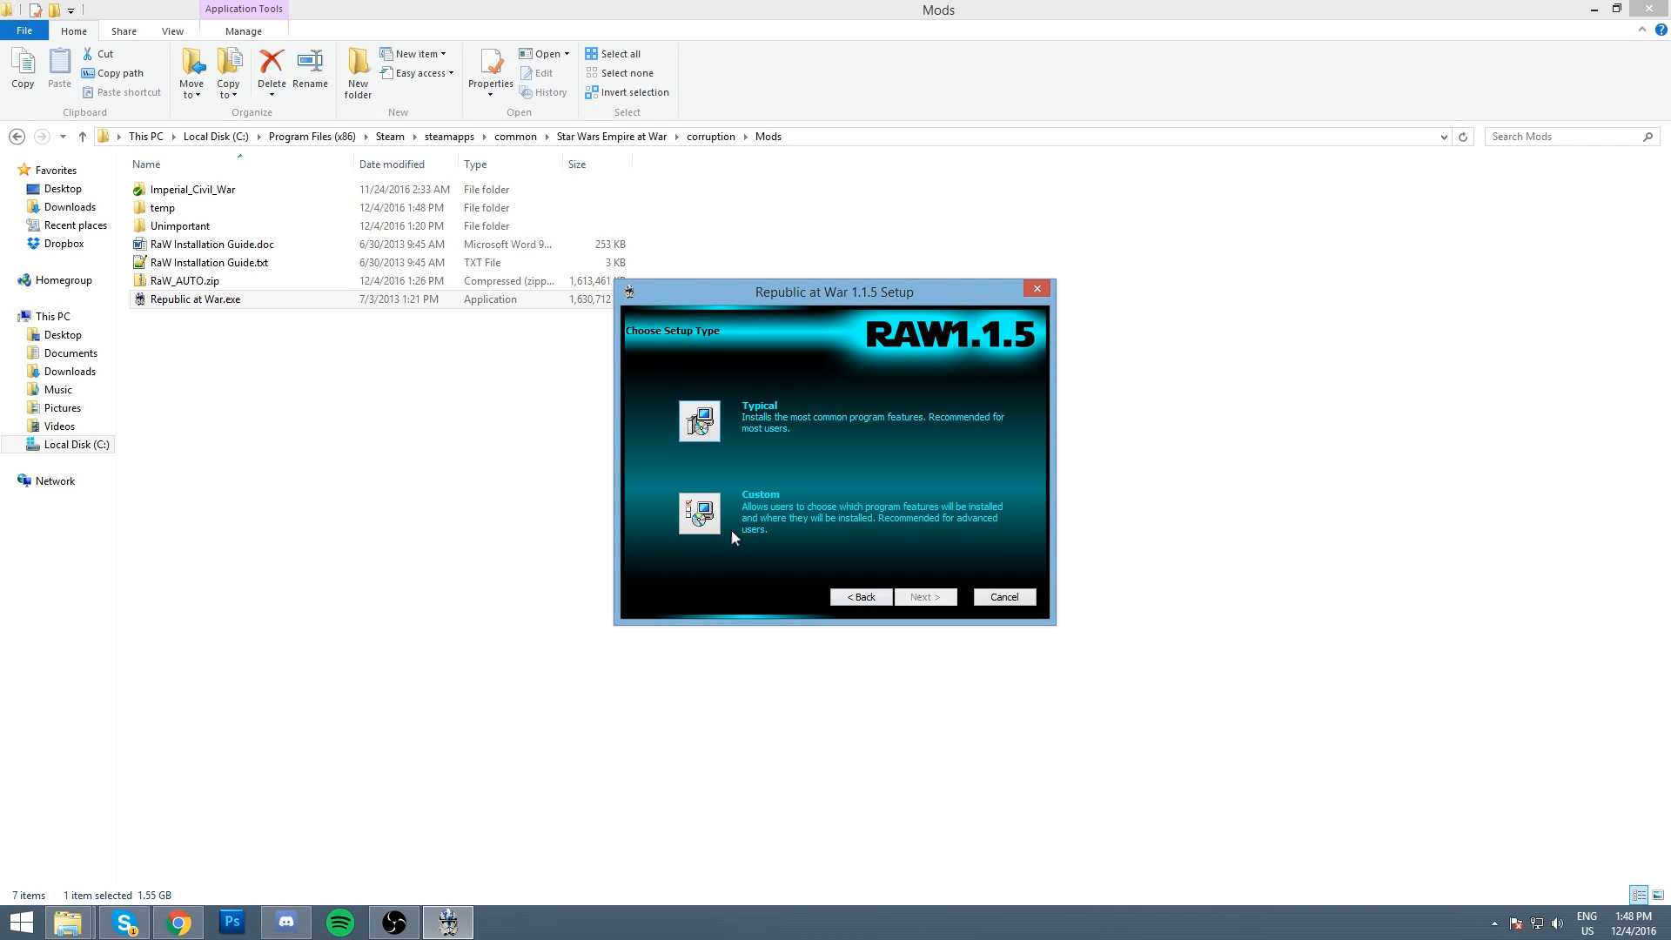
mouse_move(698, 421)
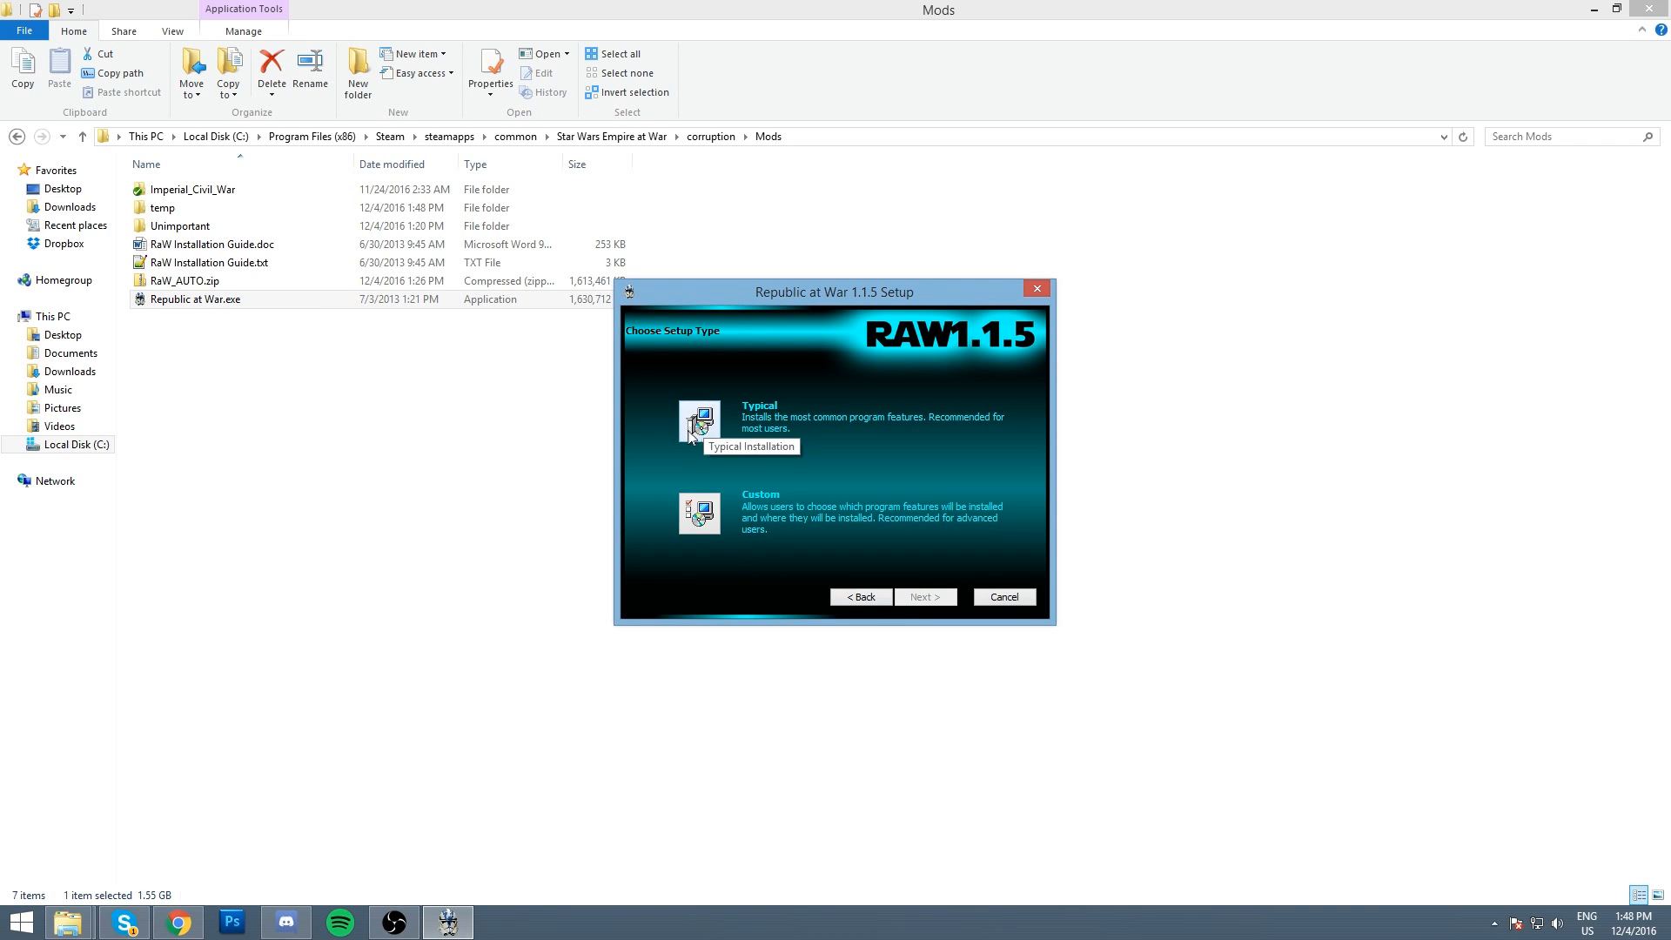
mouse_move(698, 522)
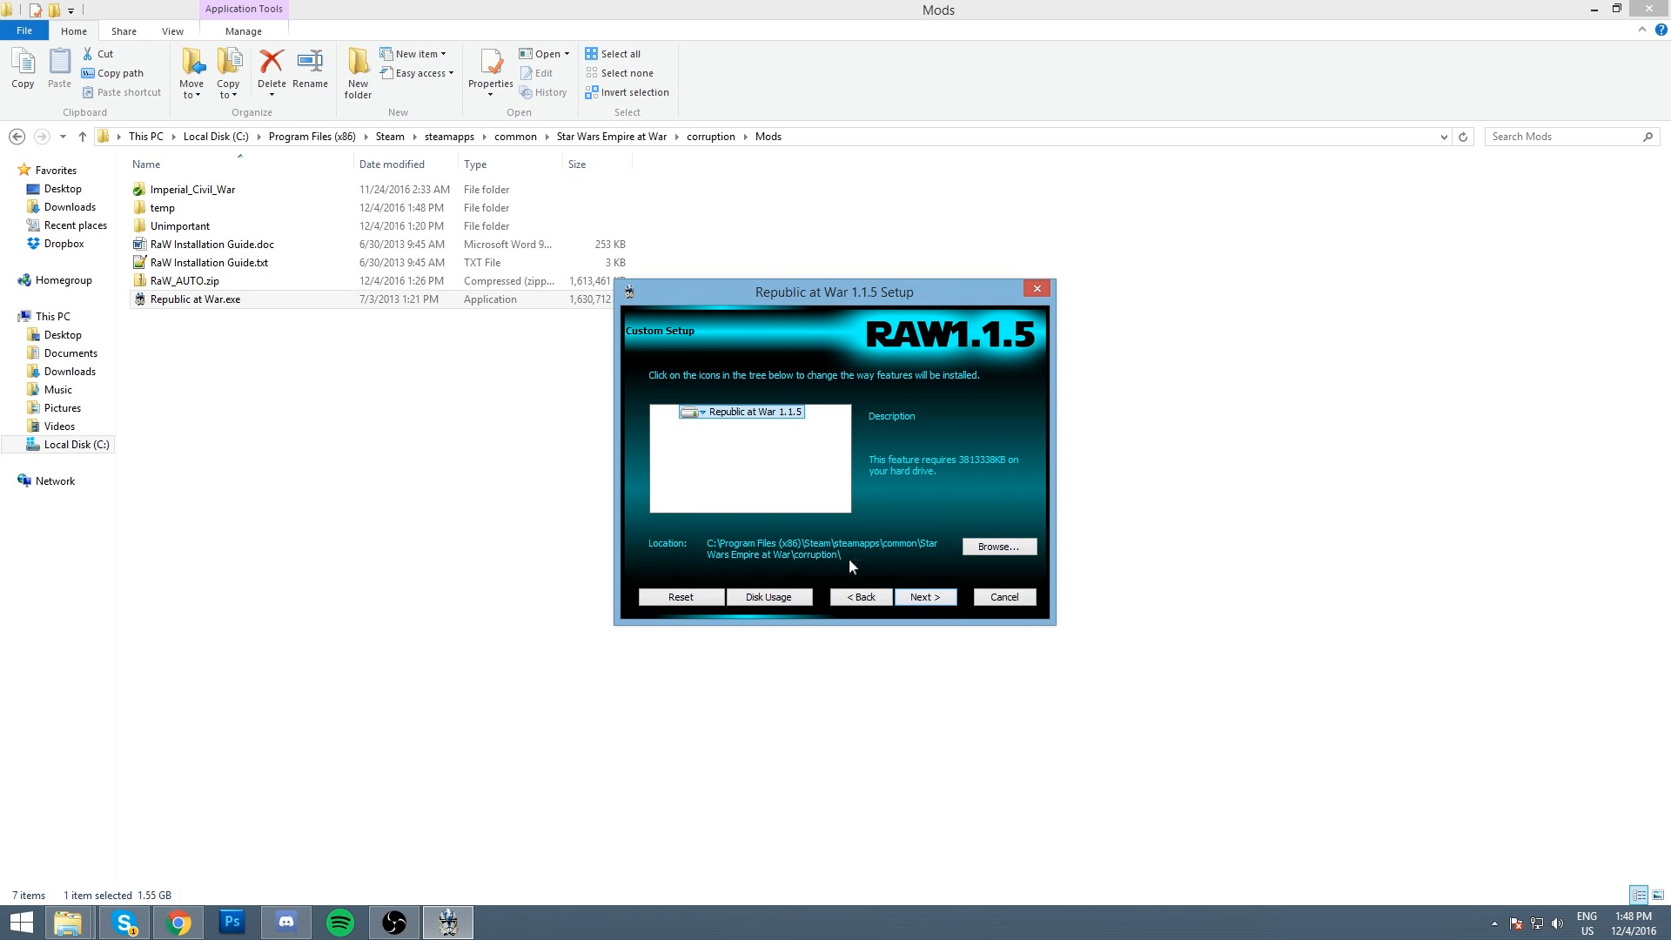
mouse_move(722, 548)
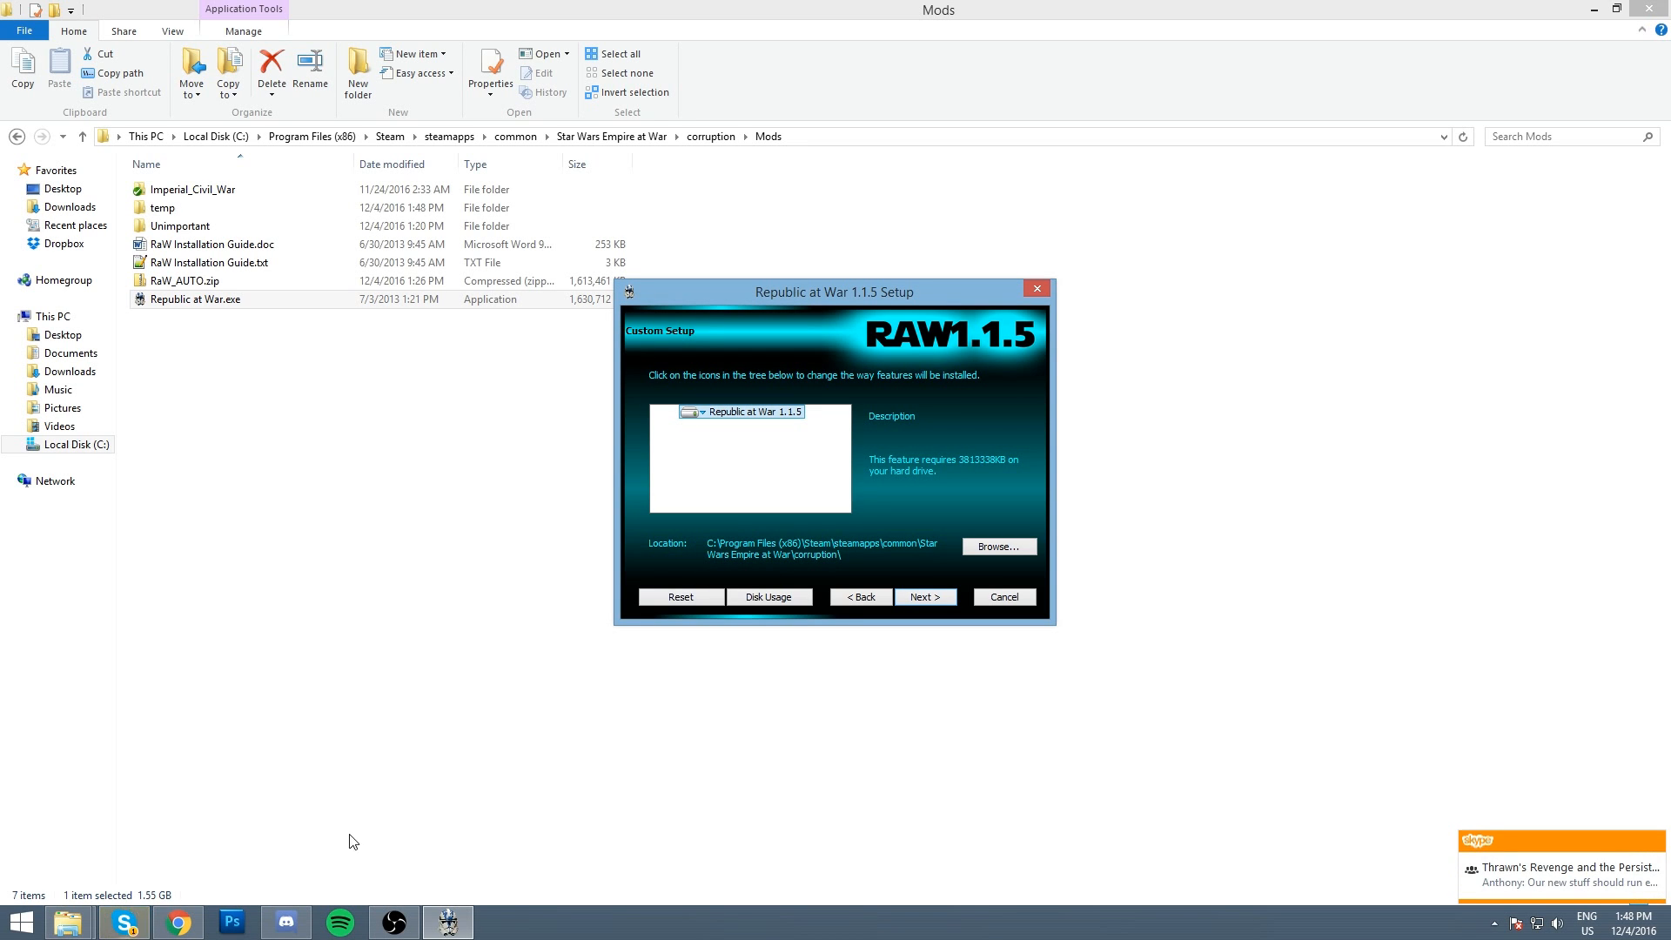
Step: Choose Custom setup and browse for the install location in the corruption folder
right_click(120, 921)
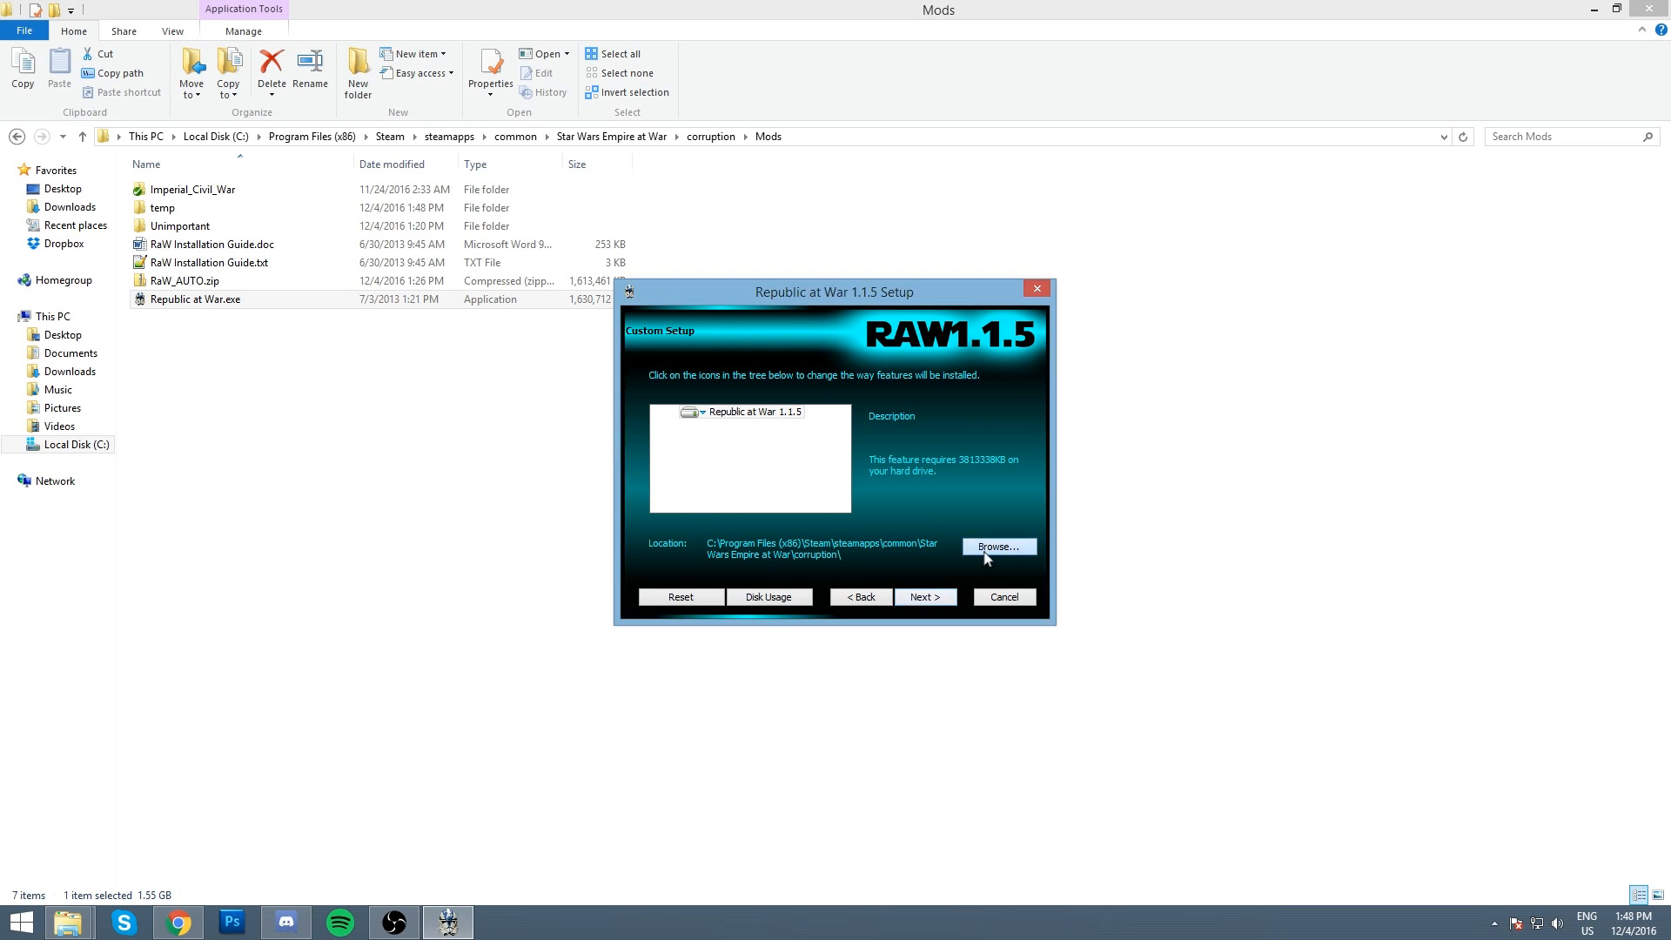
click(997, 546)
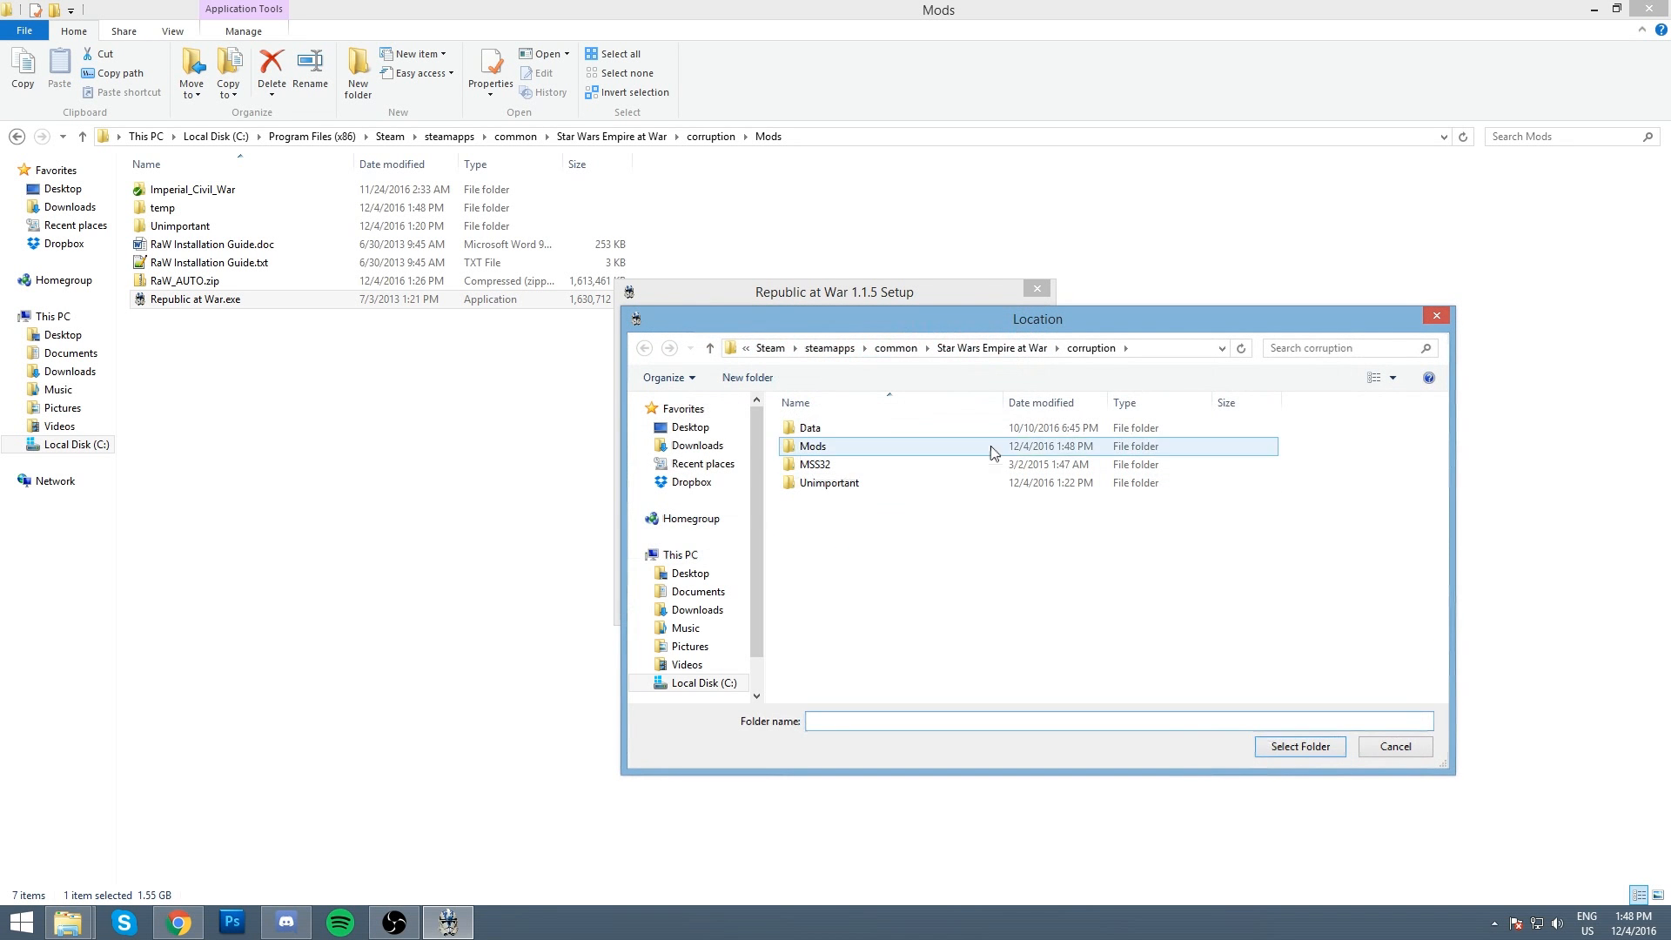
mouse_move(1395, 745)
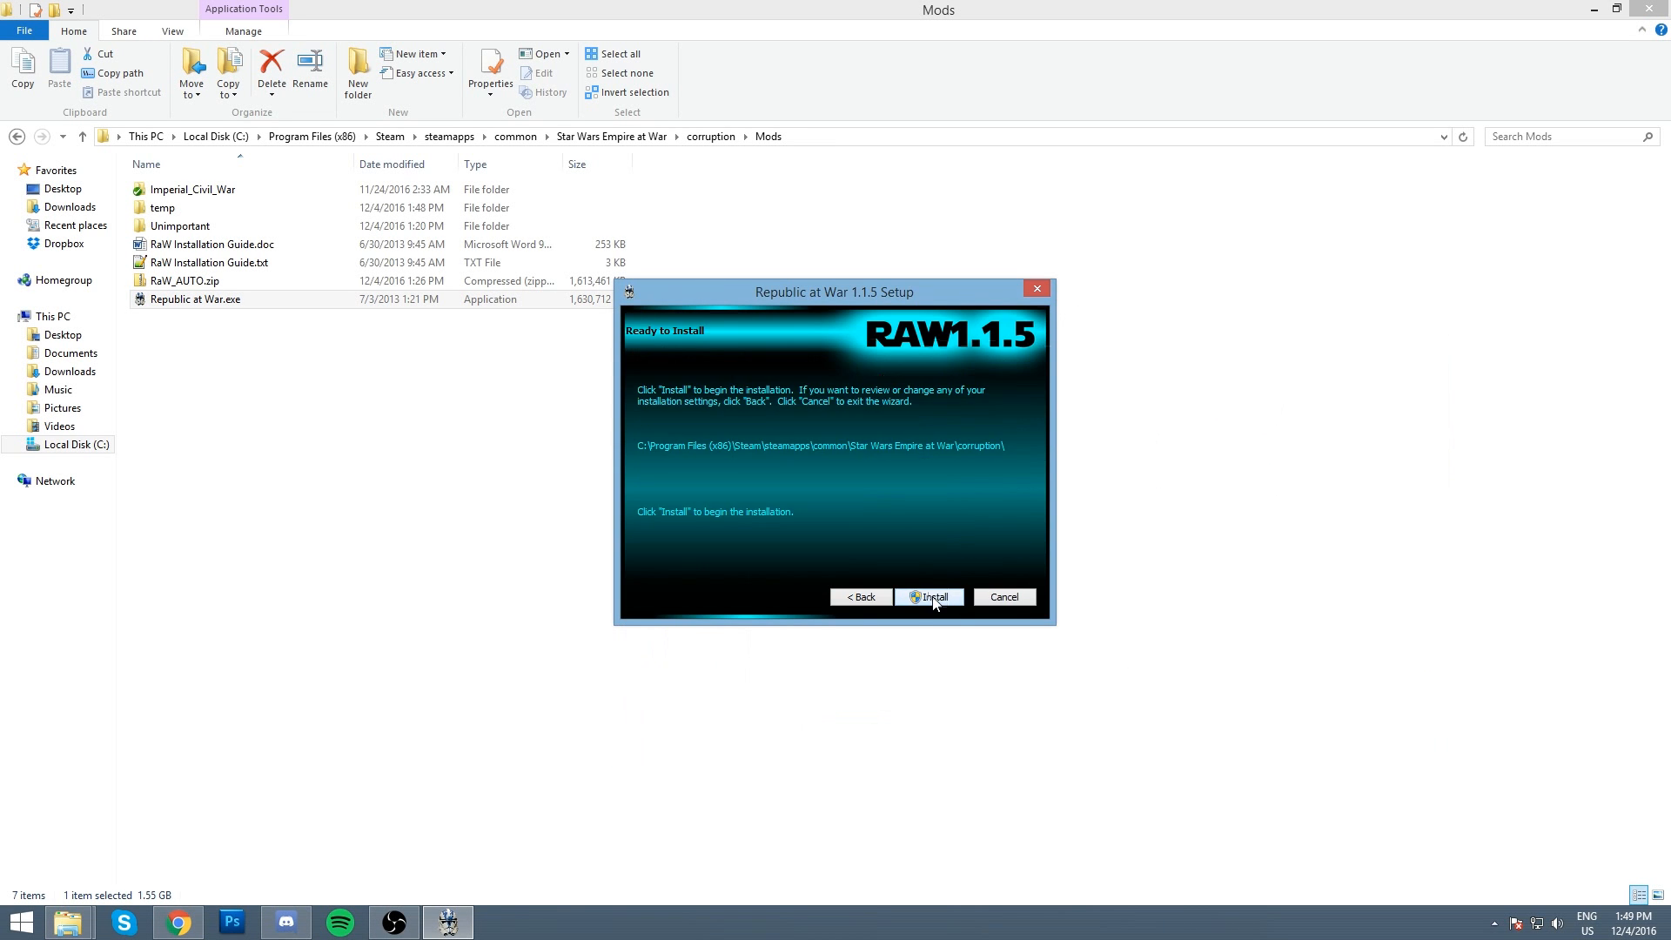
Step: Begin installing Republic at War 1.1.5 into the corruption folder
click(929, 597)
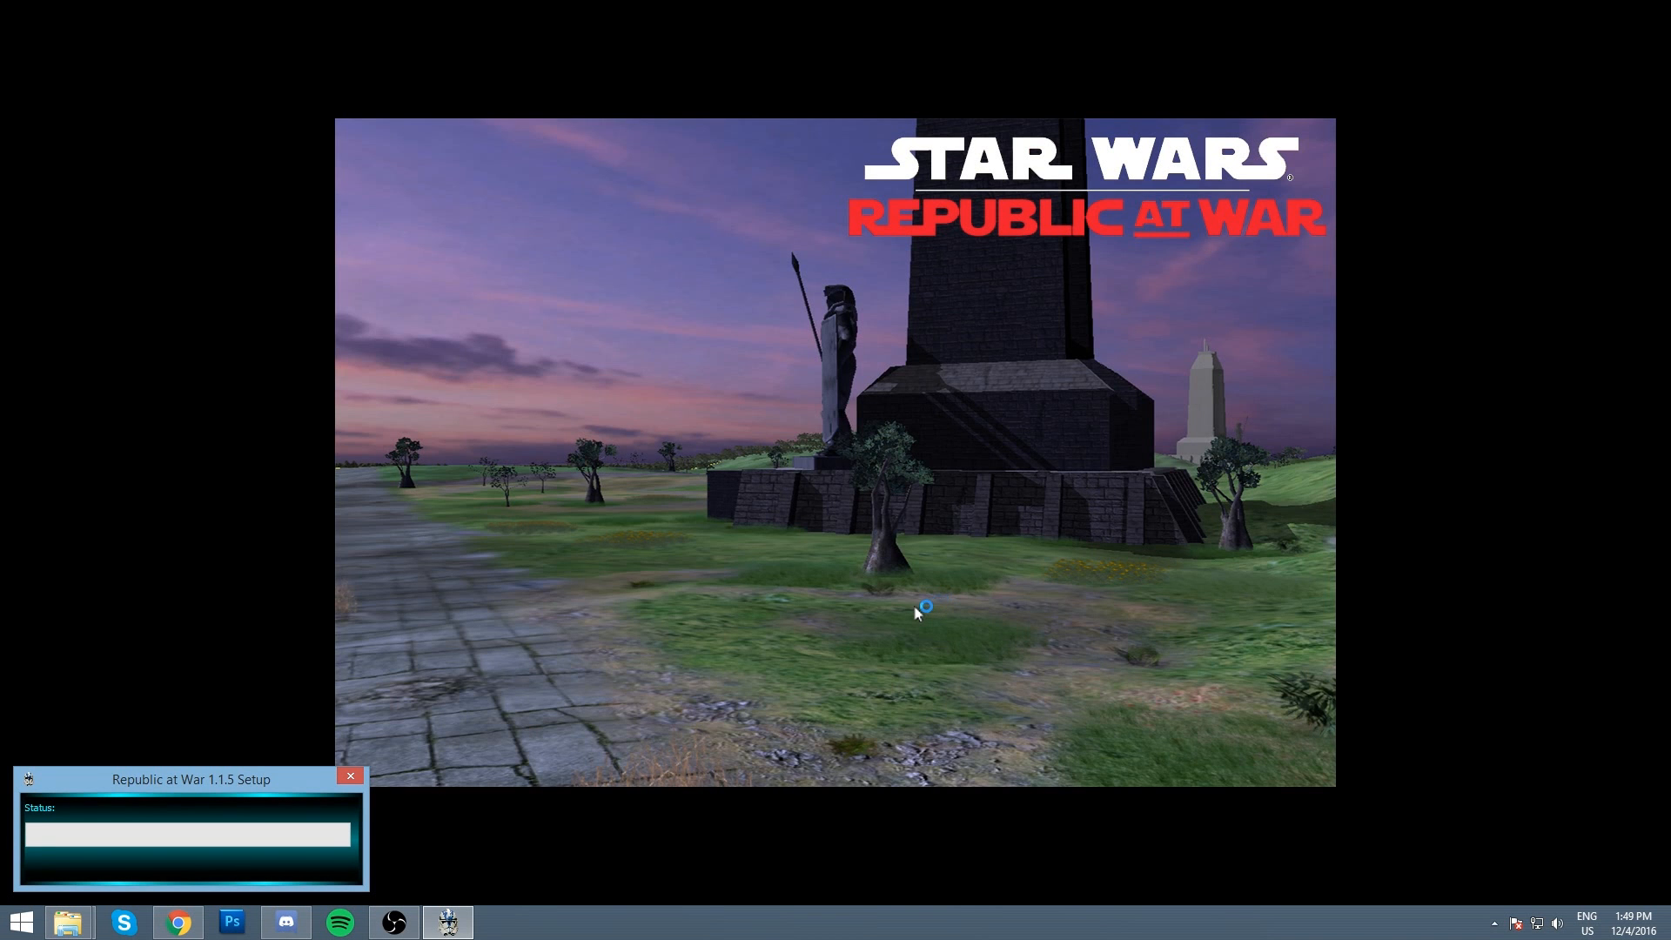
mouse_move(915, 621)
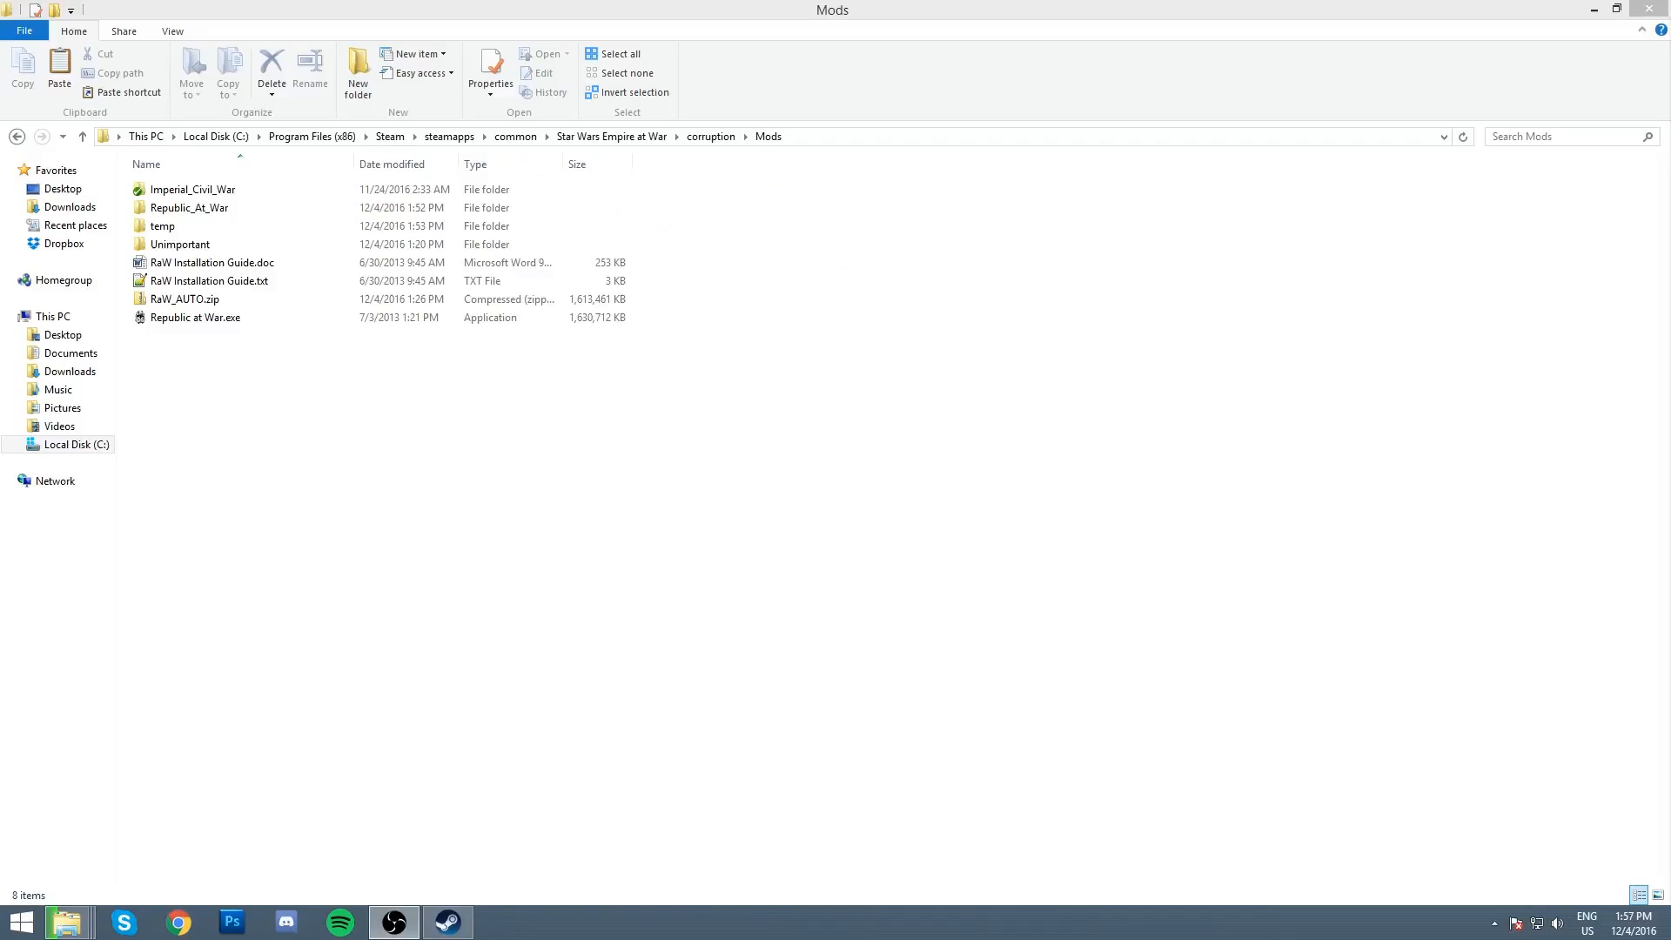
mouse_move(948, 546)
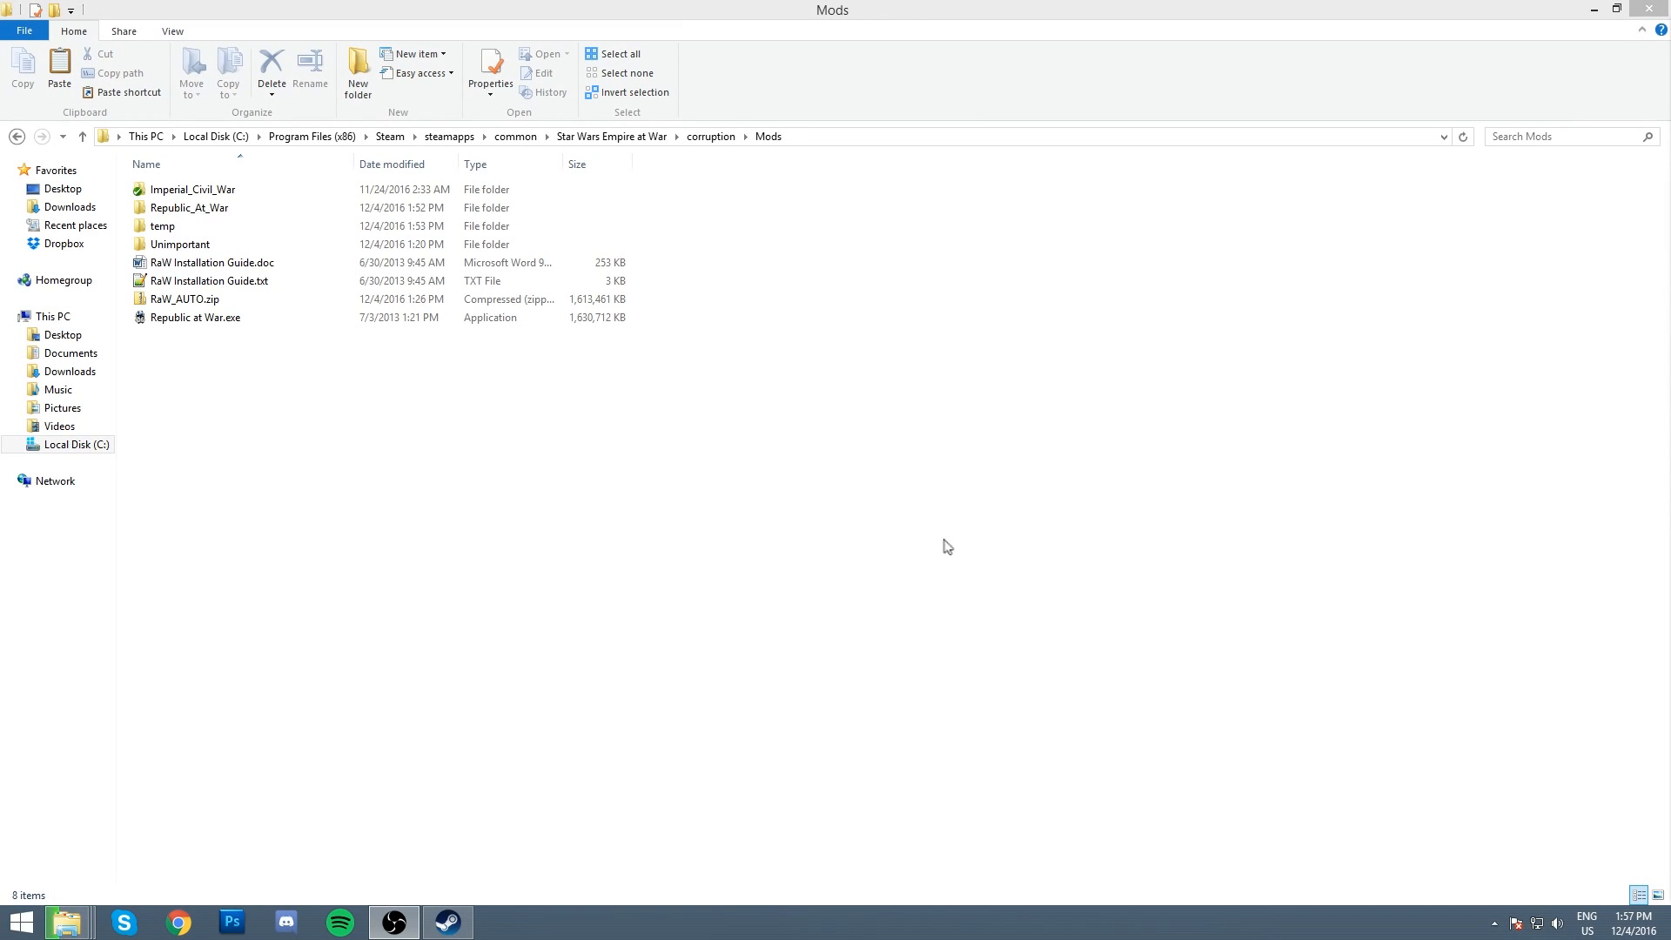
mouse_move(683, 391)
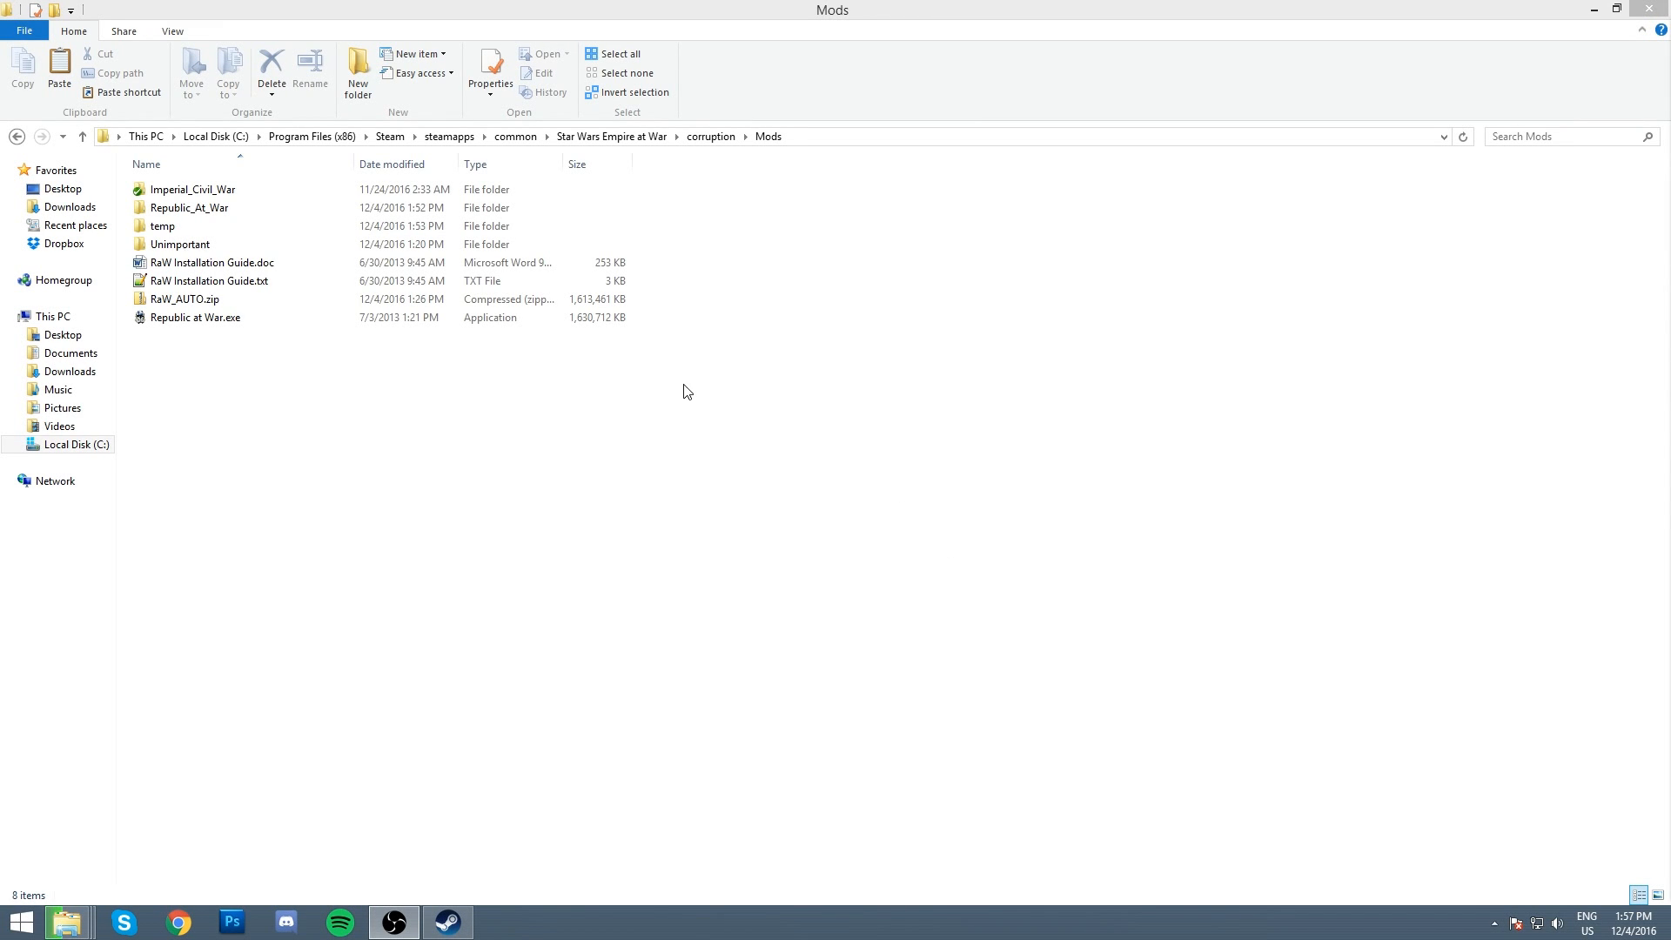
Step: Check the Mods folder's new Republic_At_War folder and other items, then switch to Steam
click(186, 299)
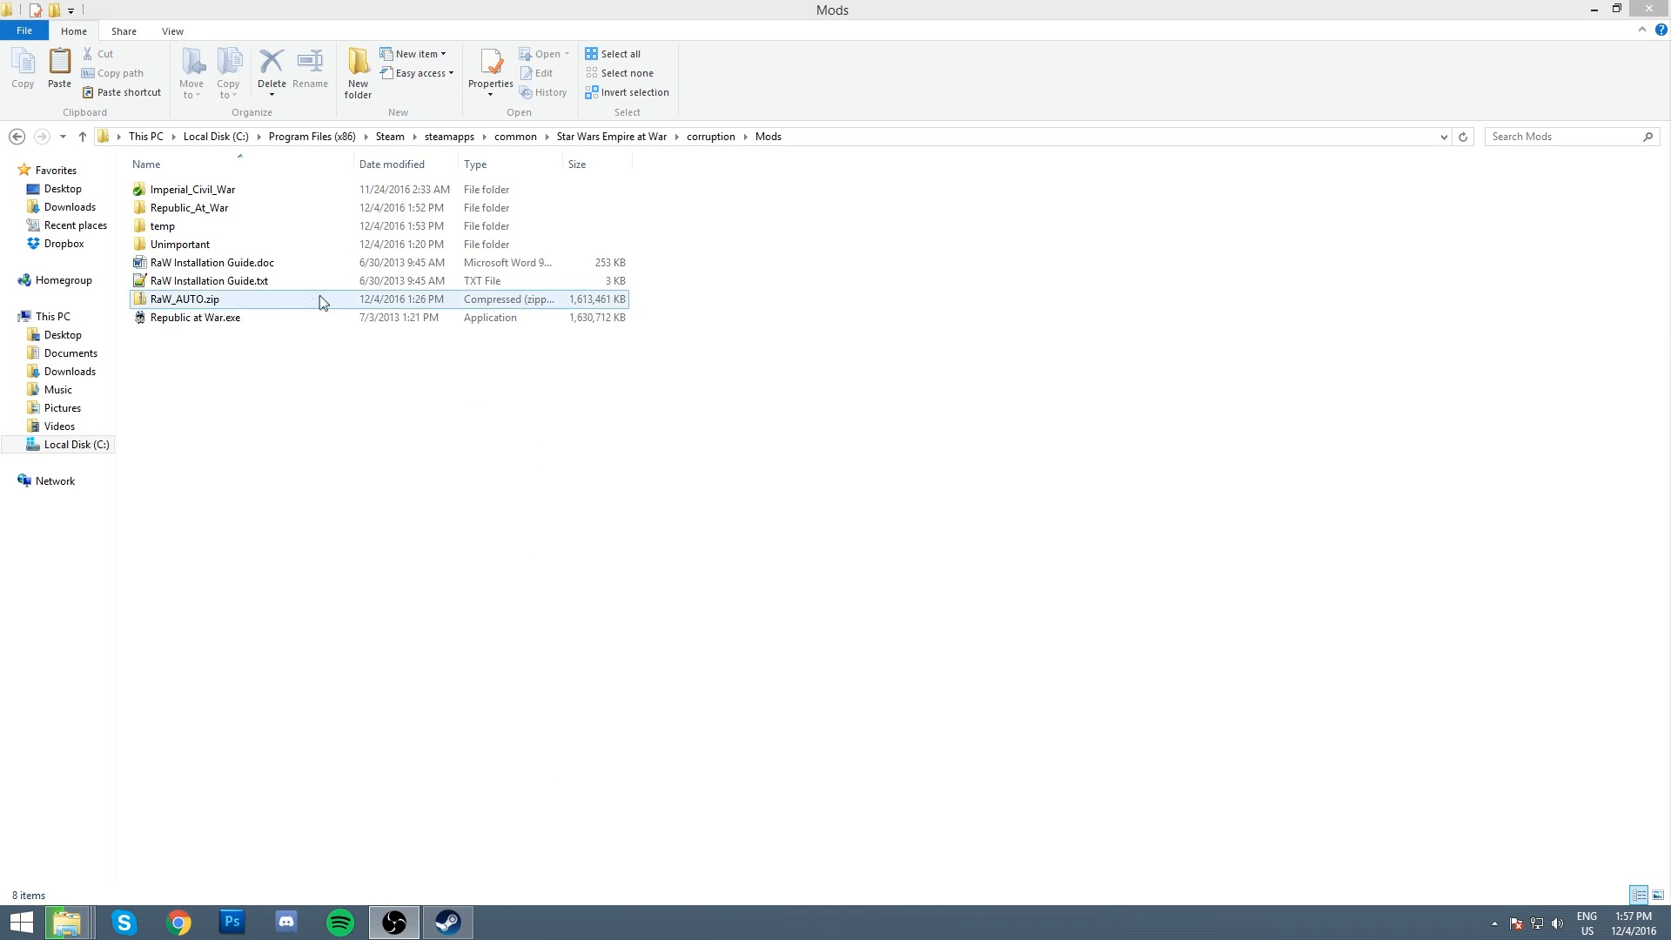
click(189, 208)
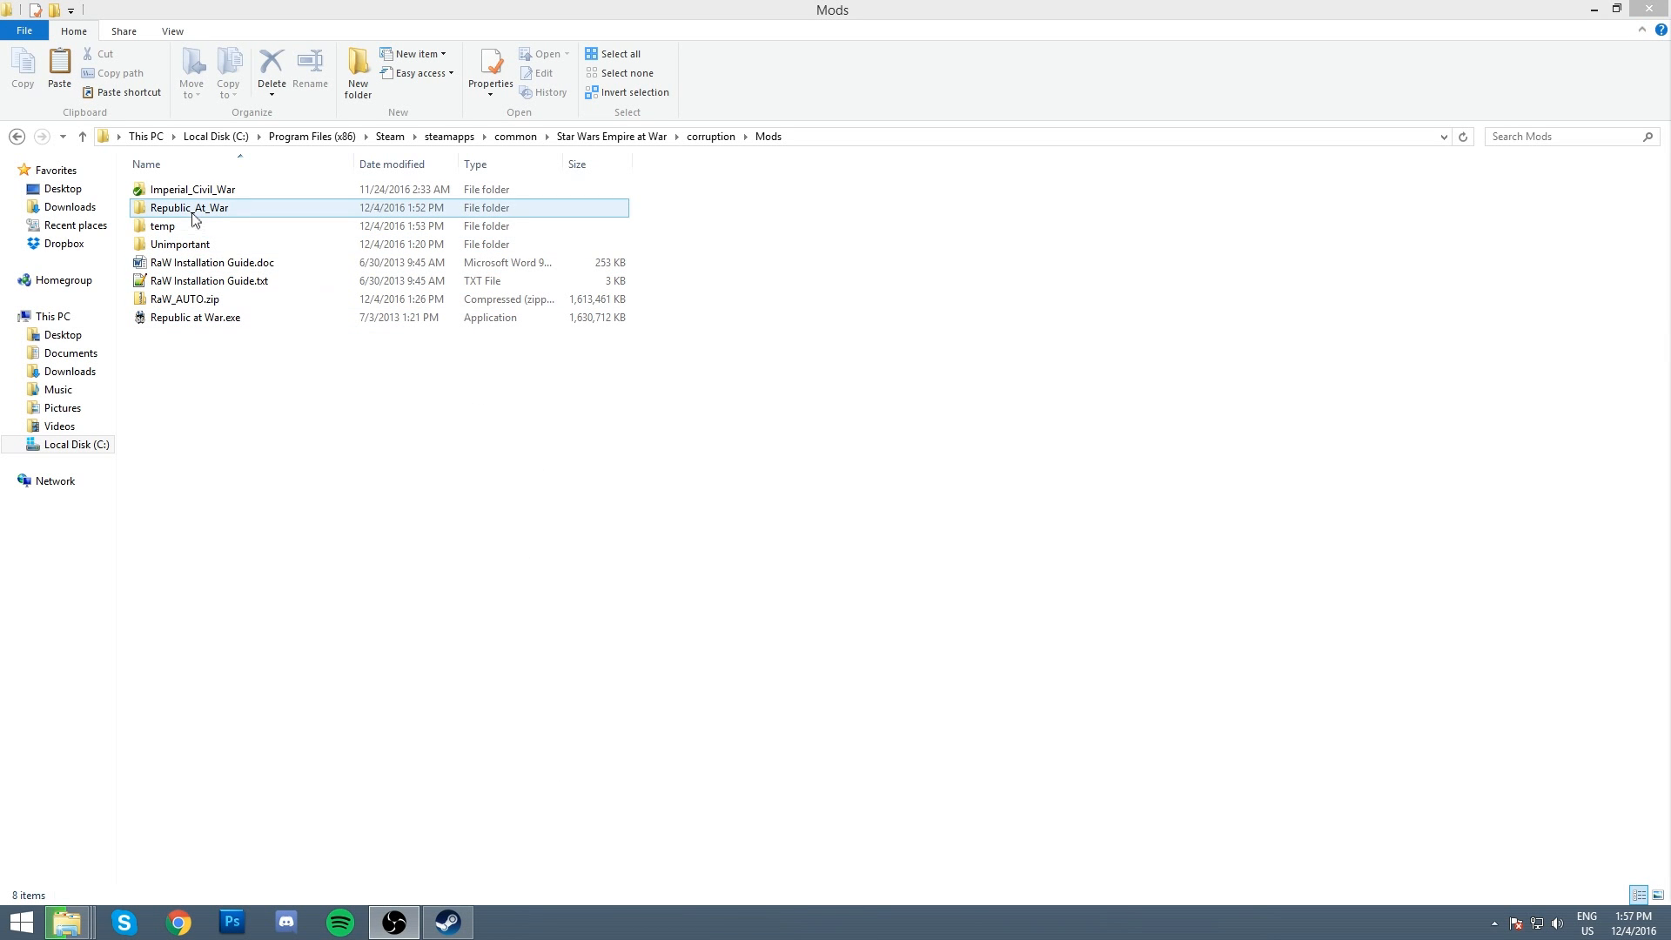
mouse_move(265, 221)
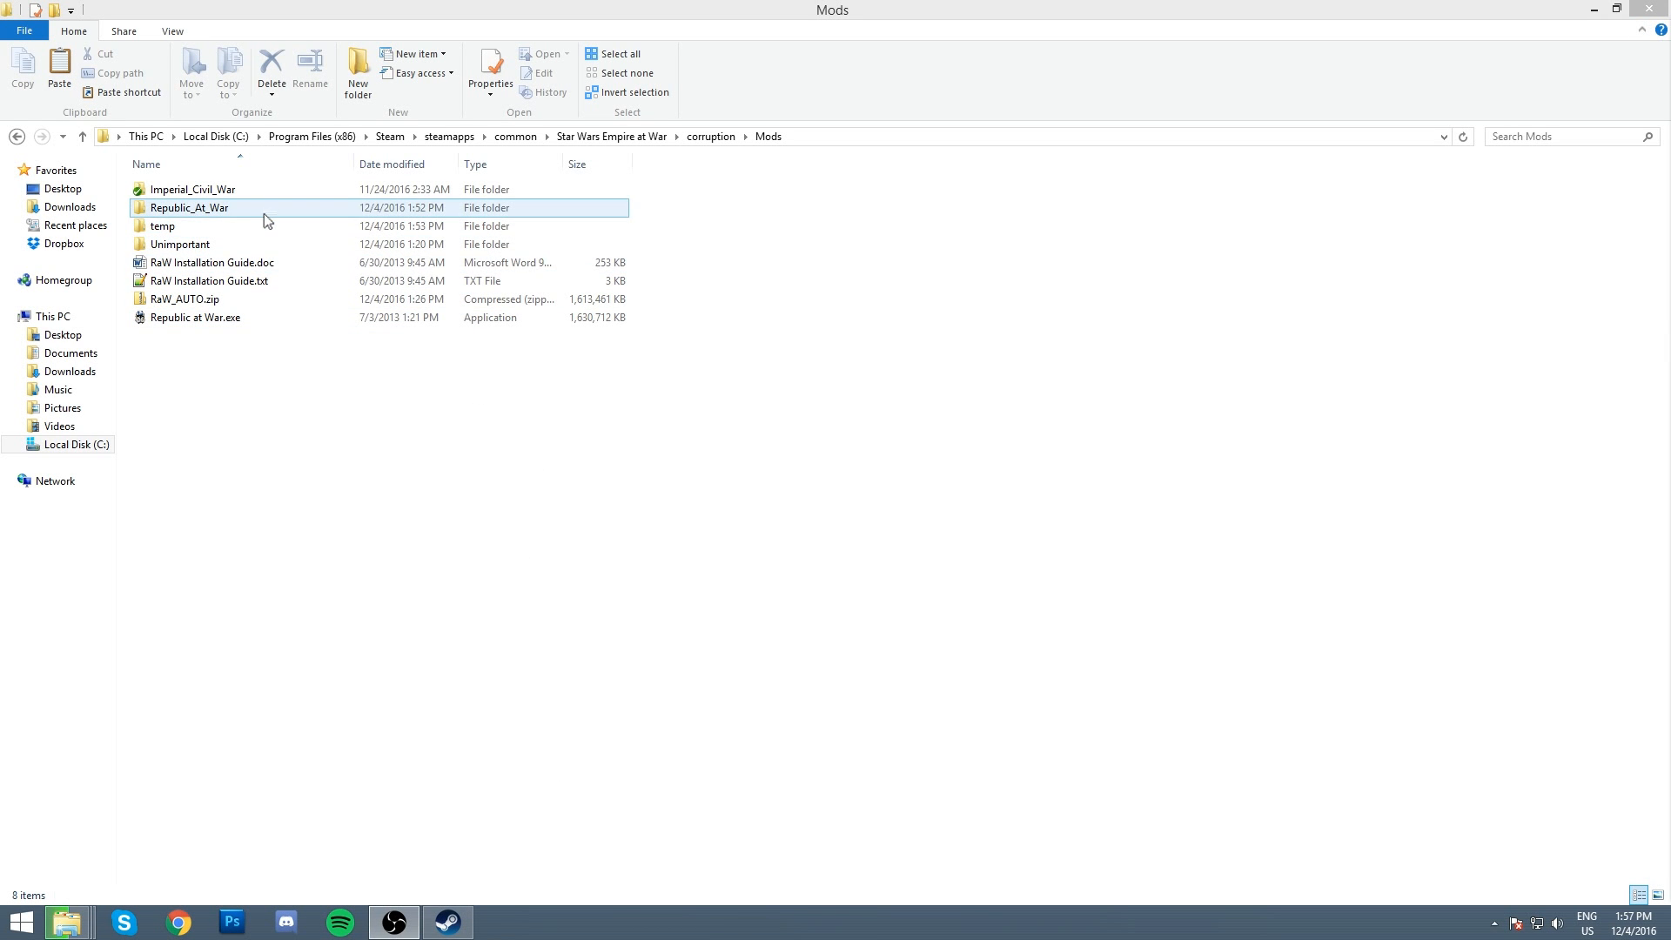
click(161, 227)
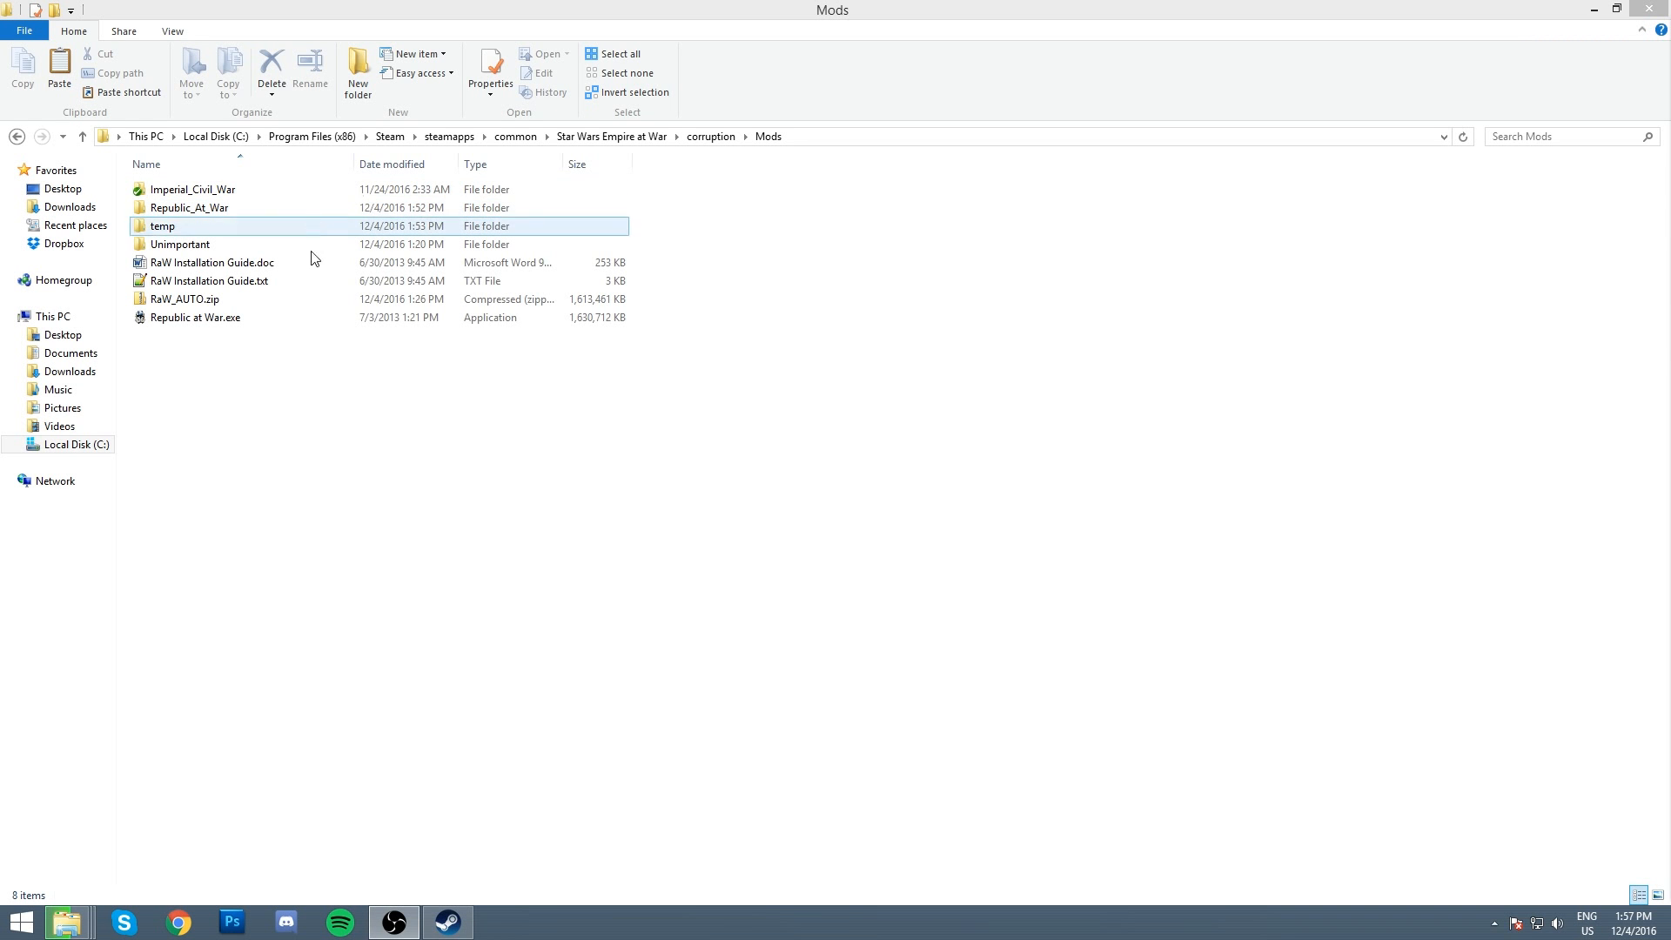
click(418, 679)
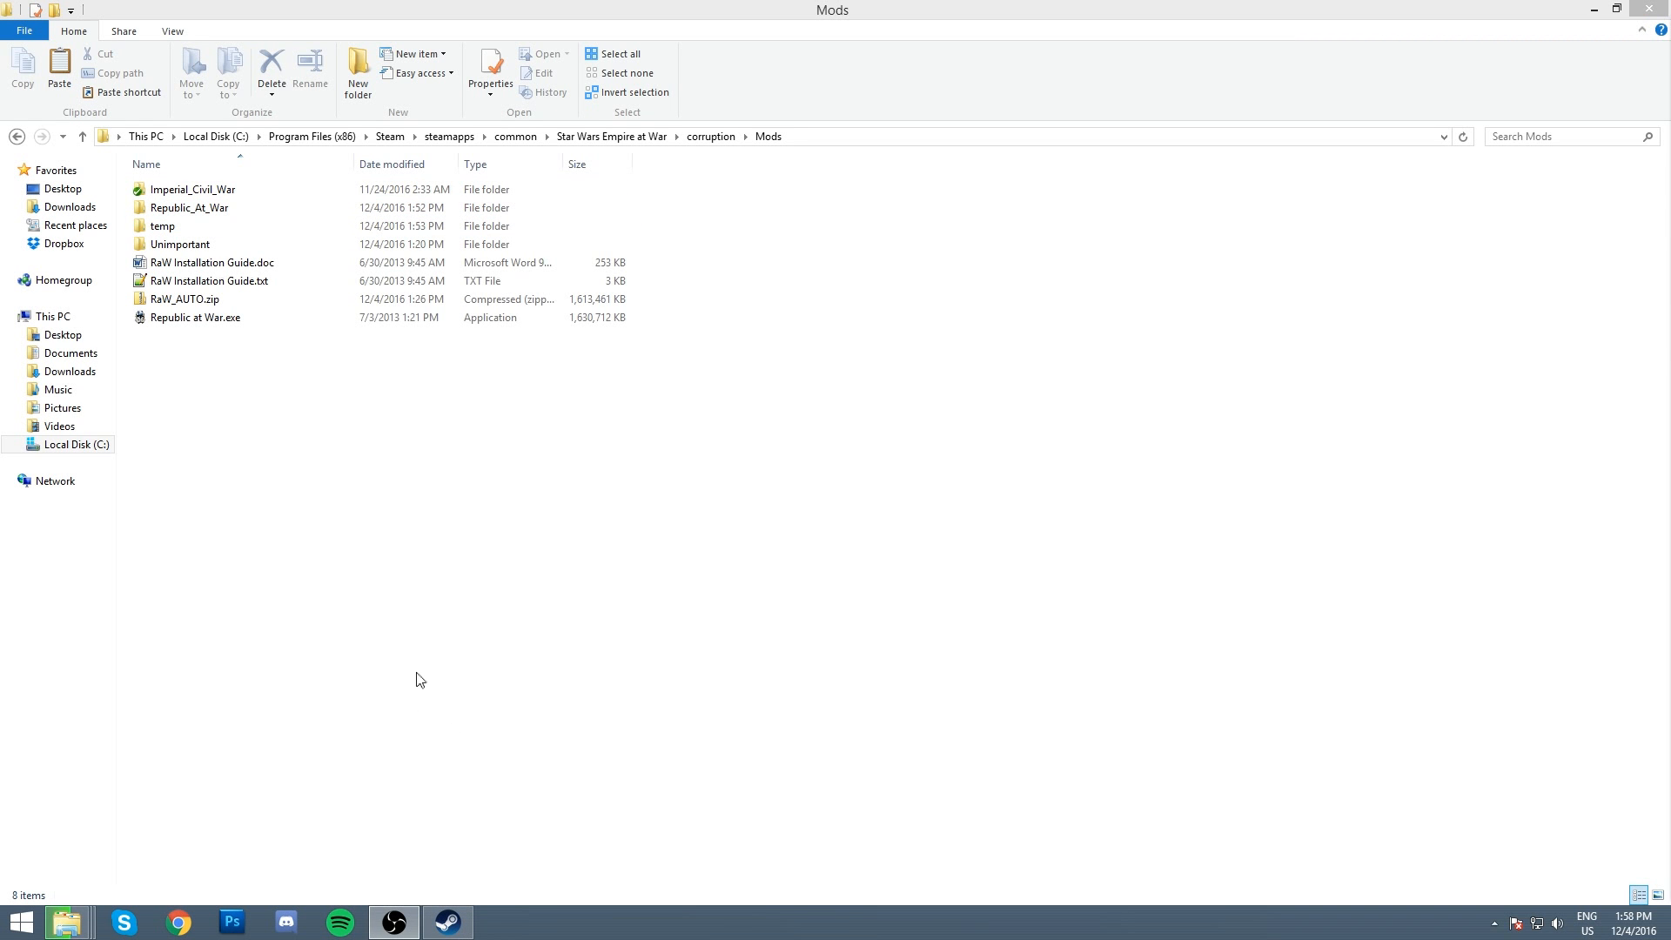
click(447, 921)
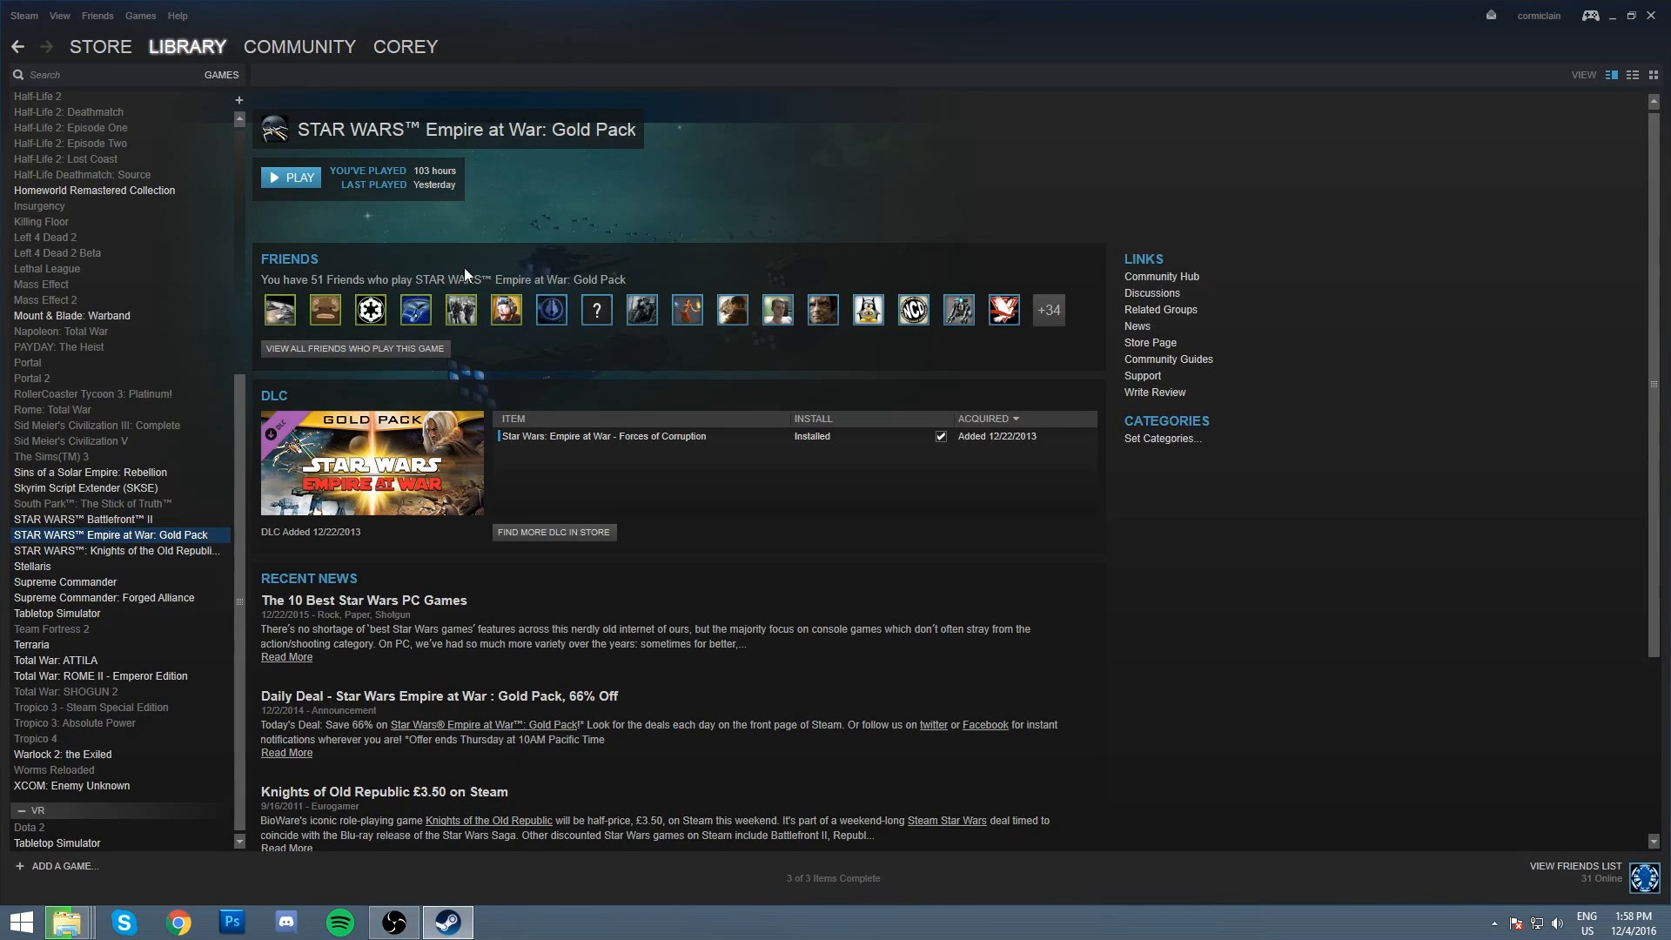
mouse_move(189, 540)
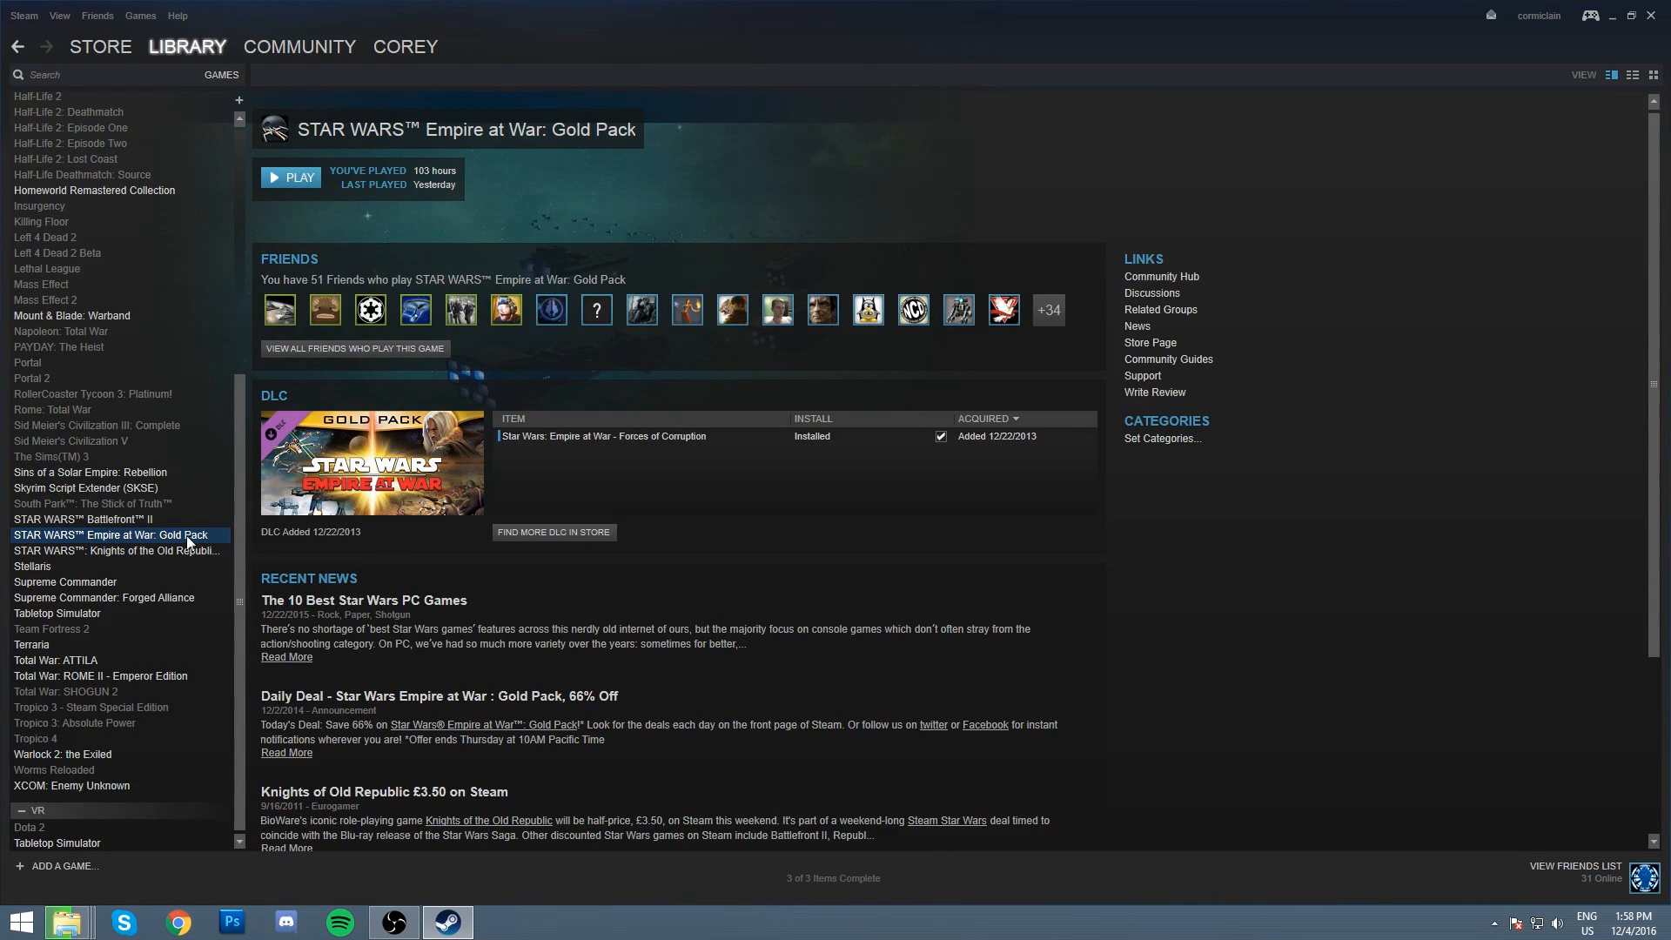
Step: Open the properties of STAR WARS Empire at War: Gold Pack in the Steam library
right_click(112, 533)
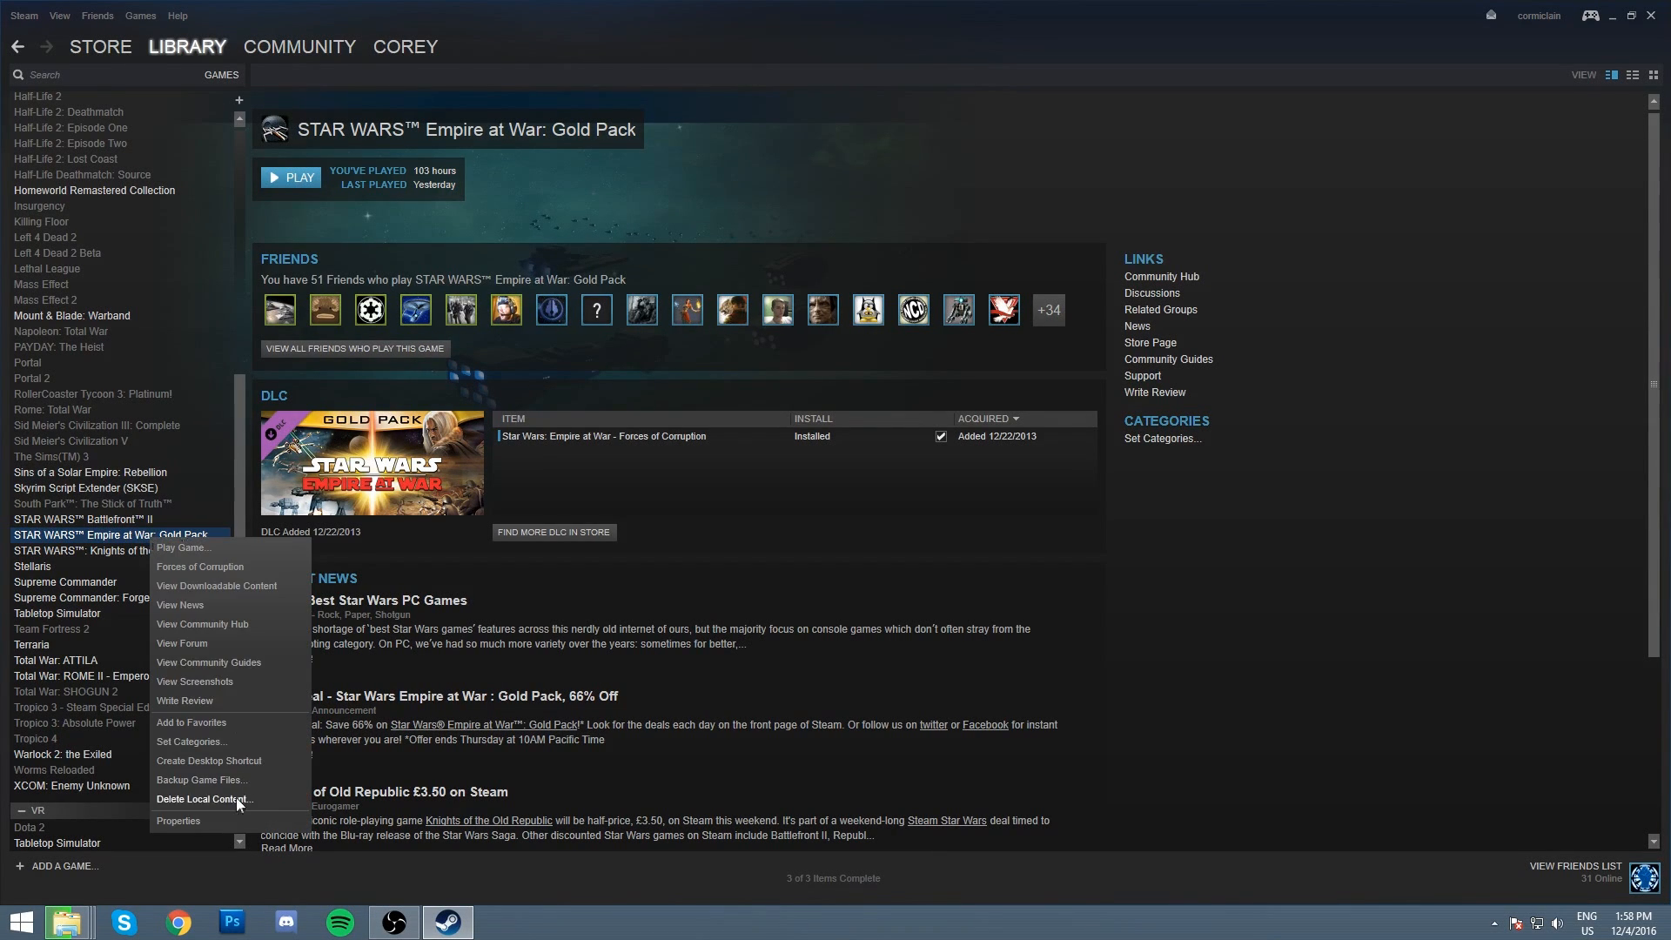
click(178, 821)
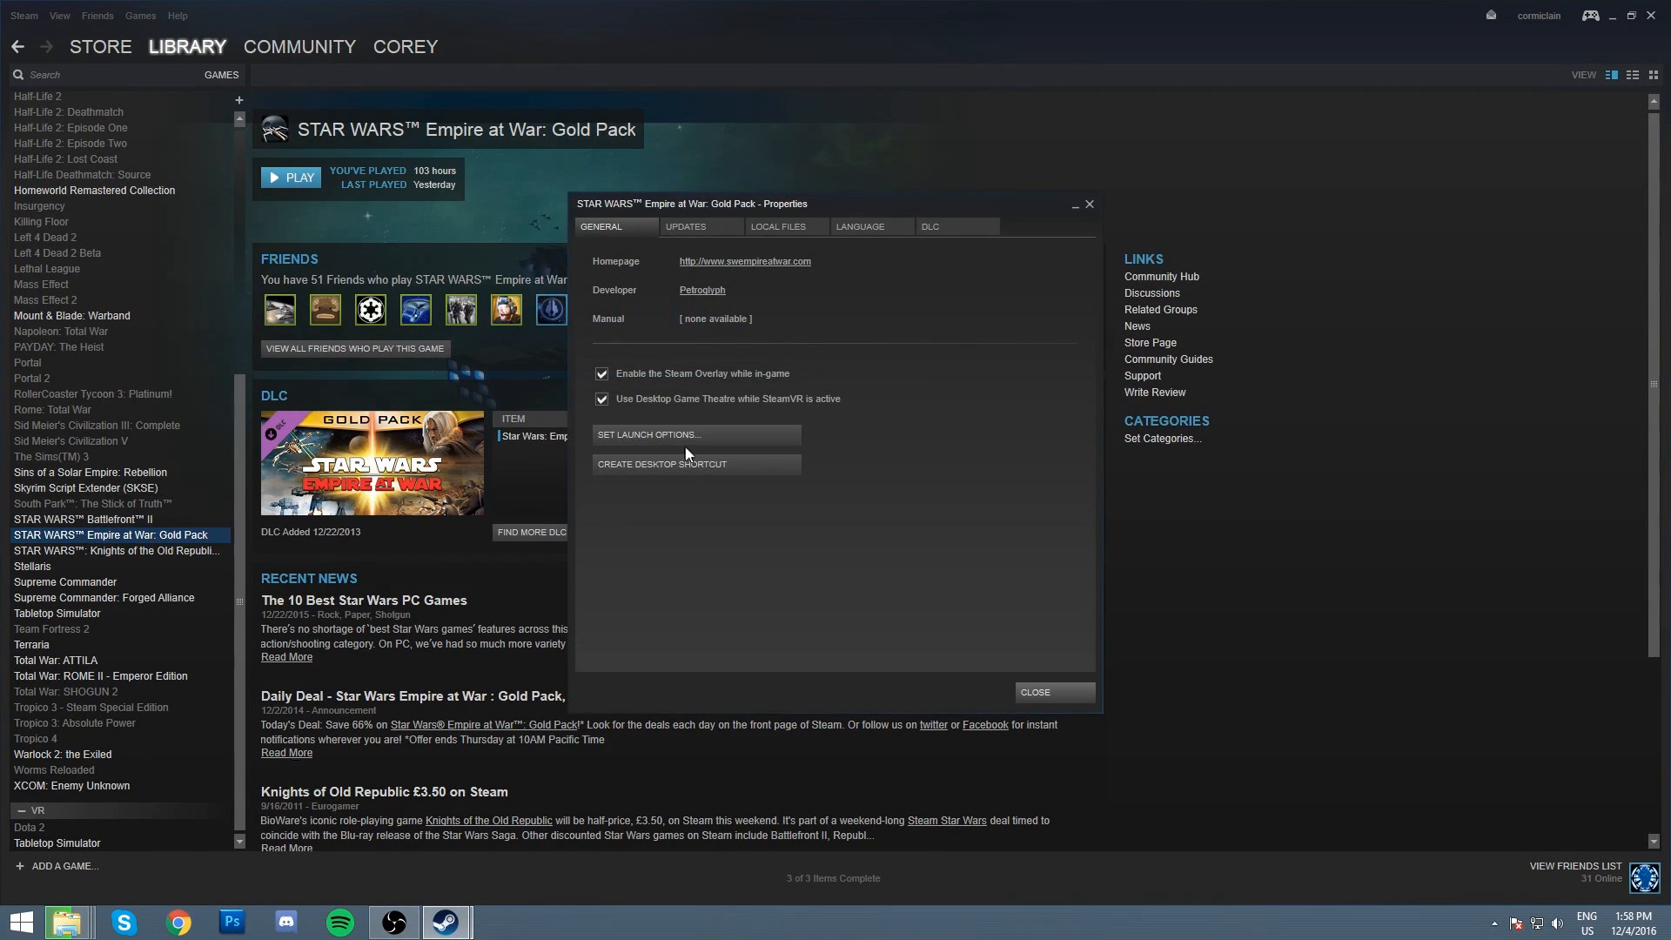
mouse_move(162, 541)
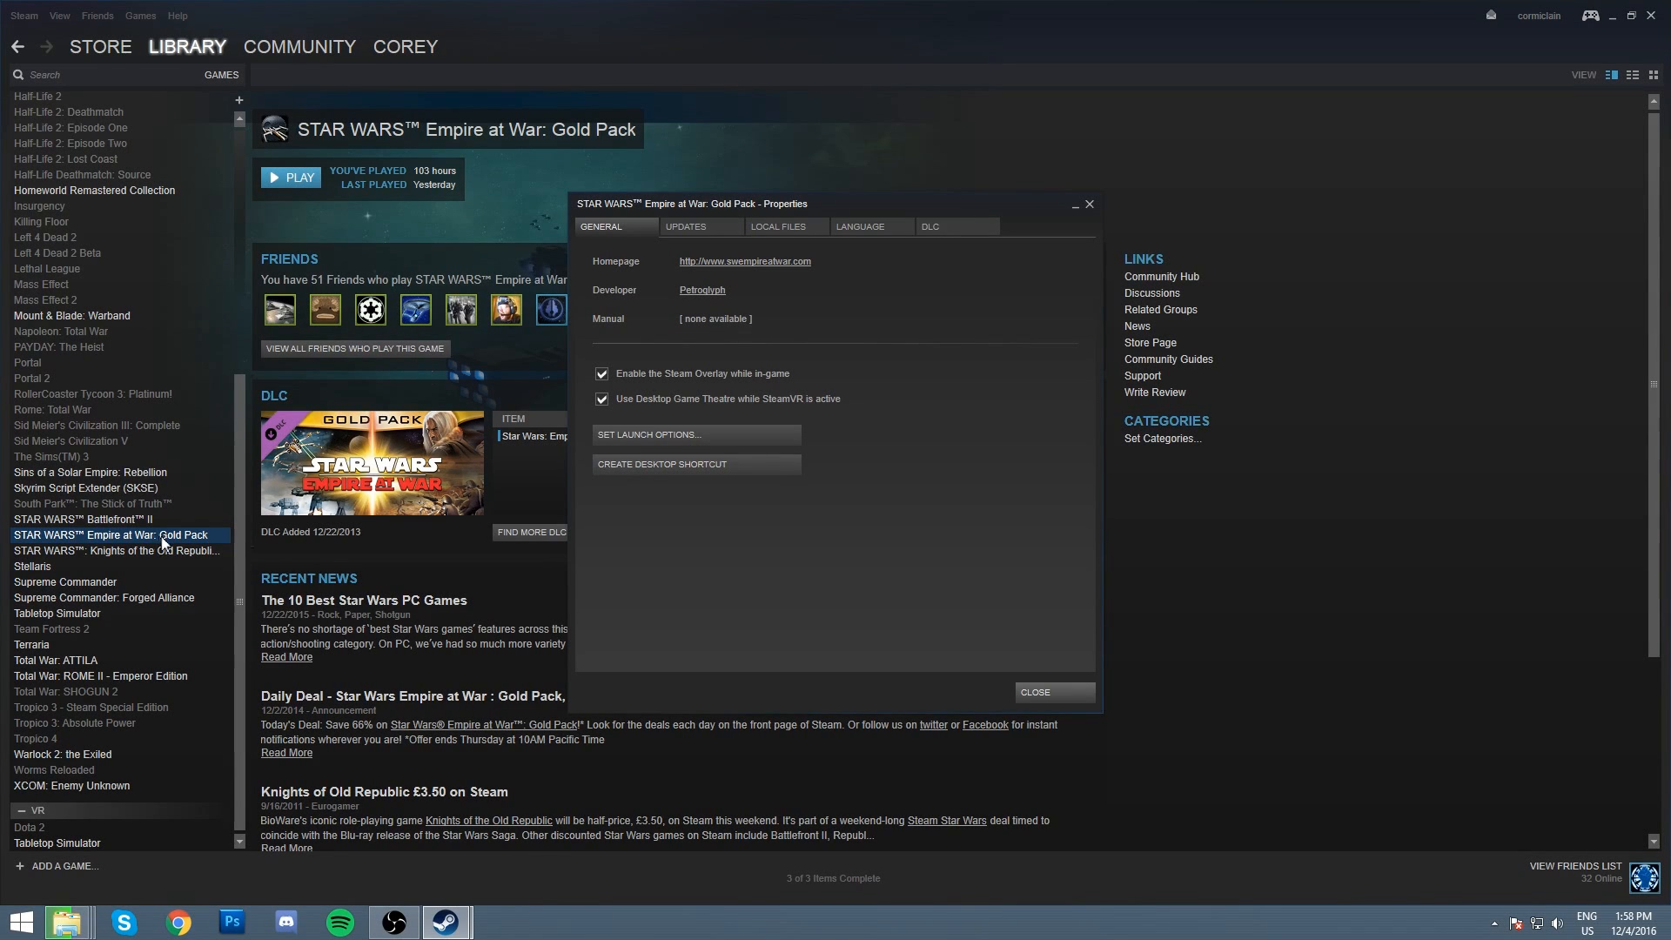
right_click(112, 534)
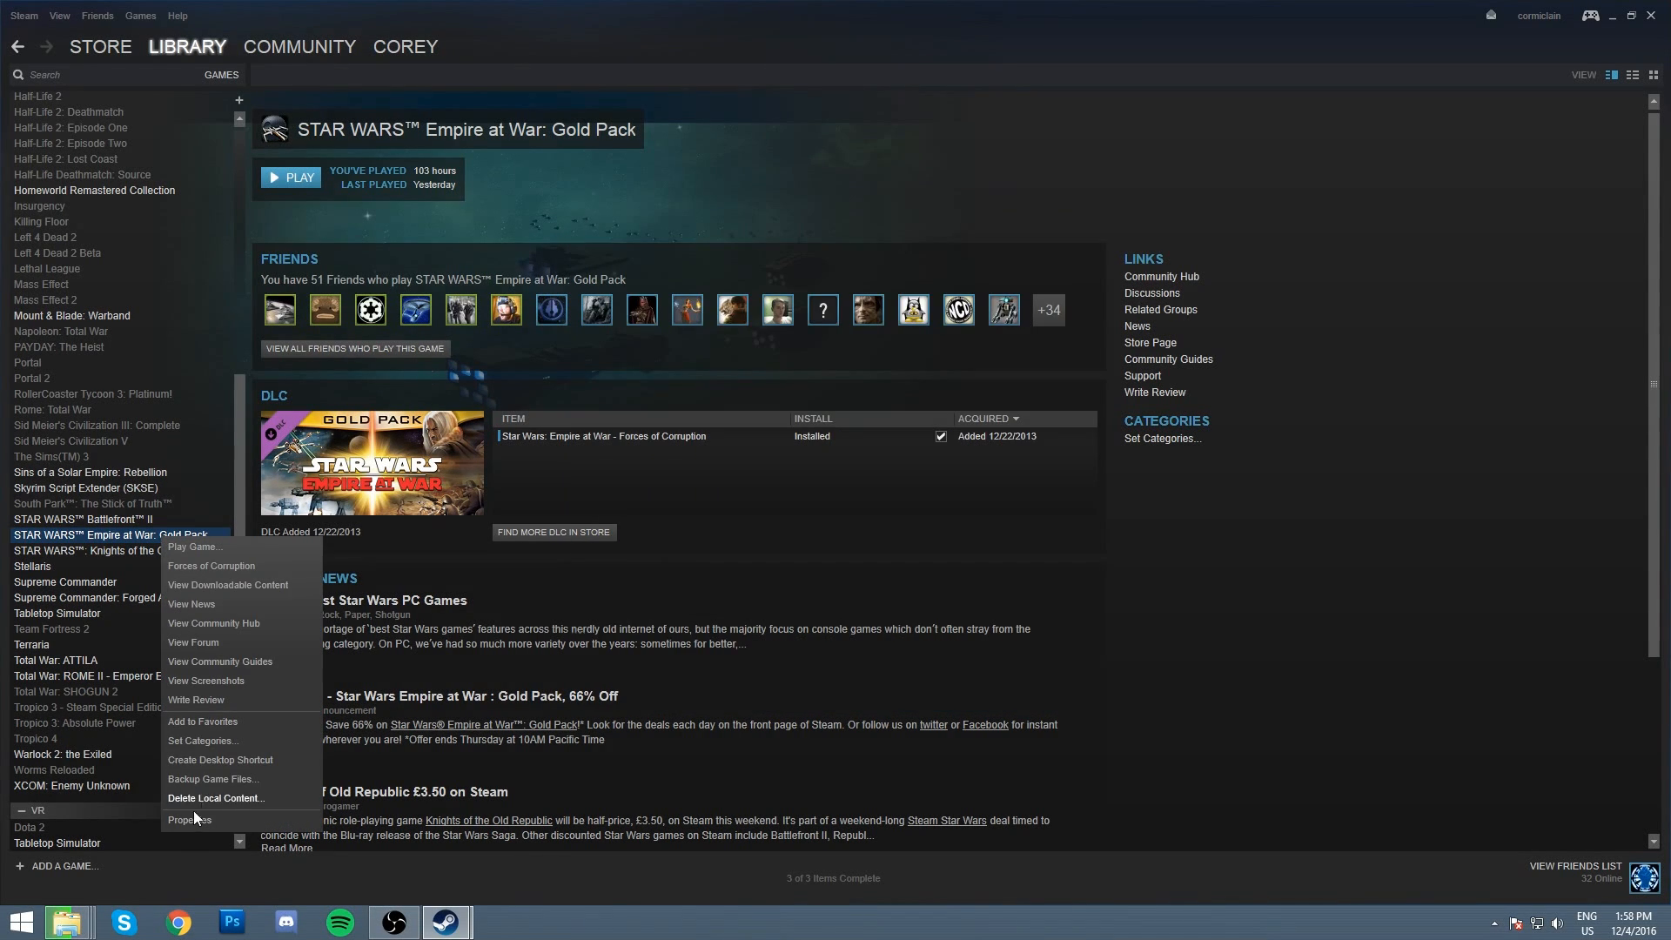
click(190, 820)
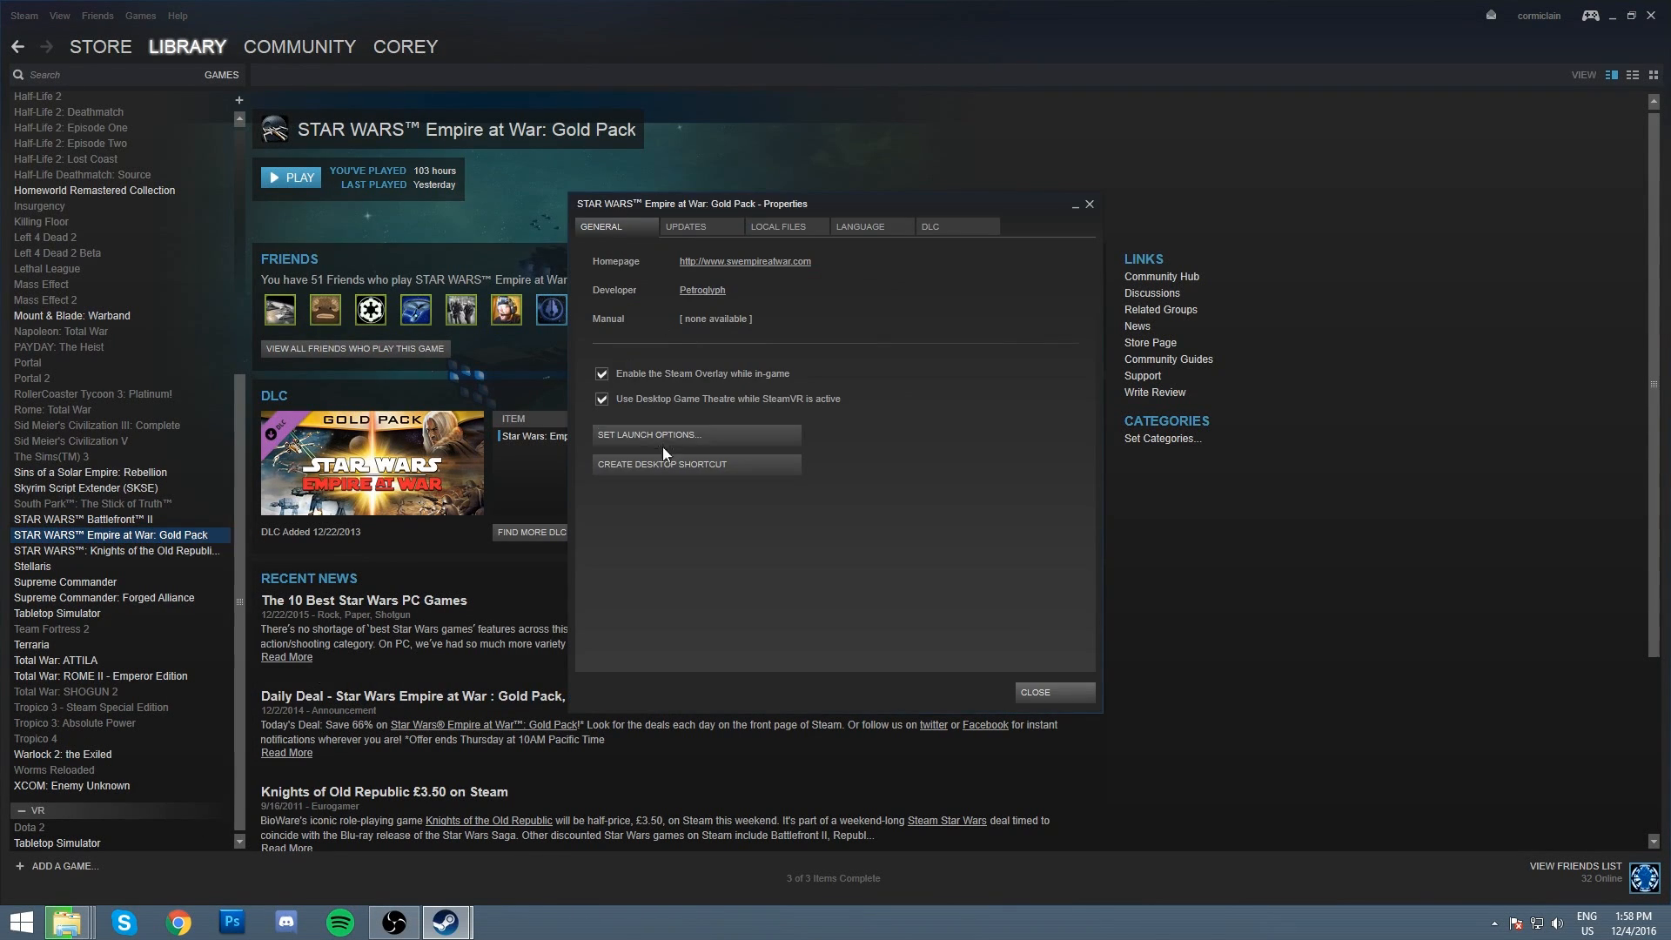
Step: Set the launch options to modpath=mods\Republic_at_war, confirm, and return to File Explorer
click(647, 435)
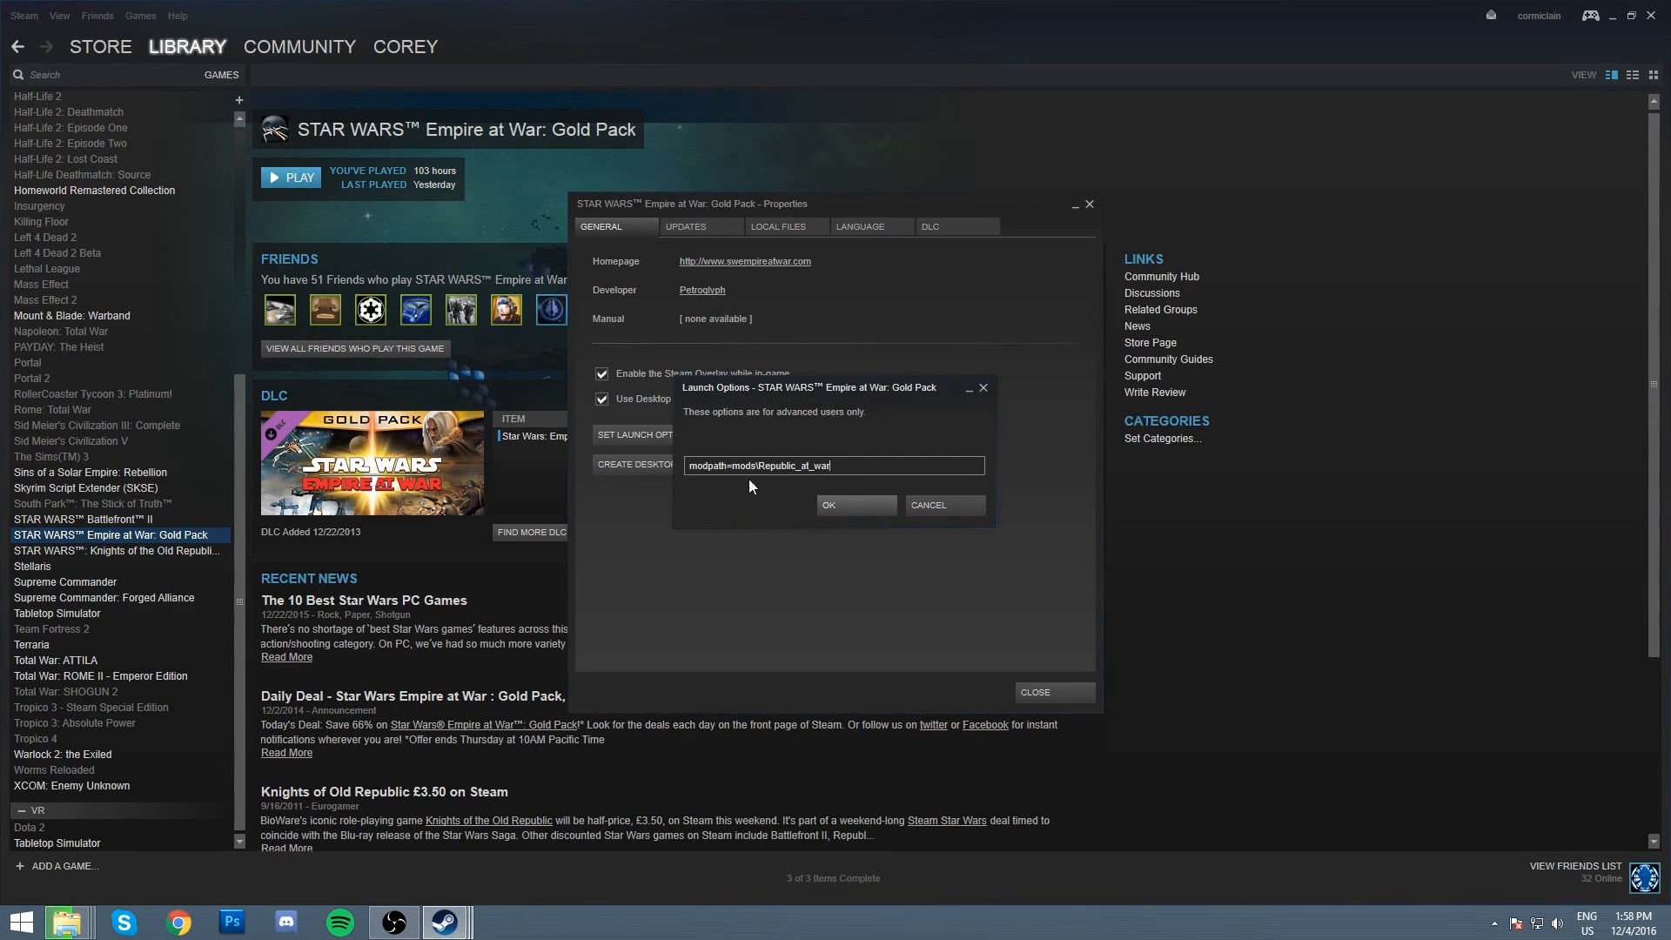
double_click(706, 466)
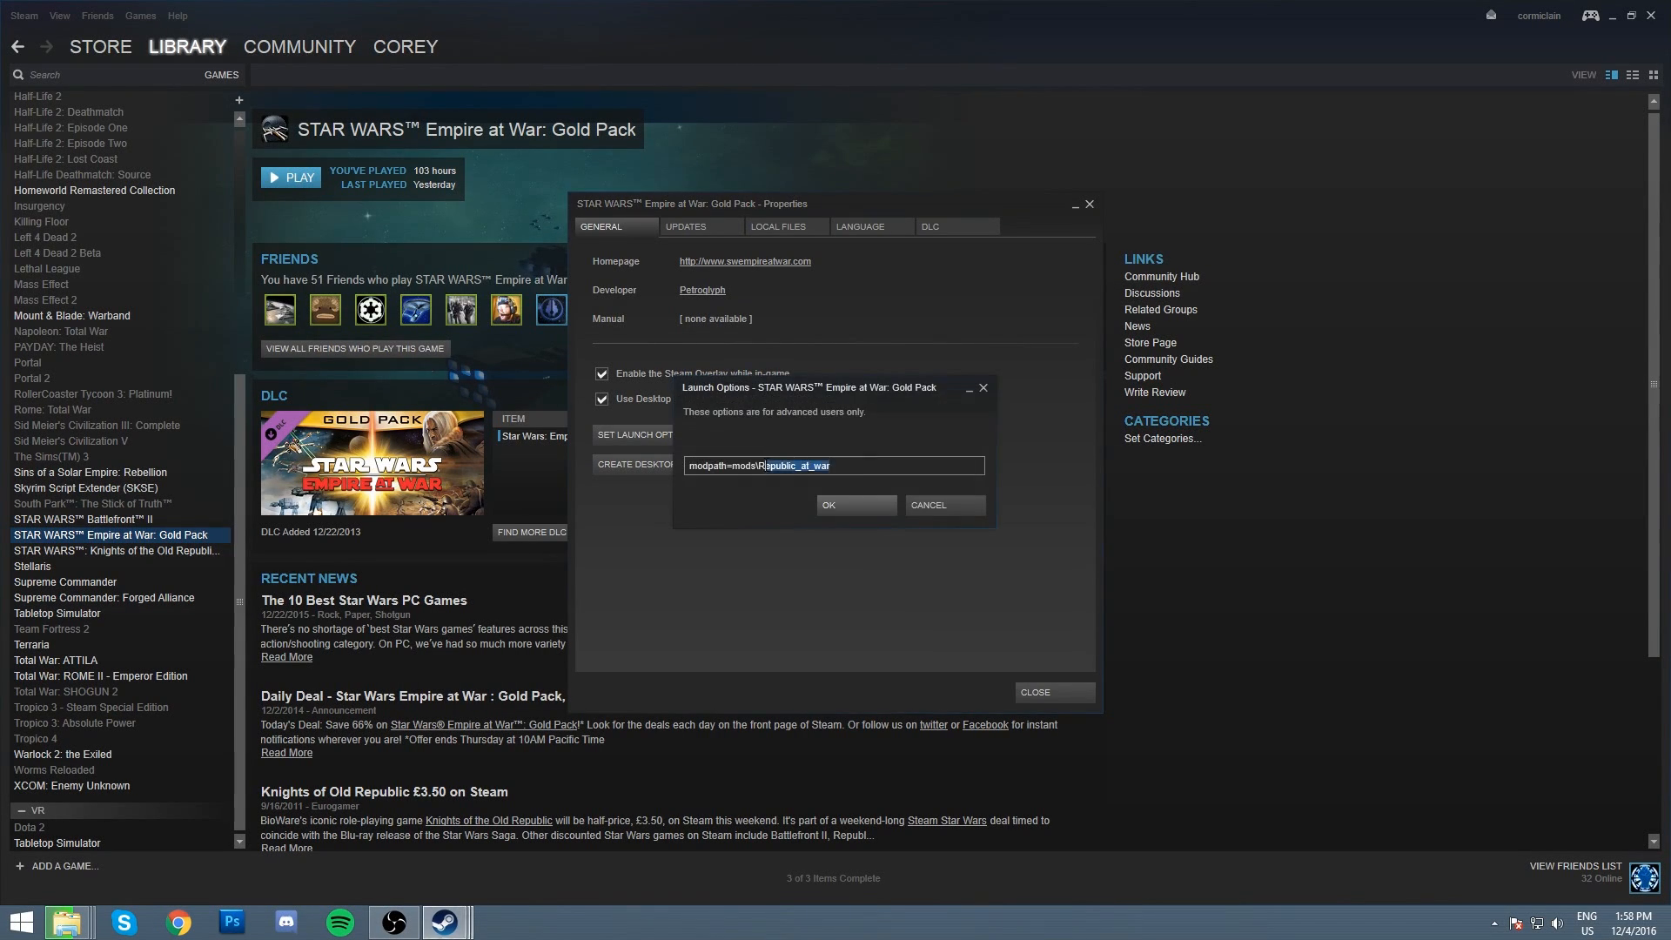
click(1088, 204)
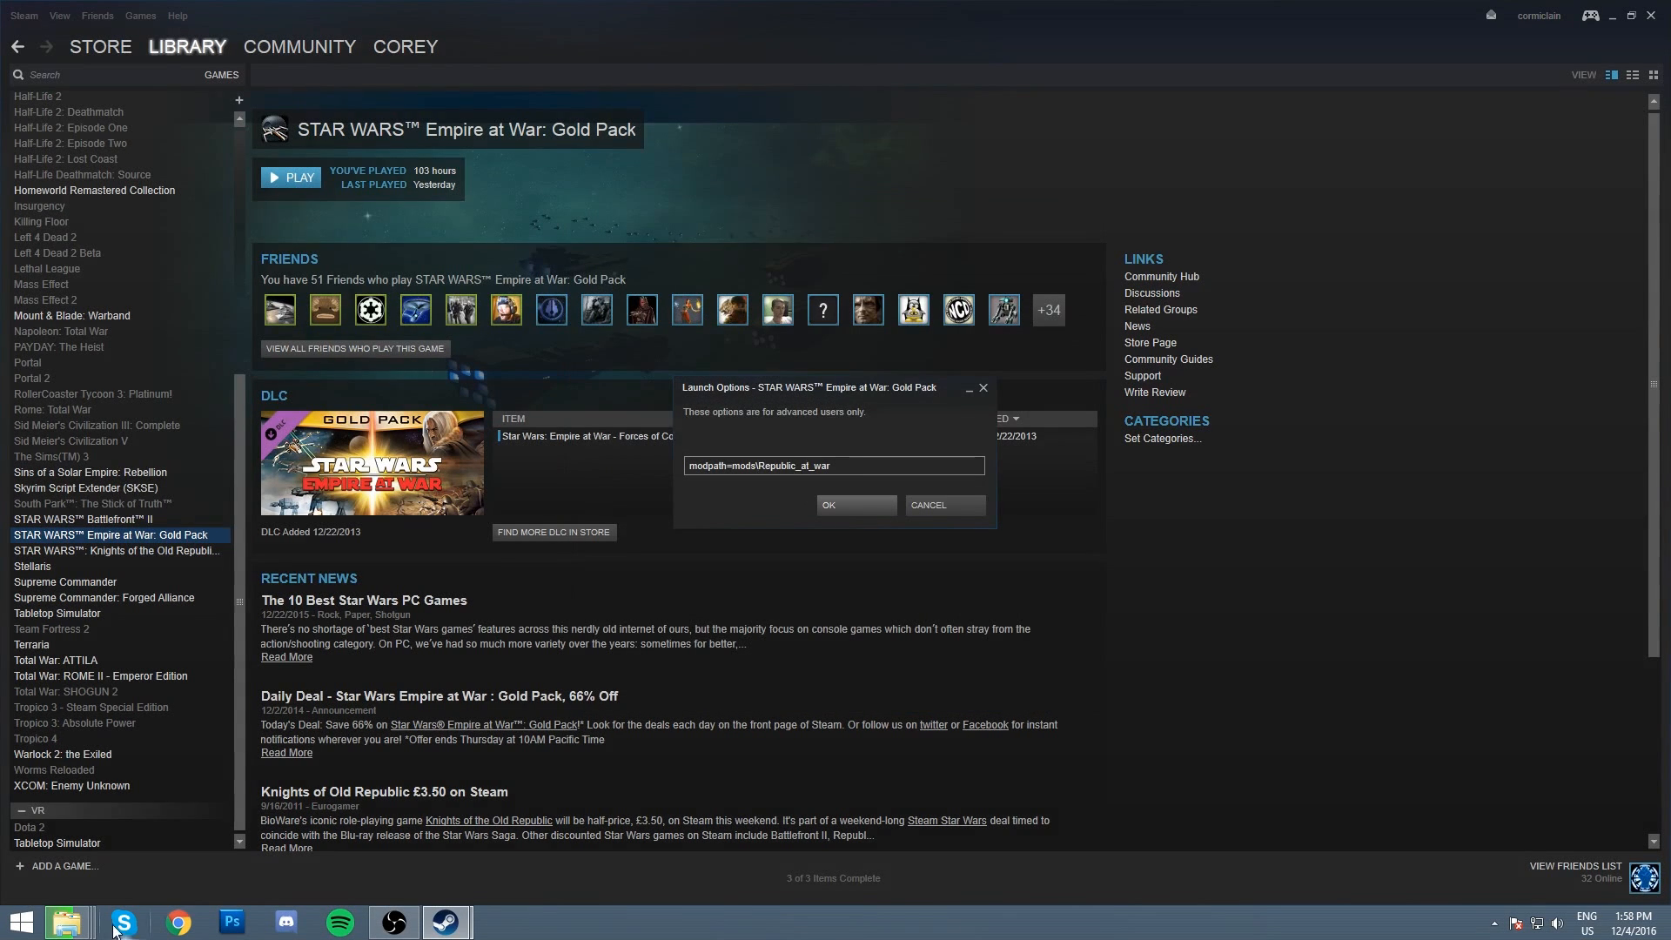
click(66, 922)
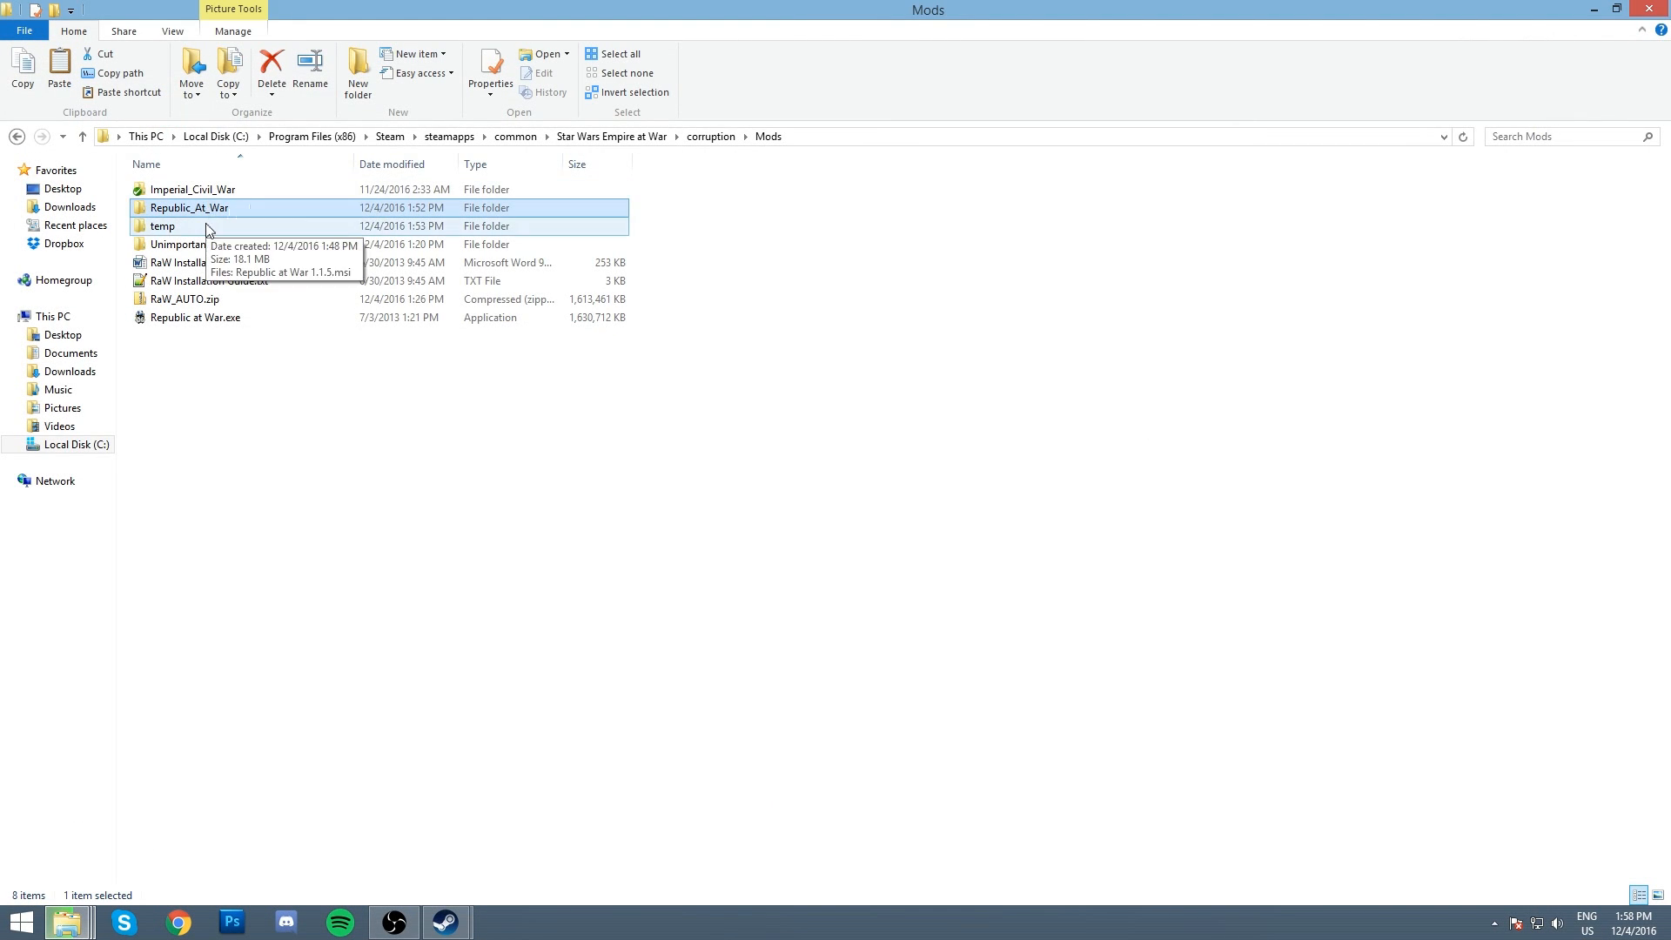
mouse_move(555, 420)
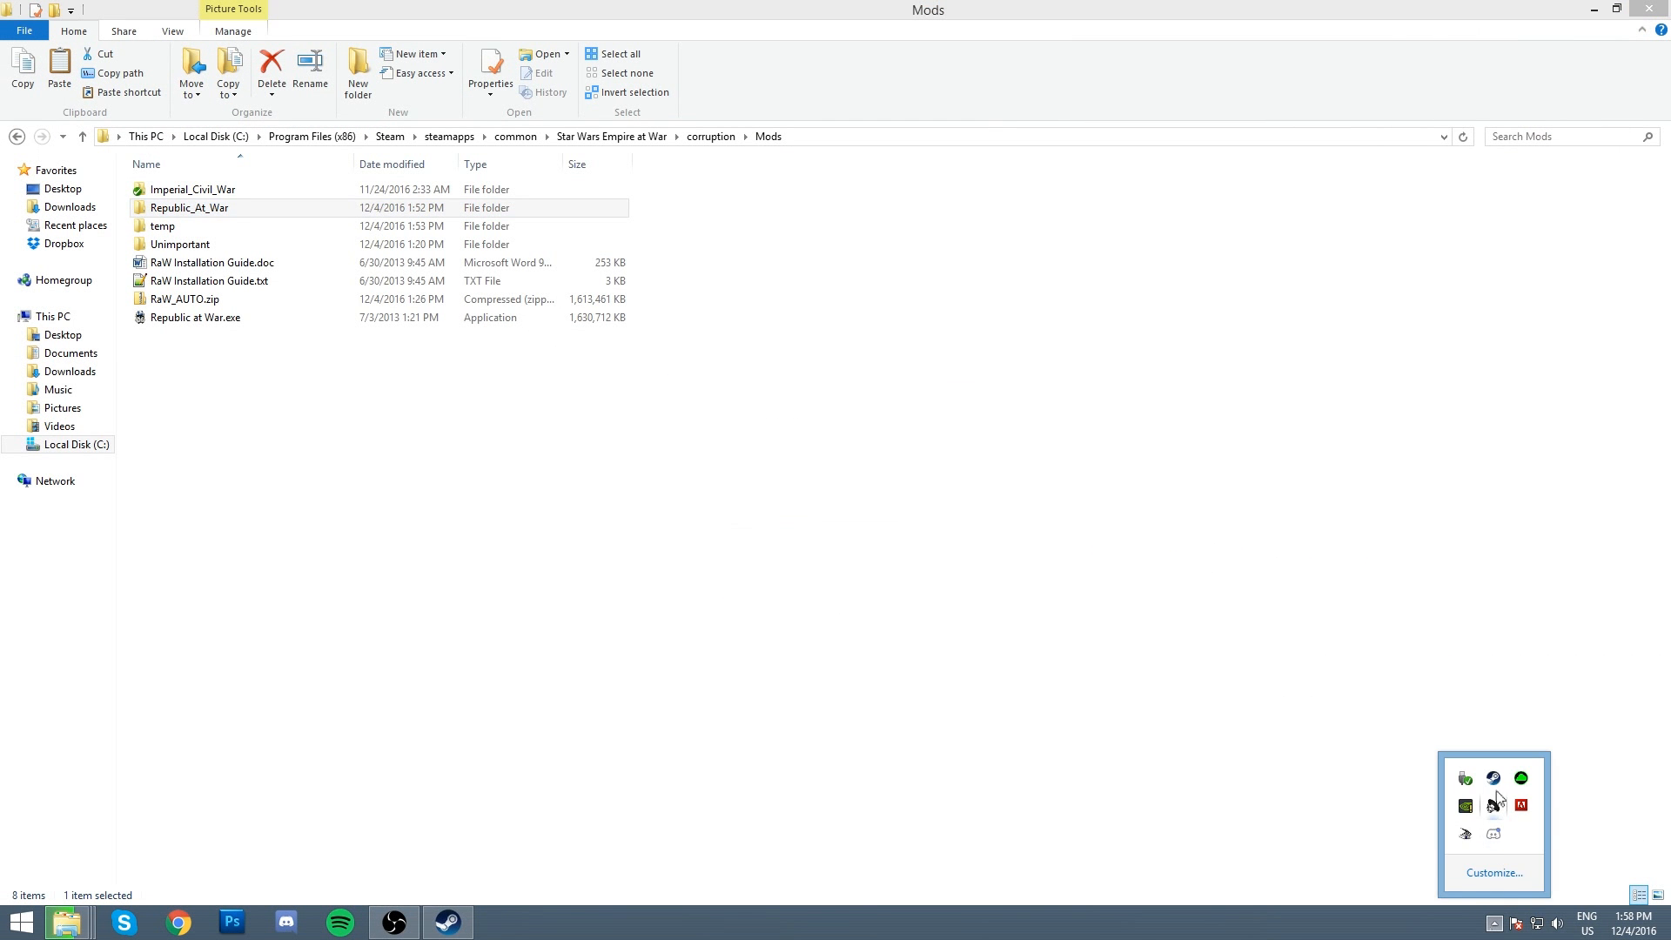
Step: From the Steam tray menu, start Empire at War: Gold Pack choosing the Forces of Corruption option
right_click(1492, 805)
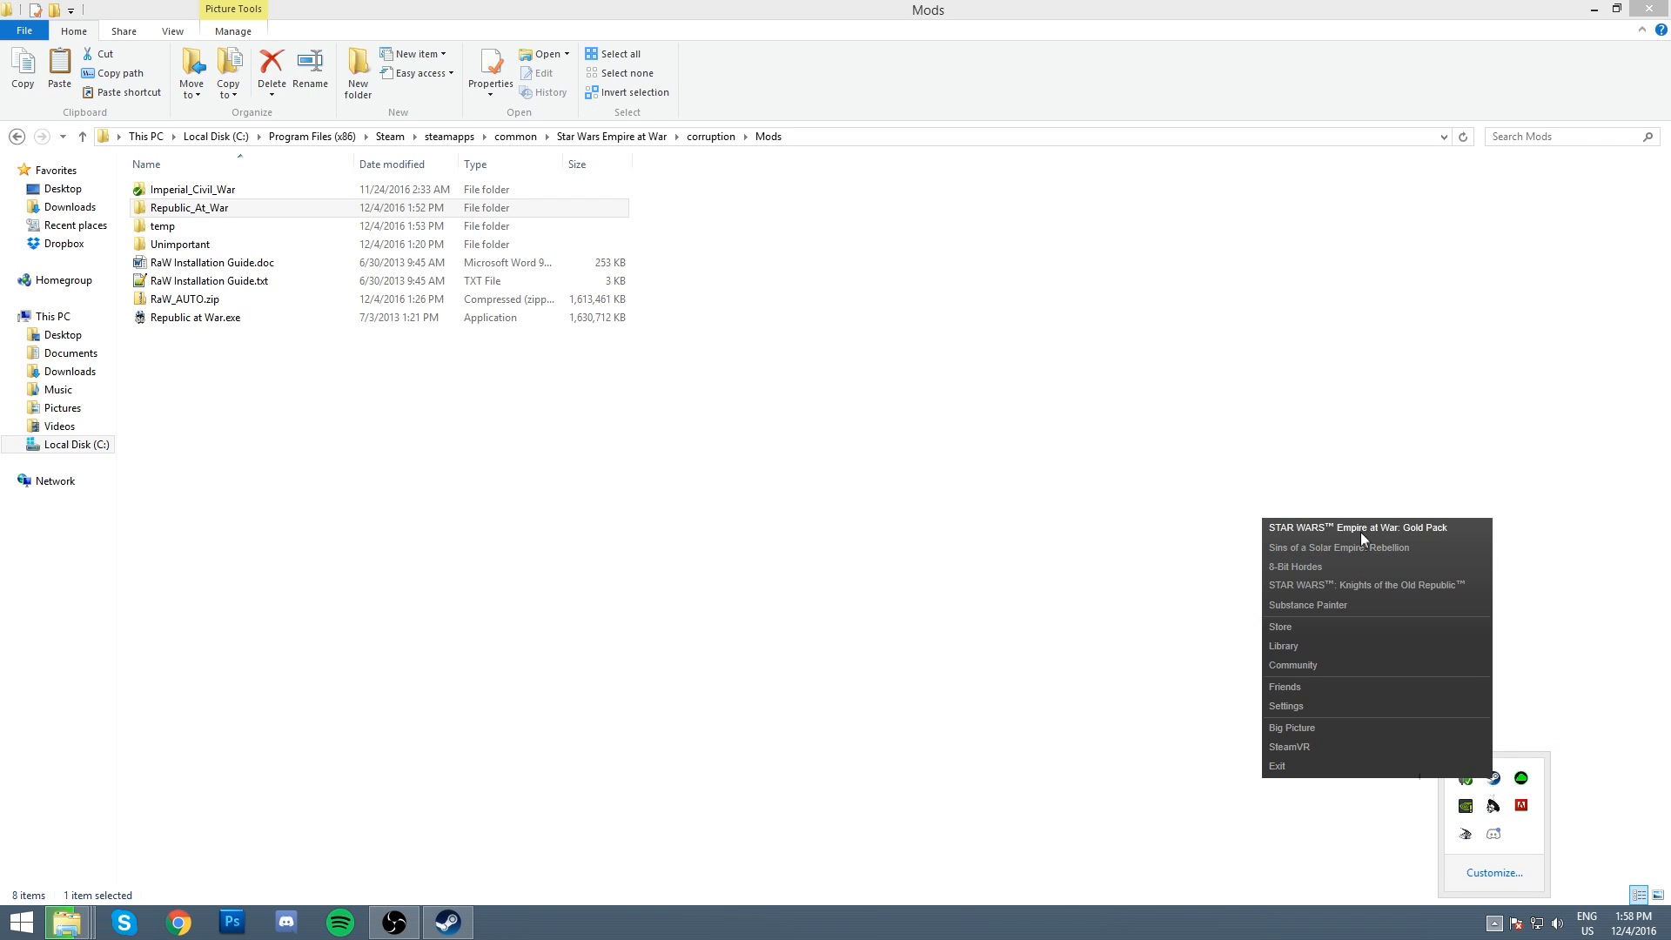
click(1356, 526)
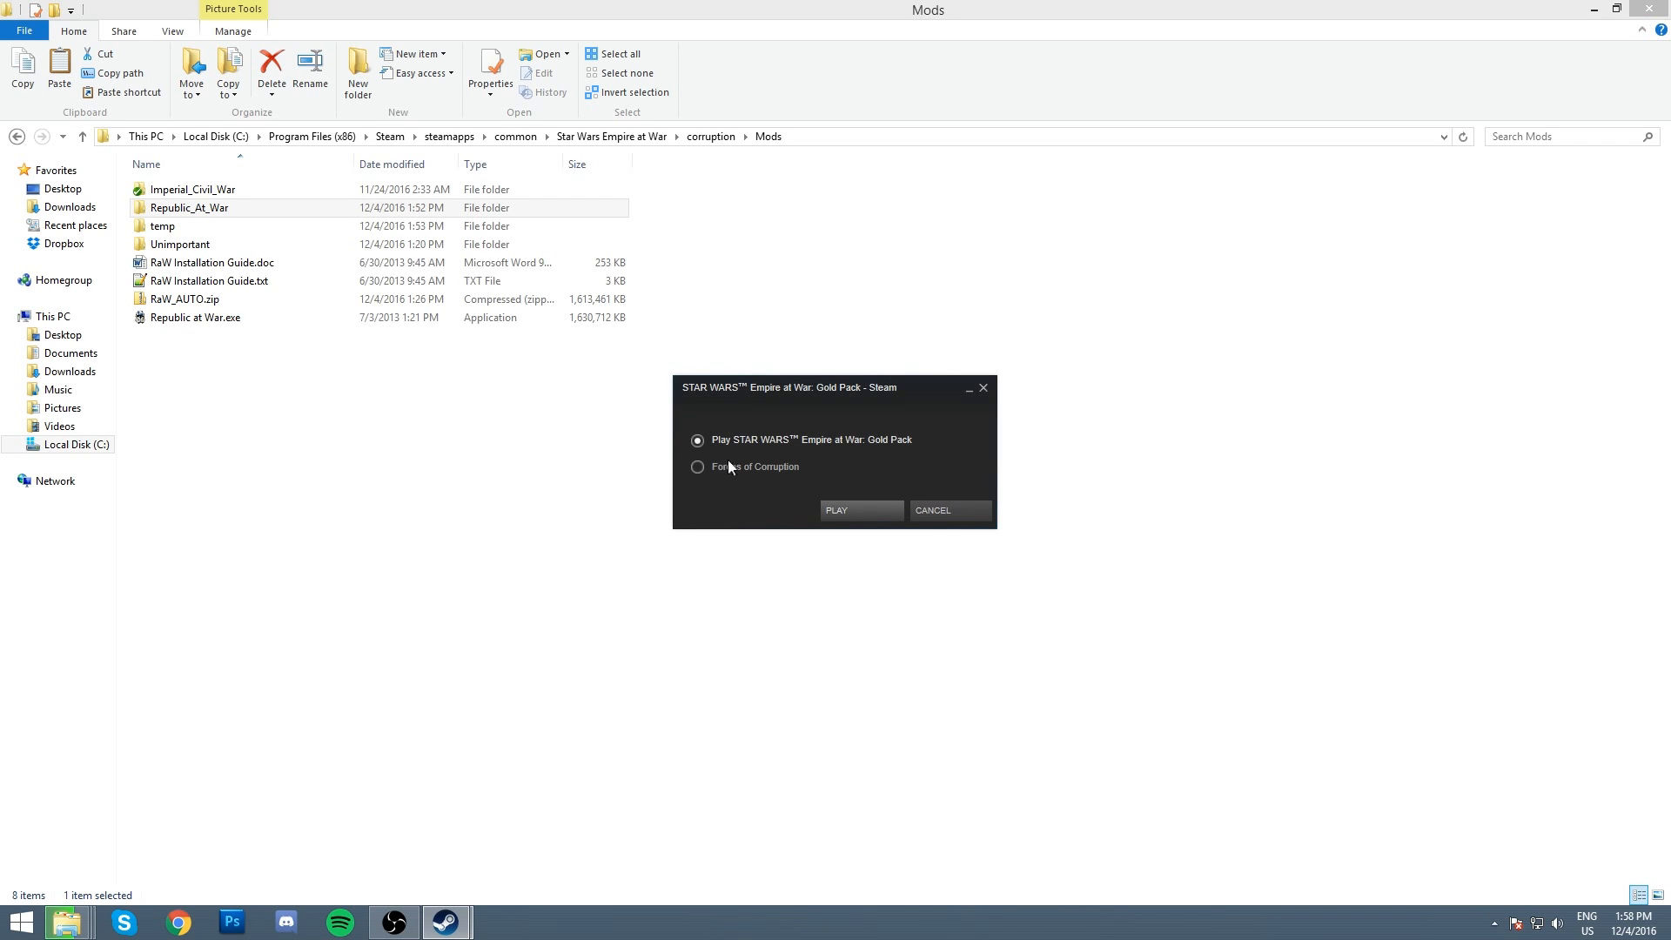
click(697, 466)
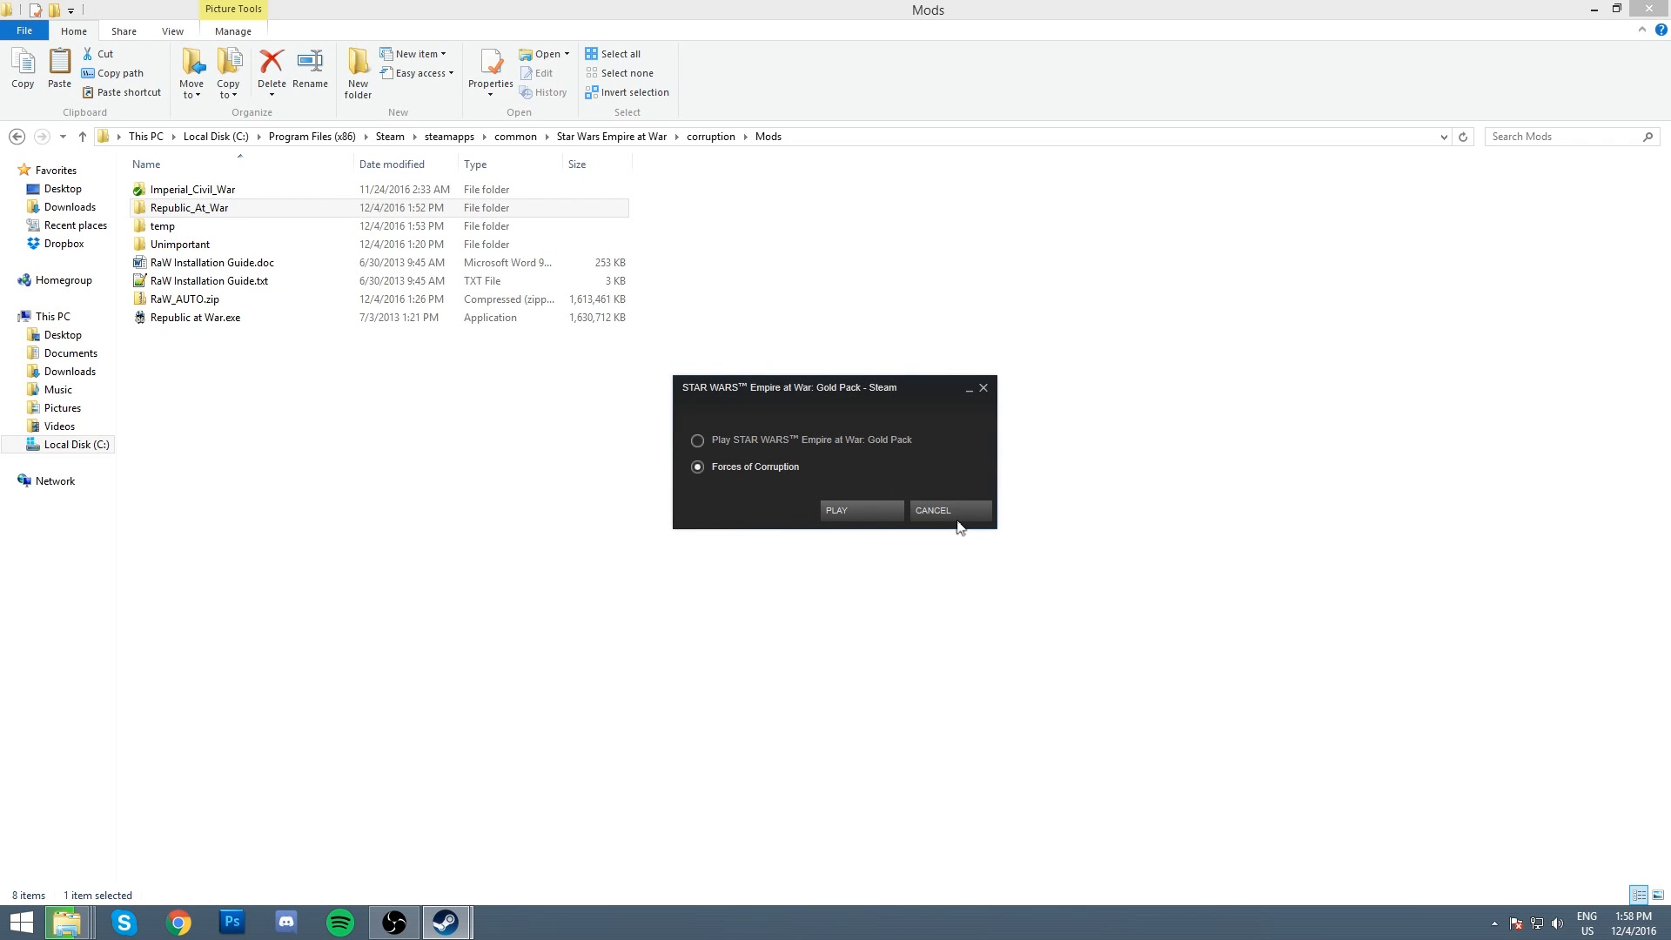
click(931, 509)
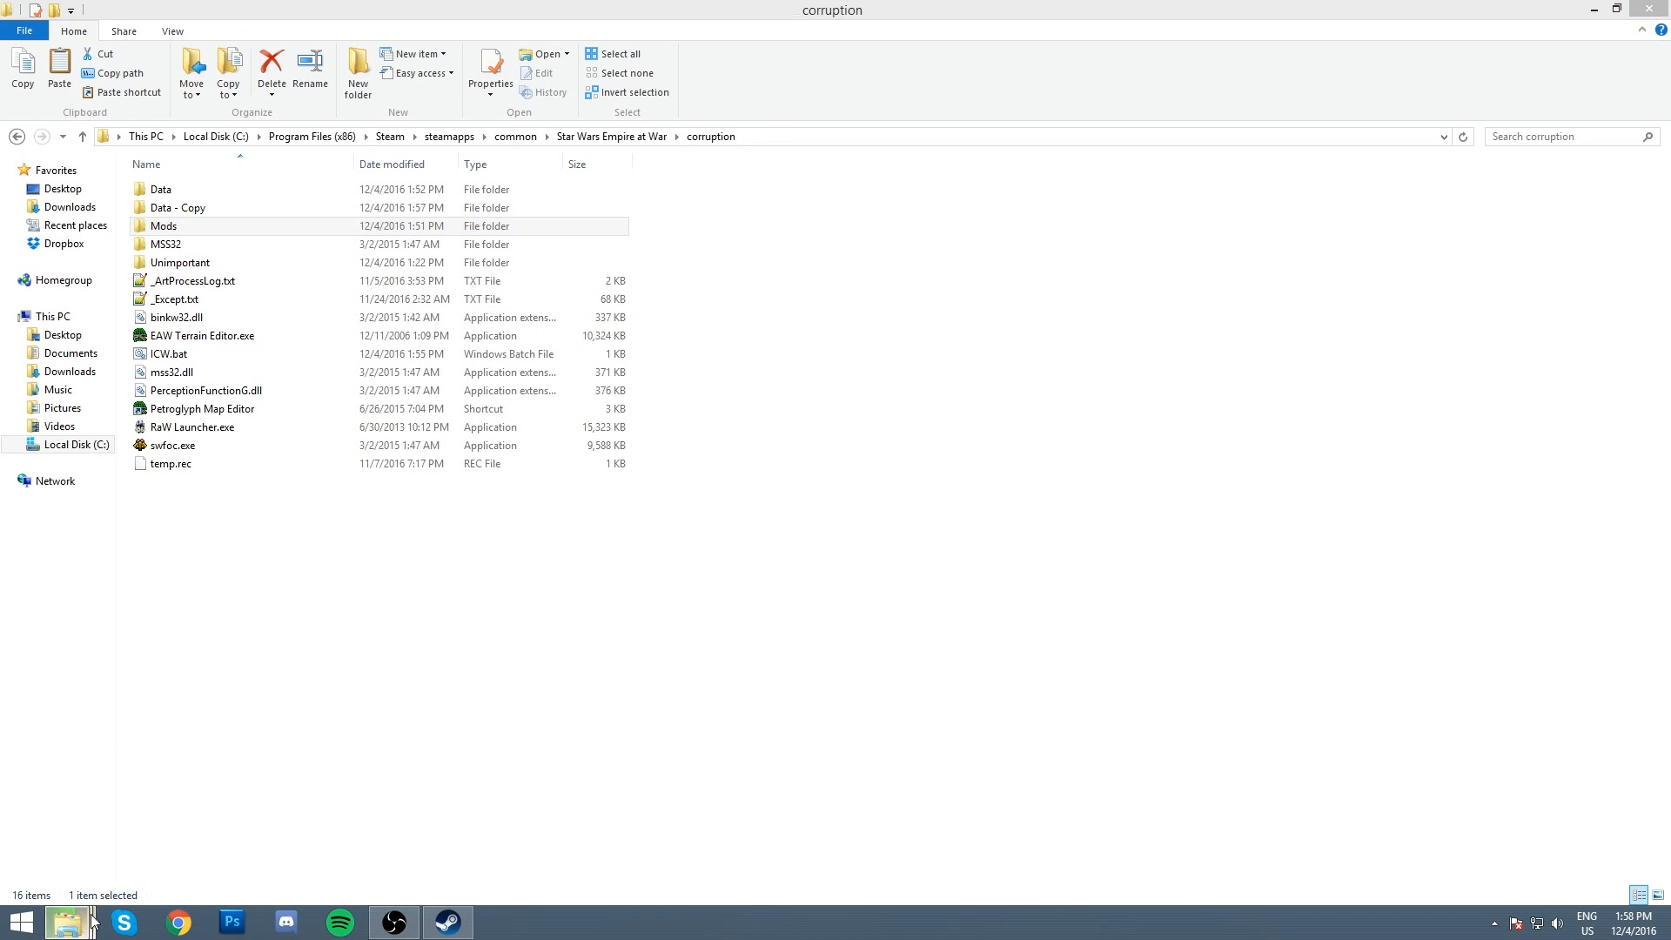
mouse_move(66, 922)
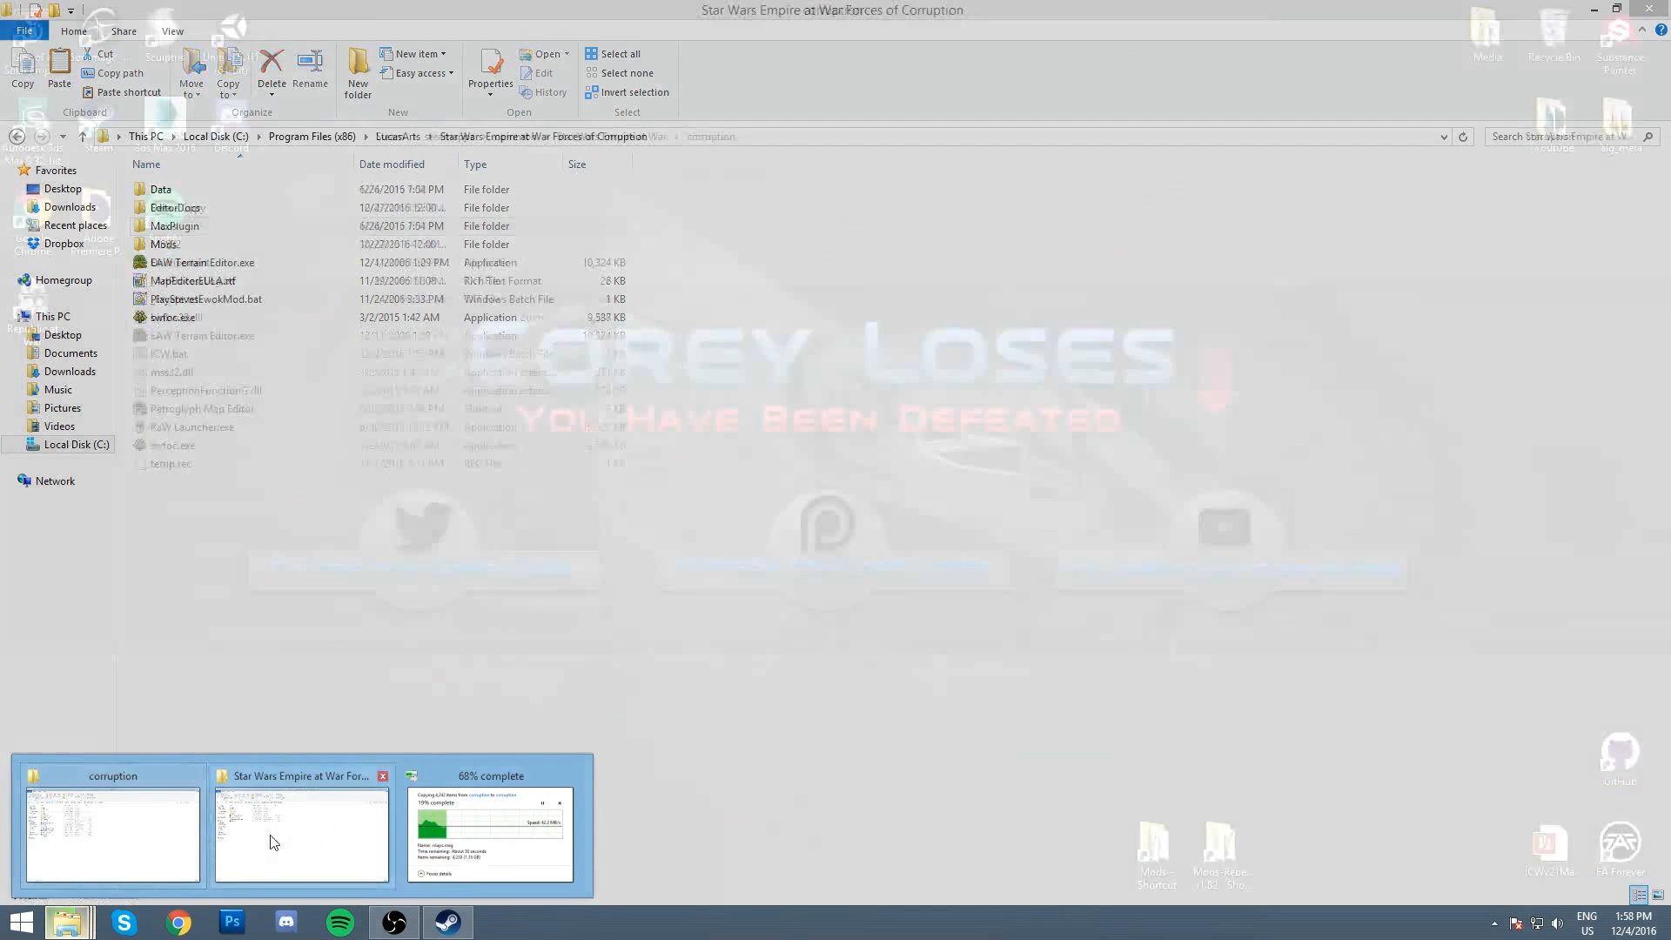
Step: Switch between the two Explorer windows and enter the LucasArts folder under Program Files (x86)
click(113, 831)
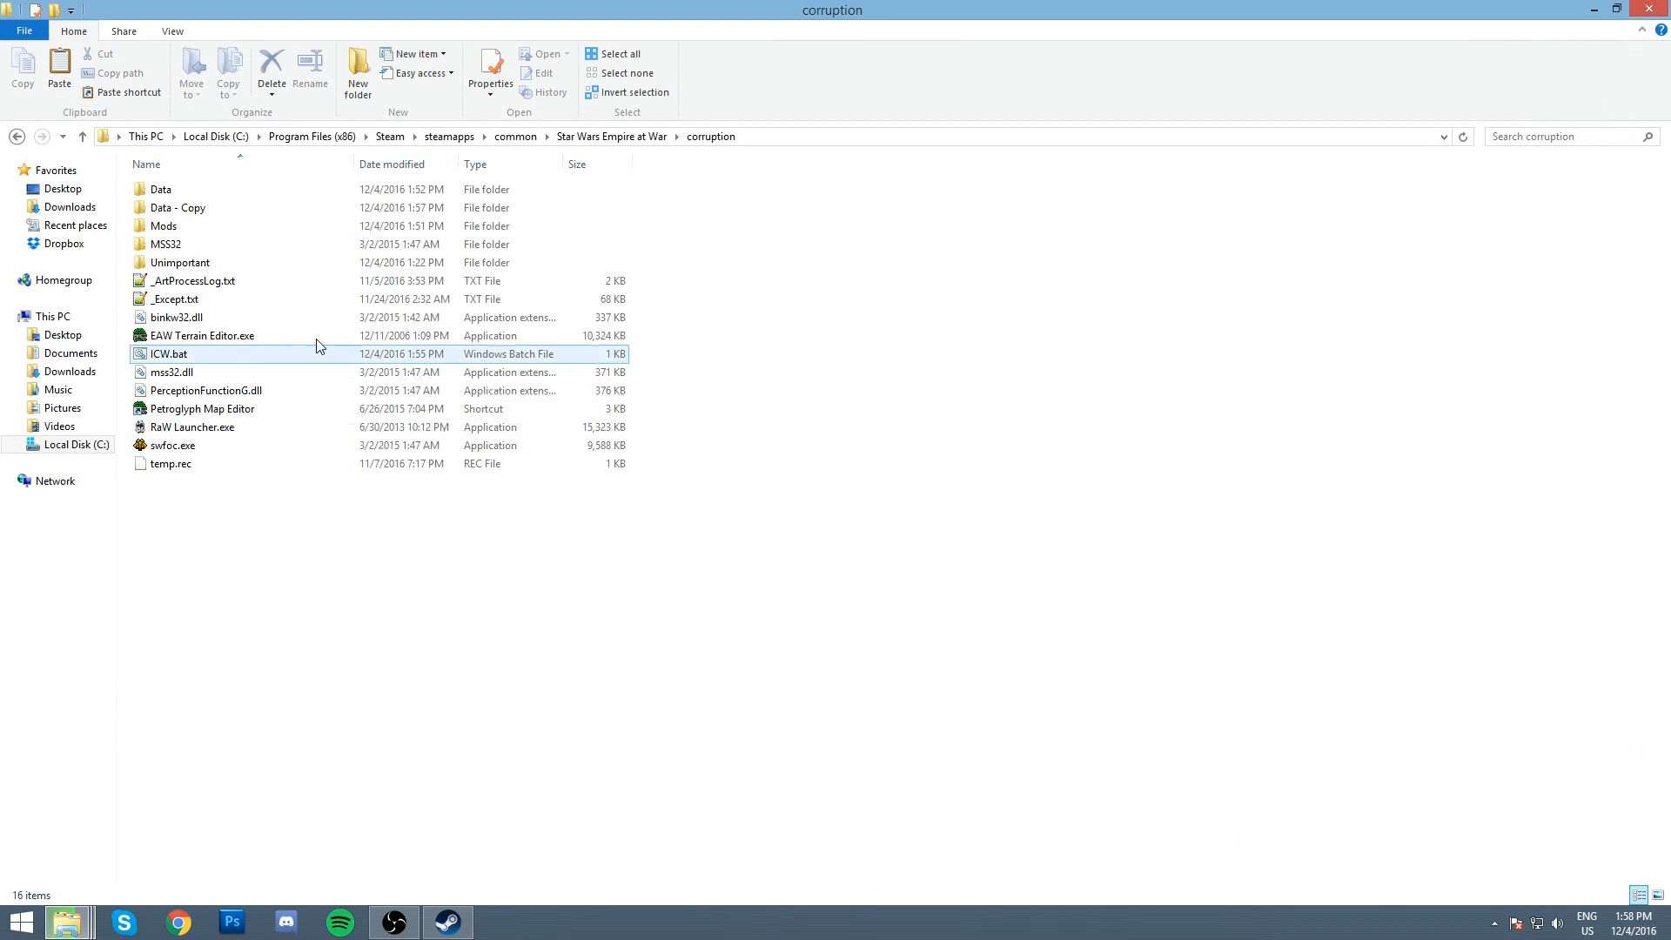
click(114, 746)
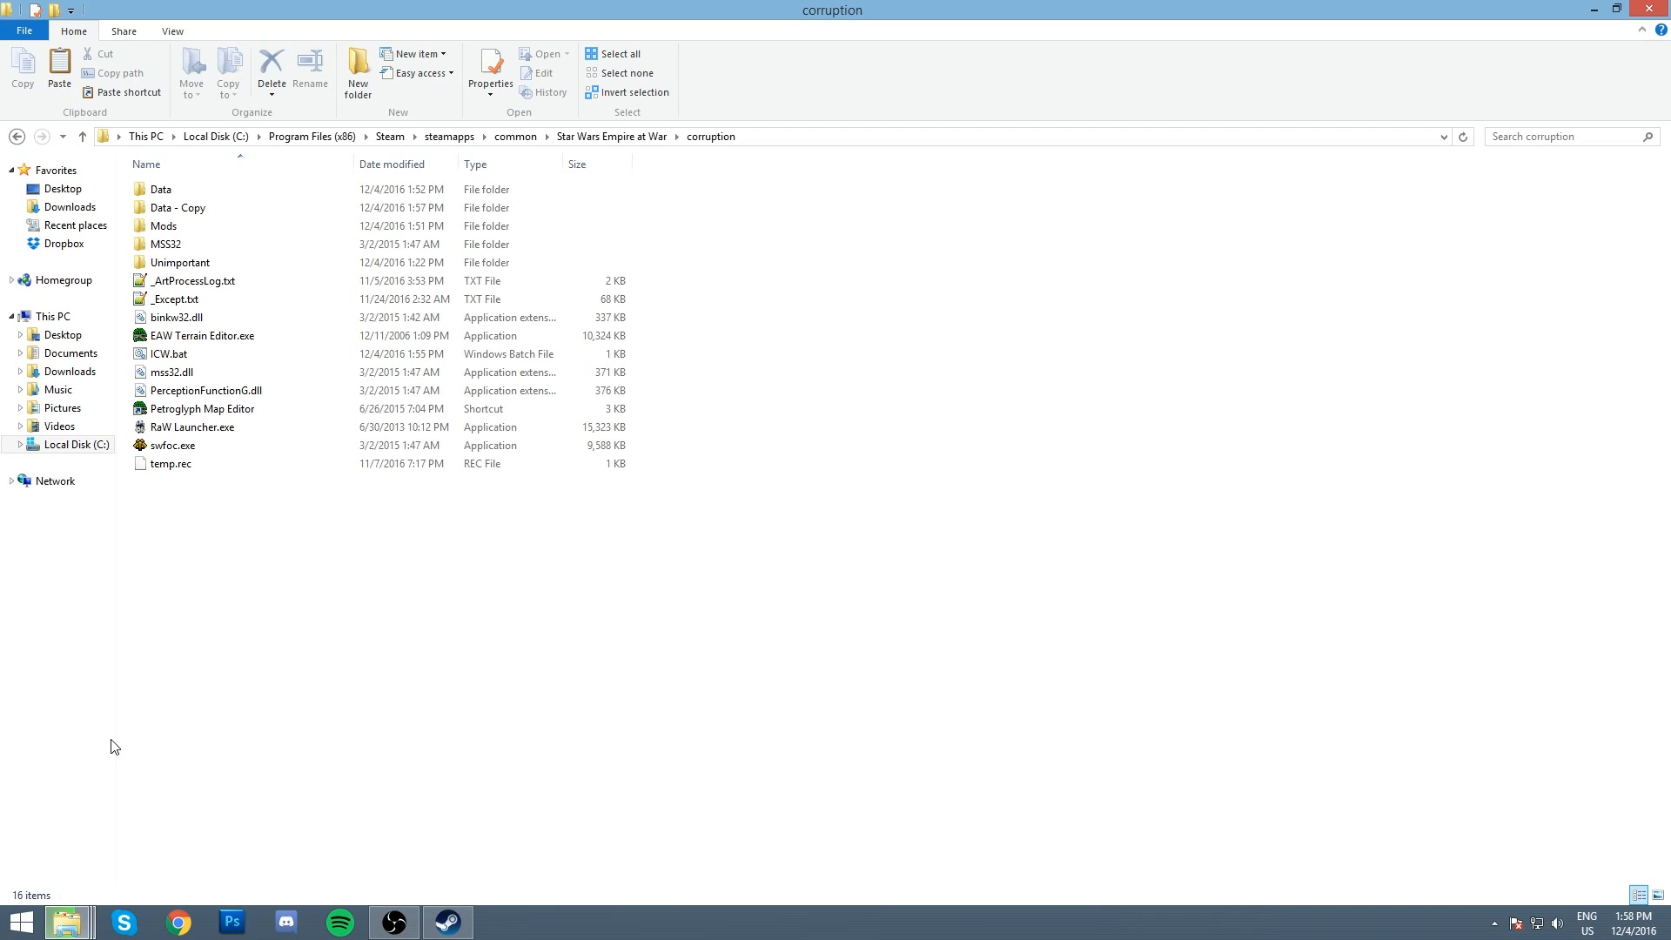
mouse_move(67, 922)
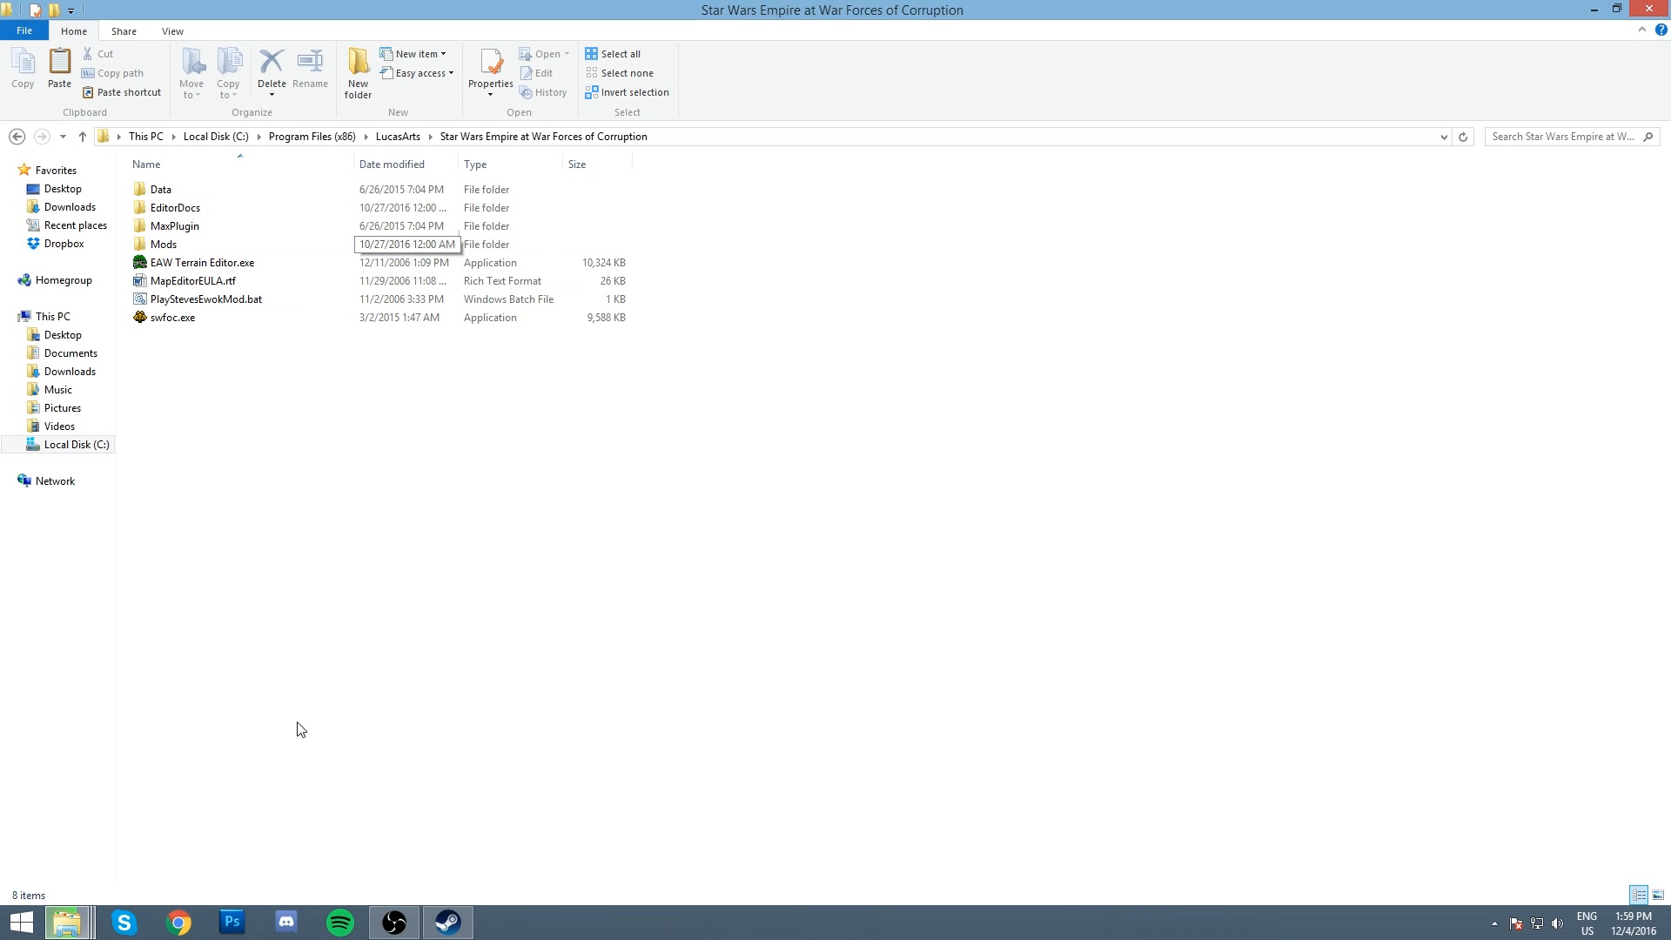
mouse_move(67, 922)
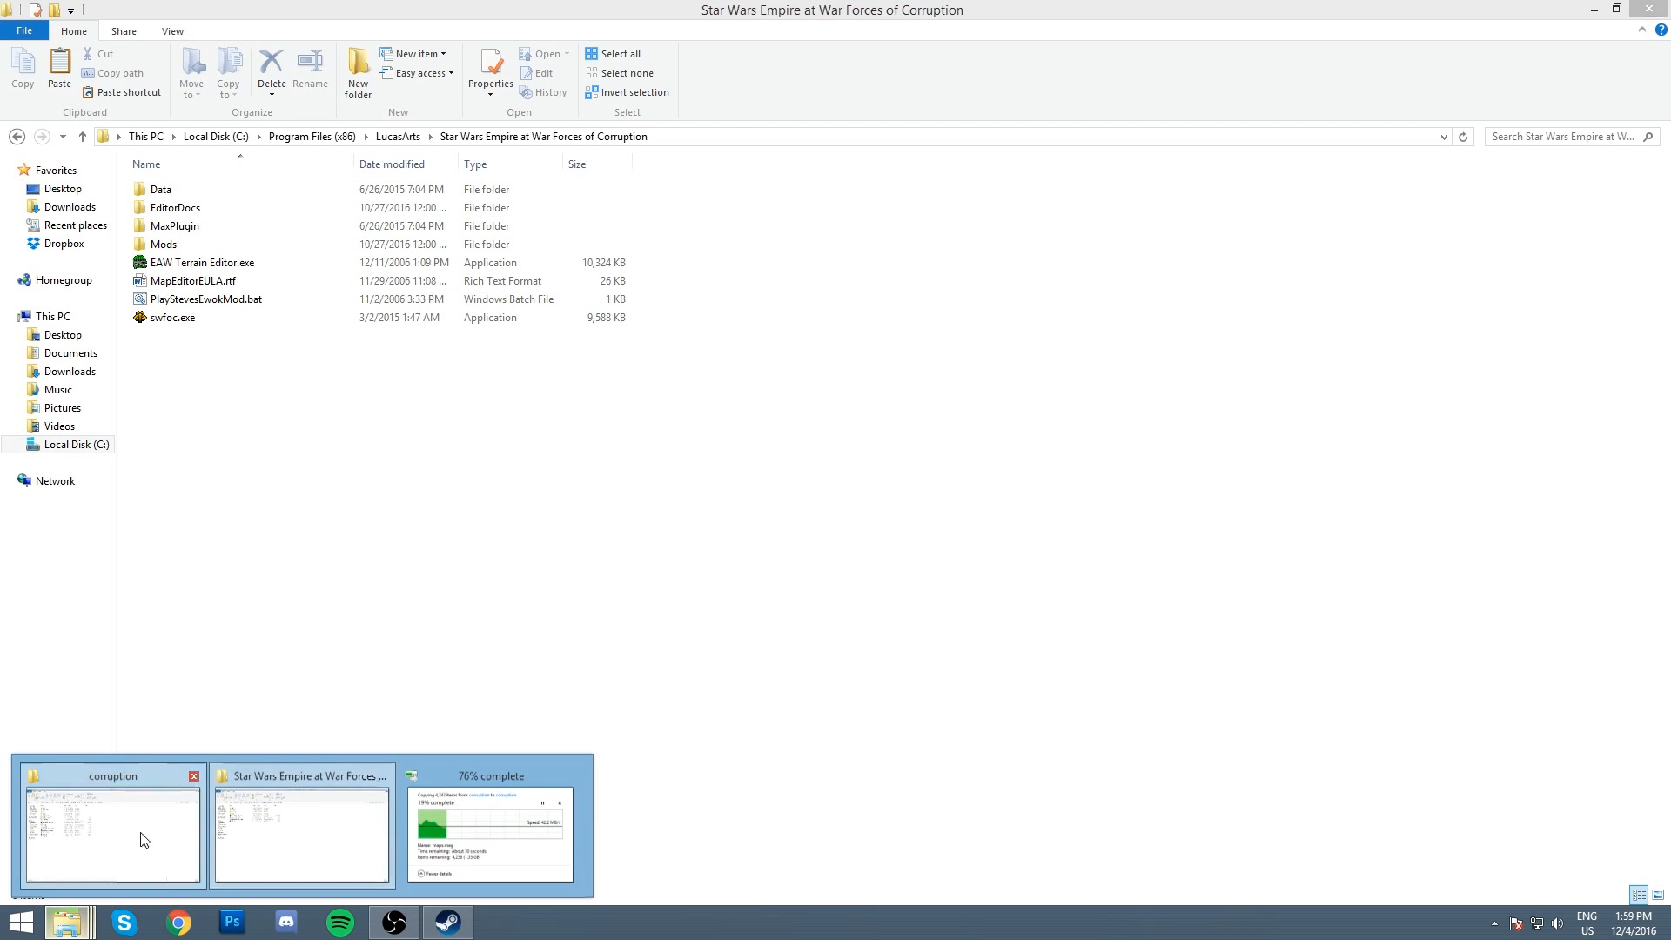
click(303, 830)
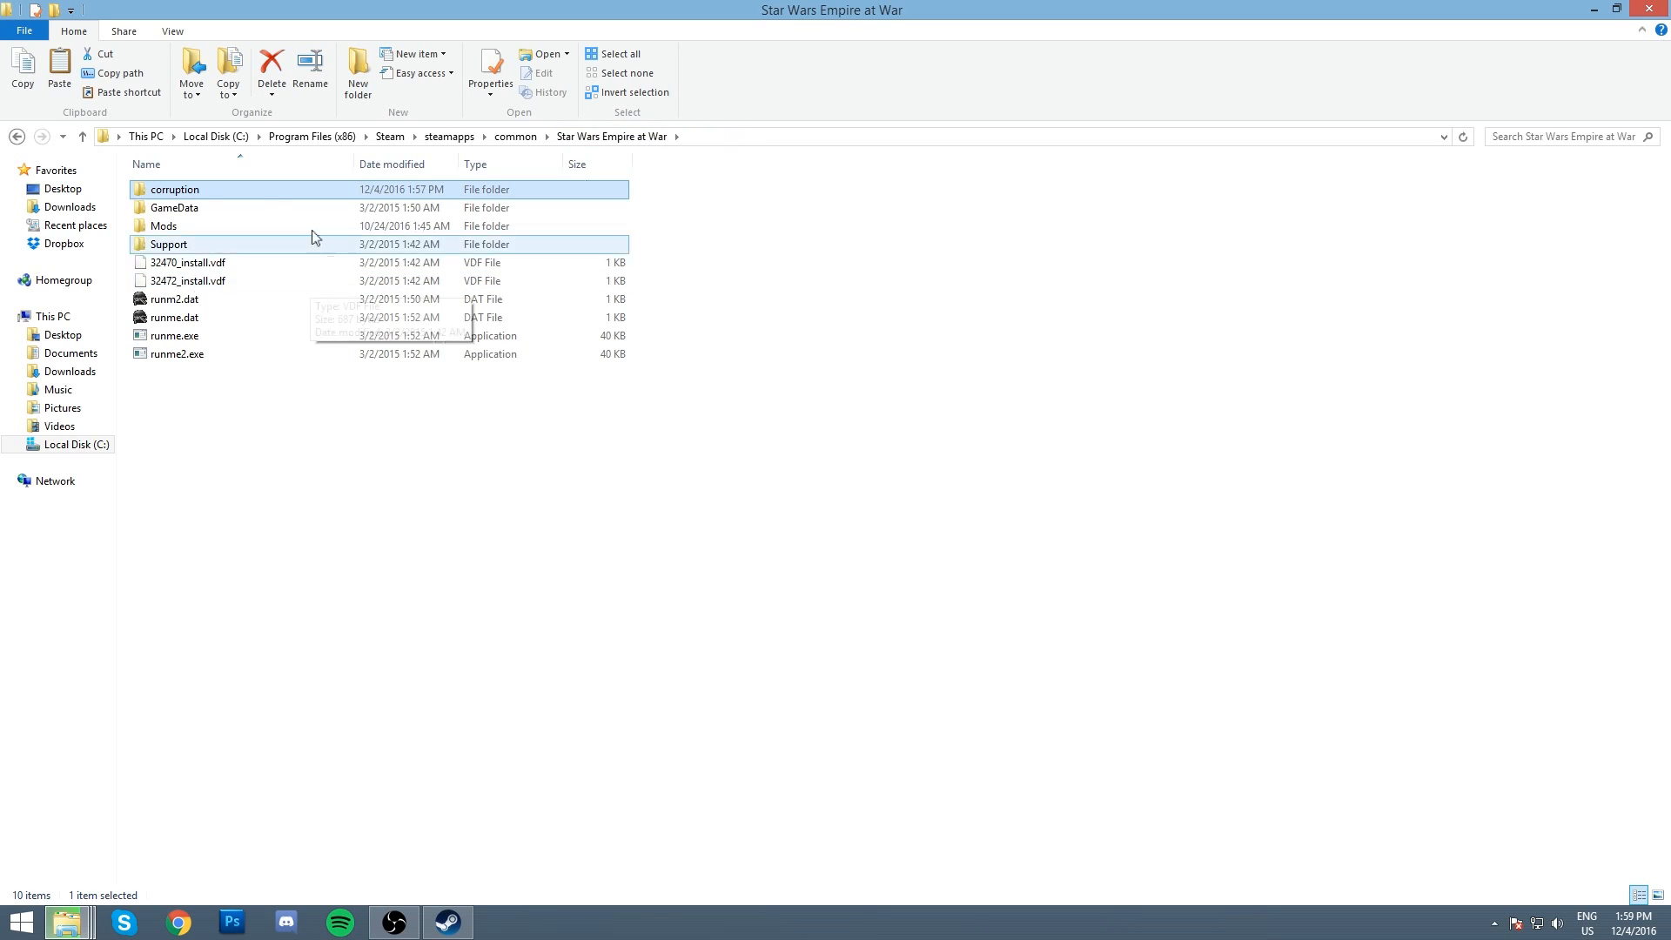
double_click(175, 189)
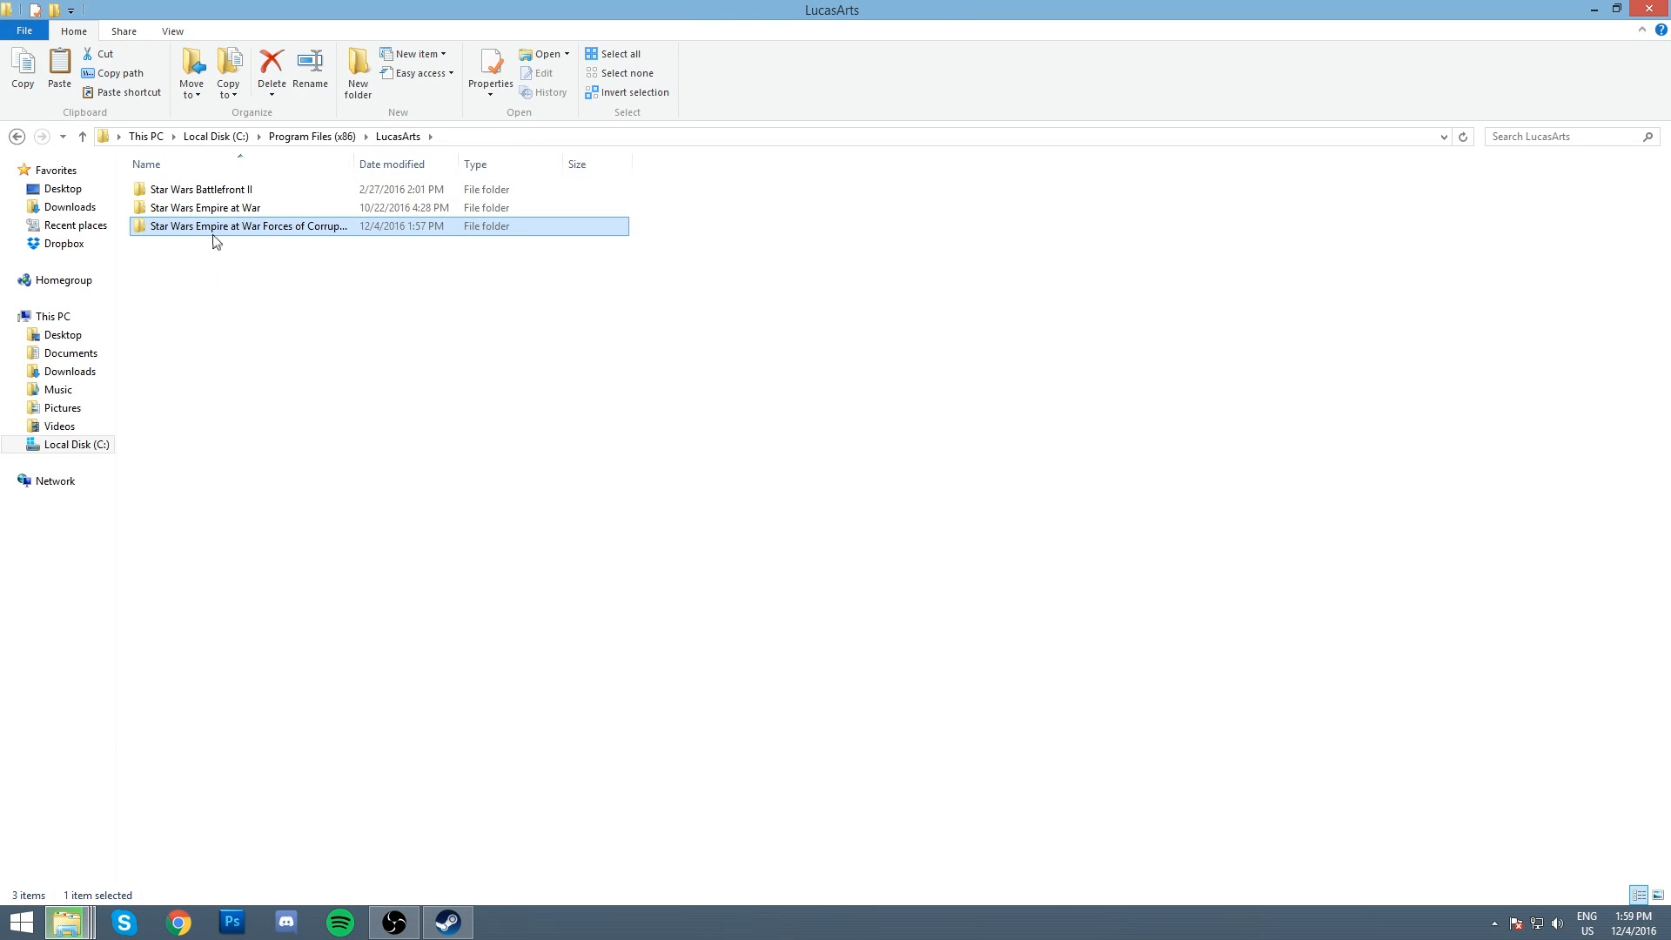
Step: Enter the LucasArts Forces of Corruption folder containing Data, Mods and swfoc.exe
click(203, 207)
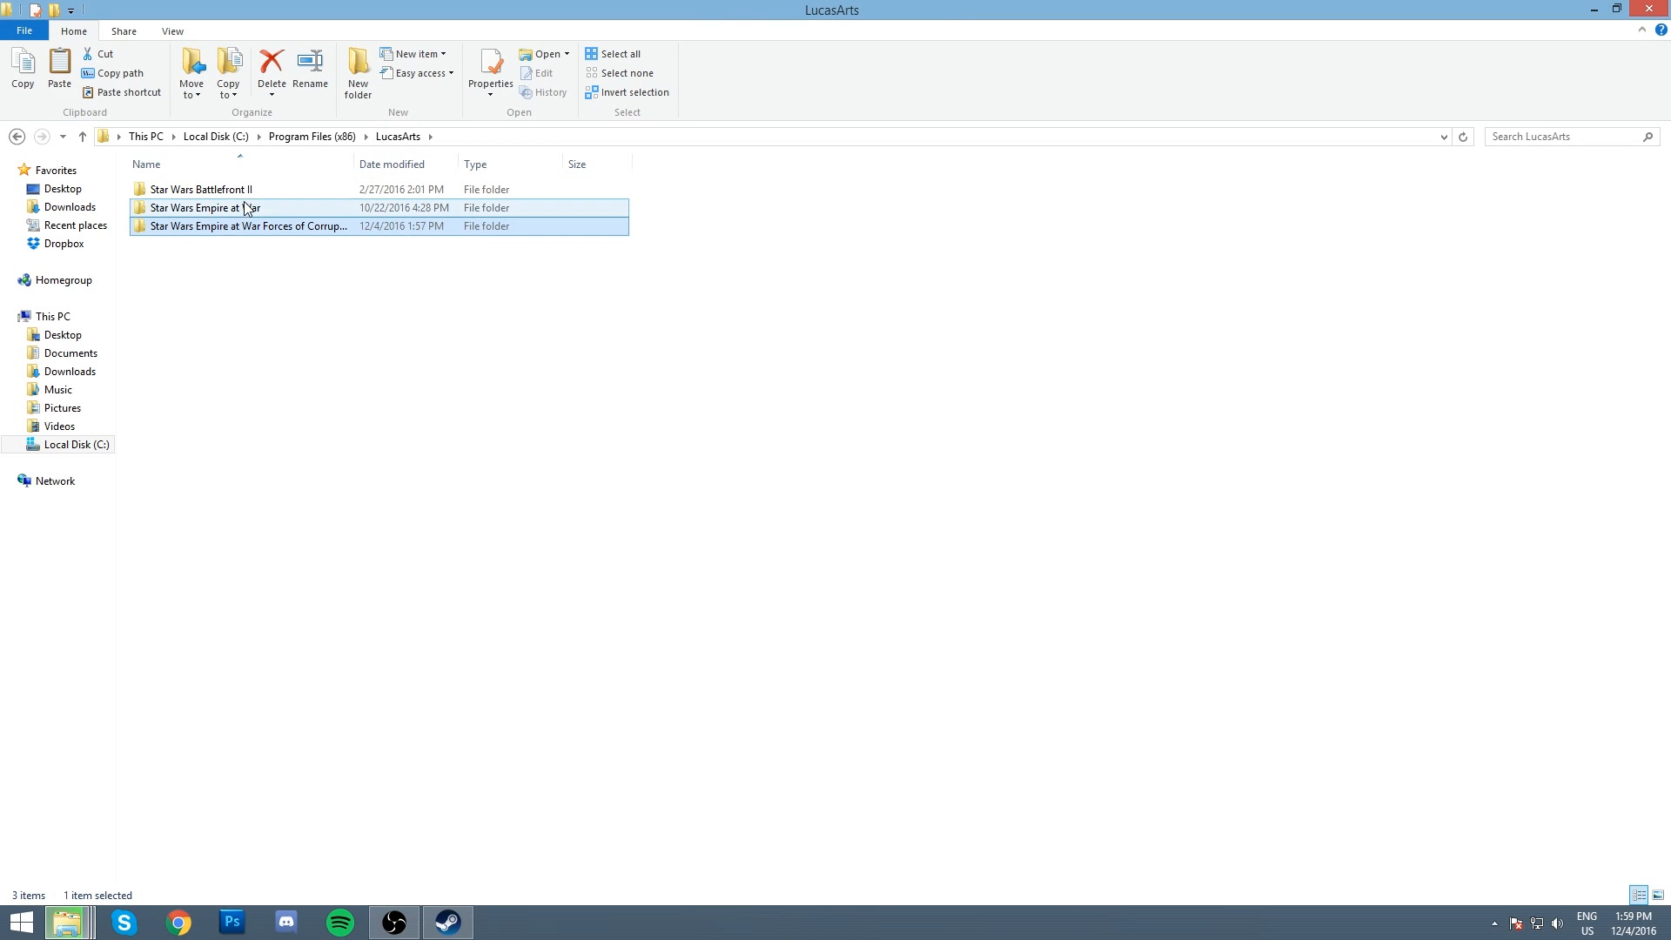
double_click(246, 226)
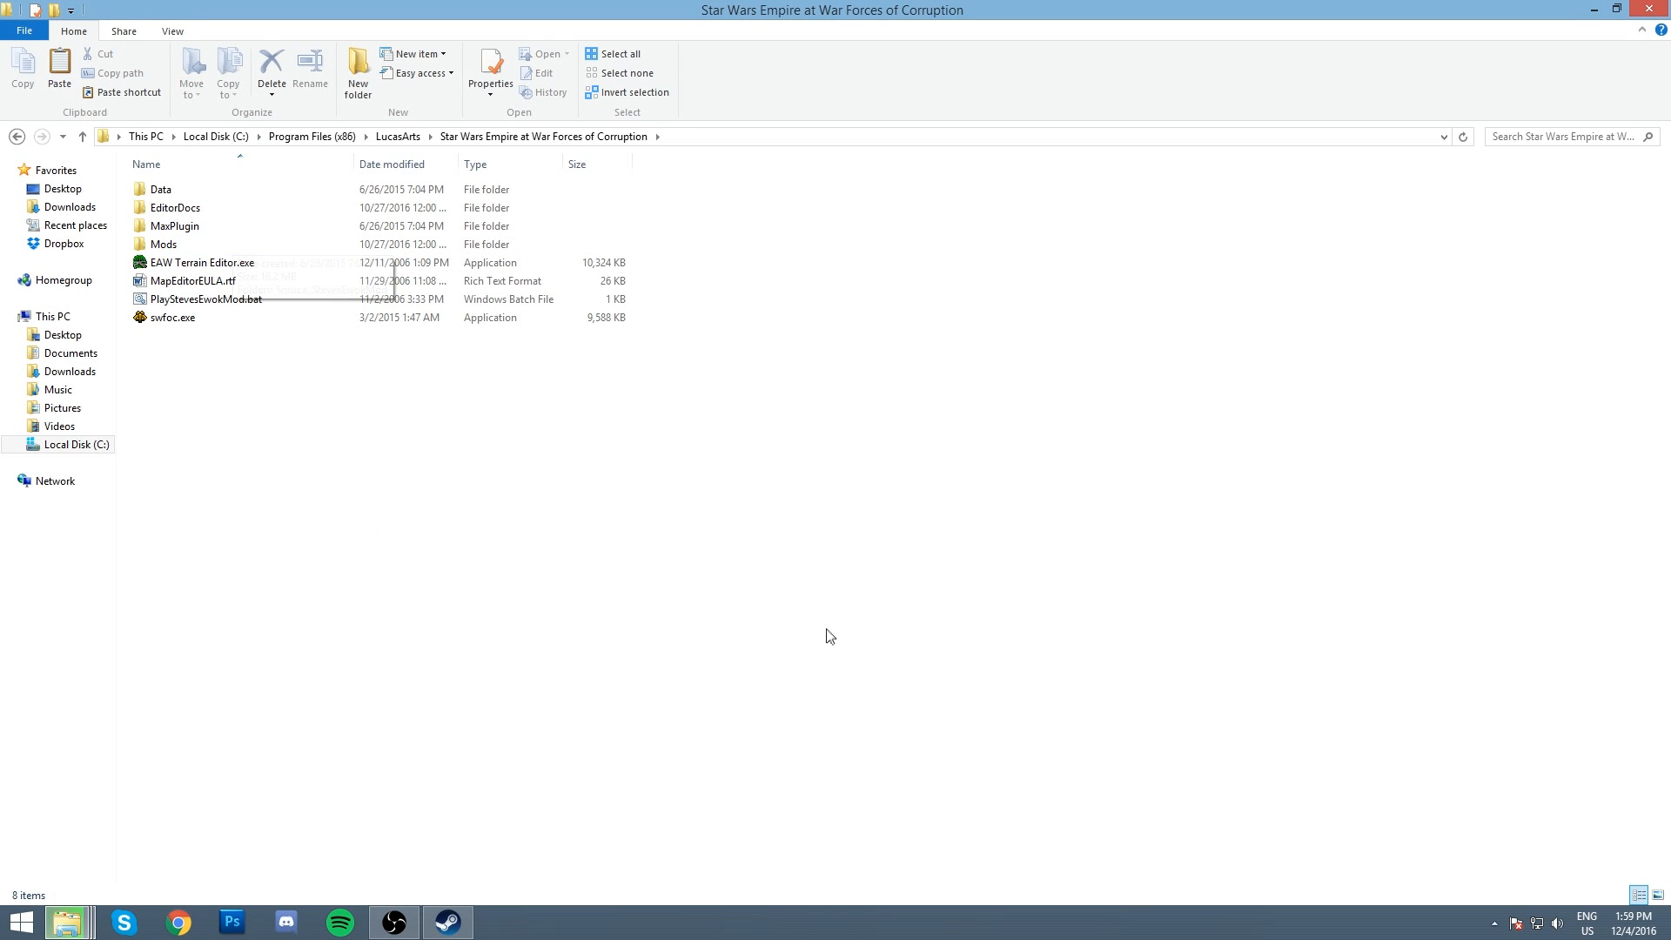
click(172, 318)
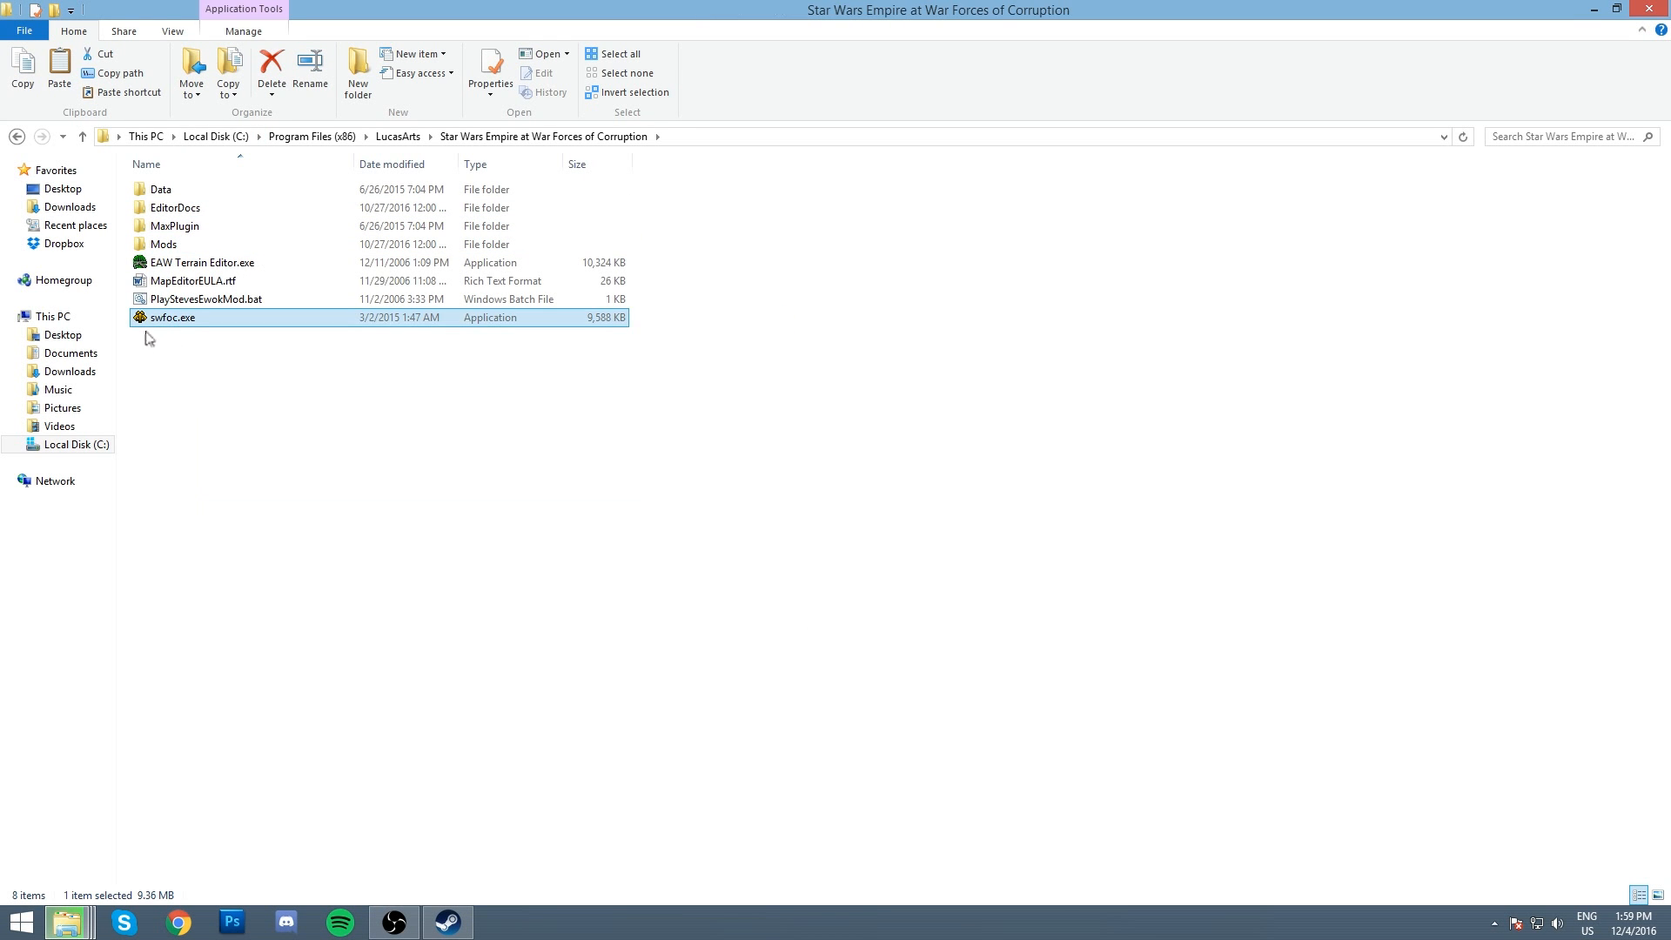
click(195, 451)
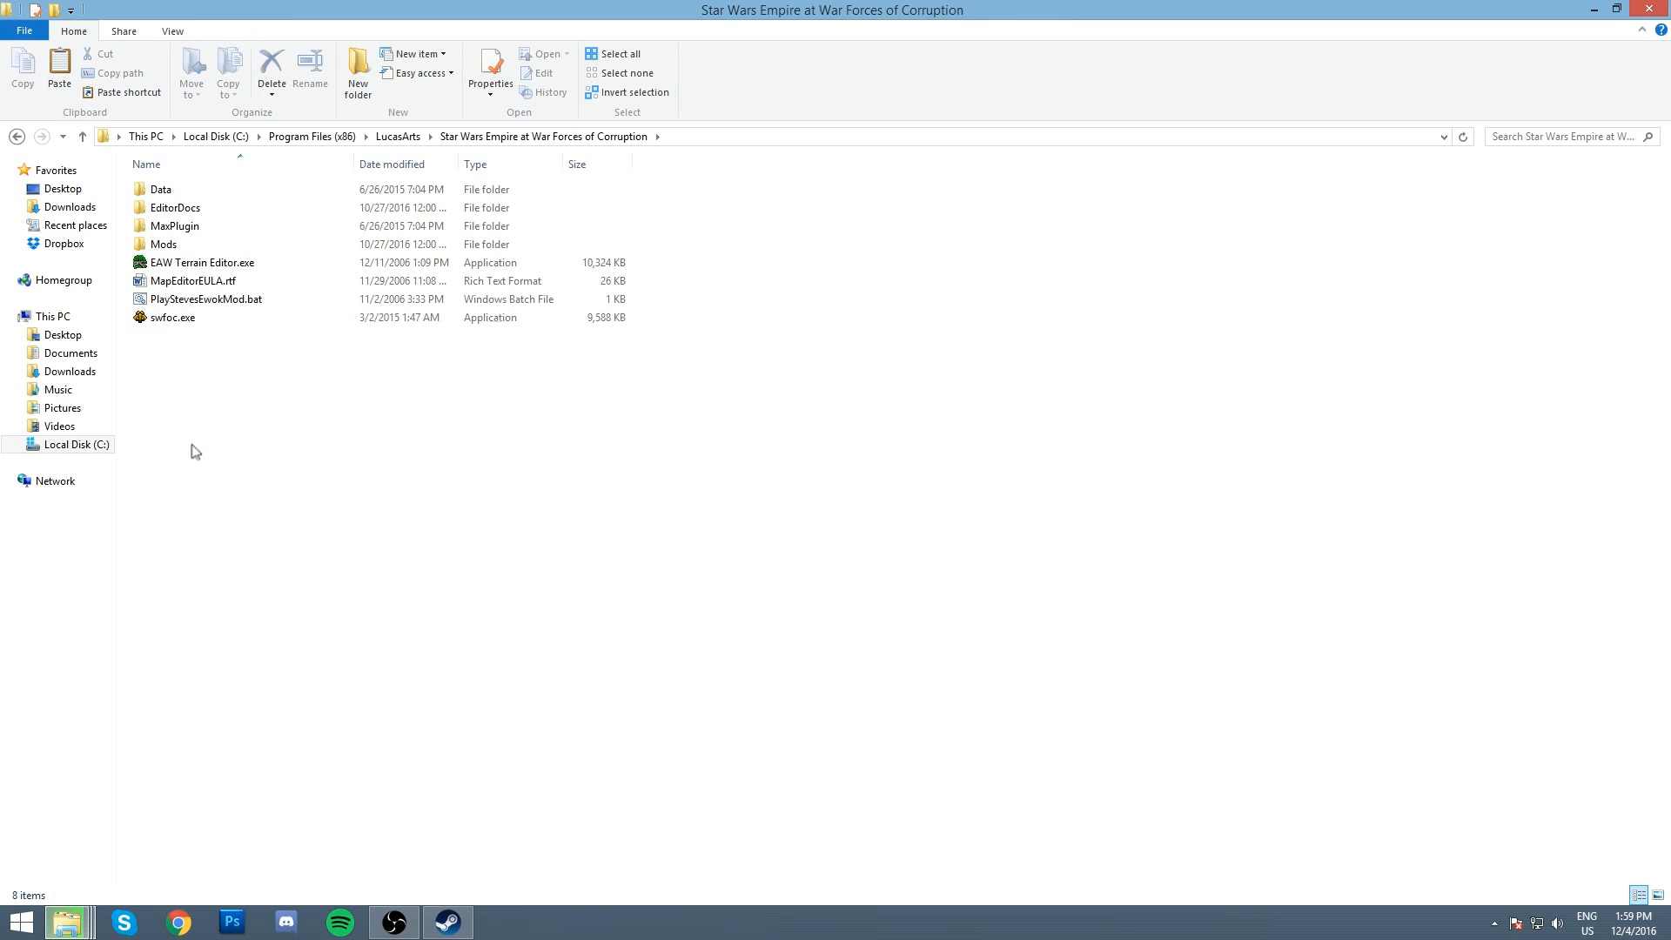
mouse_move(180, 369)
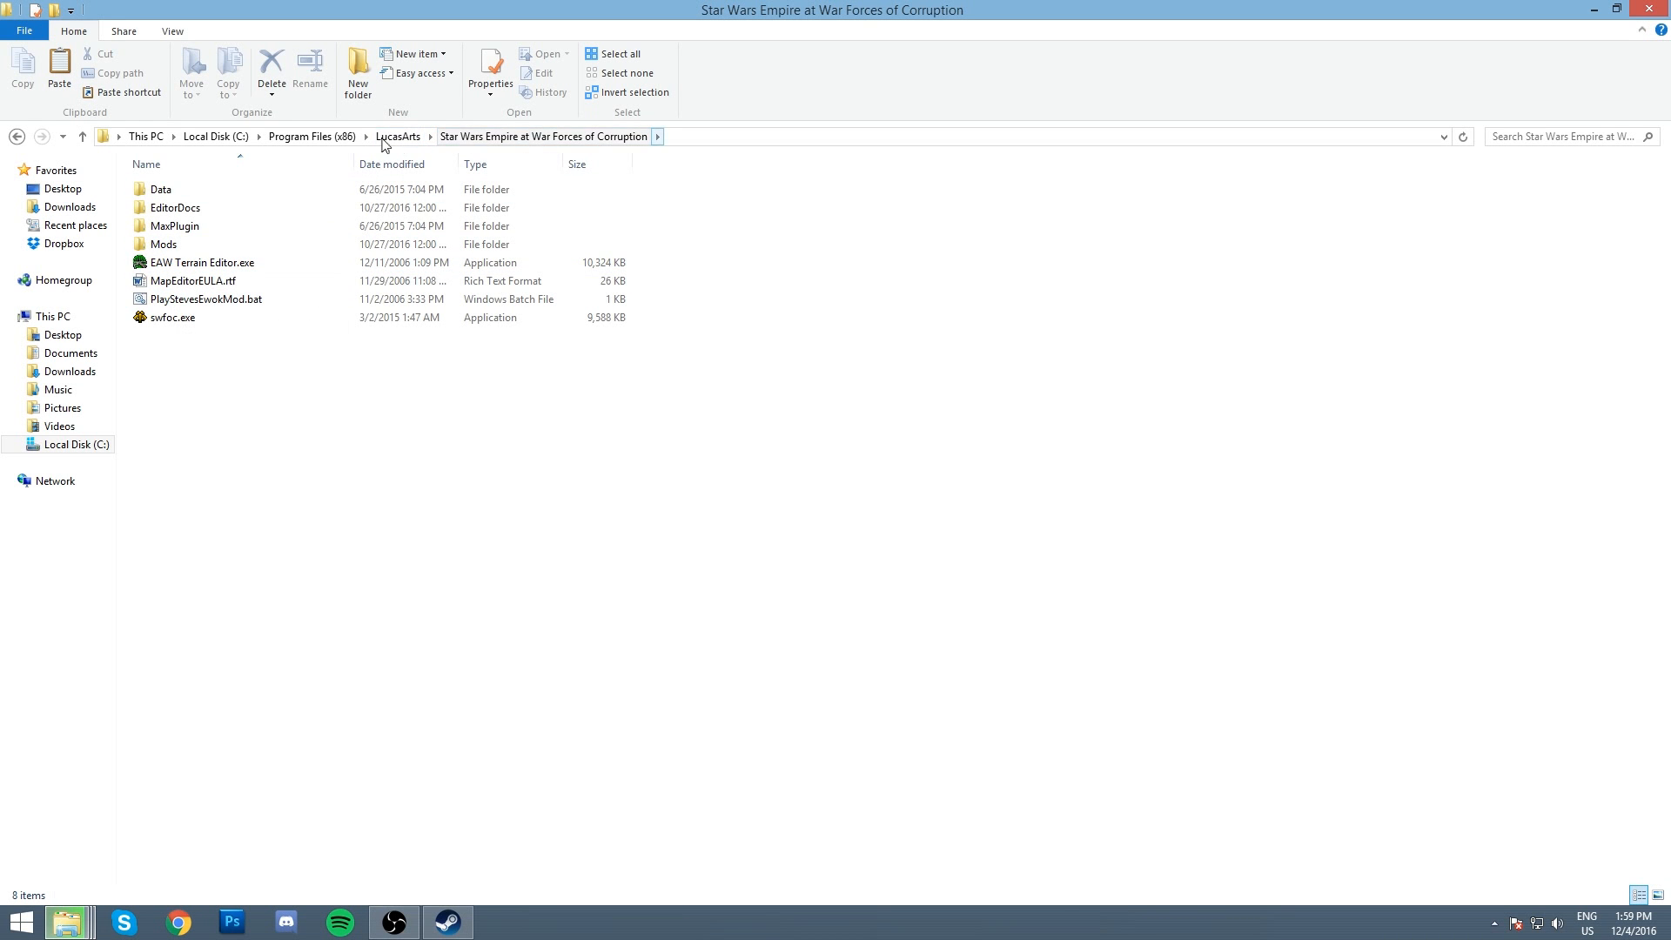
Step: Back in LucasArts, rename the Forces of Corruption game folder to EAWX
click(397, 137)
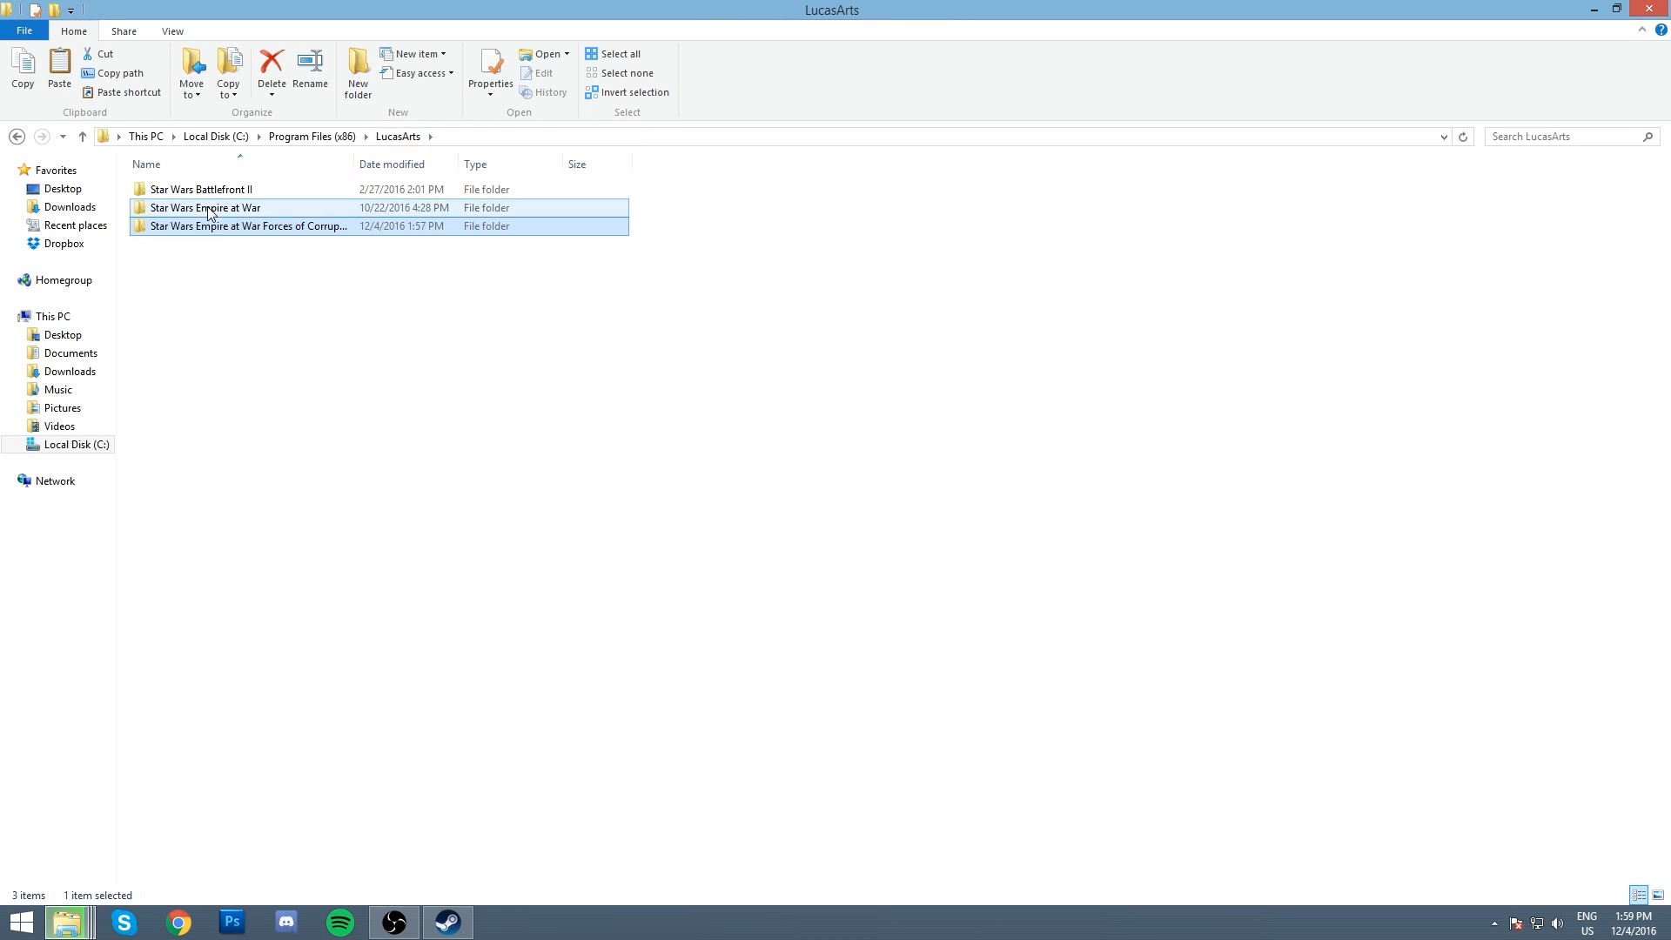
right_click(246, 224)
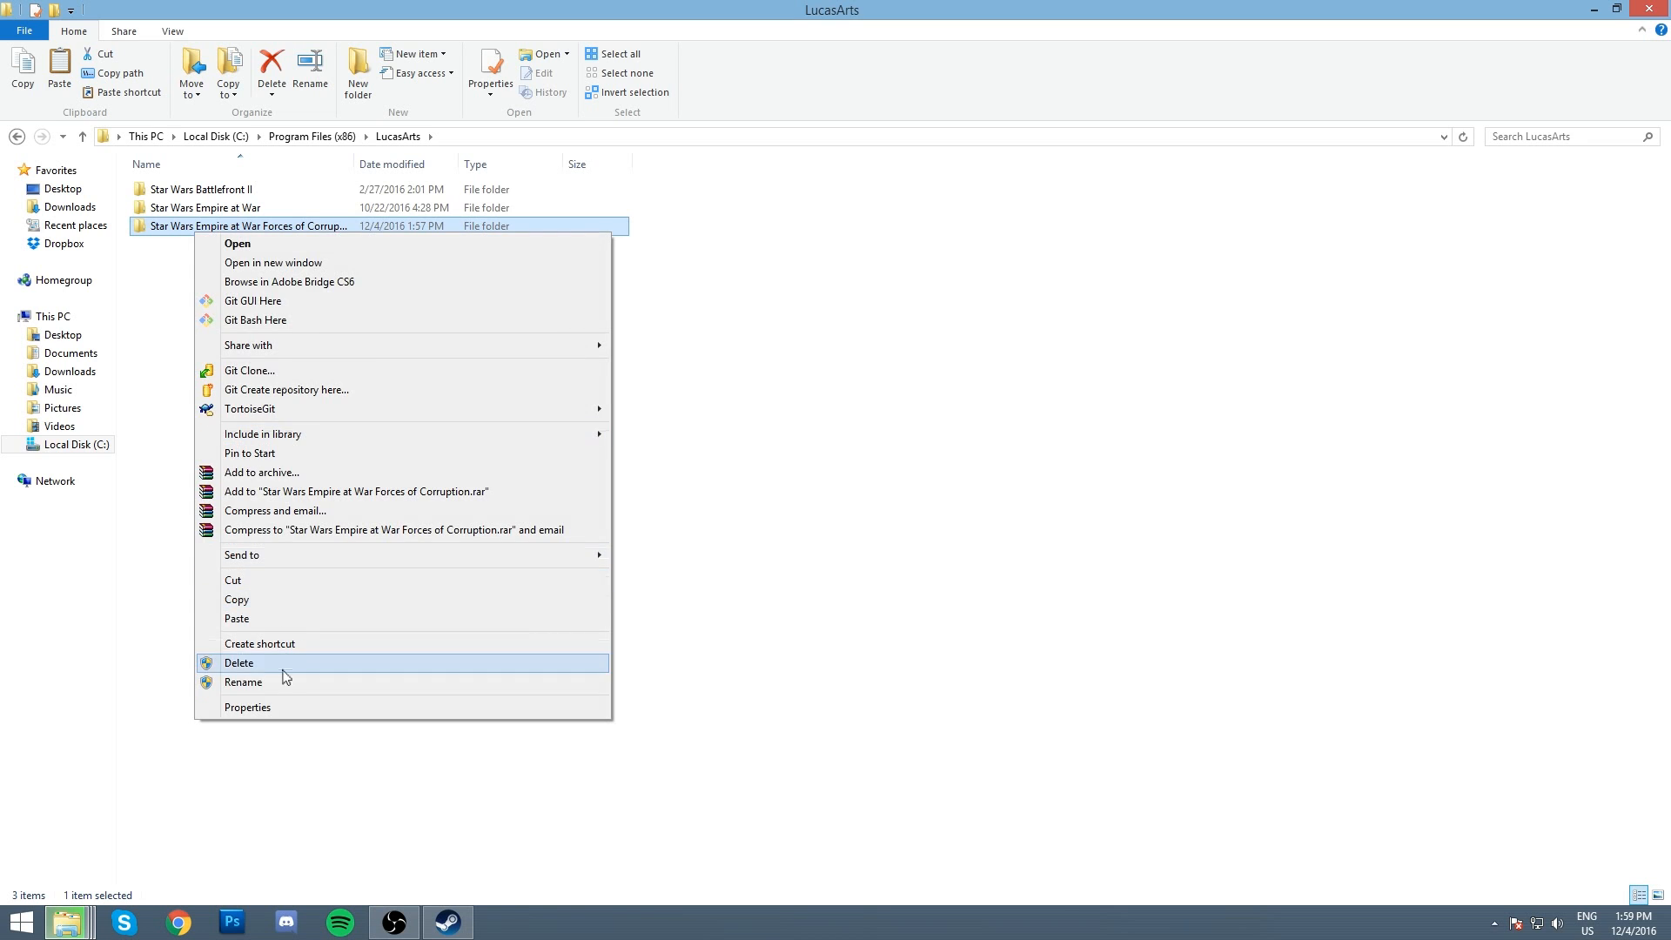
click(243, 682)
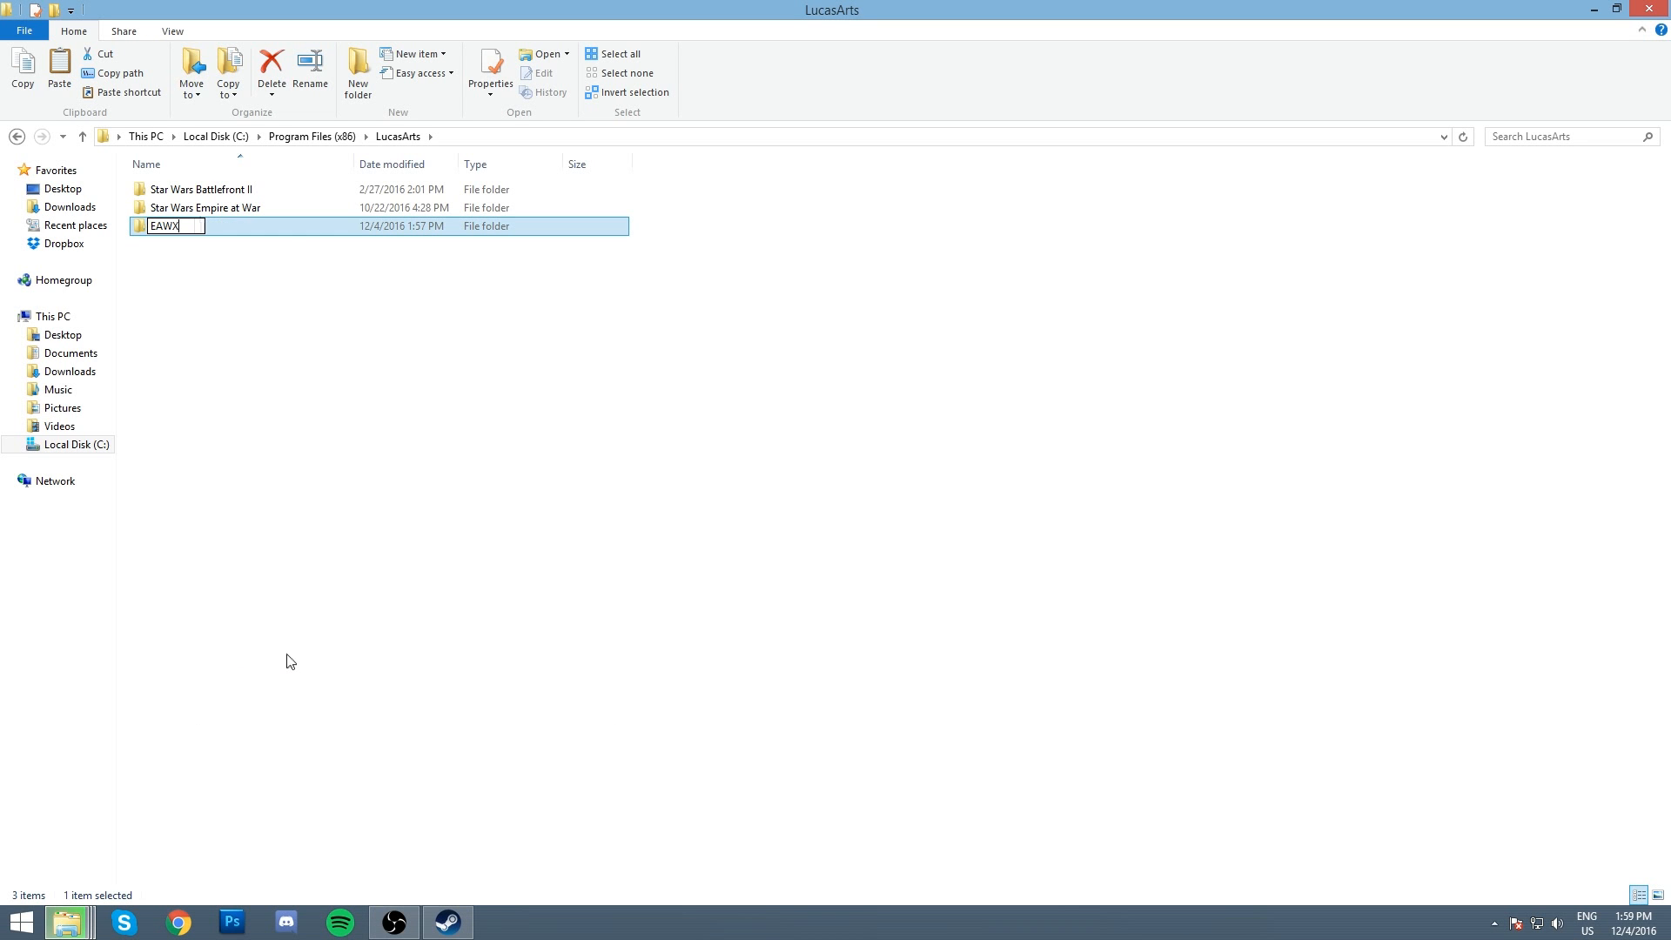
key(Return)
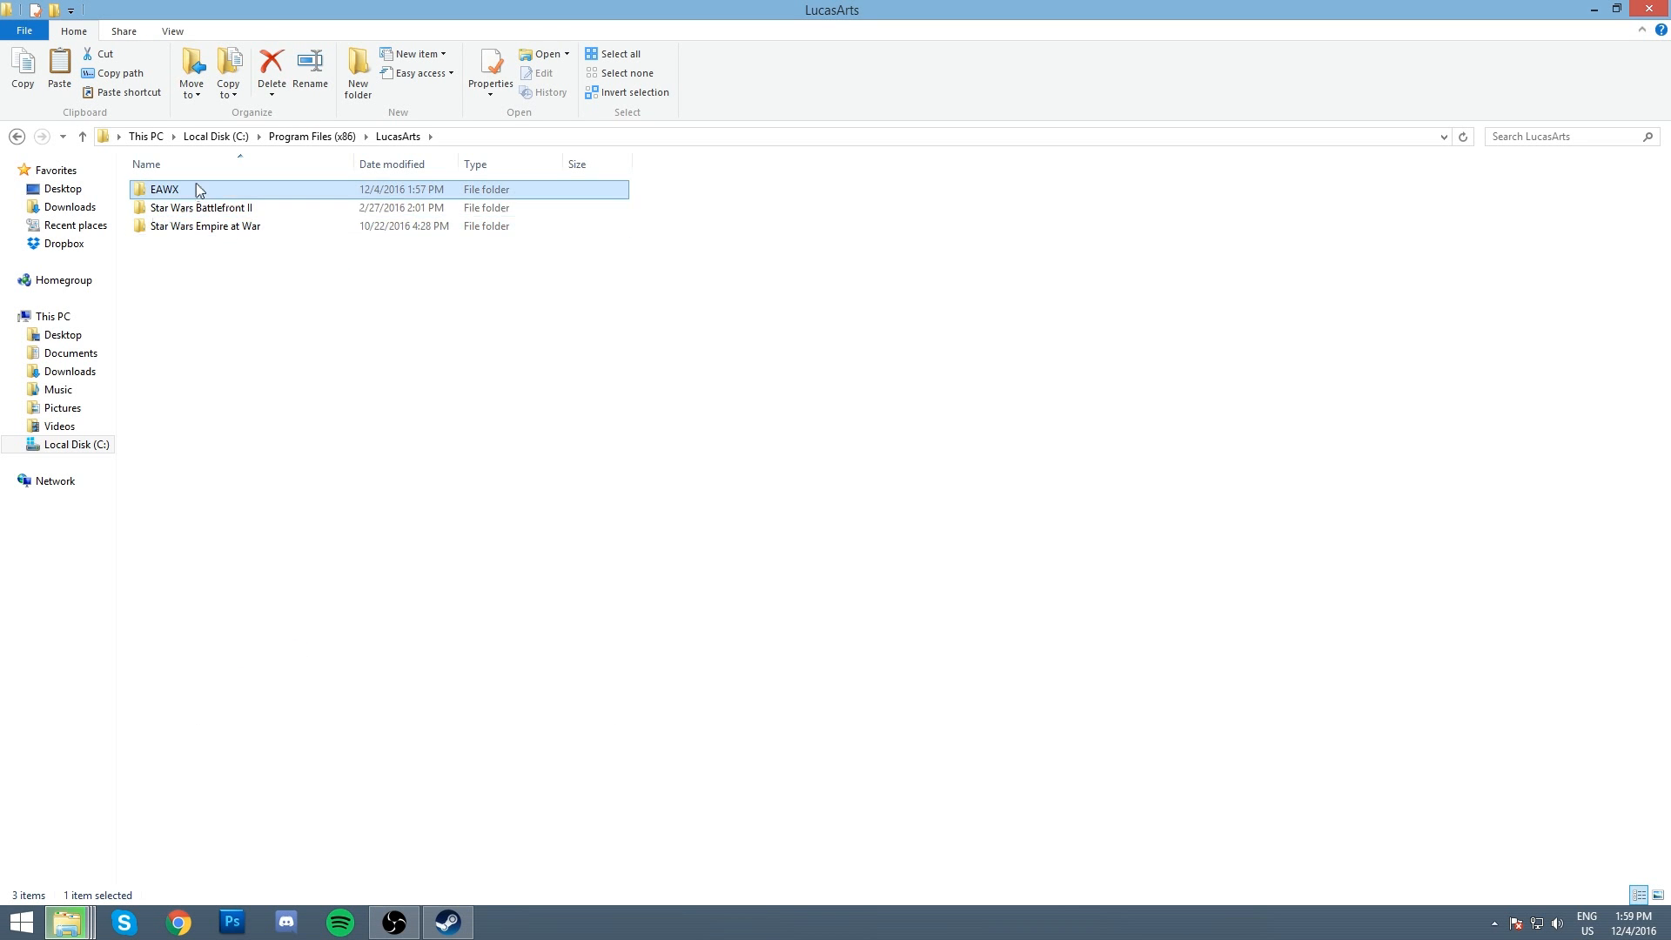
Step: Enter the renamed EAWX folder and its Mods subfolder
double_click(164, 189)
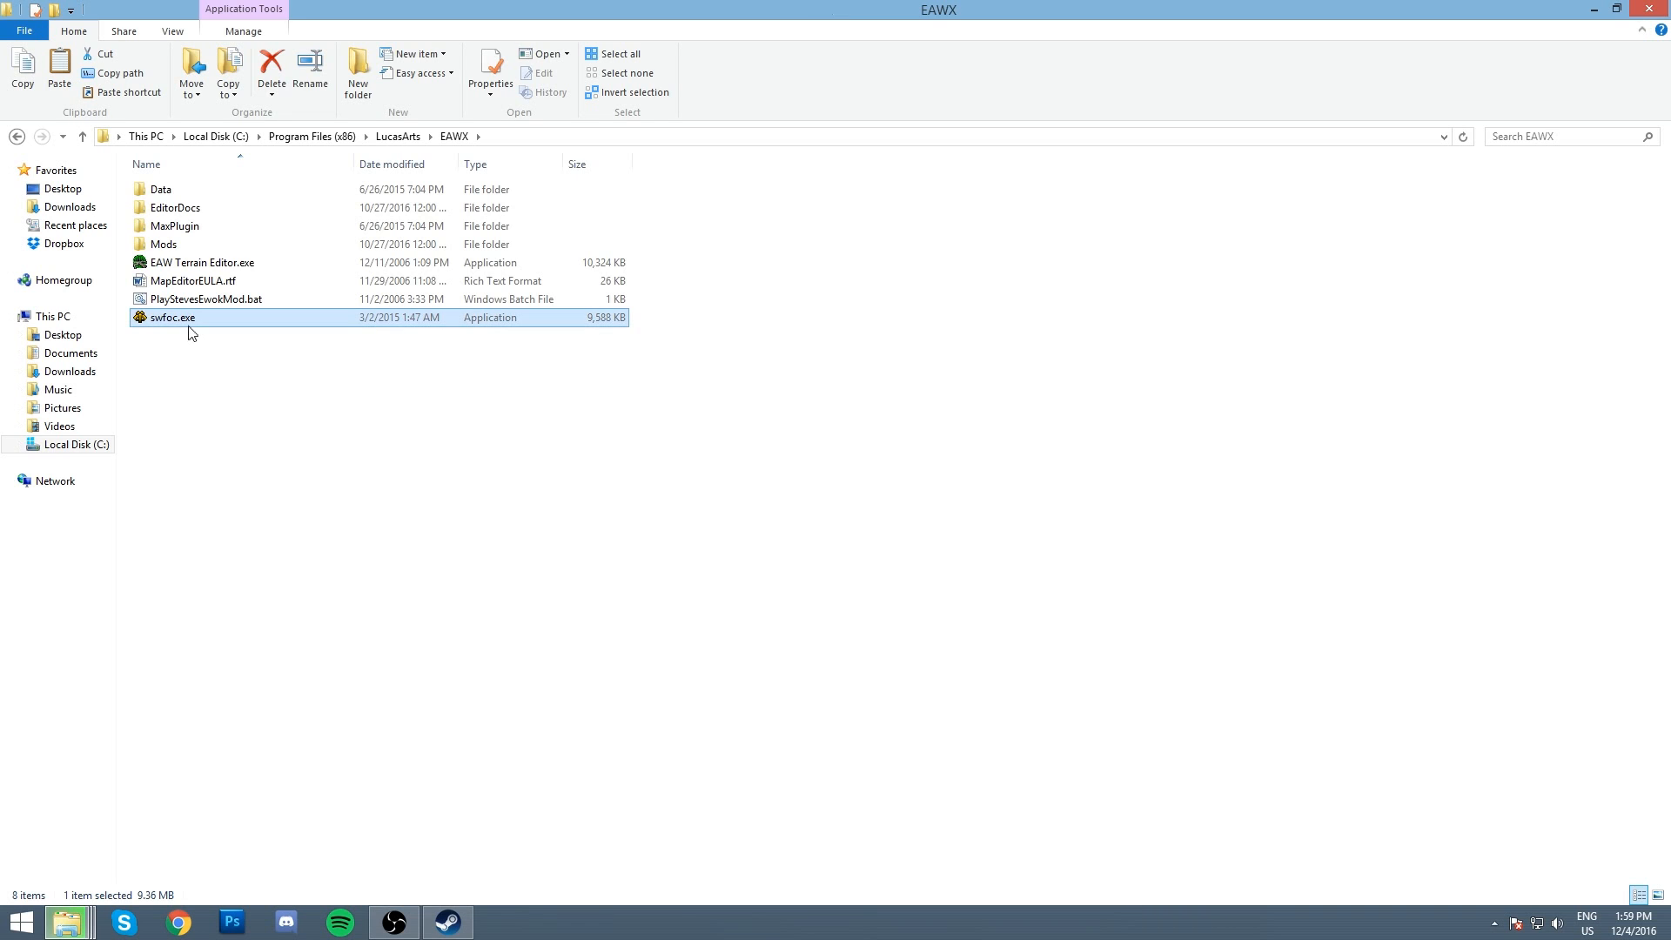
click(162, 244)
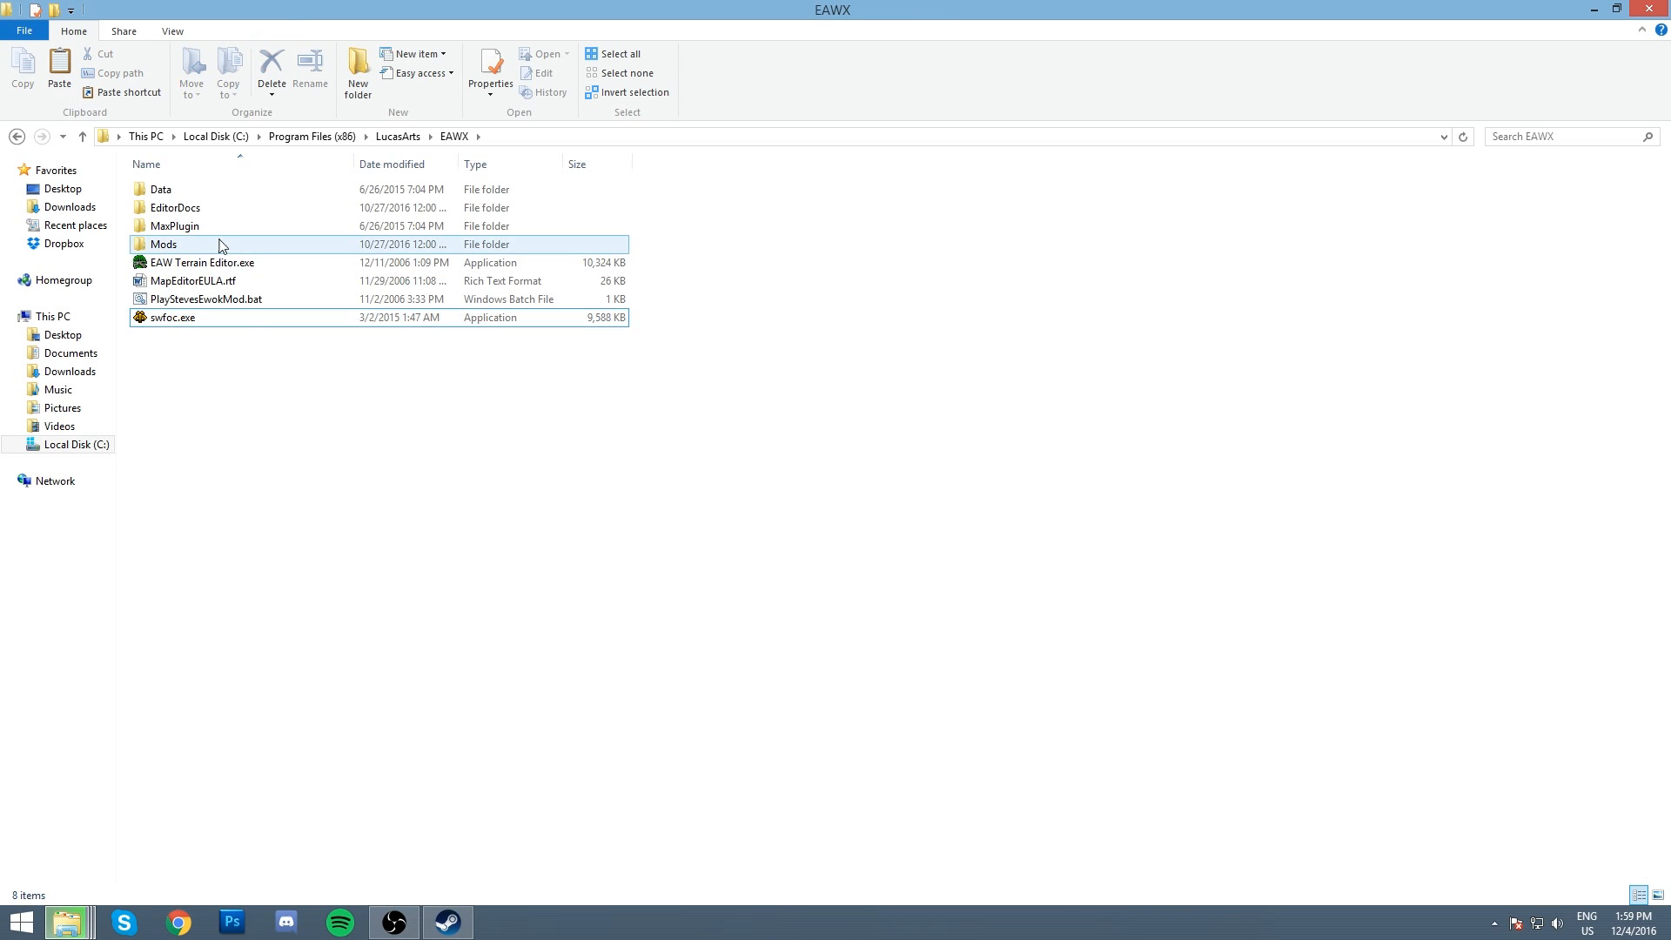
double_click(162, 244)
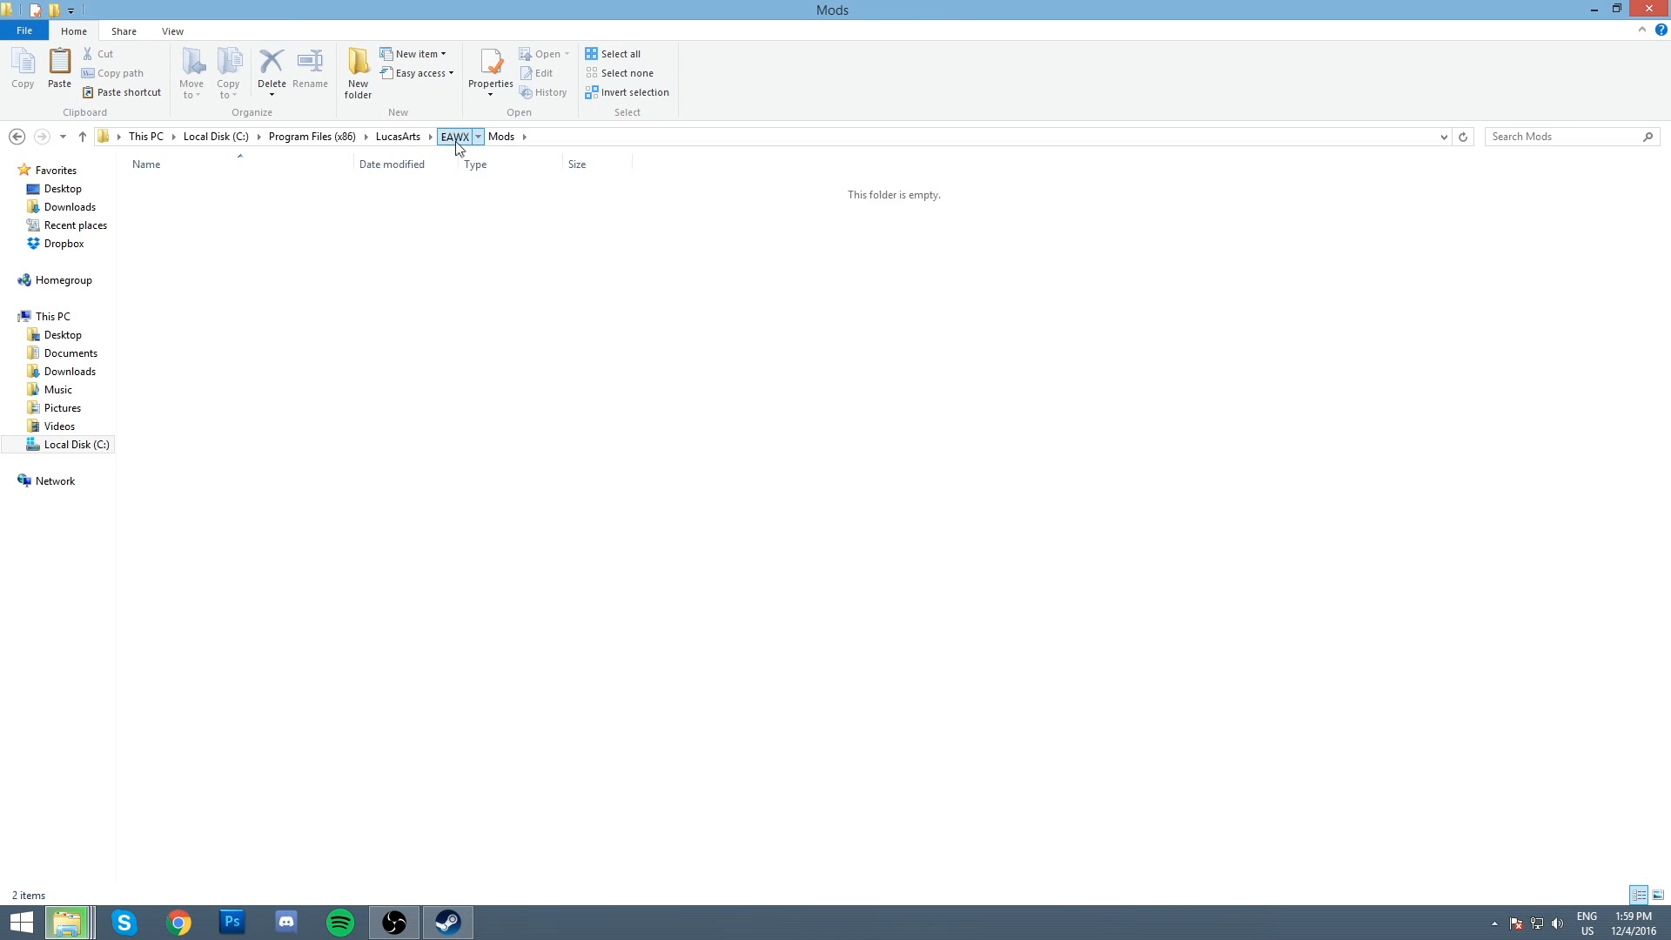
Step: Rename the StevesEwokMod folder to a Republic_at name
click(452, 136)
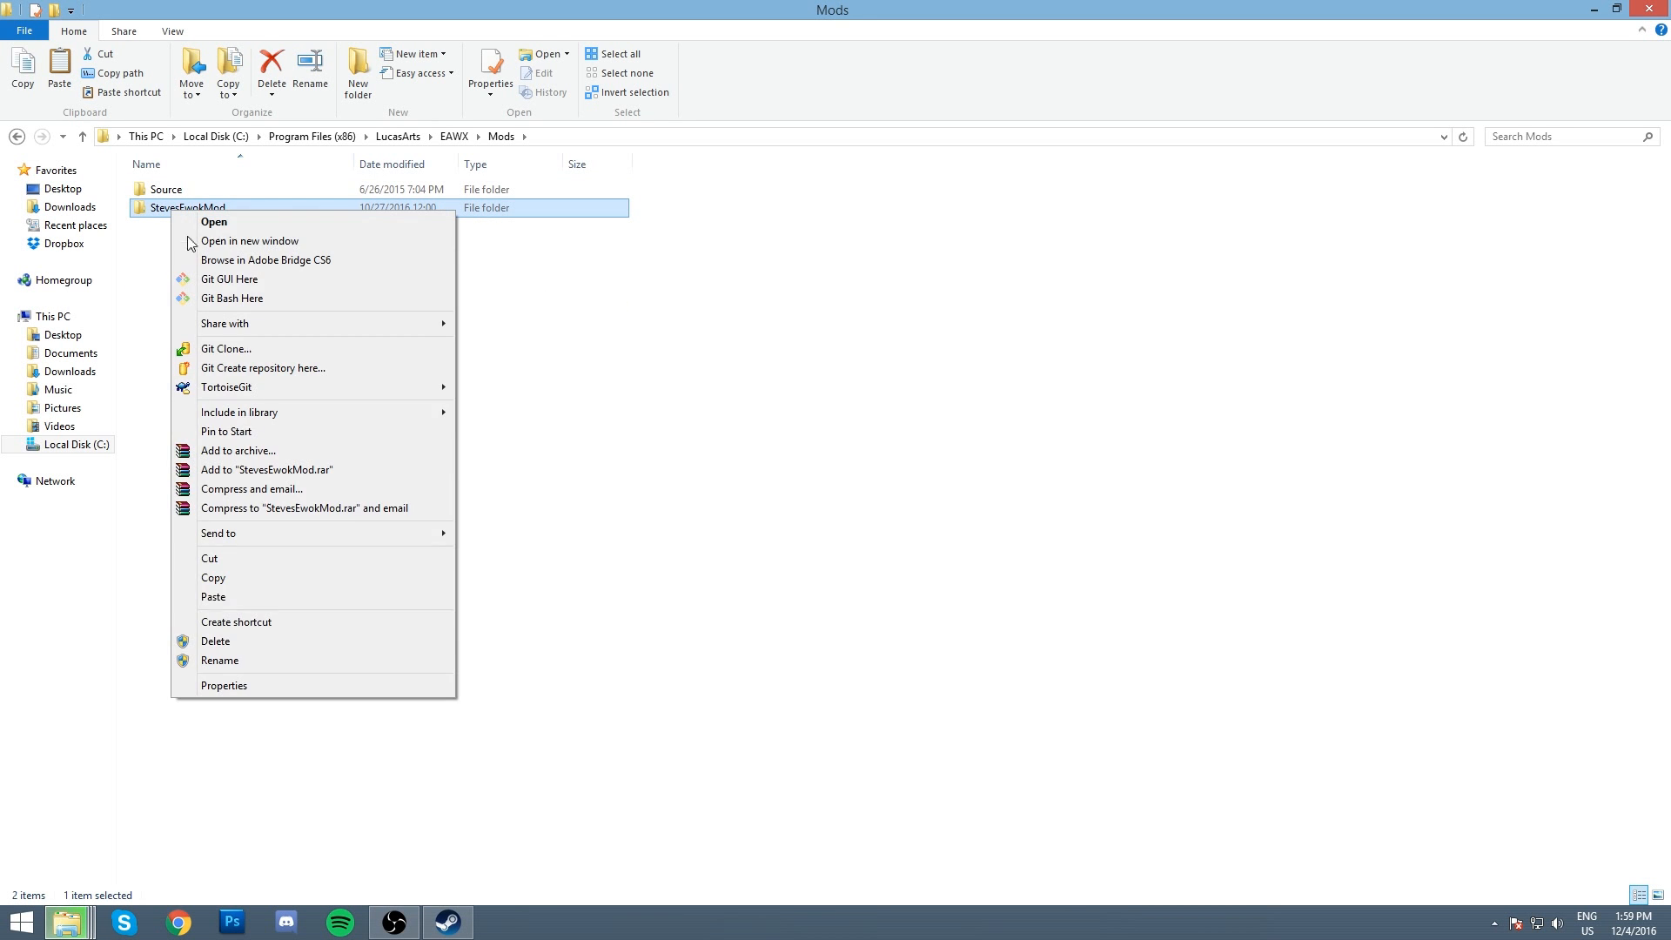
click(220, 660)
text(Republic_at)
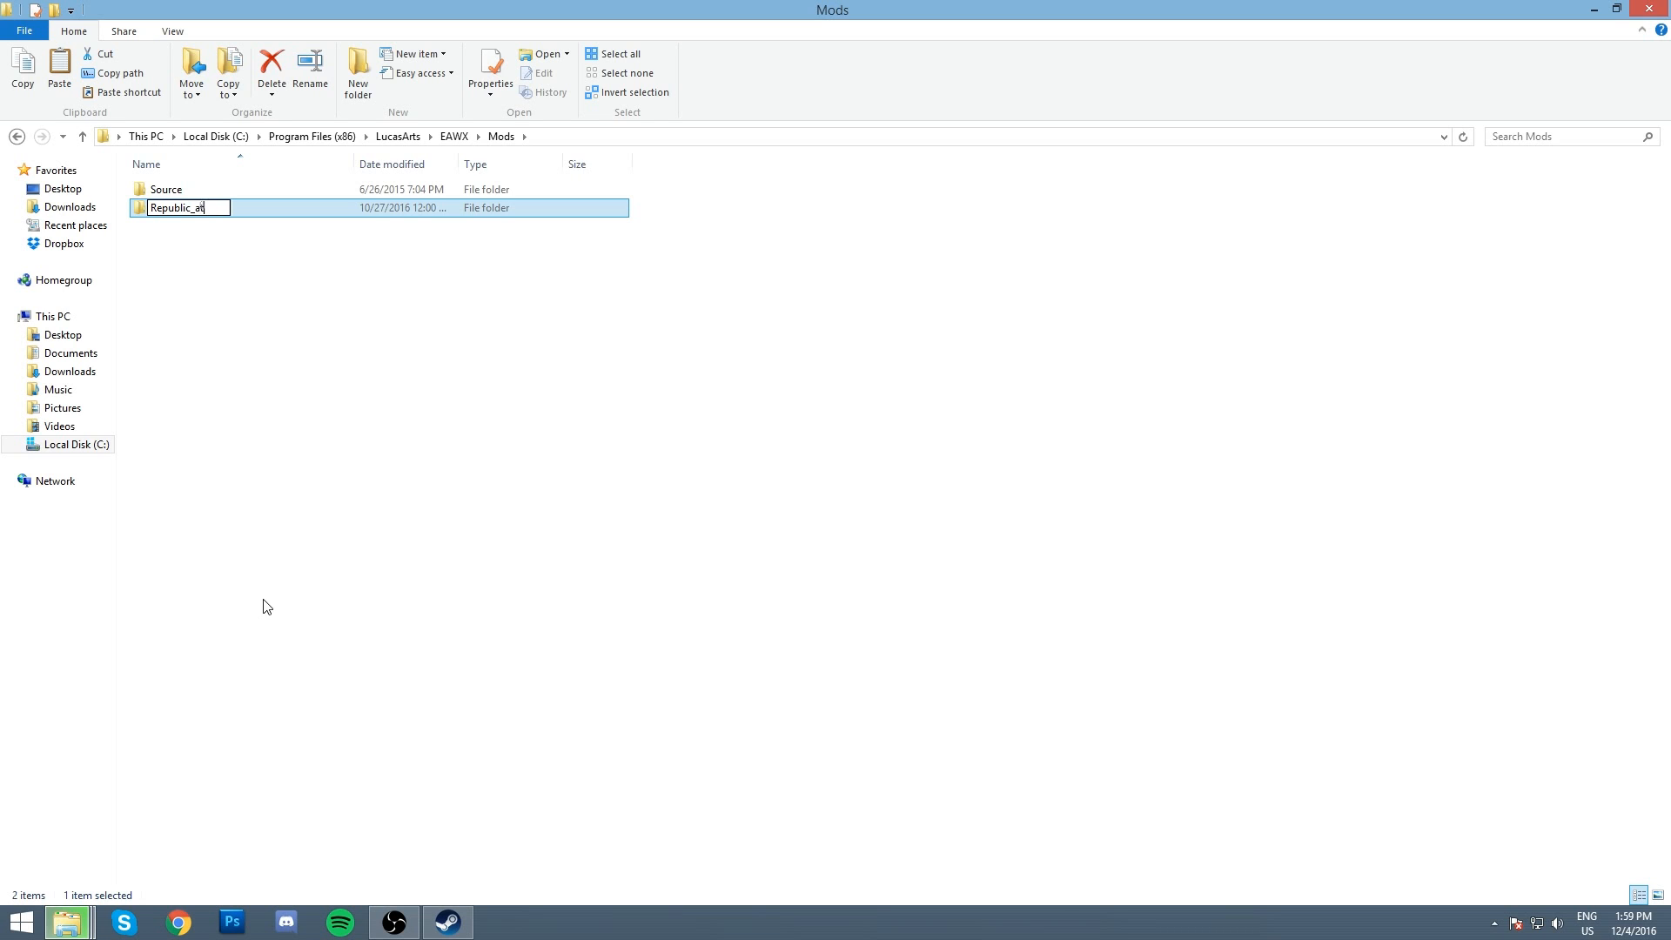
key(Return)
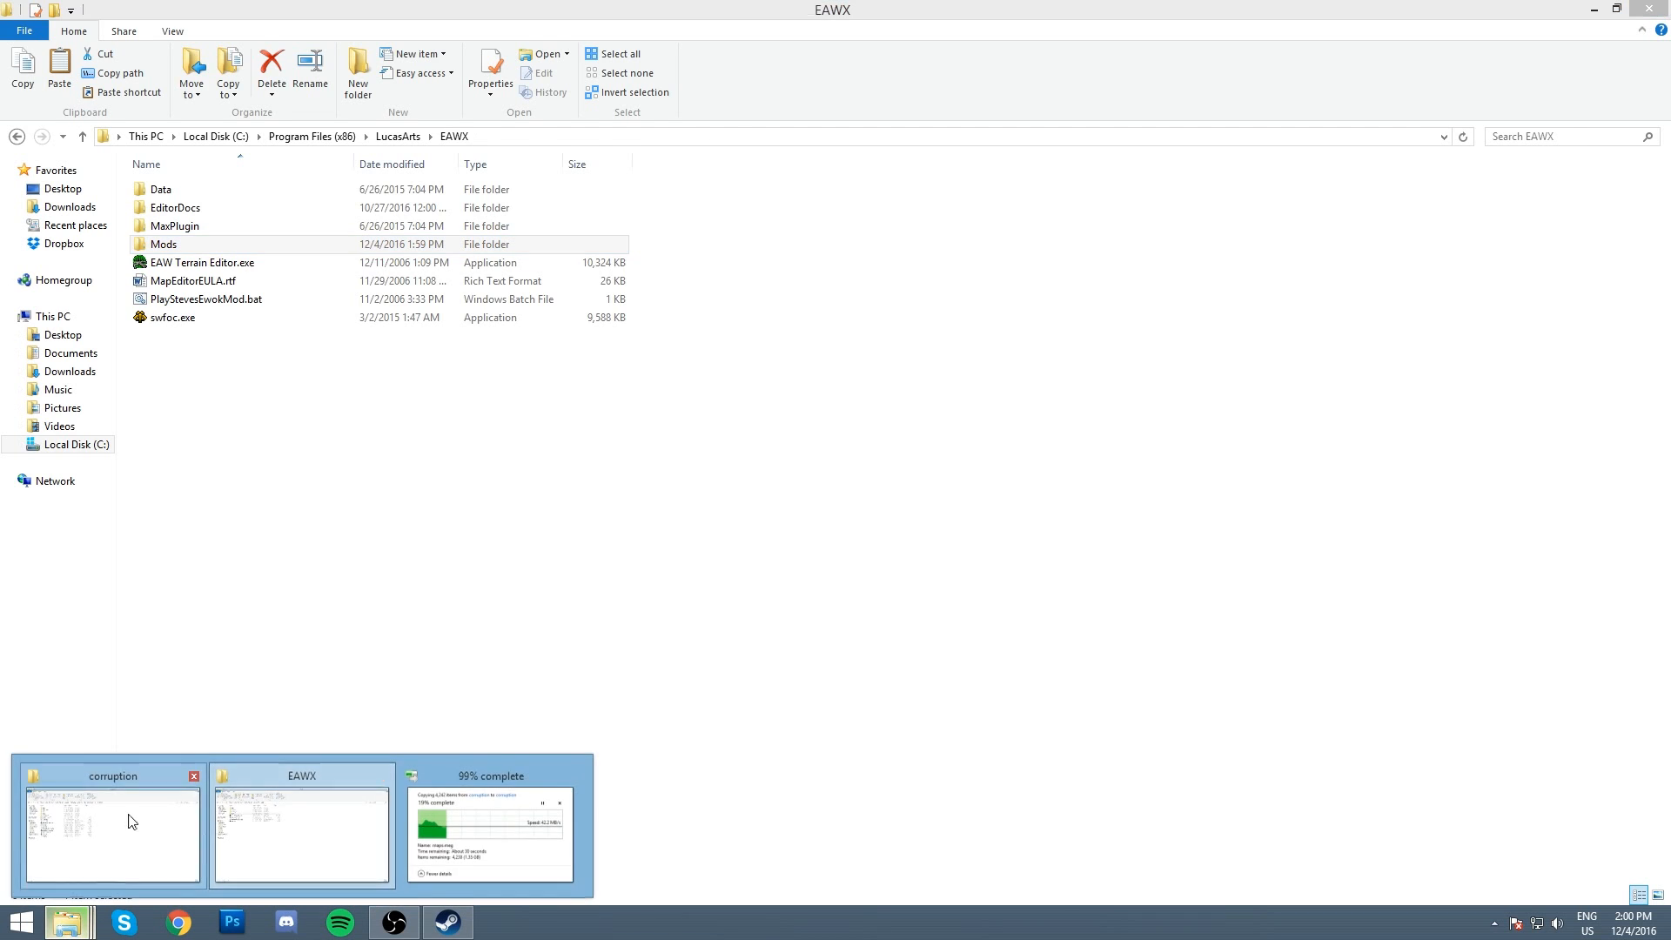
Step: Switch back to the Steam corruption folder window holding RaW Launcher.exe
click(112, 831)
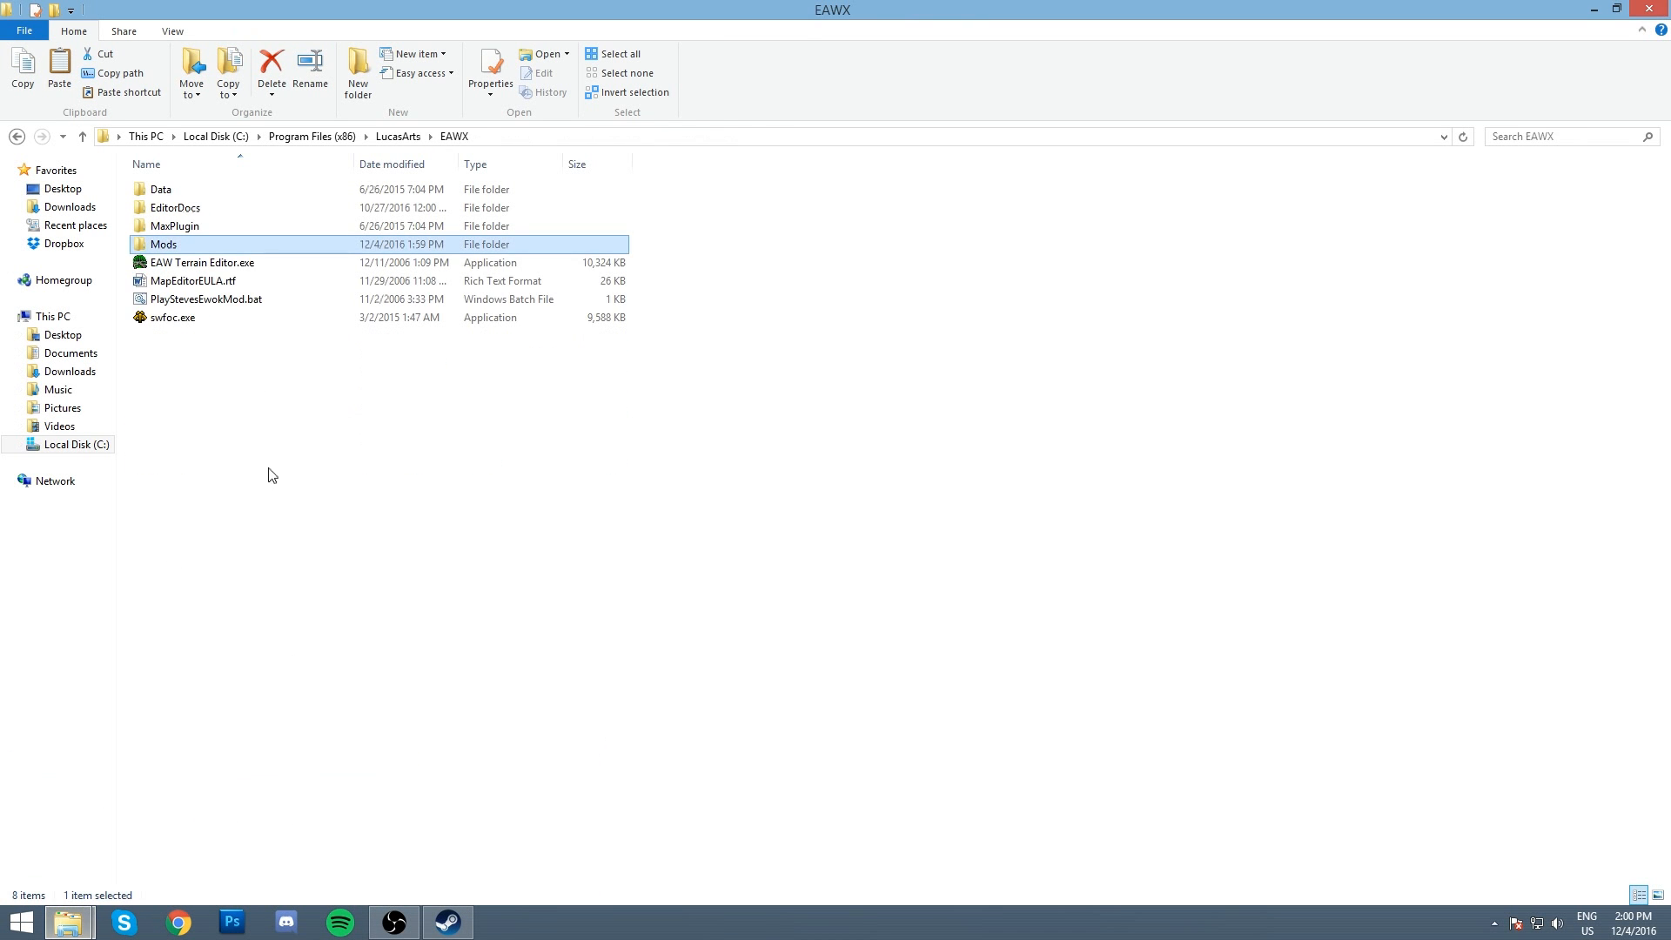
click(176, 225)
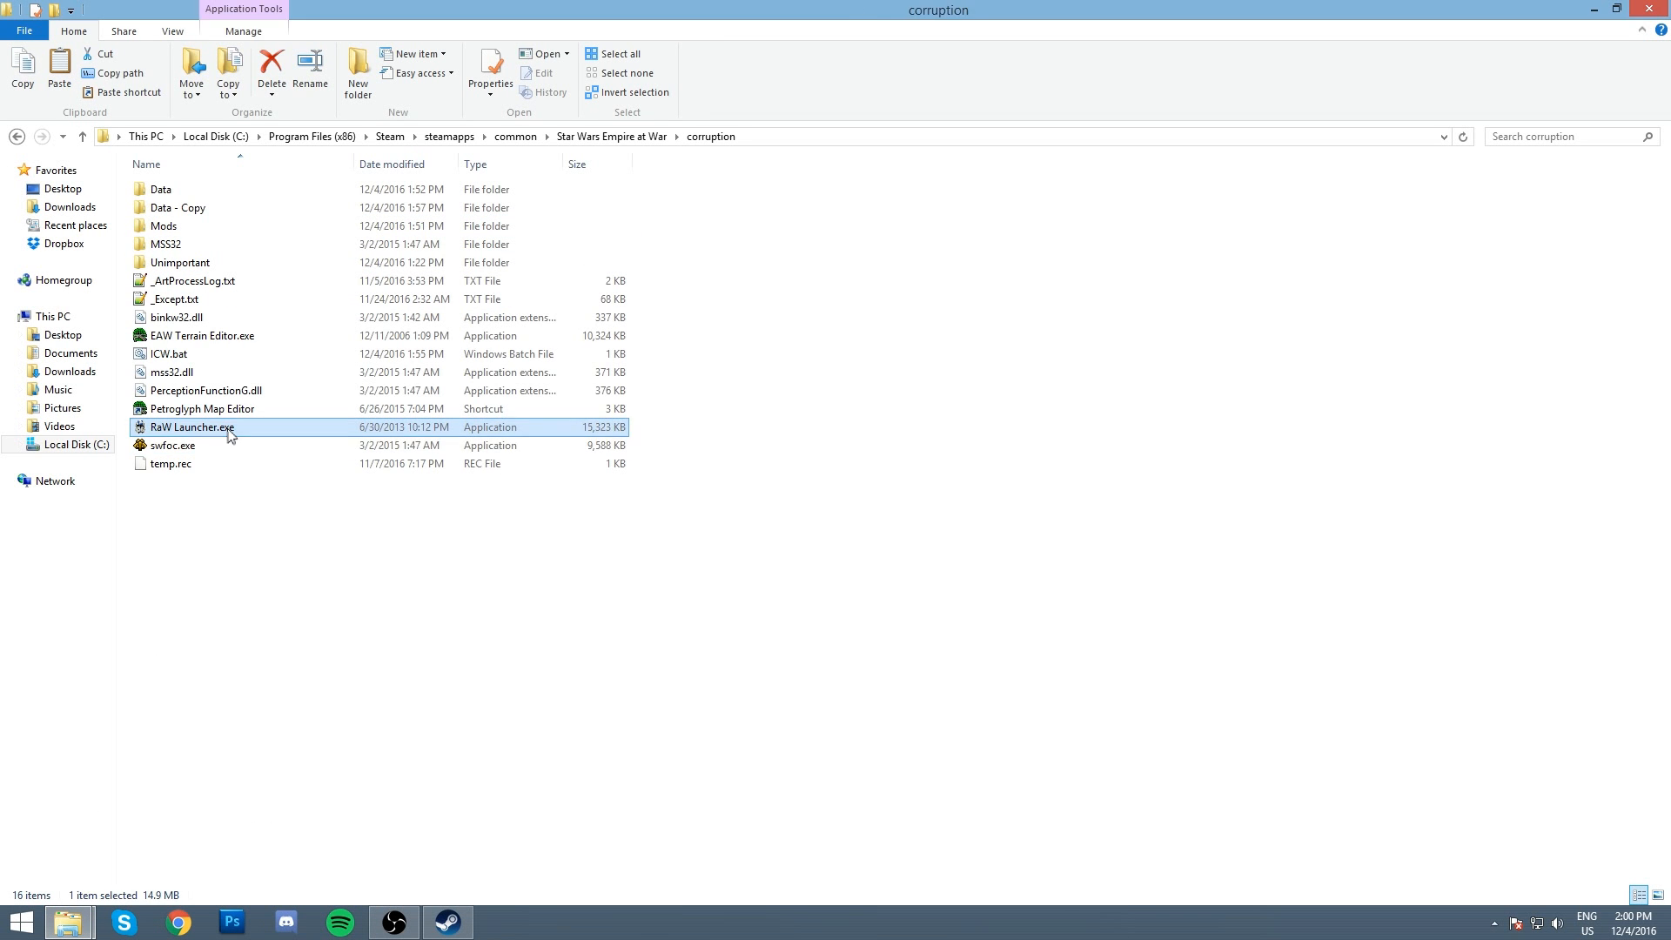
Step: Run RaW Launcher.exe to bring up the Republic at War v1.1.5 launcher
double_click(192, 427)
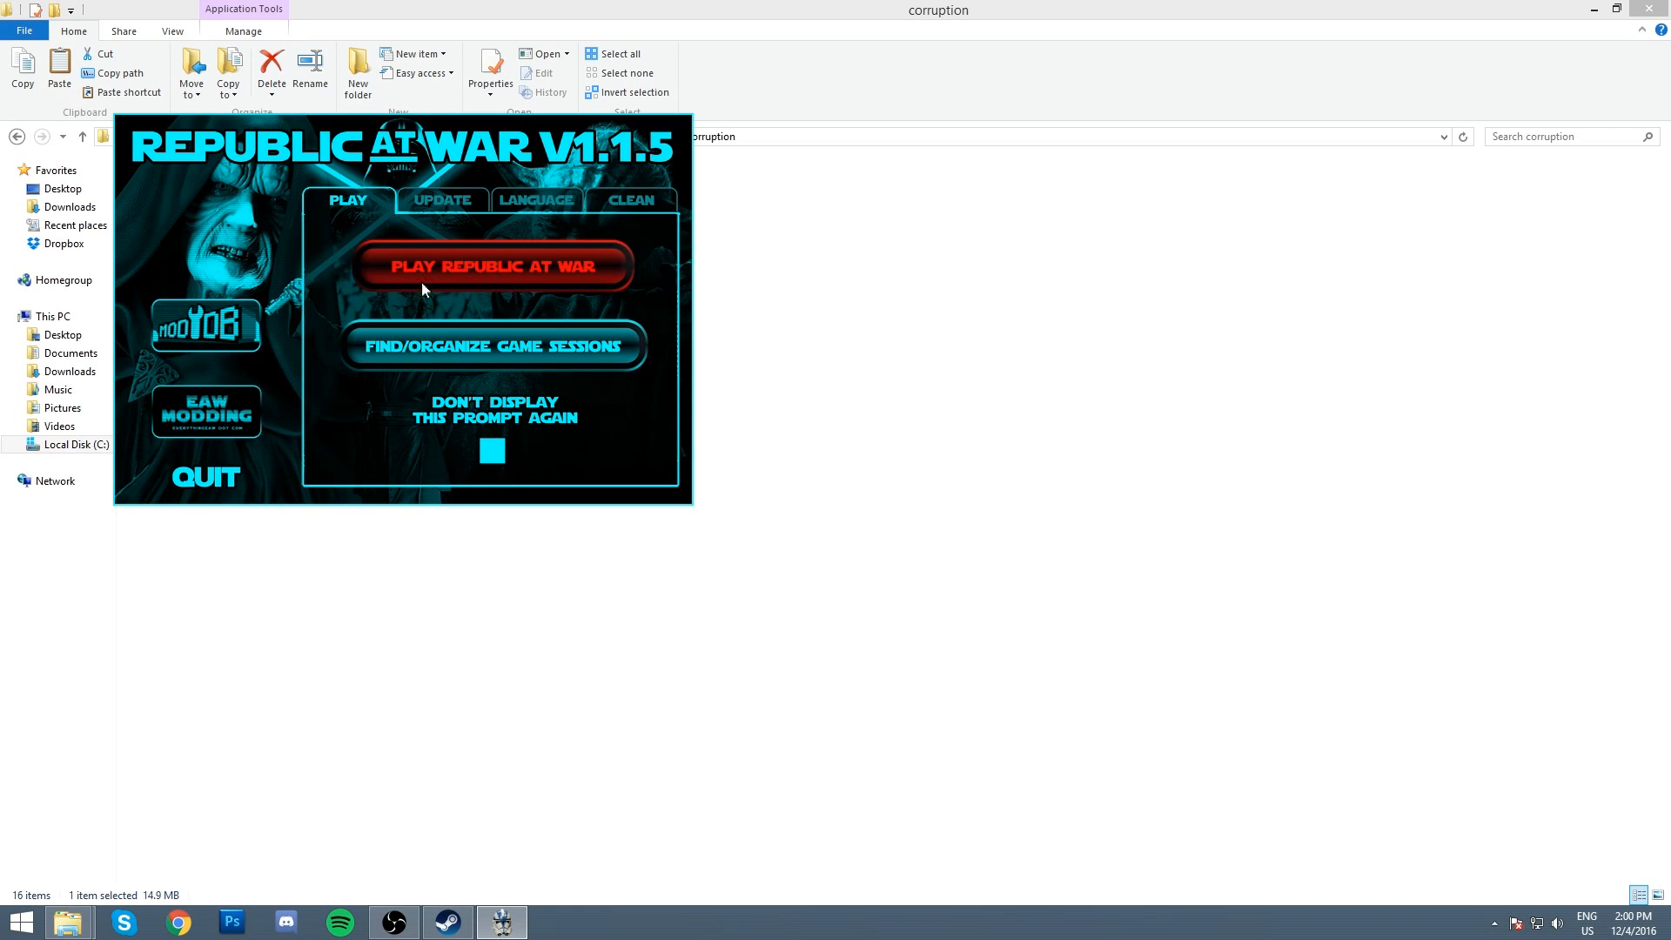
mouse_move(493, 344)
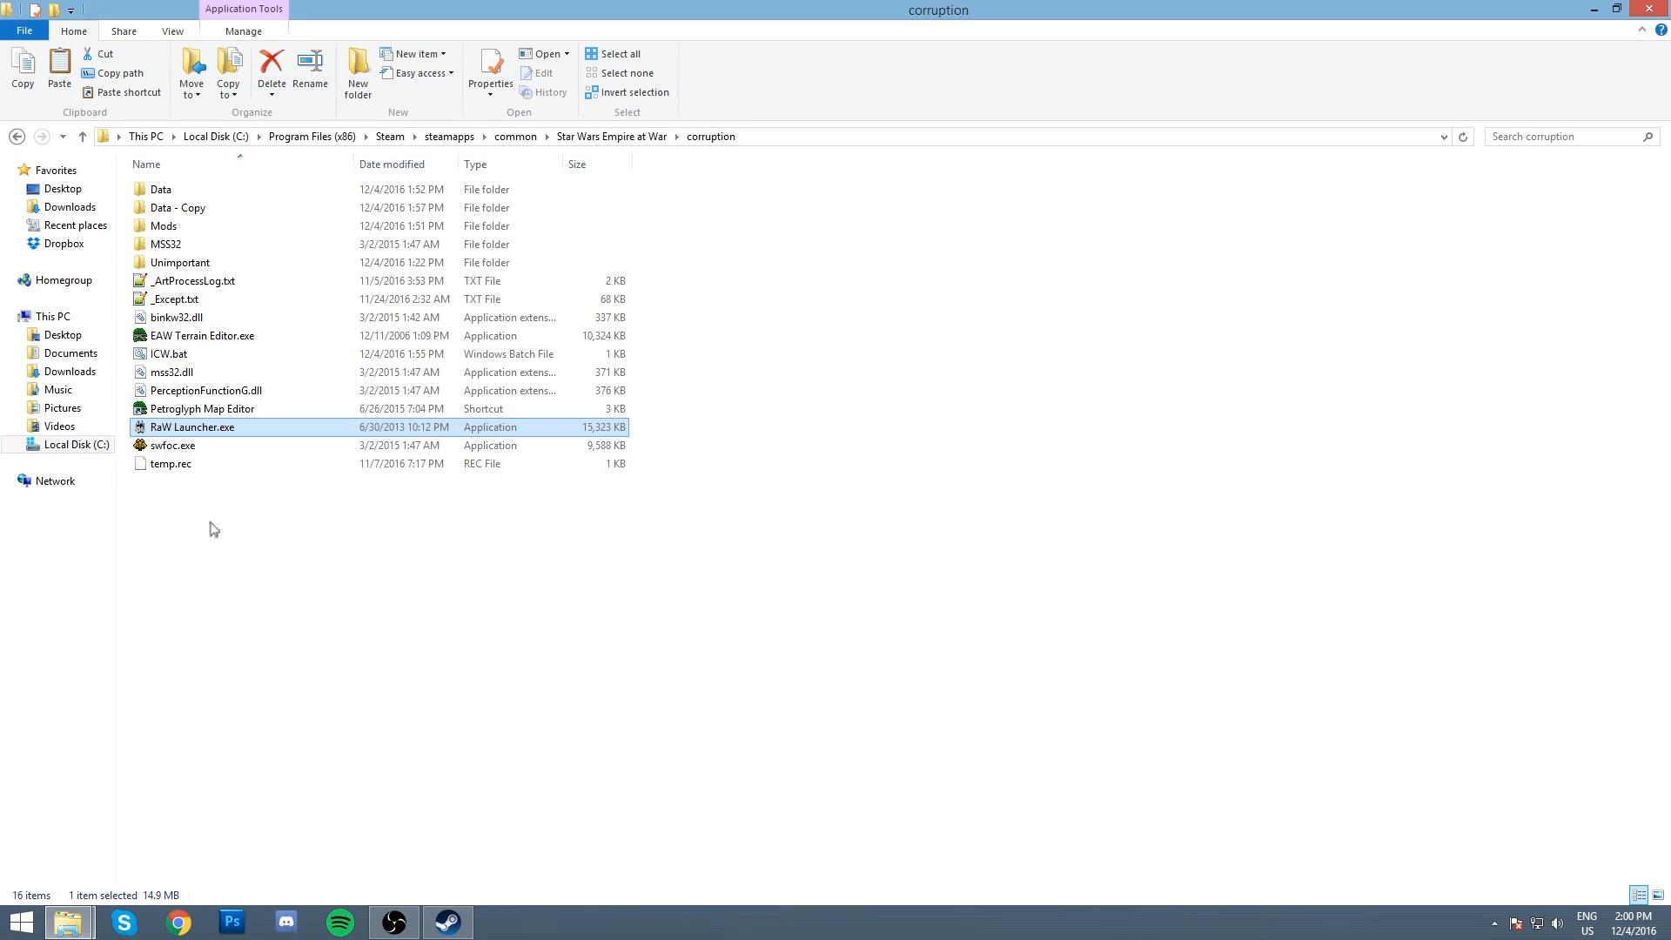
Step: Enter the corruption folder's Mods subfolder listing Republic_At_War, RaW_AUTO.zip and Republic at War.exe
click(168, 354)
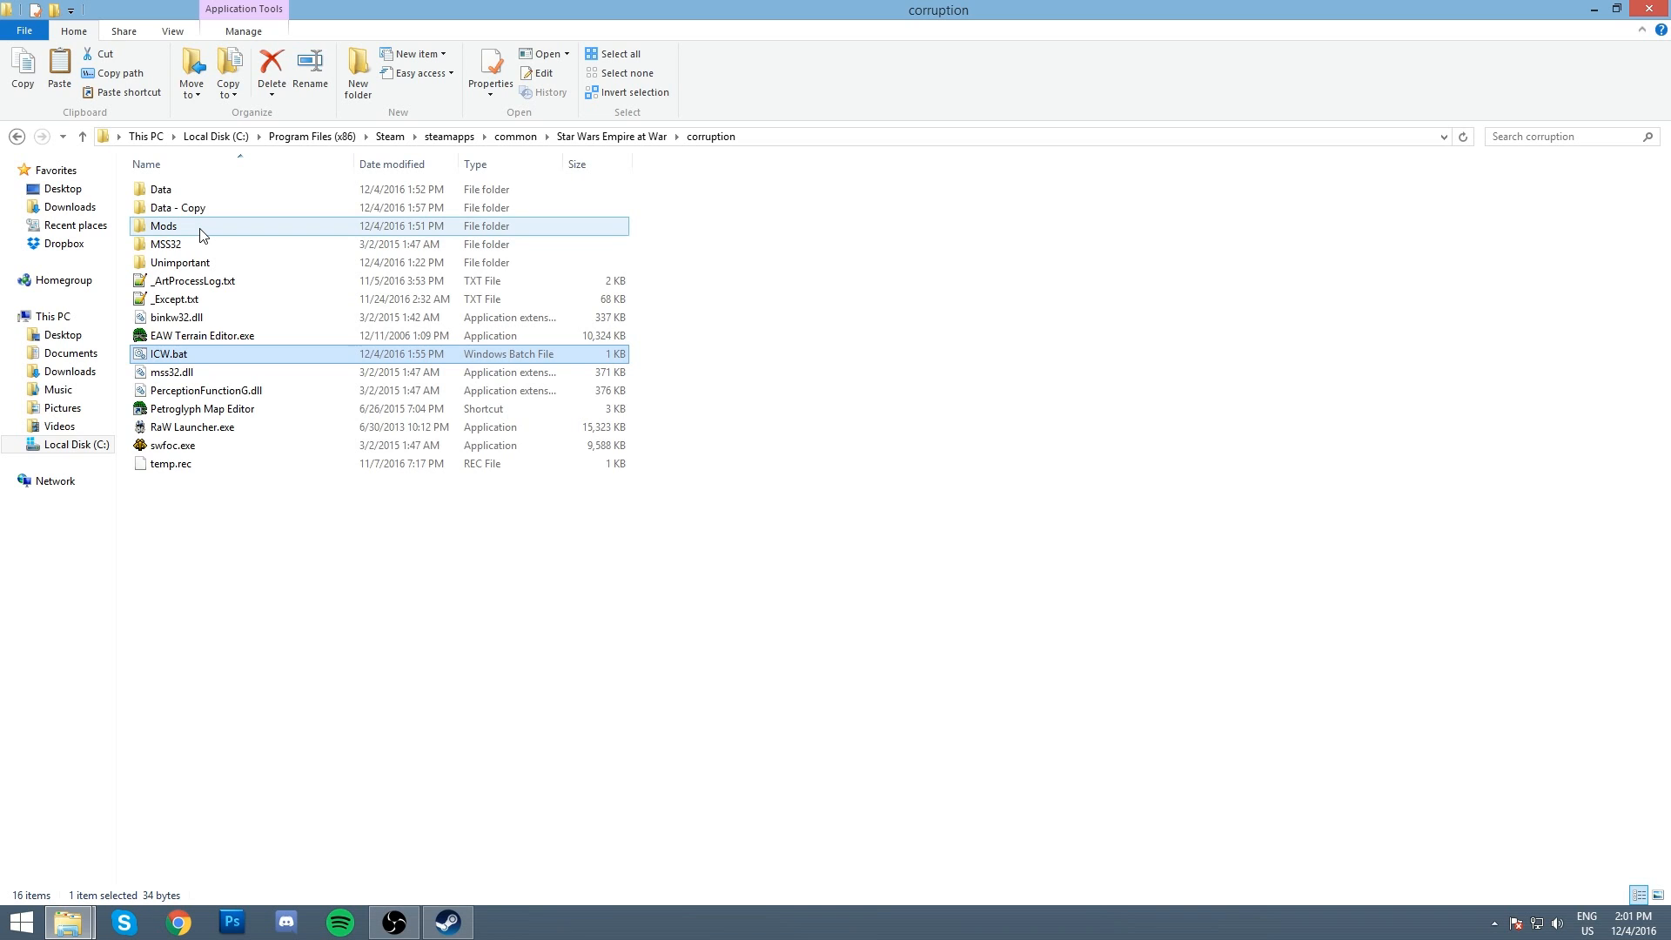
double_click(162, 227)
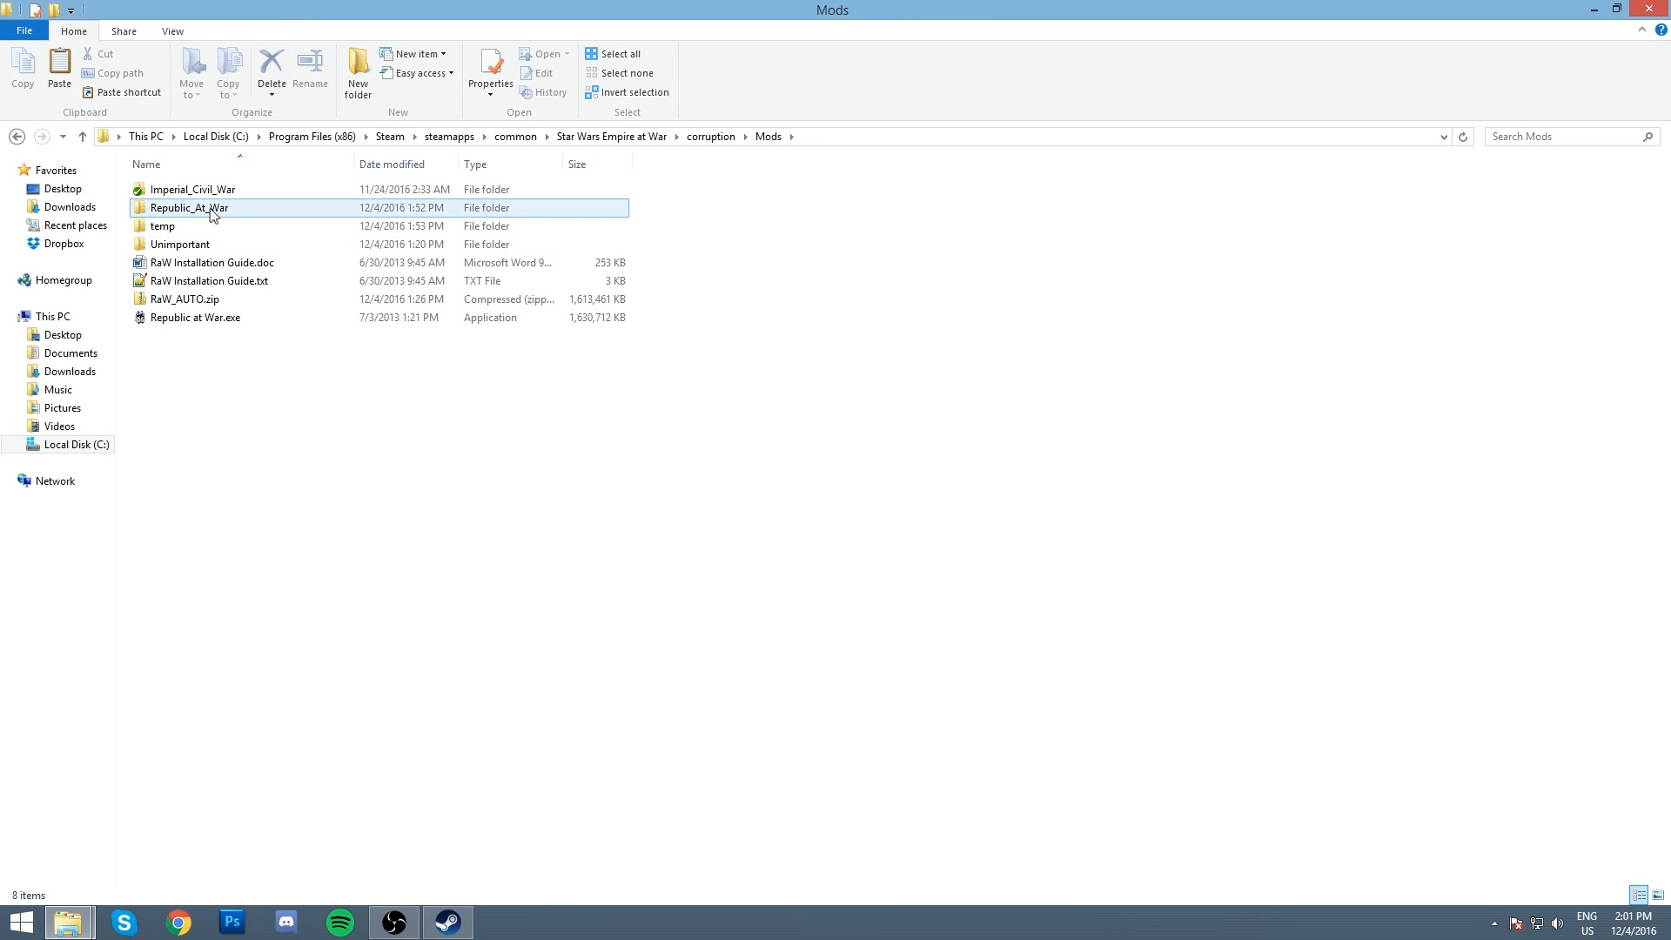
click(414, 467)
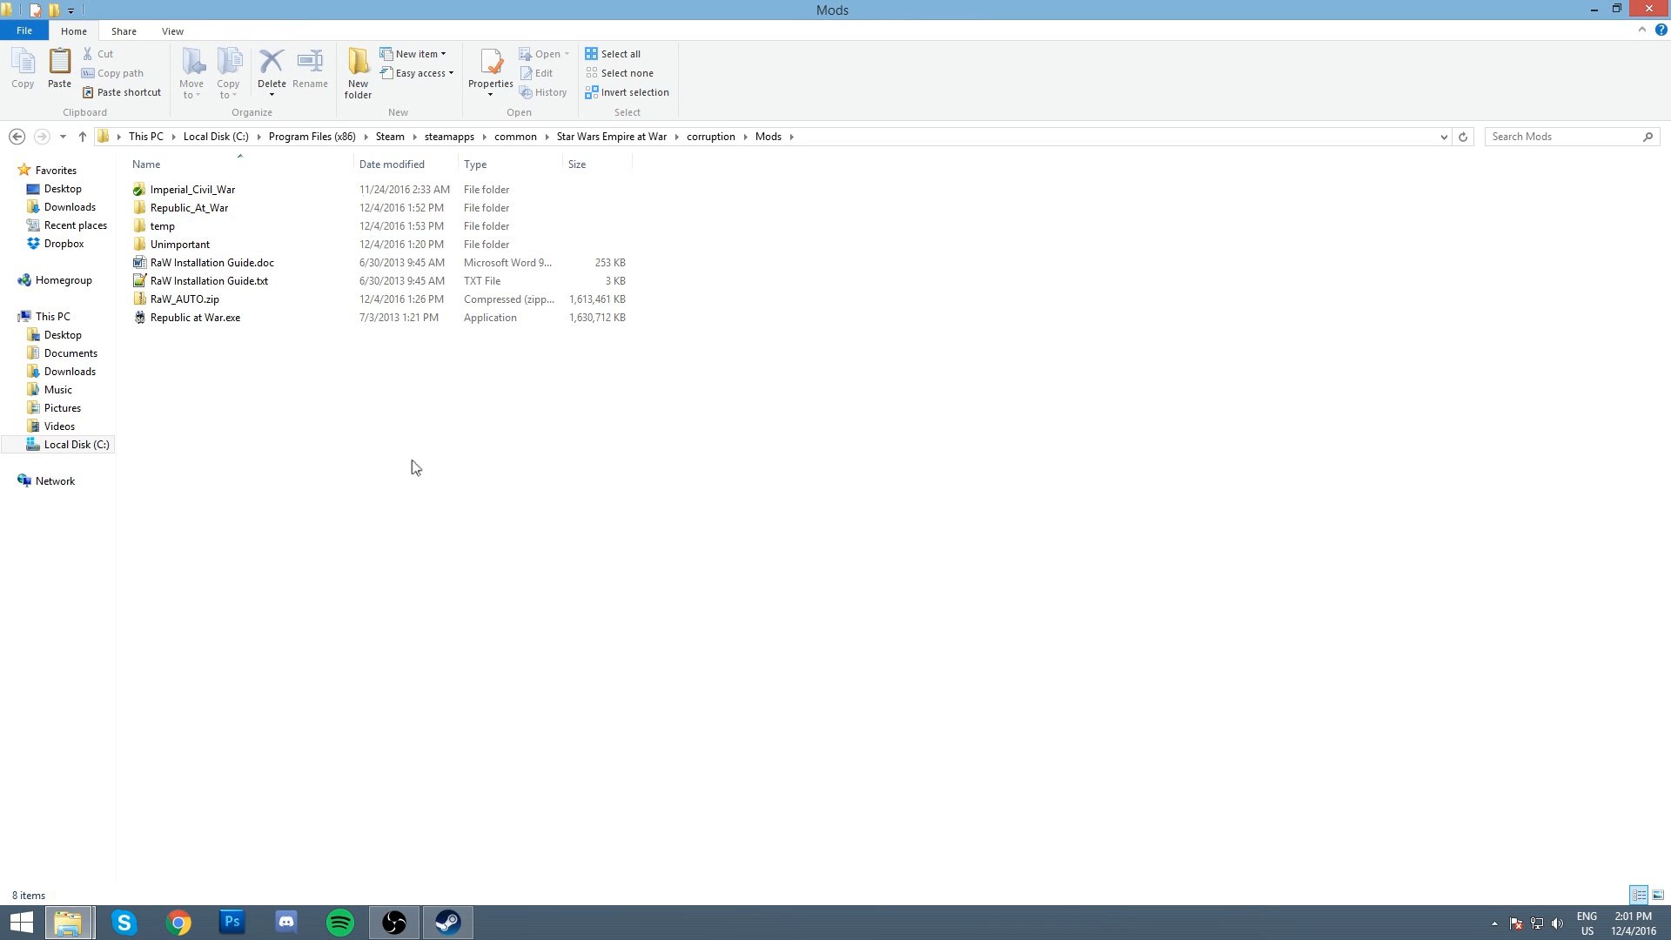
mouse_move(184, 299)
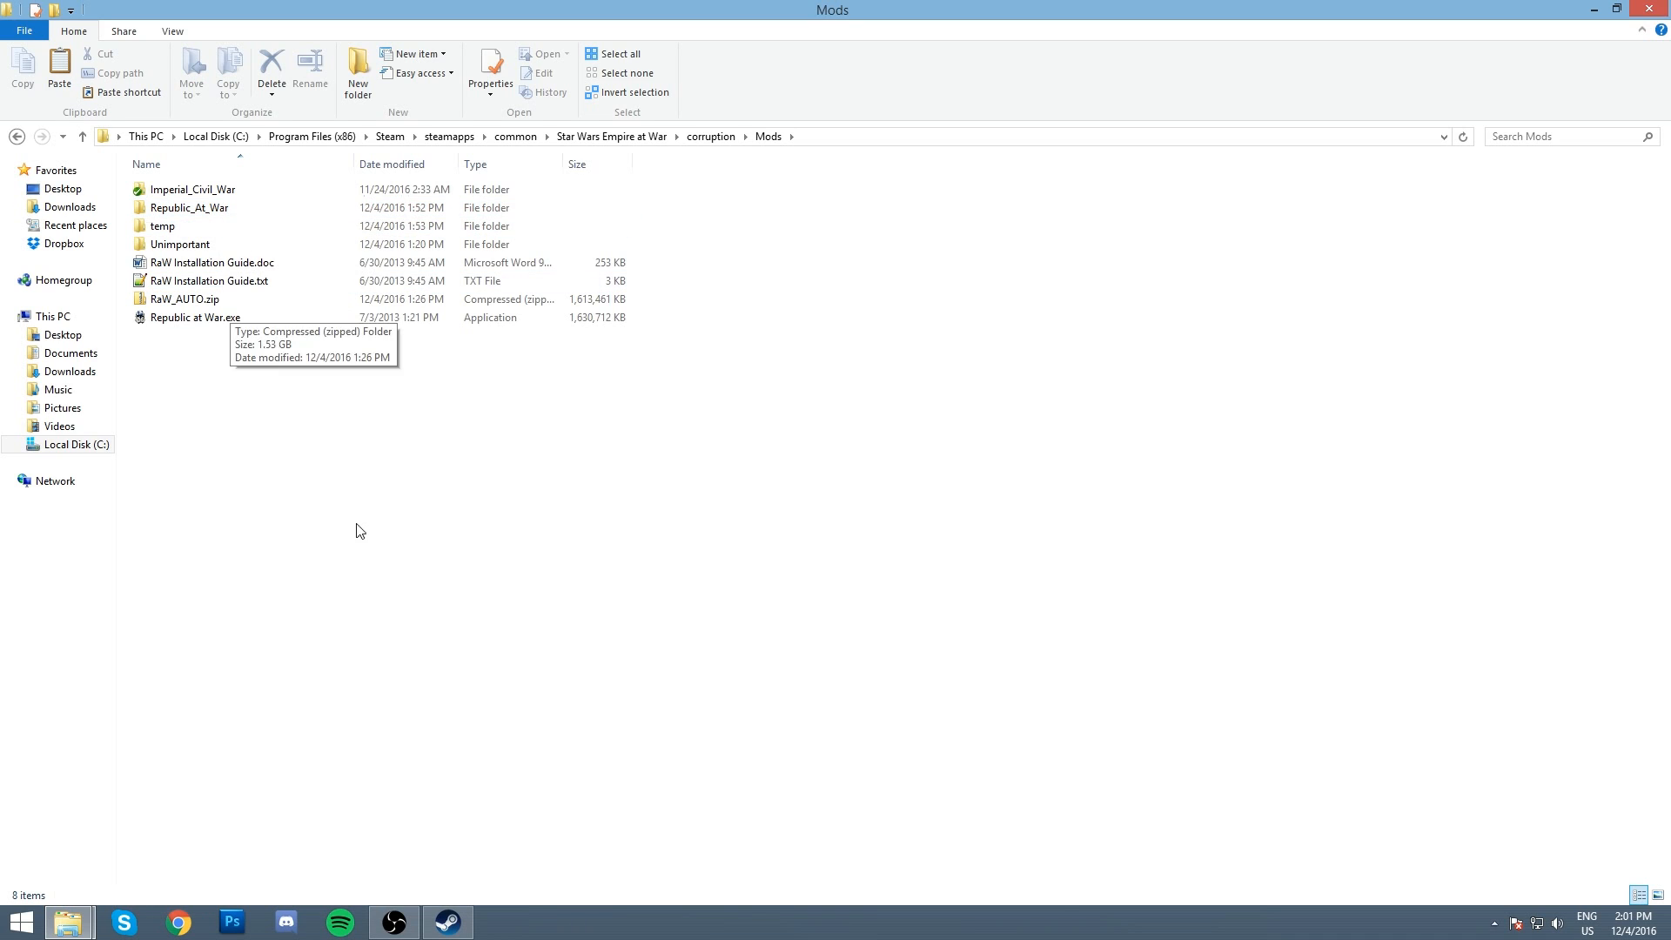
mouse_move(337, 677)
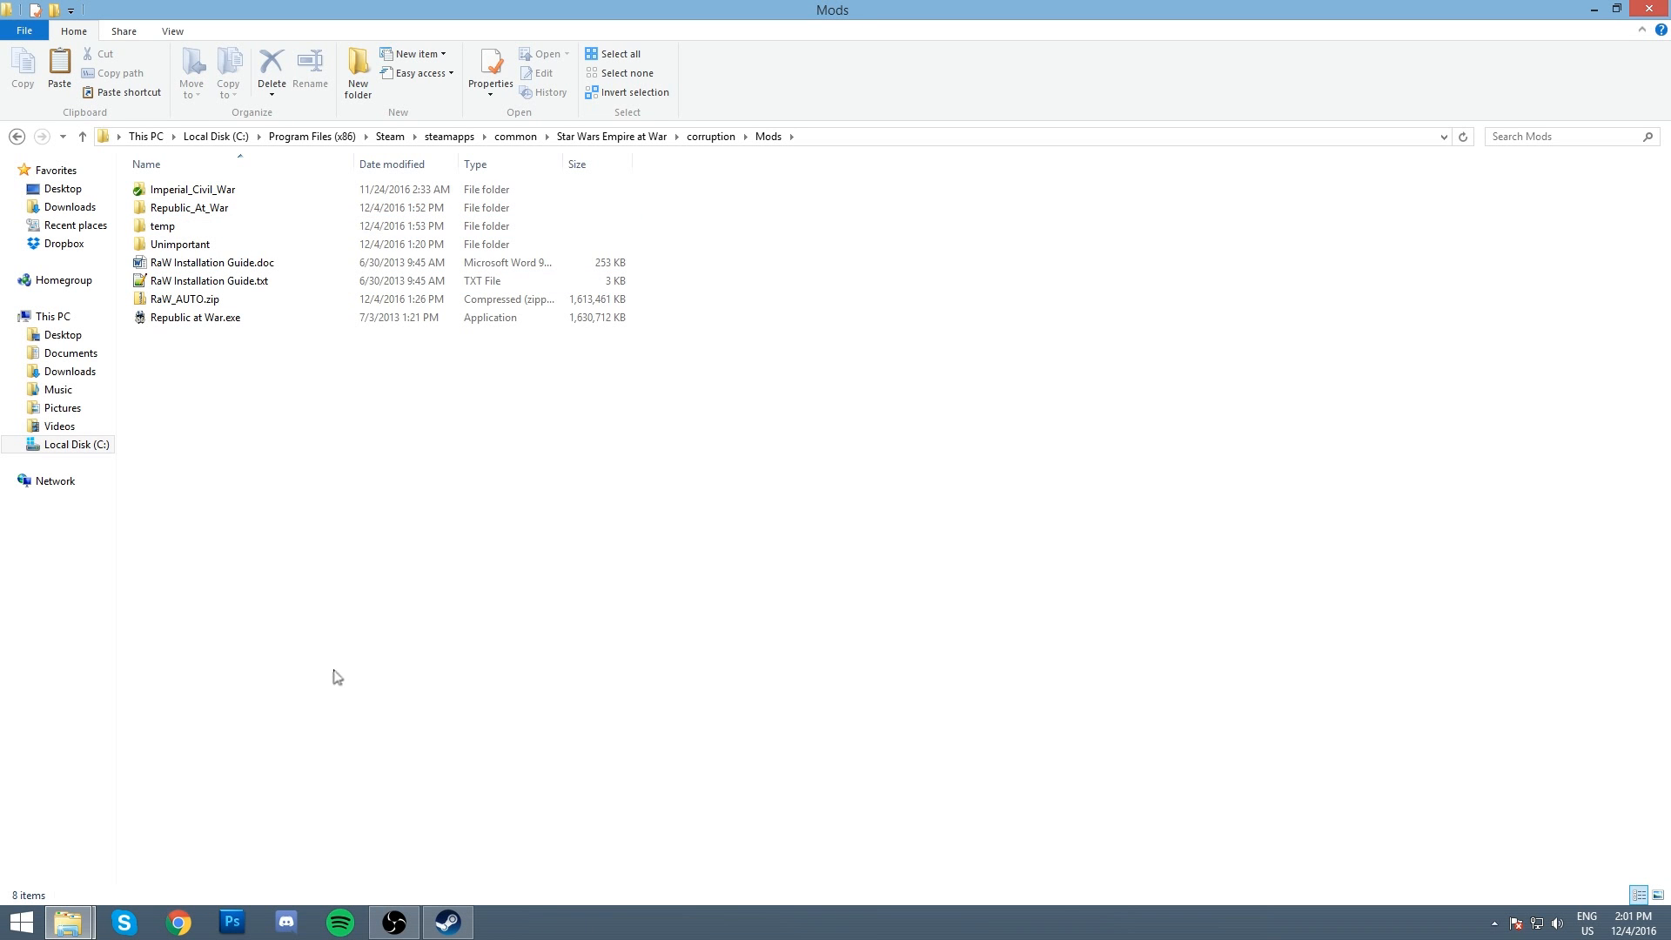
mouse_move(468, 758)
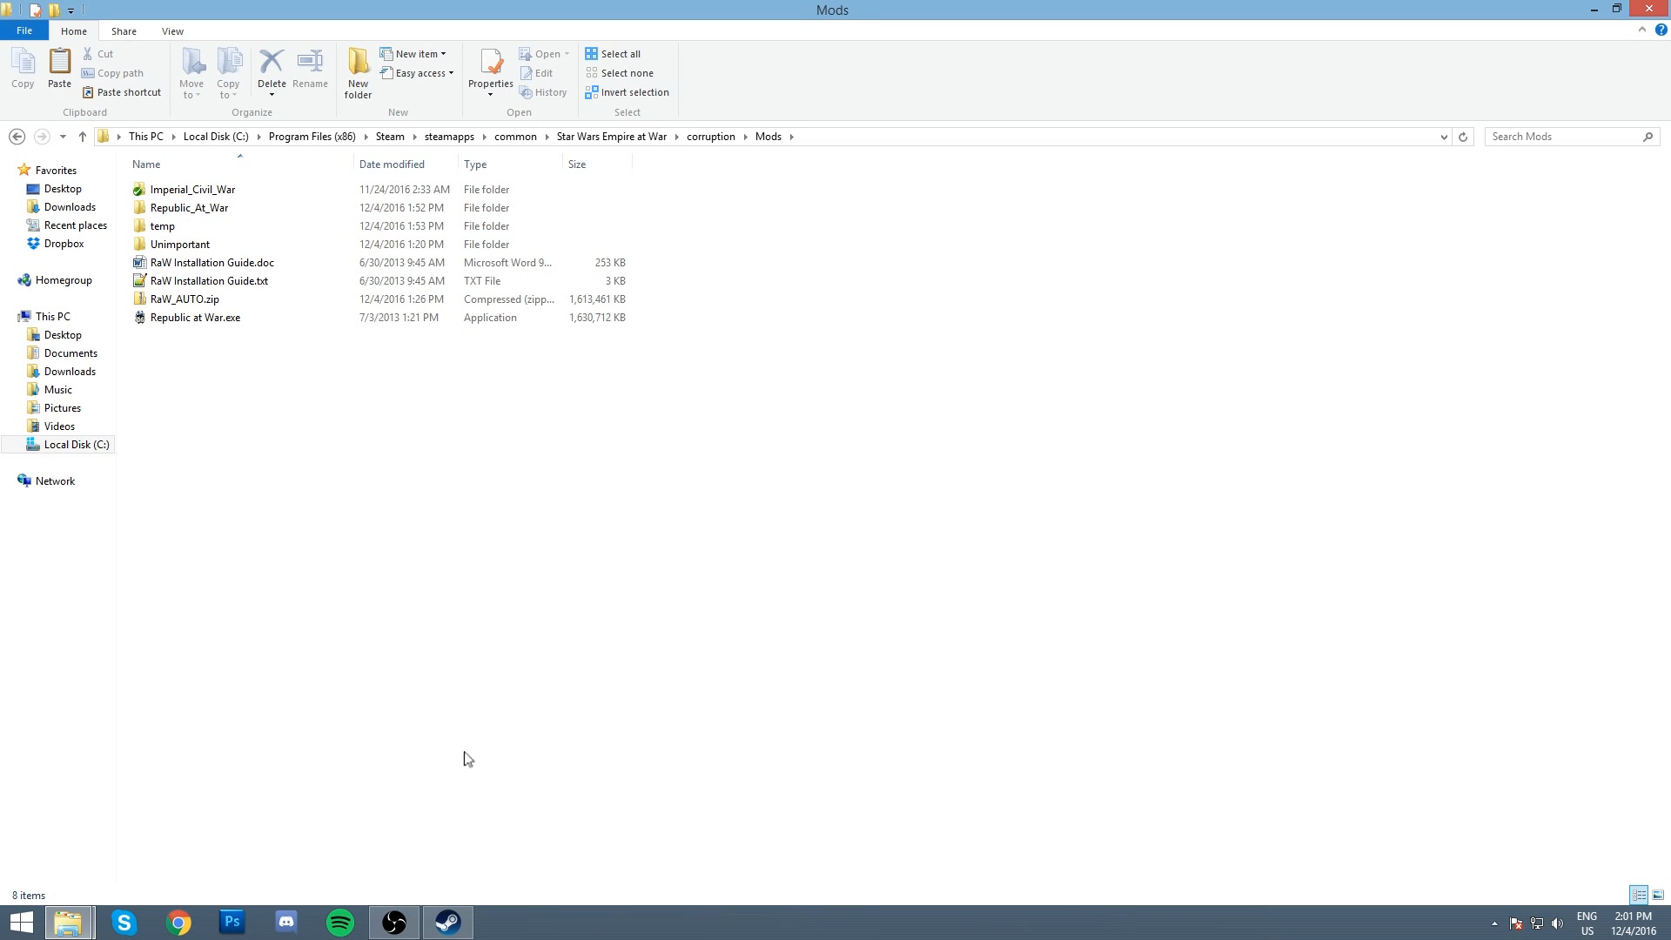
click(185, 298)
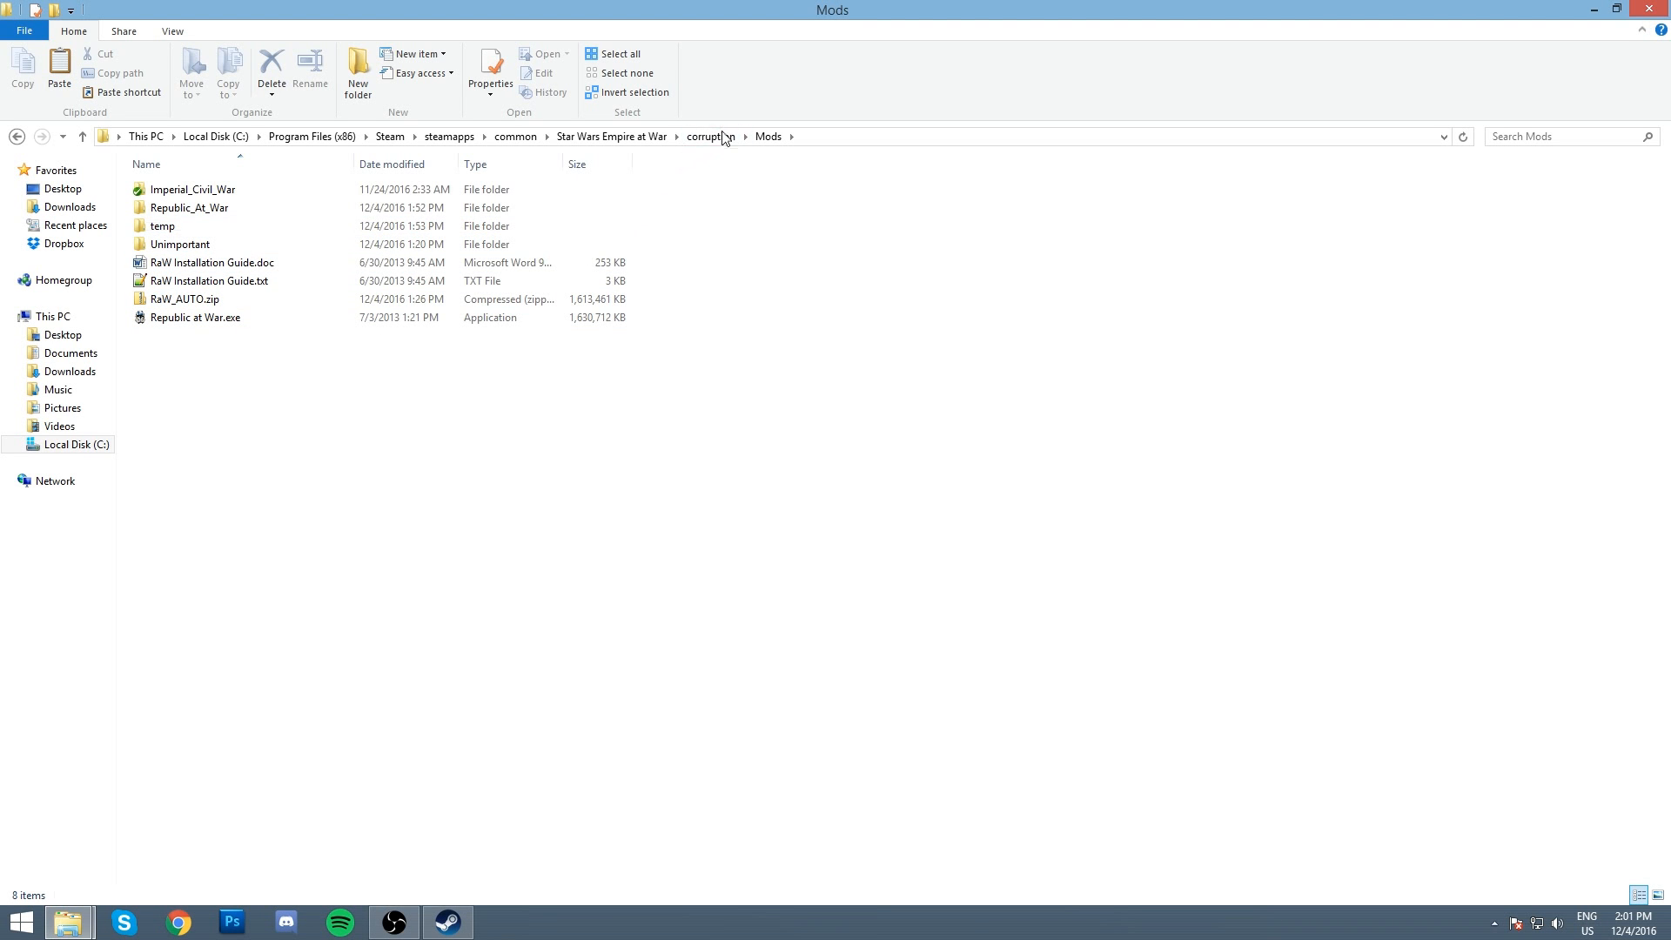
mouse_move(732, 163)
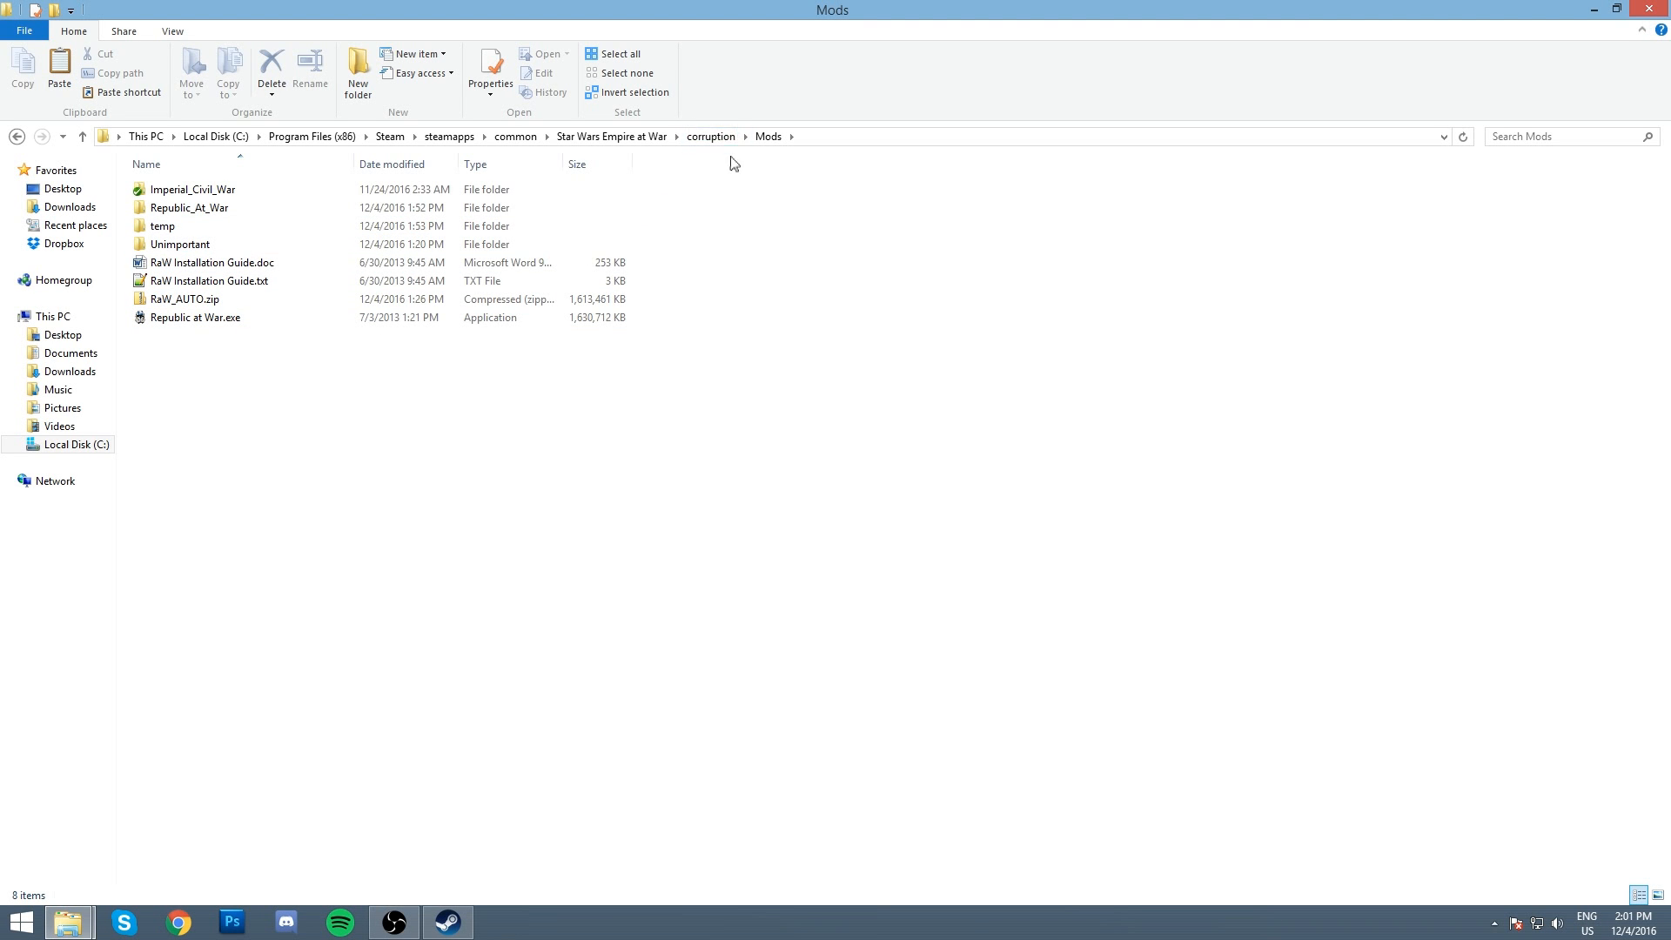
mouse_move(594, 185)
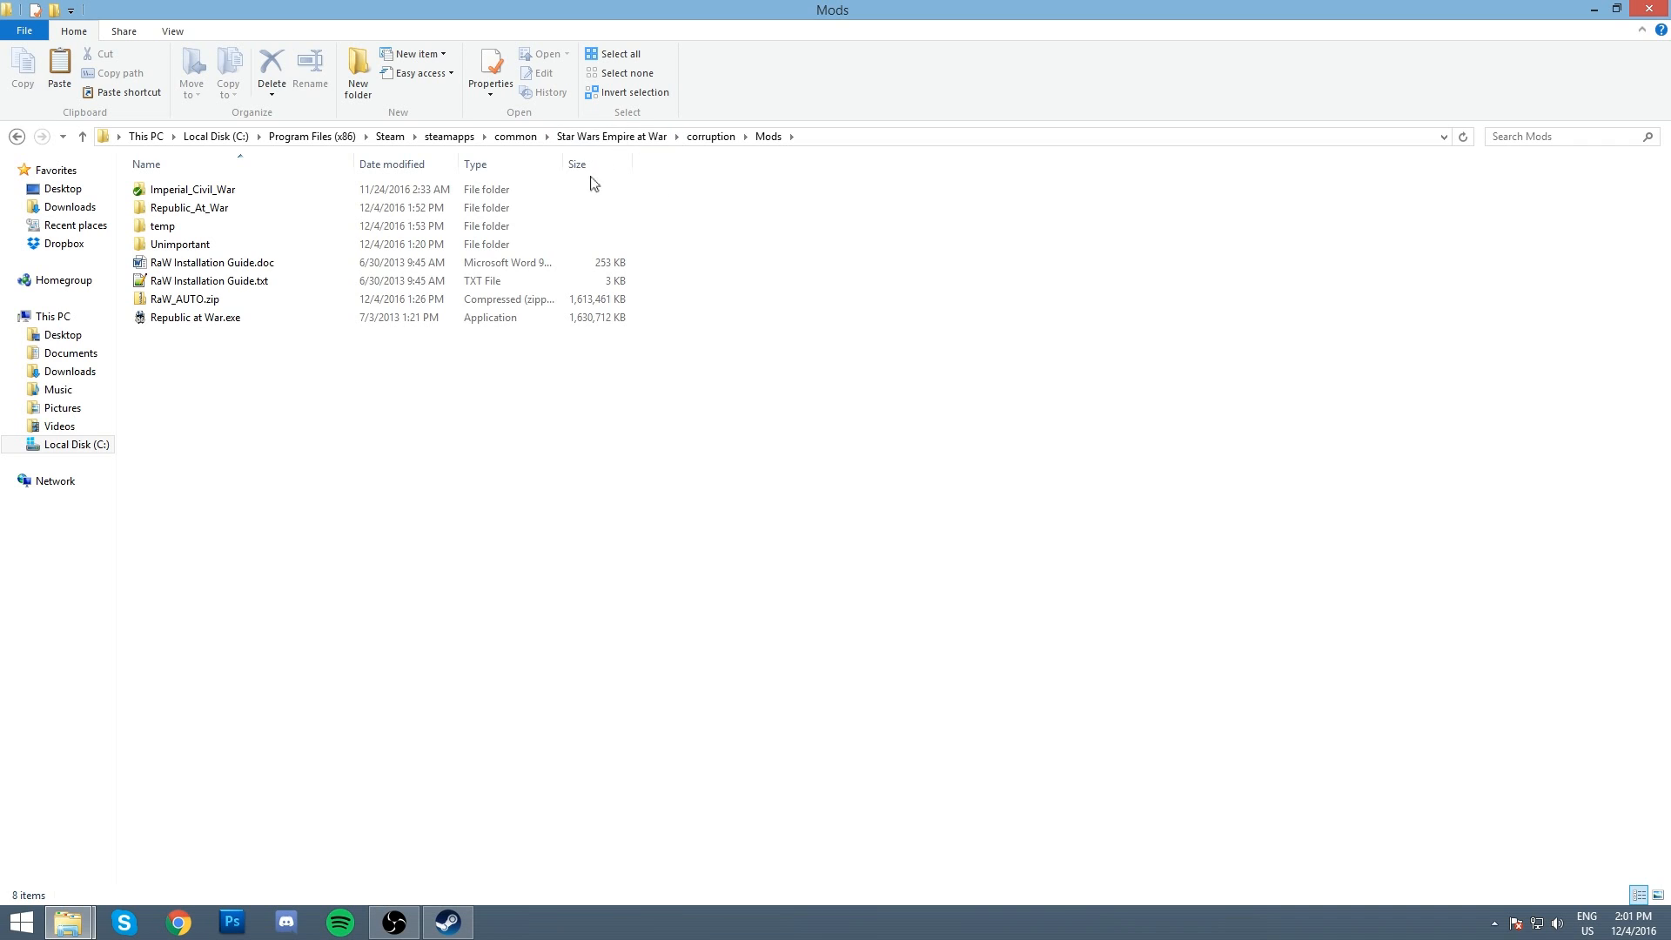
mouse_move(710, 136)
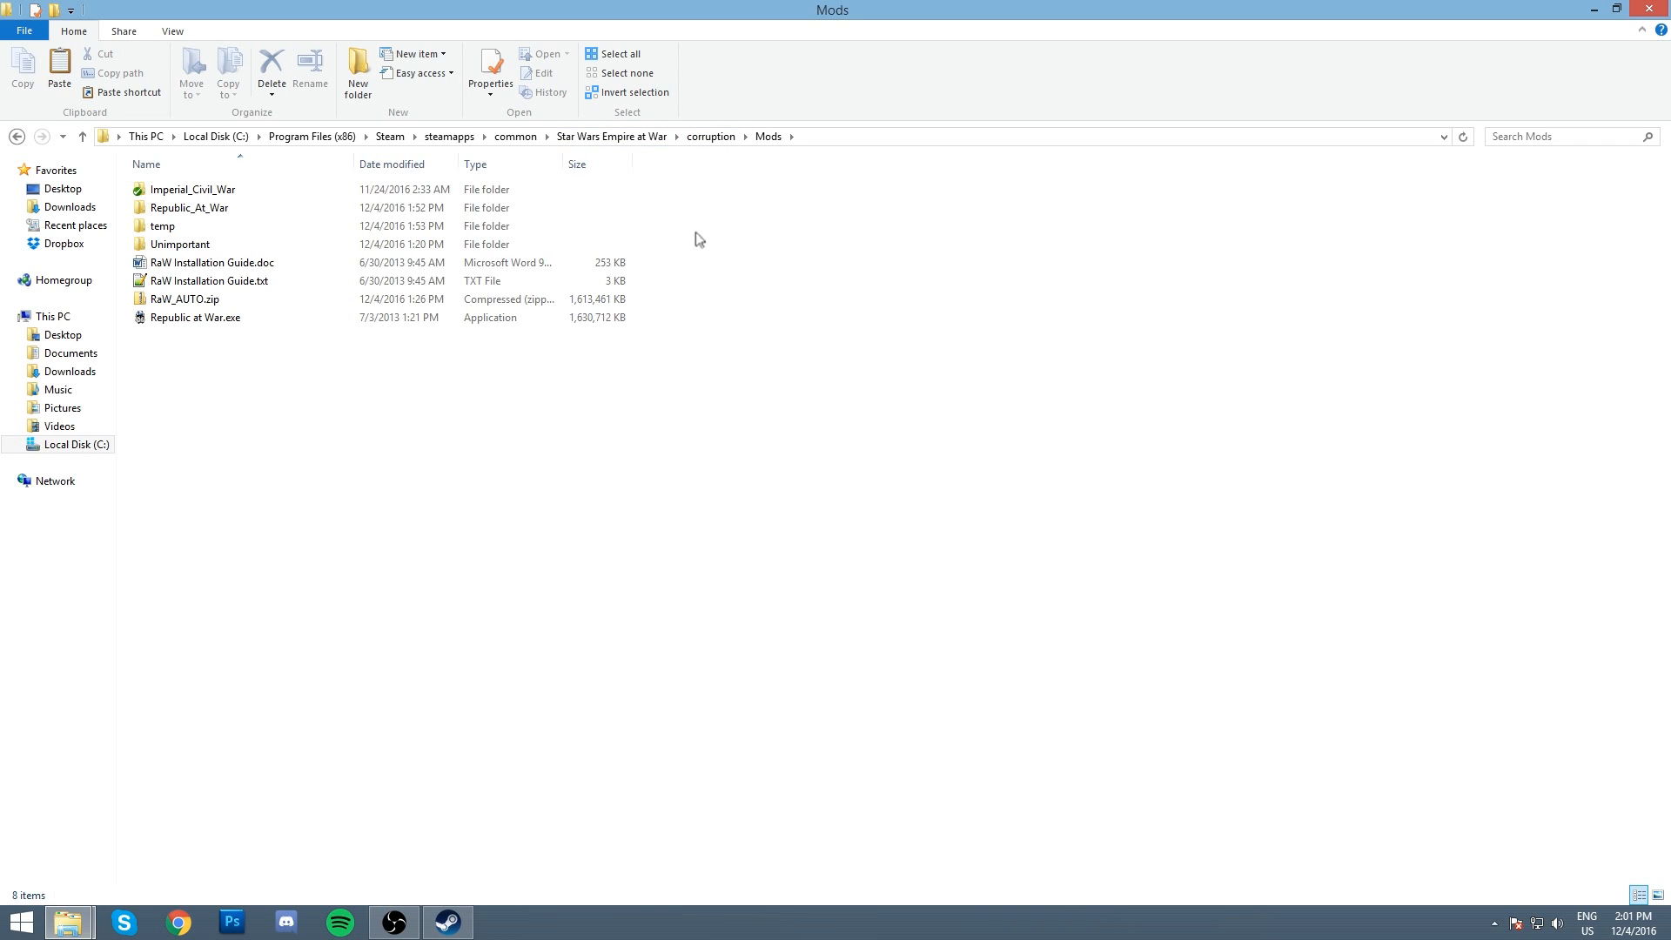
mouse_move(710, 136)
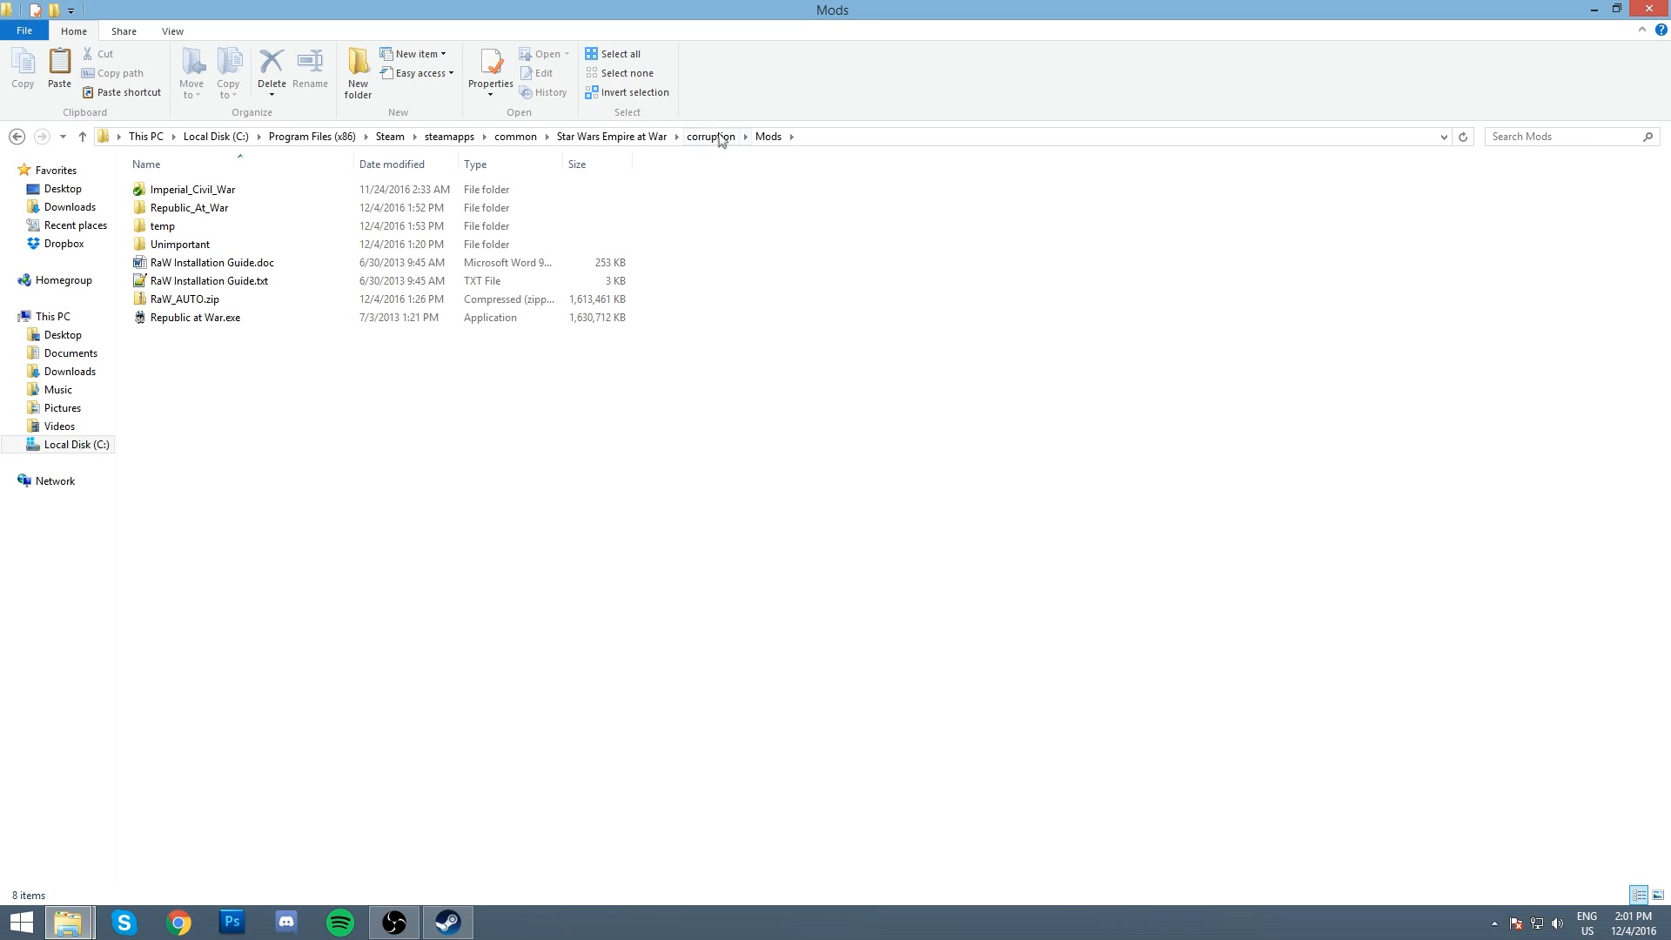
Step: Return to the corruption folder and confirm Data sits alongside its Data - Copy duplicate
click(710, 137)
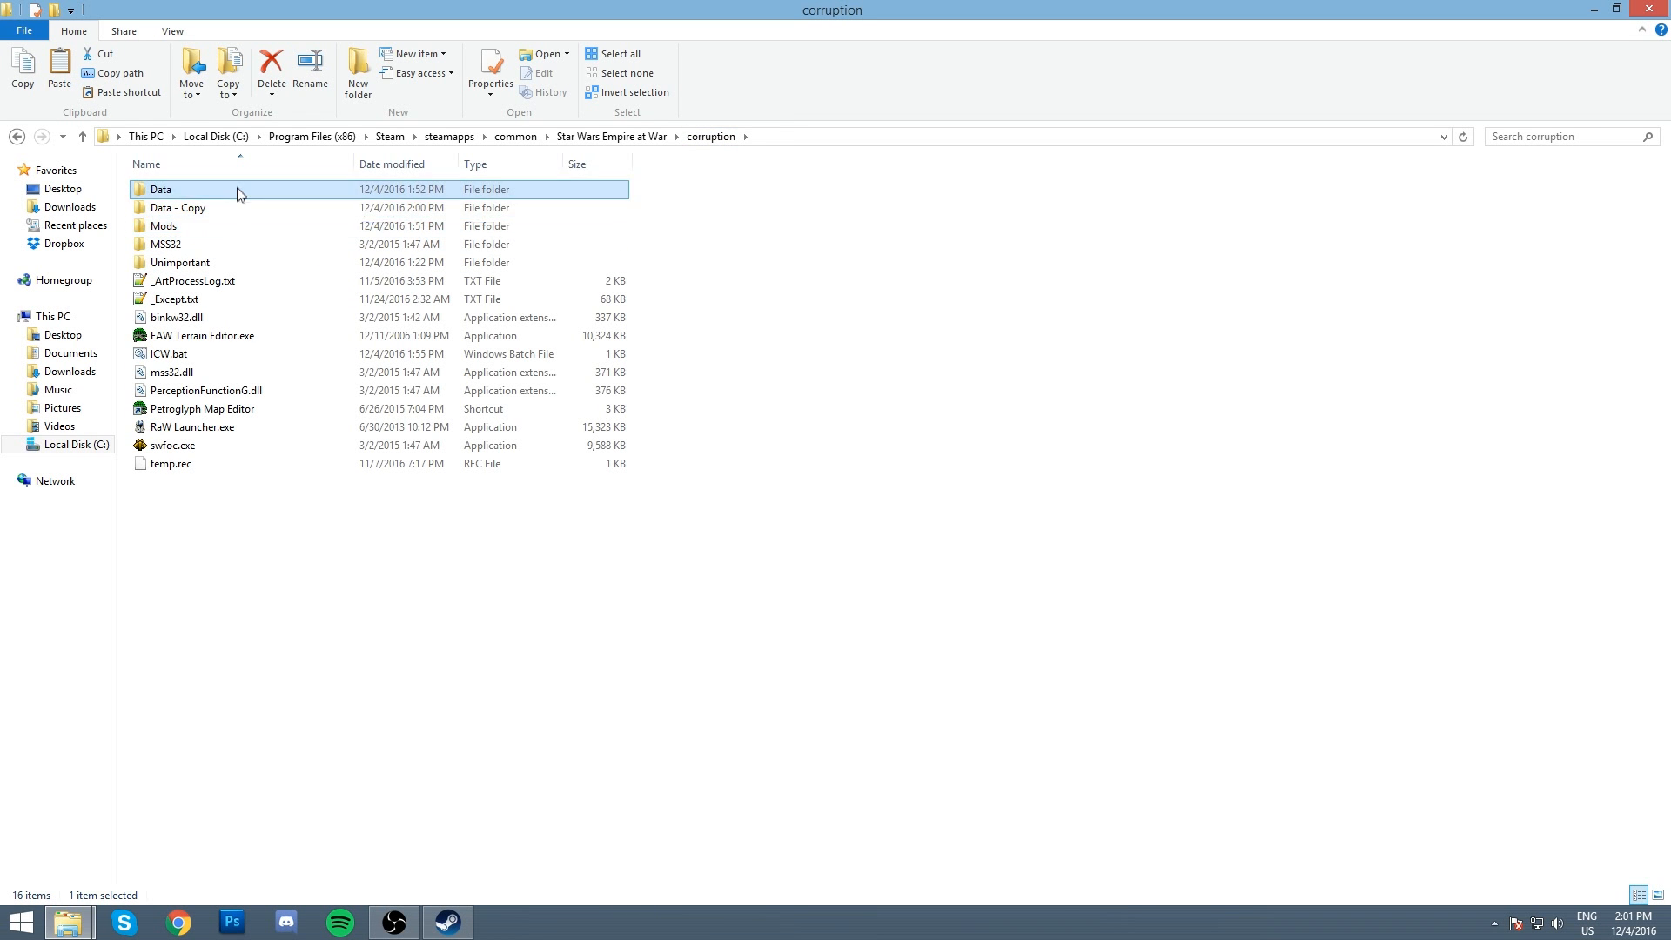
double_click(160, 189)
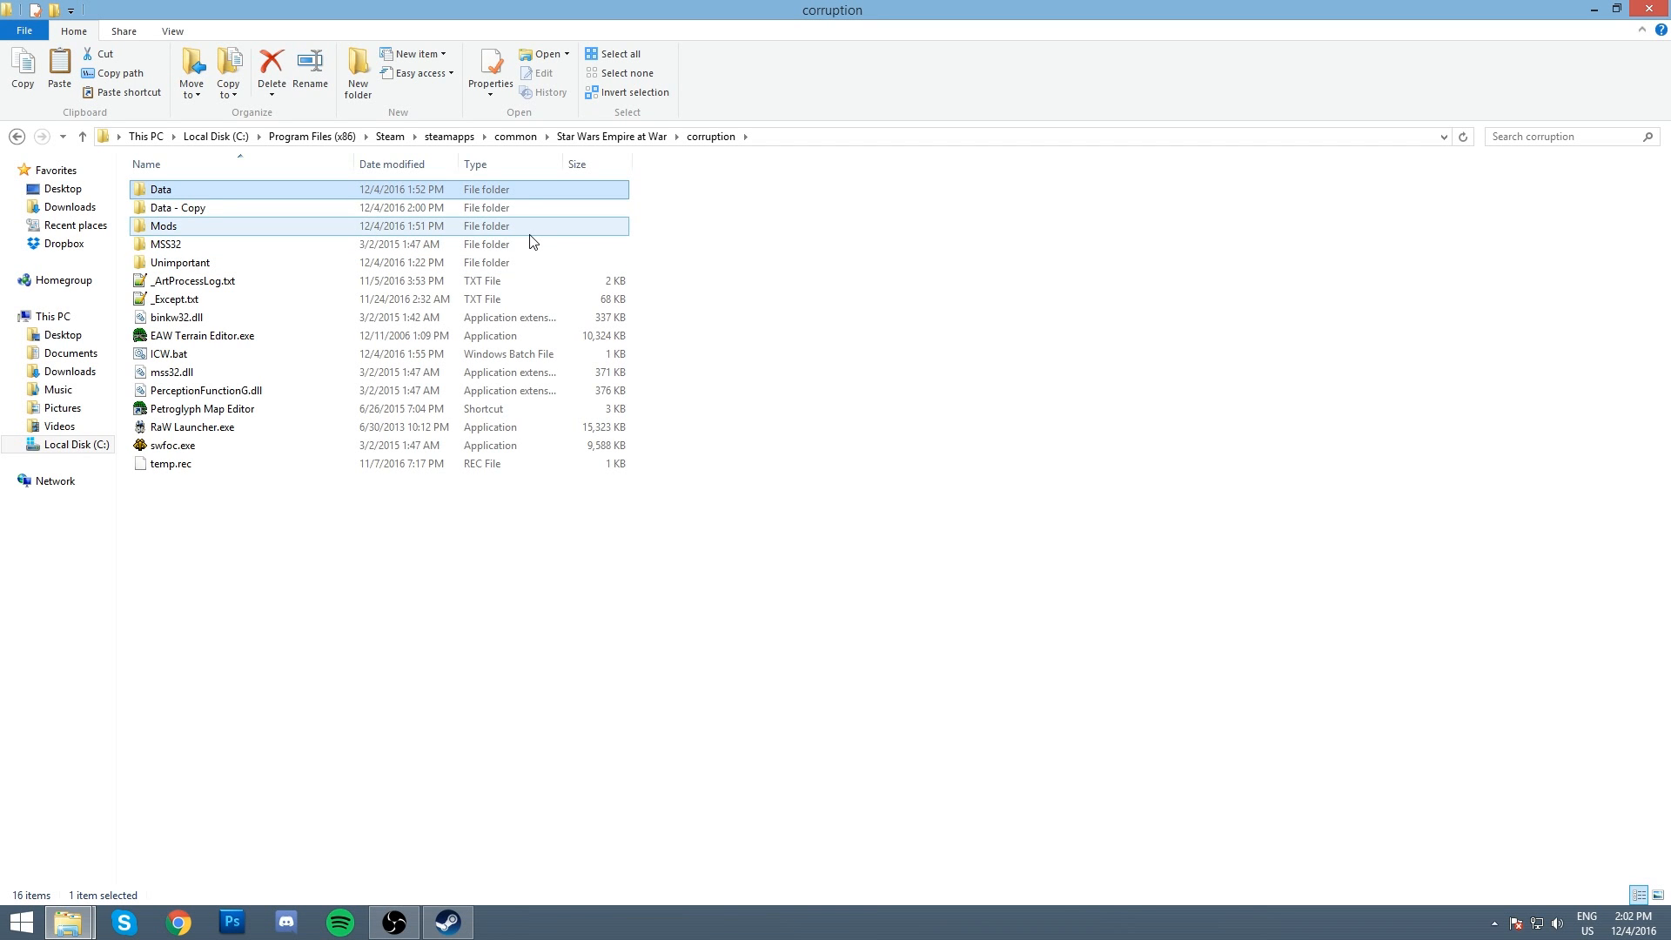
click(166, 243)
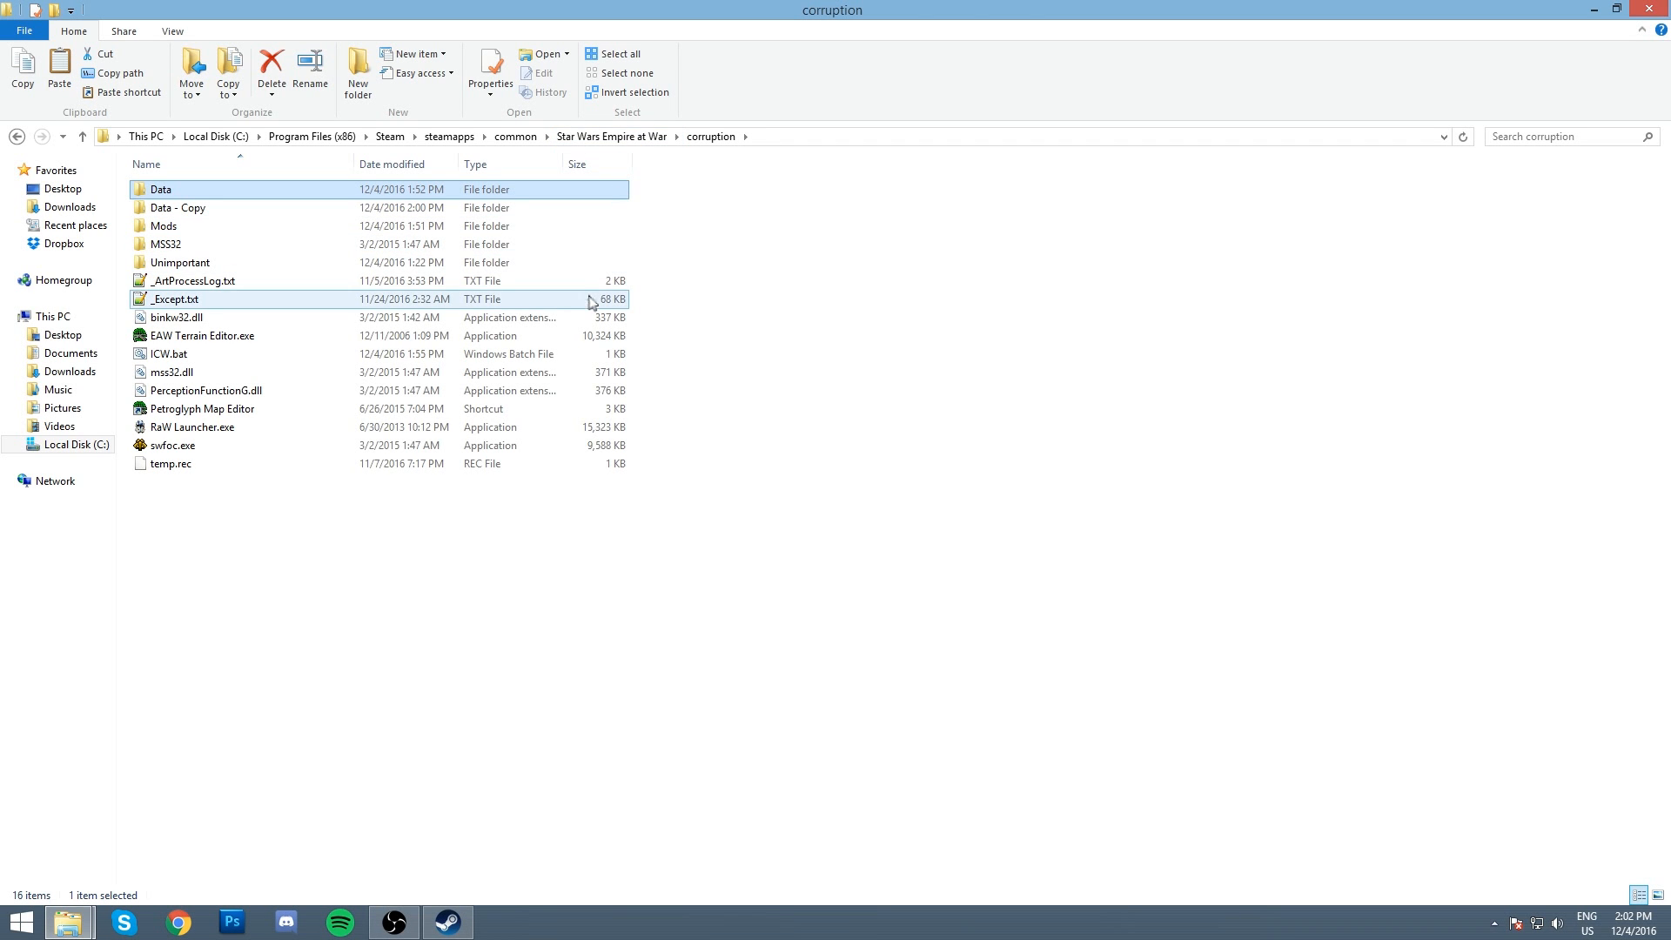
mouse_move(609, 151)
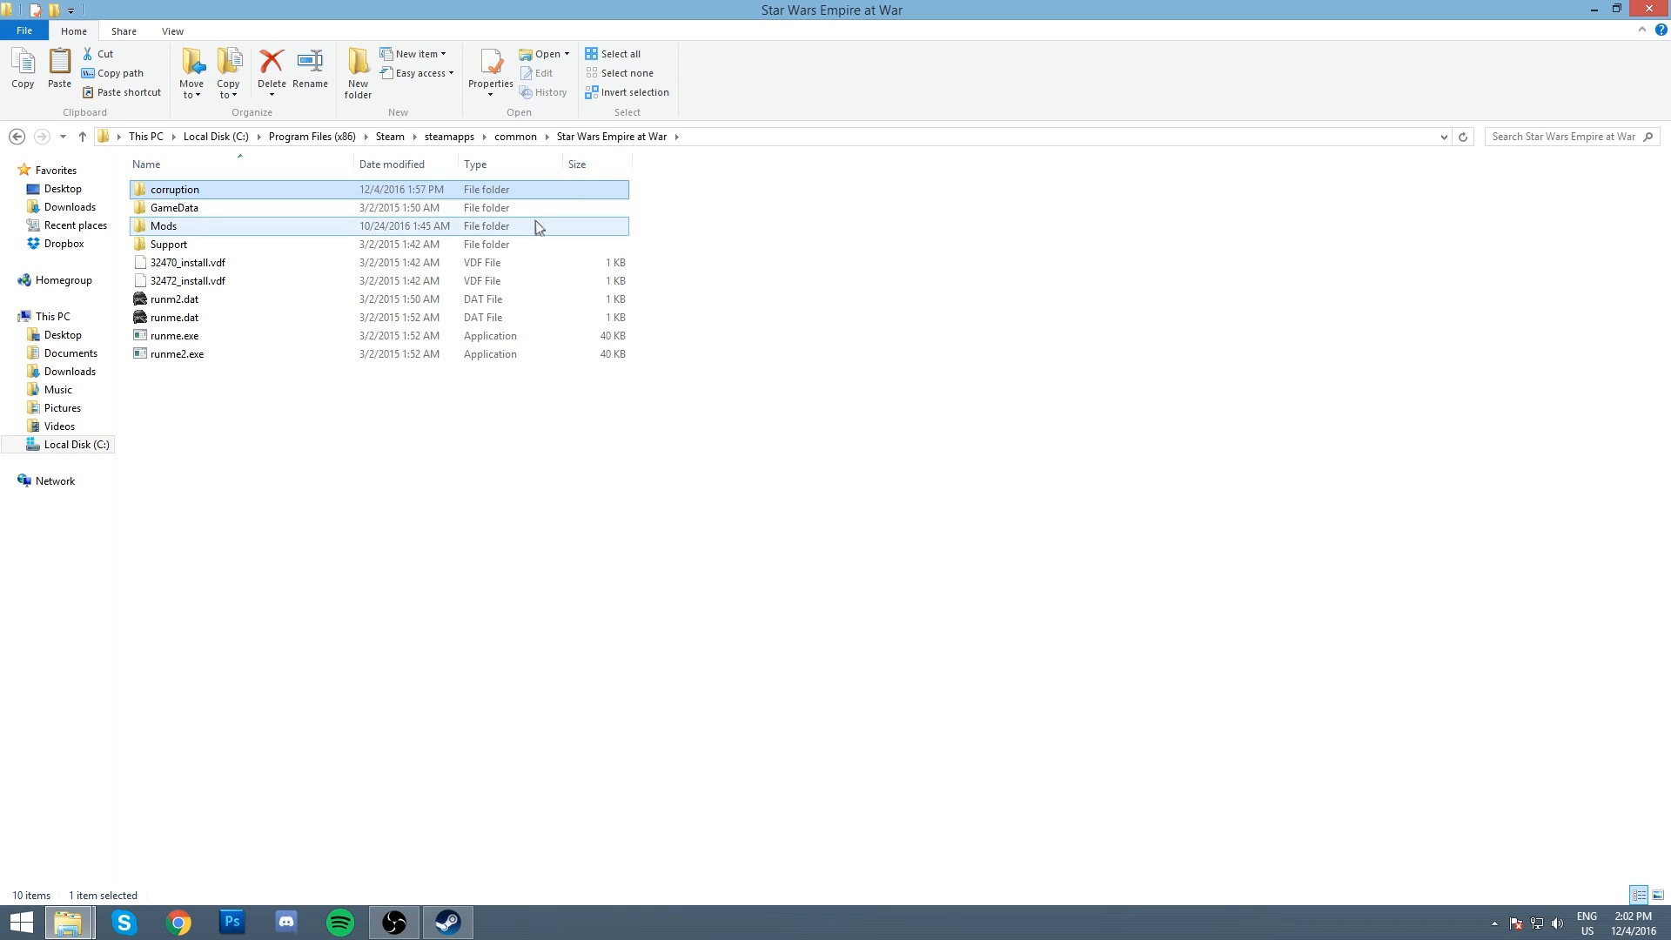
mouse_move(522, 205)
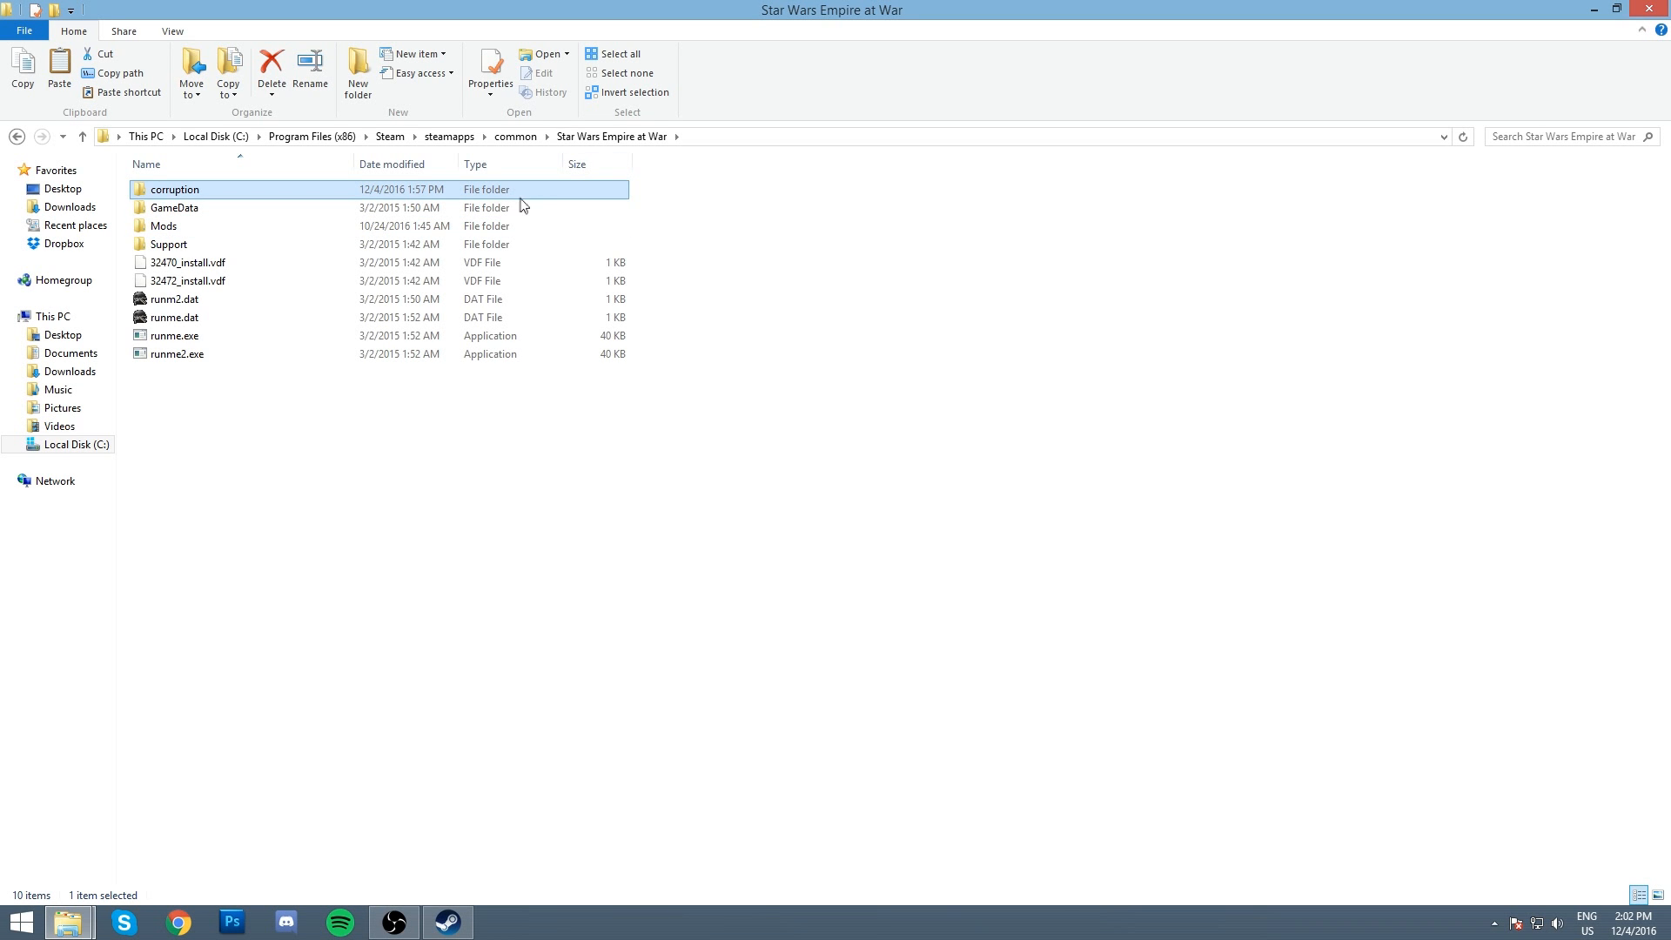
mouse_move(466, 190)
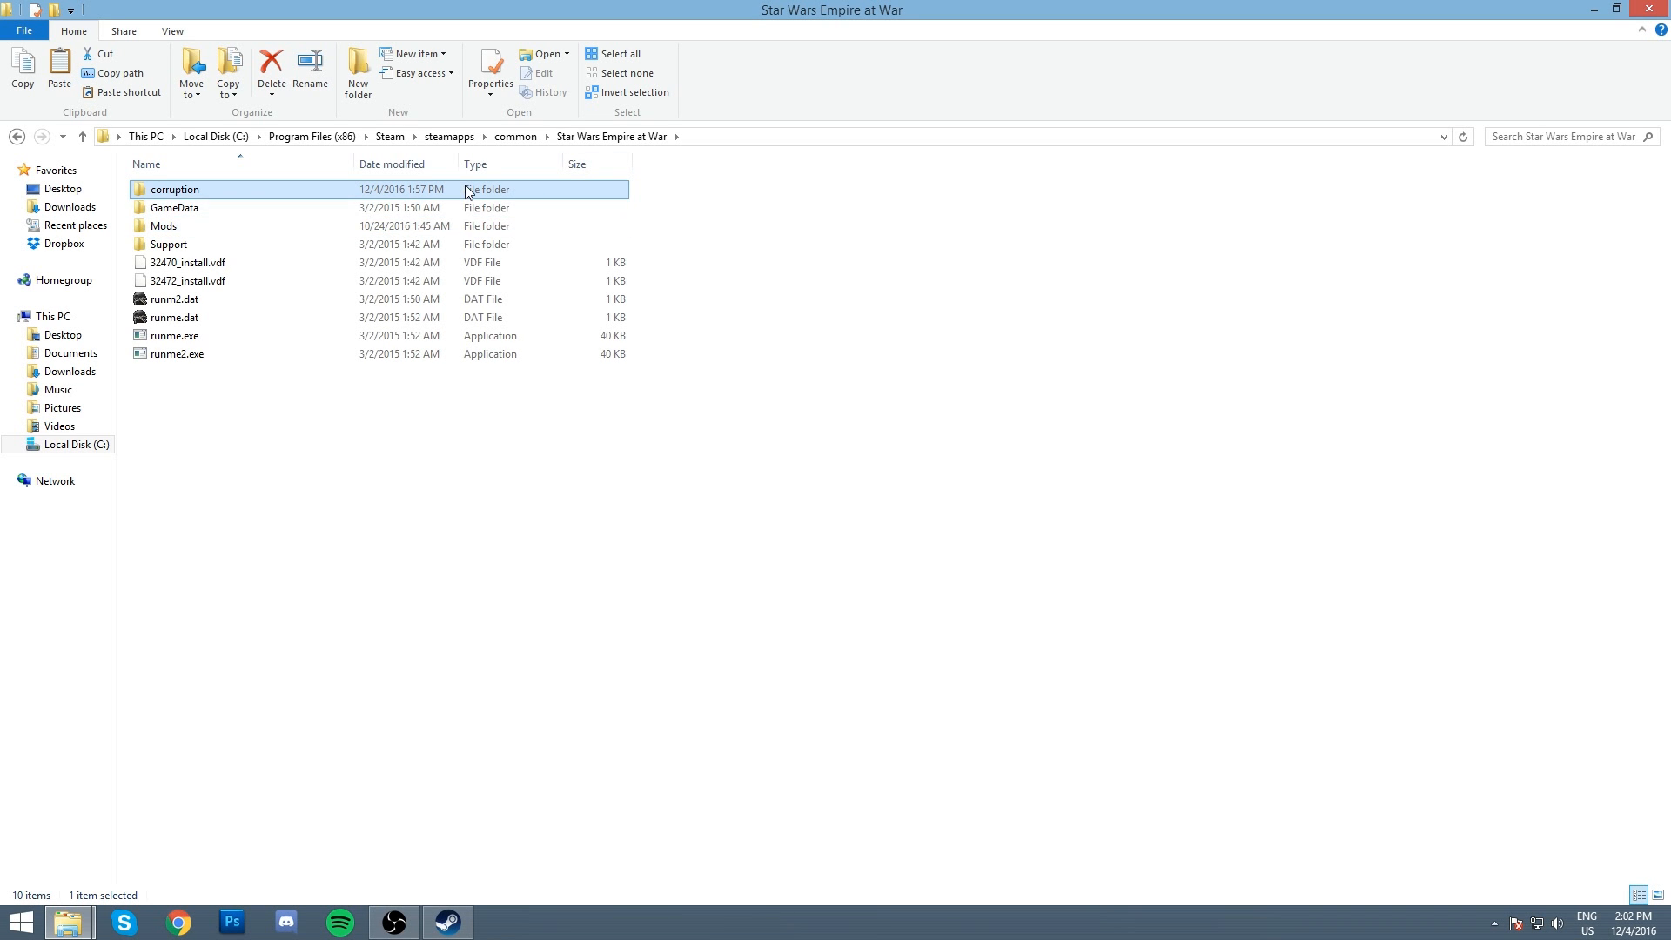
double_click(174, 188)
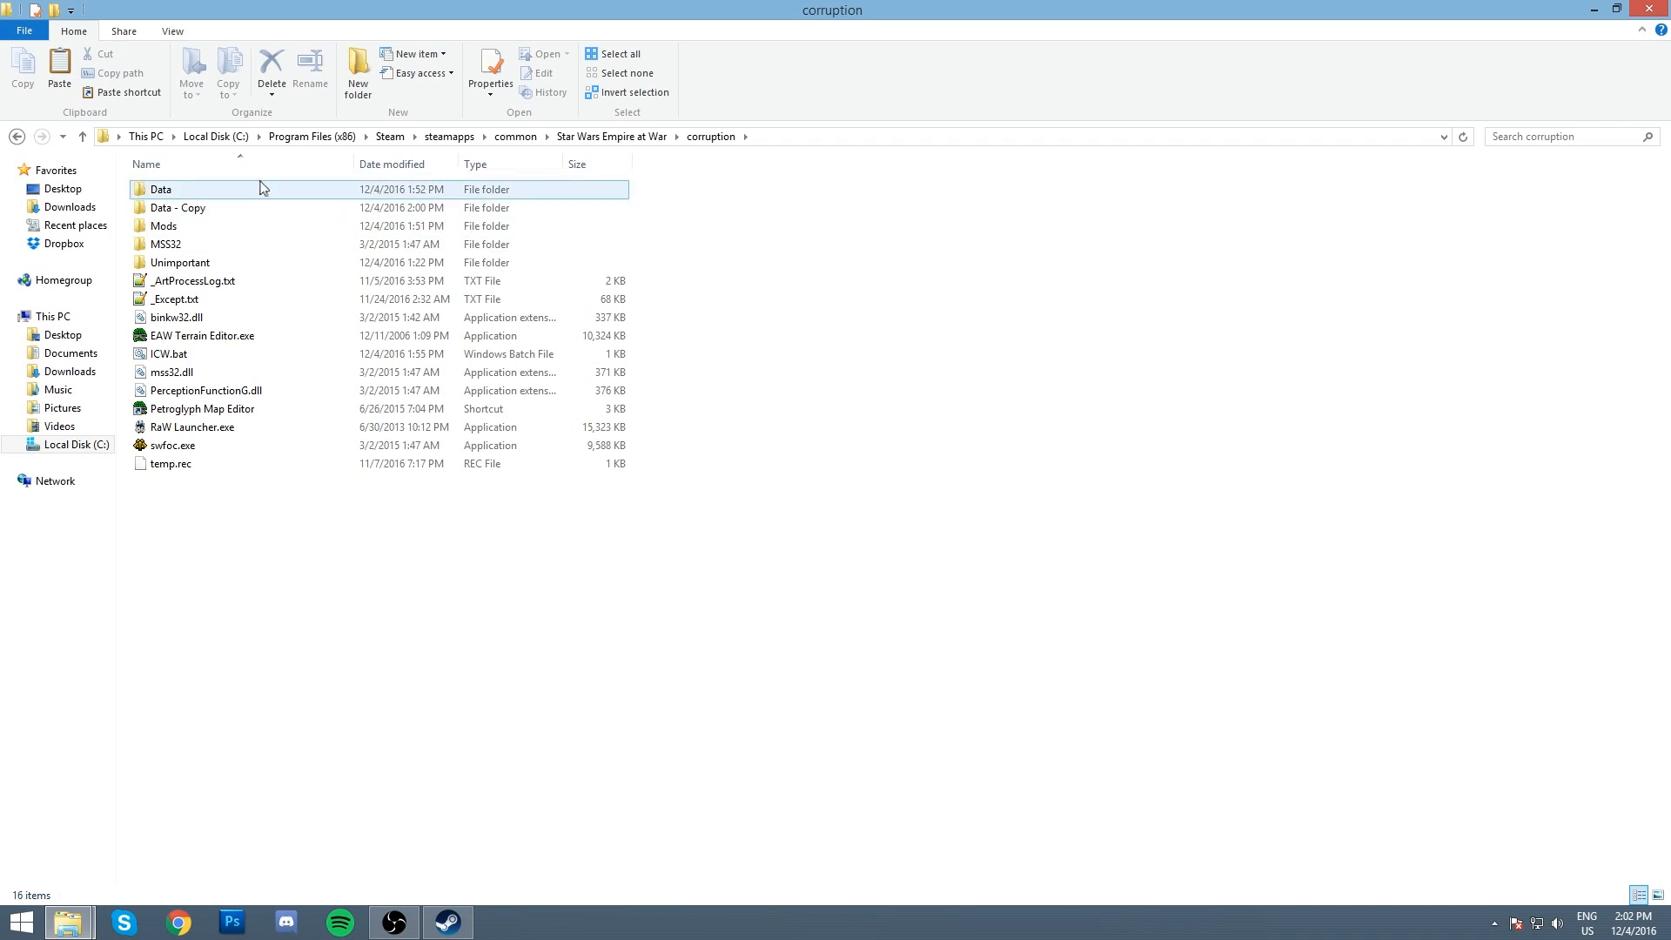
mouse_move(242, 202)
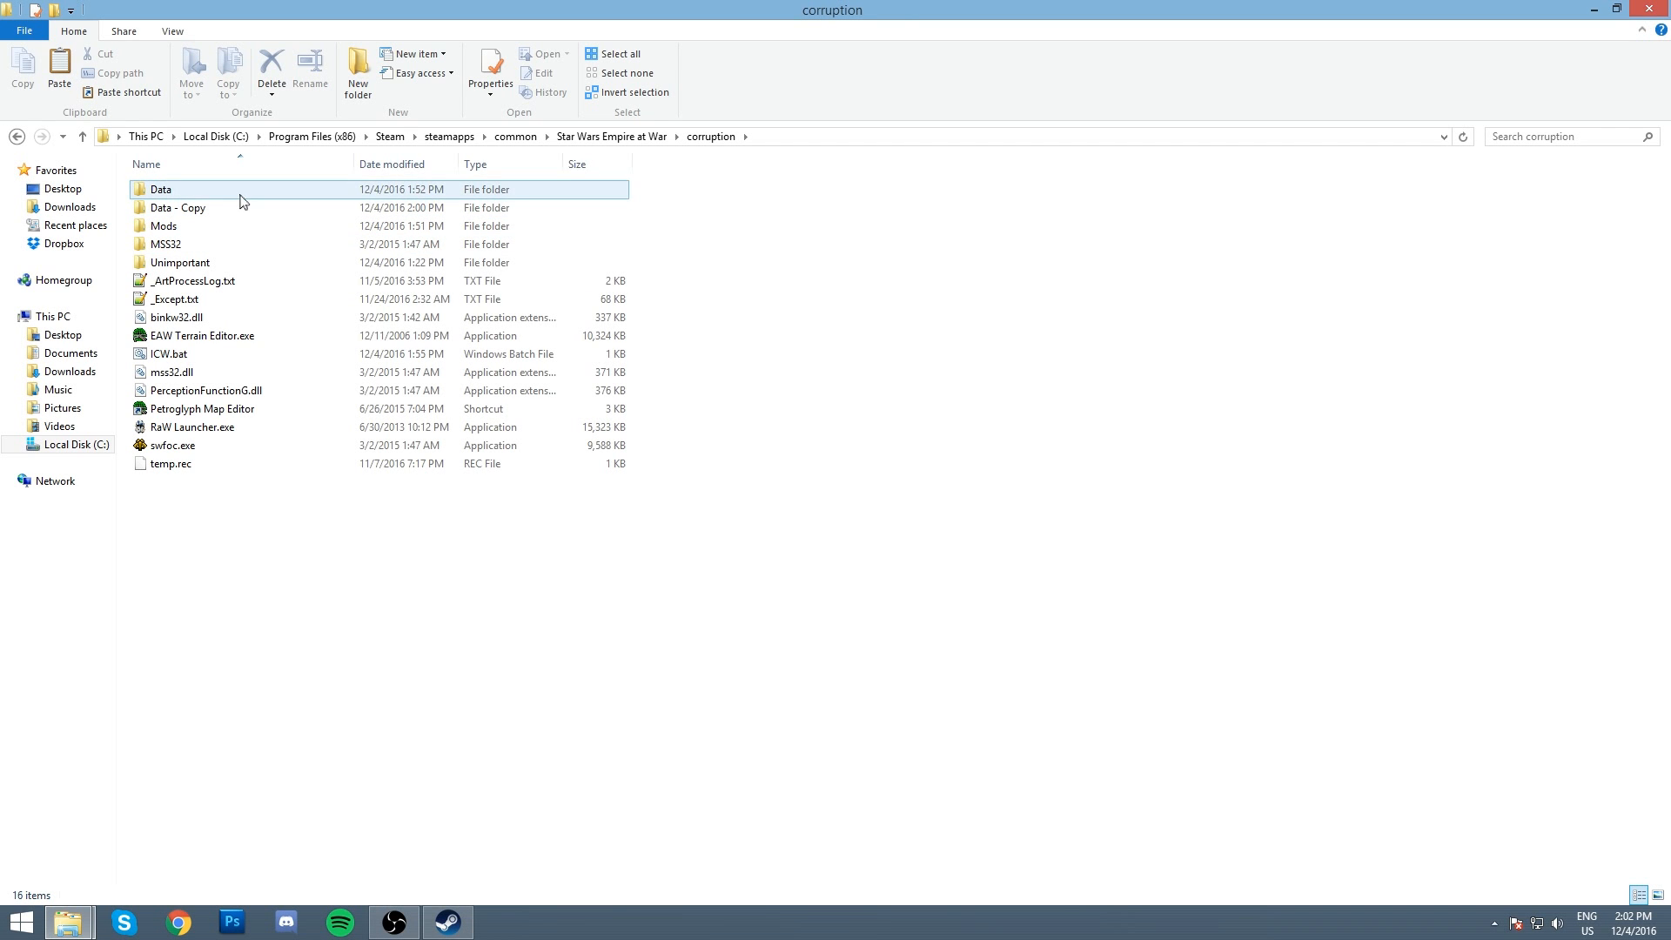
click(177, 208)
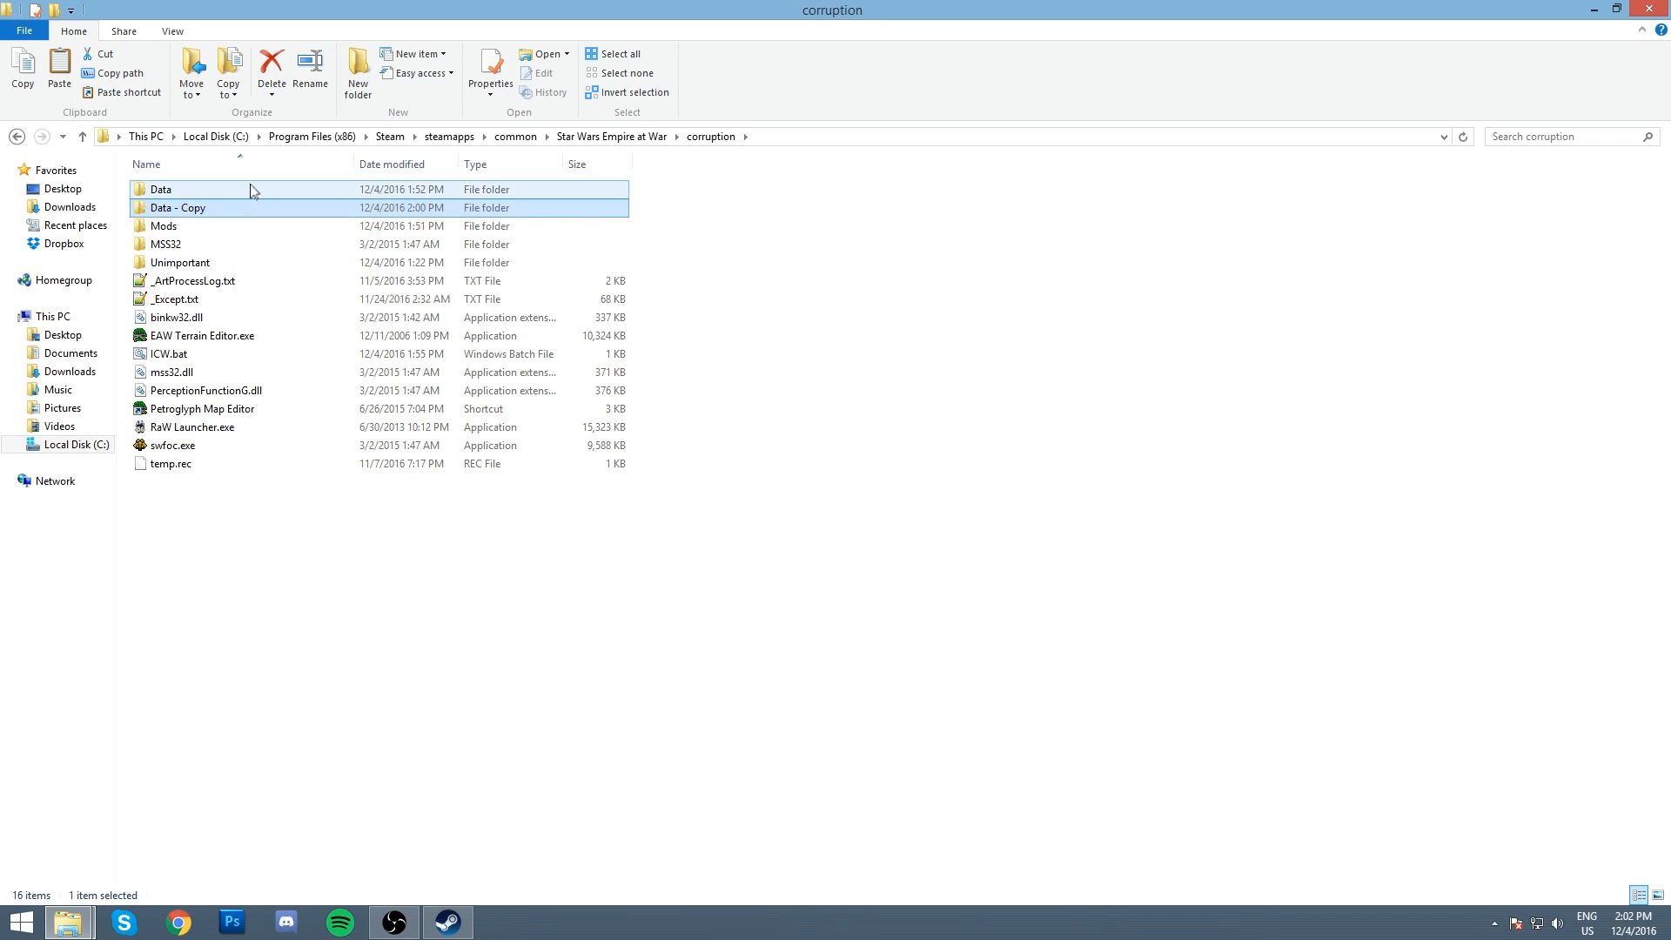
mouse_move(251, 207)
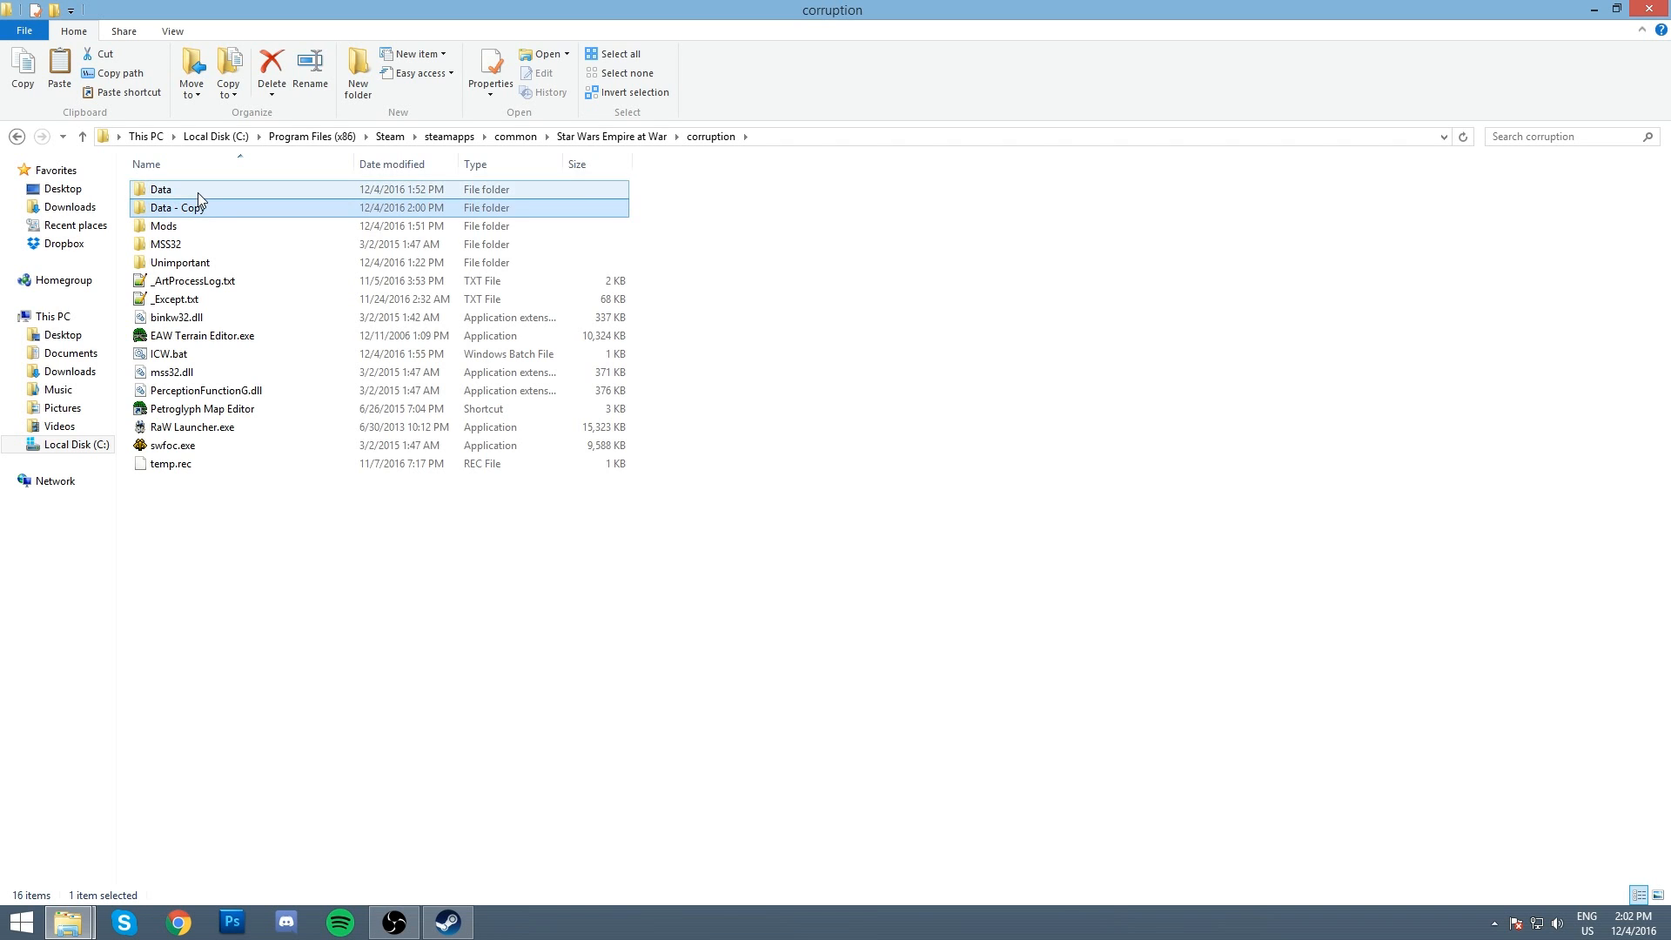
Step: Delete the AI folder from Data's XML folder, leaving GAMECONSTANTS.xml and GRAPHICDETAILS.xml
double_click(161, 189)
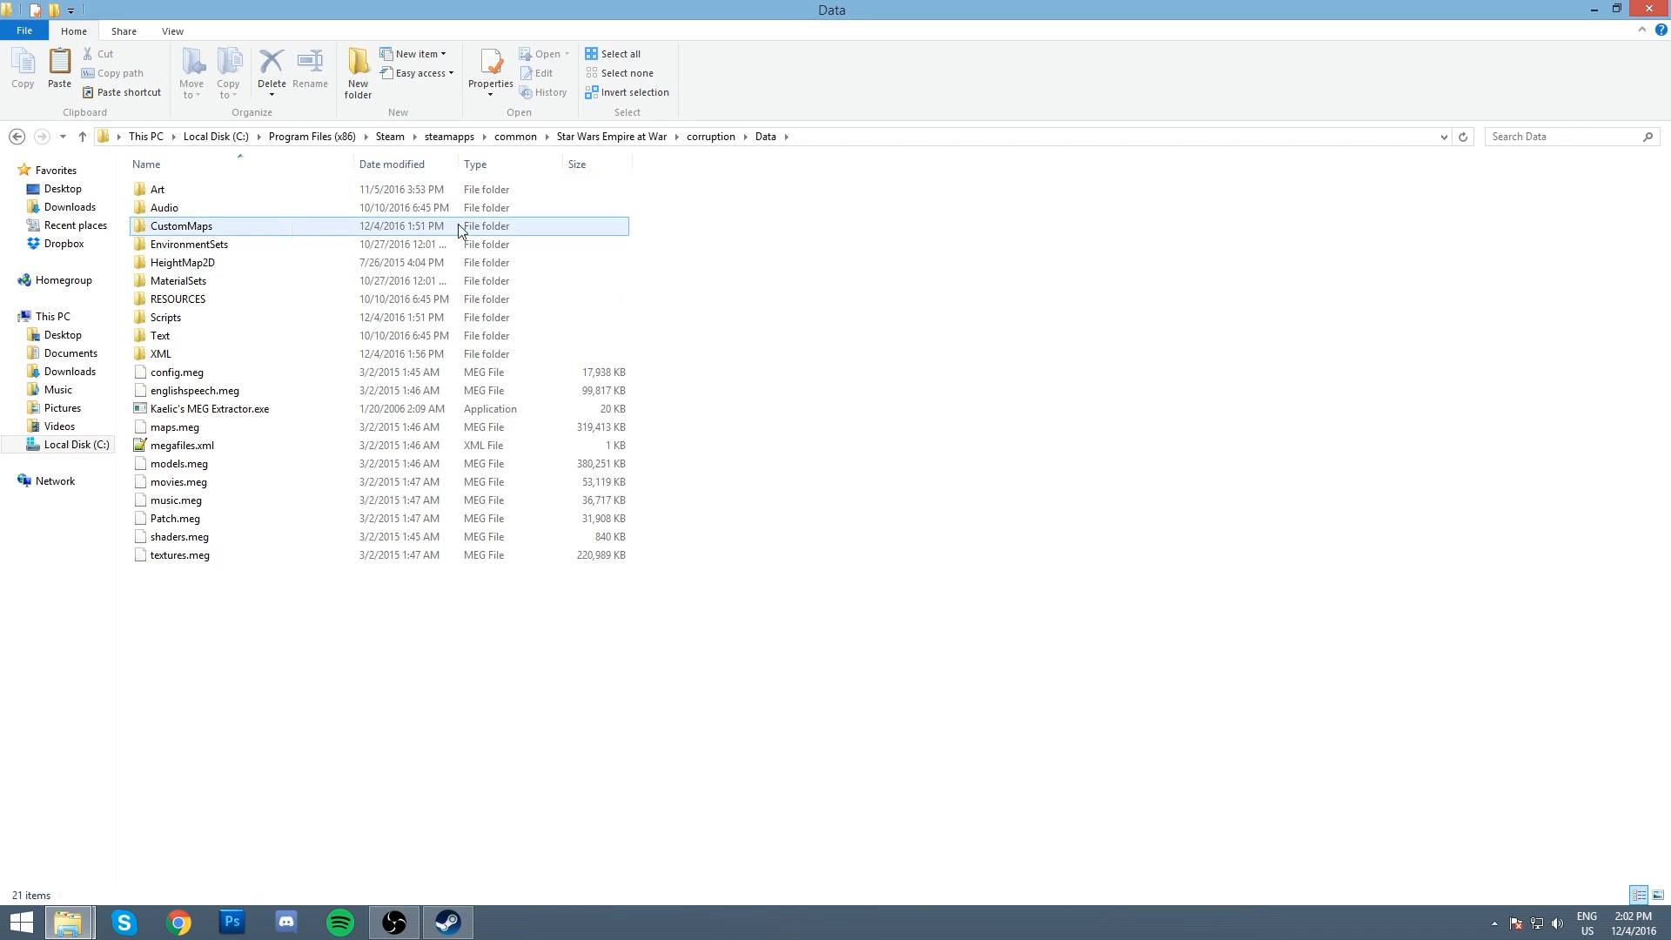
double_click(160, 353)
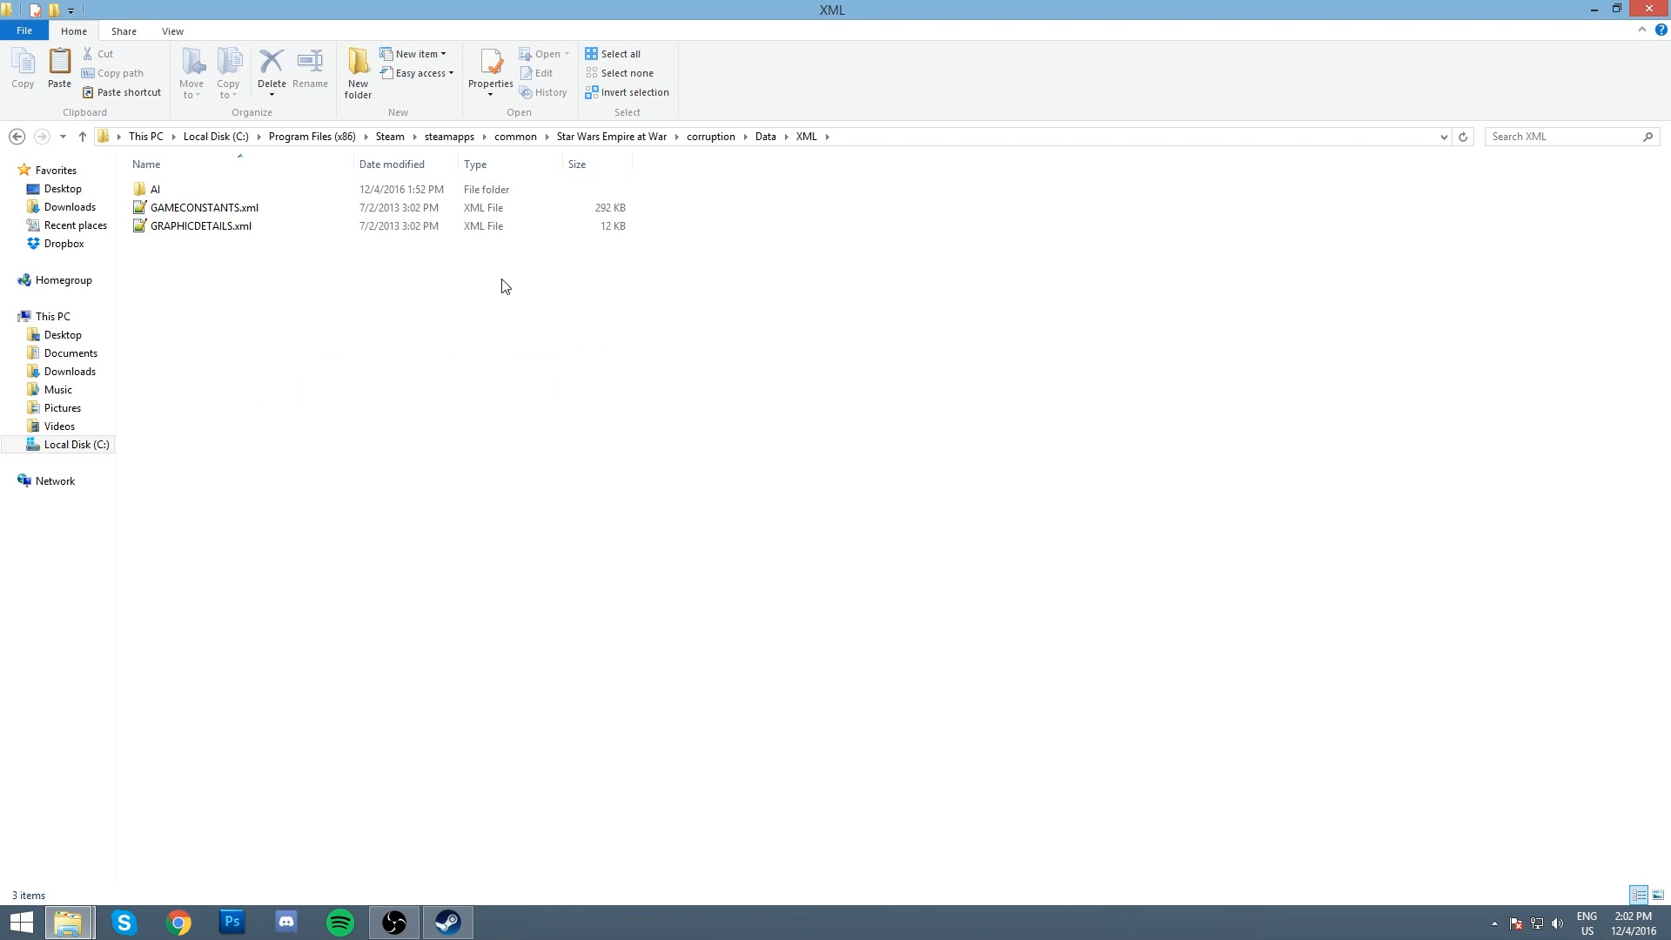
click(204, 207)
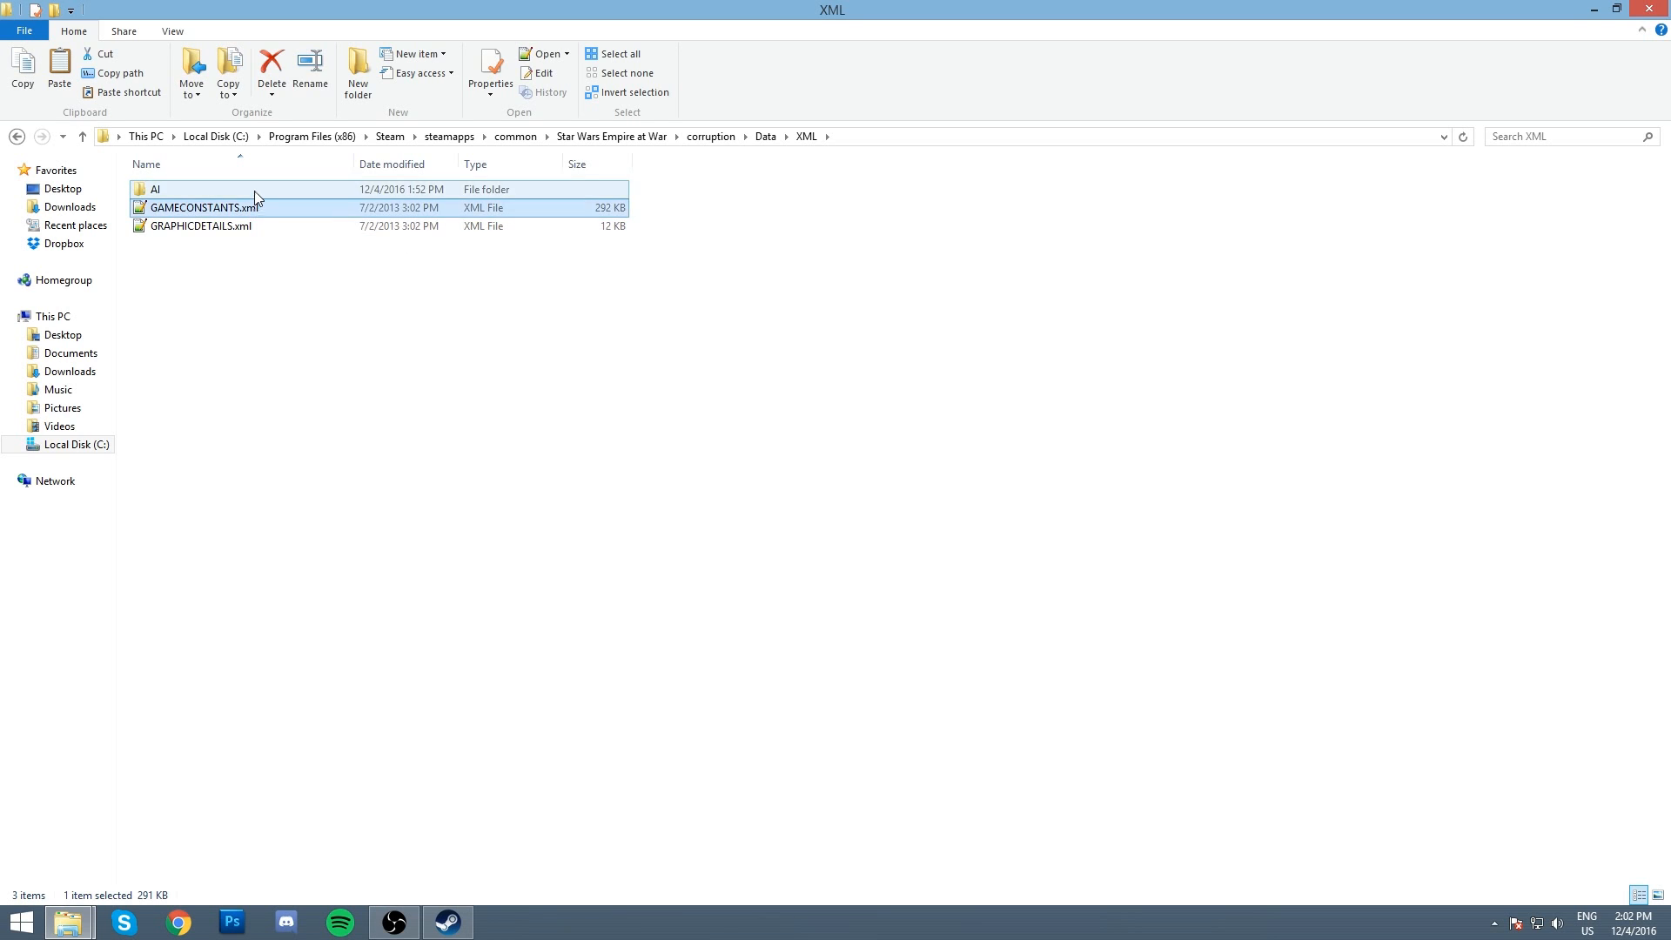
click(270, 70)
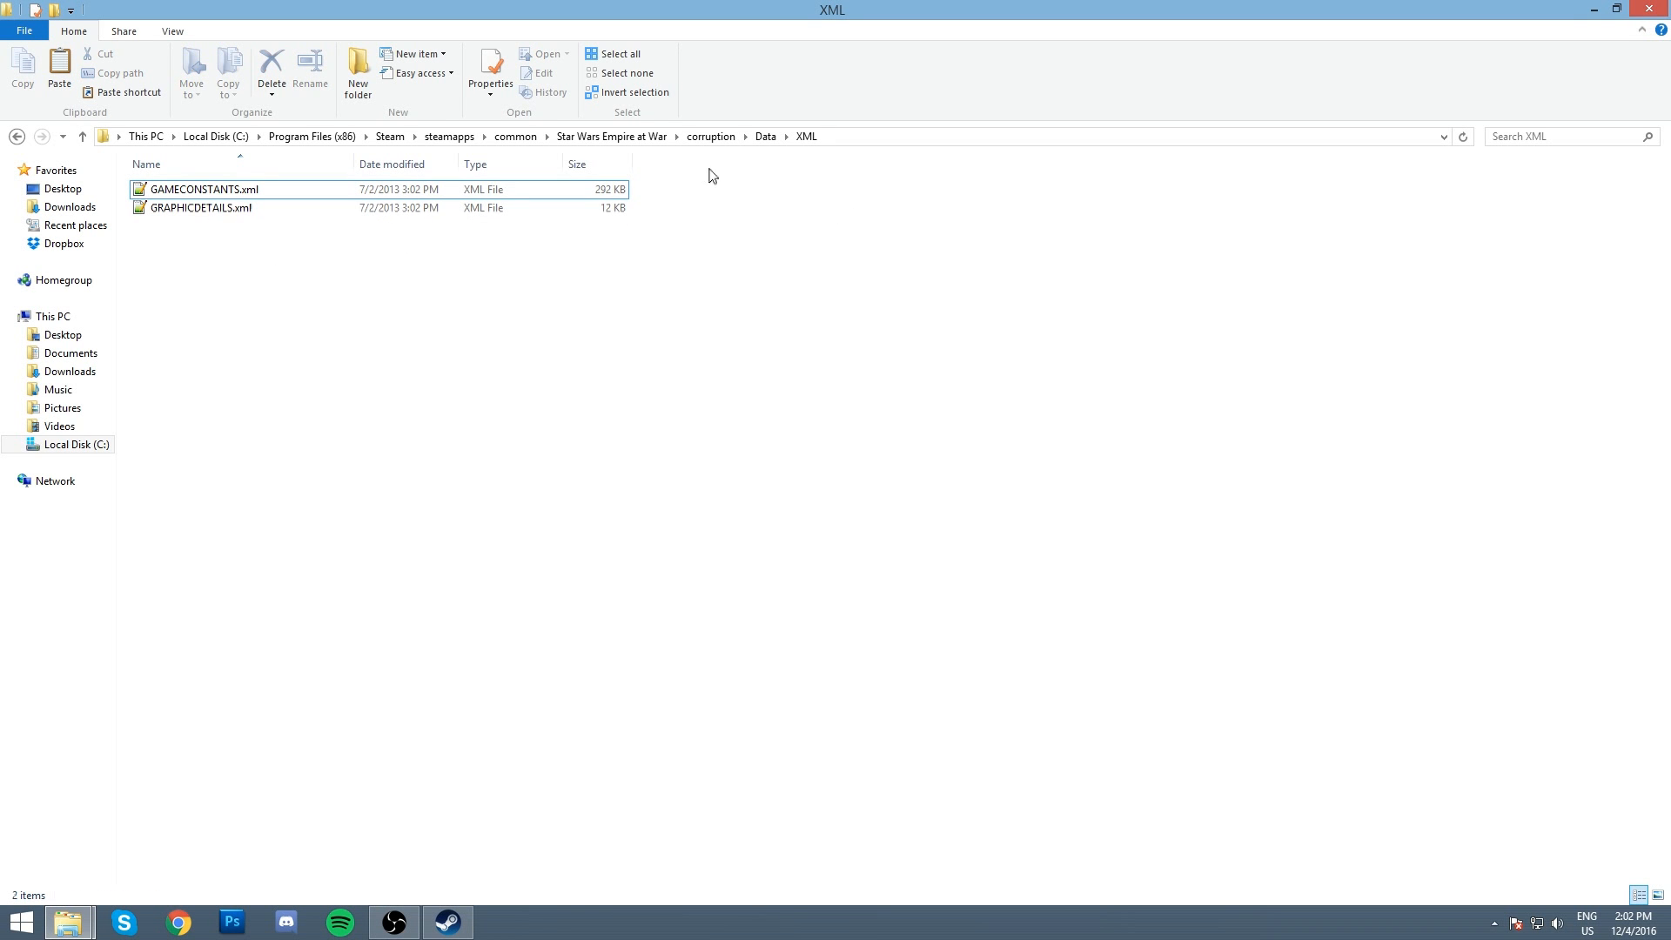
mouse_move(774, 155)
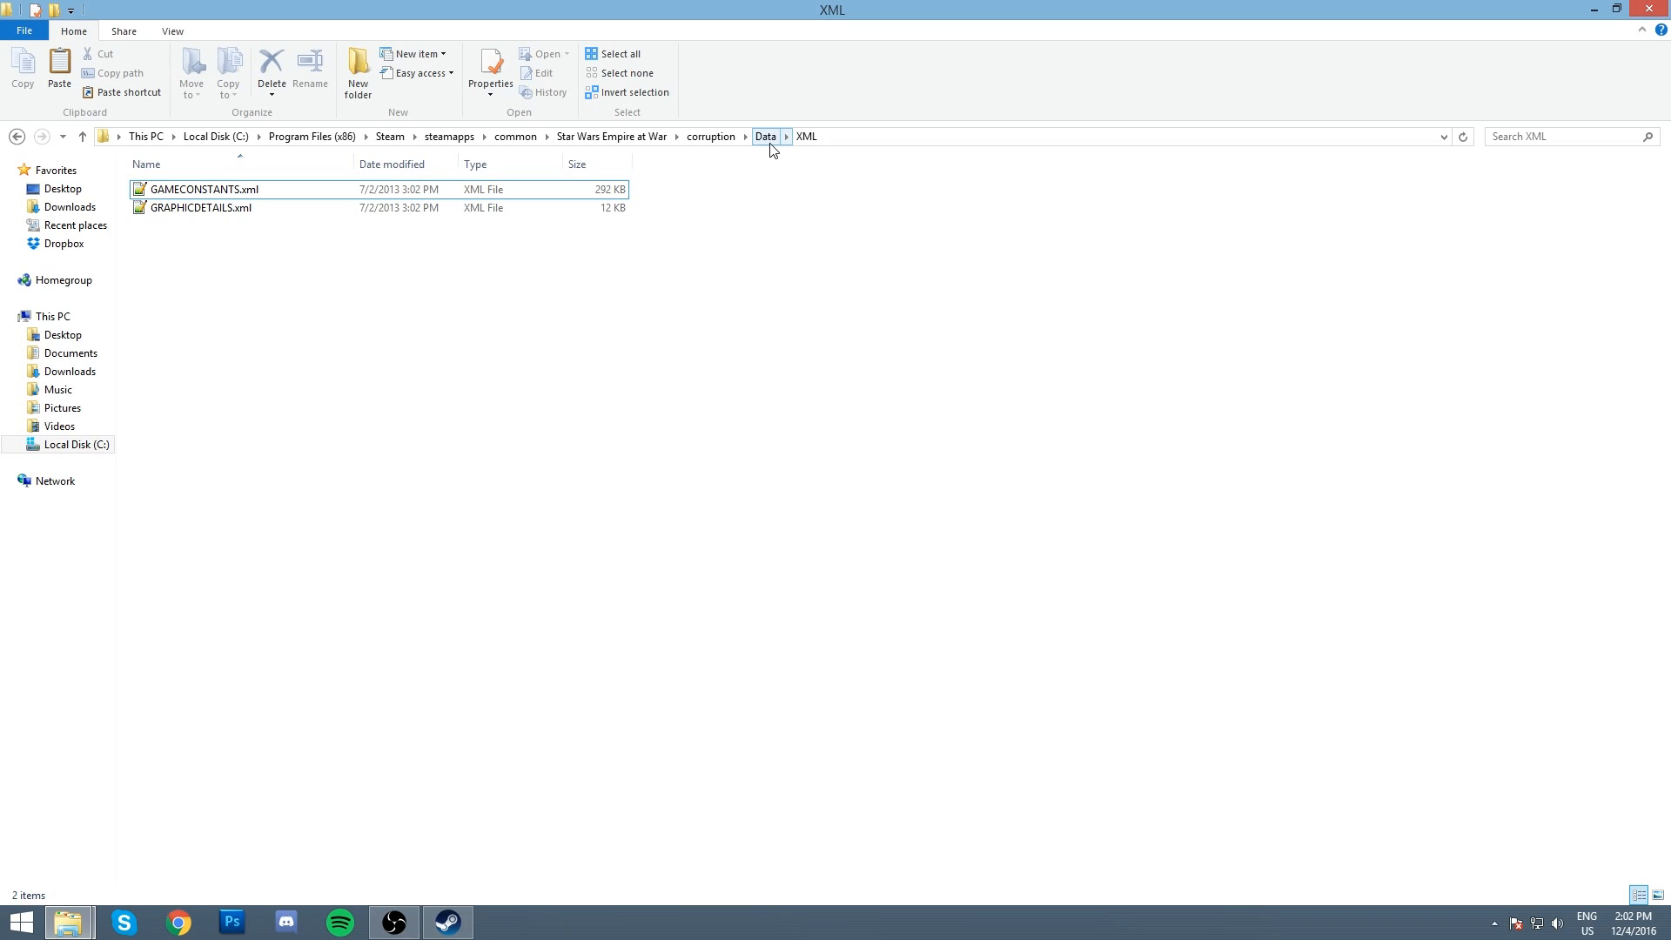
Step: Go back up to Data and look inside its Scripts folder
click(764, 137)
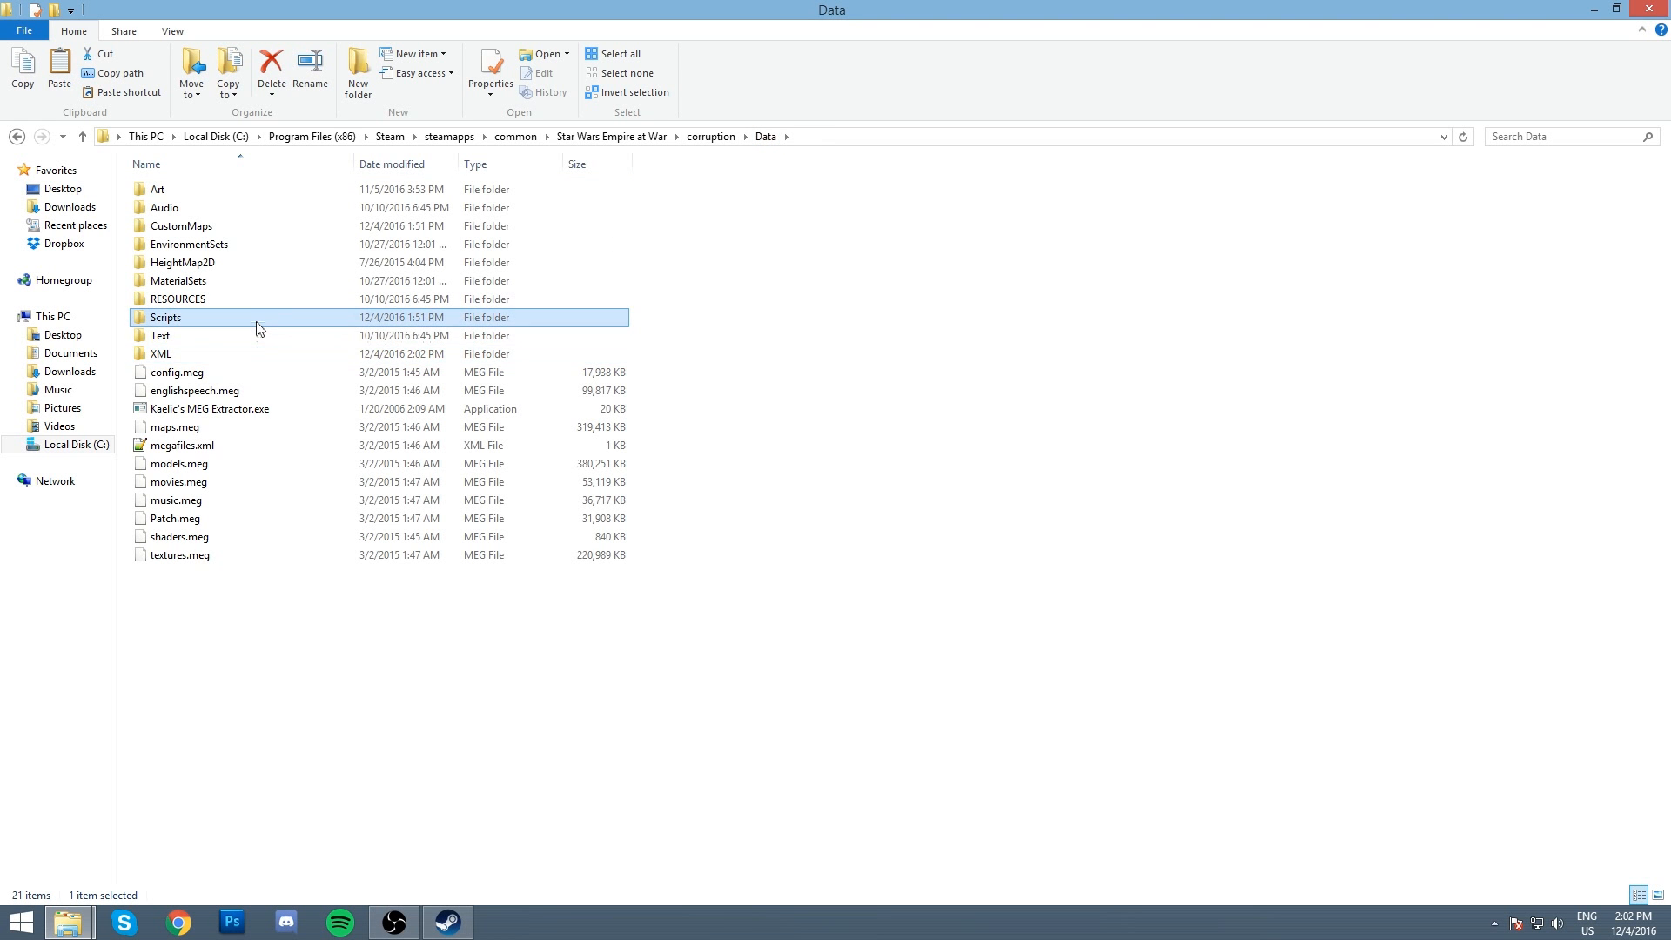
double_click(165, 318)
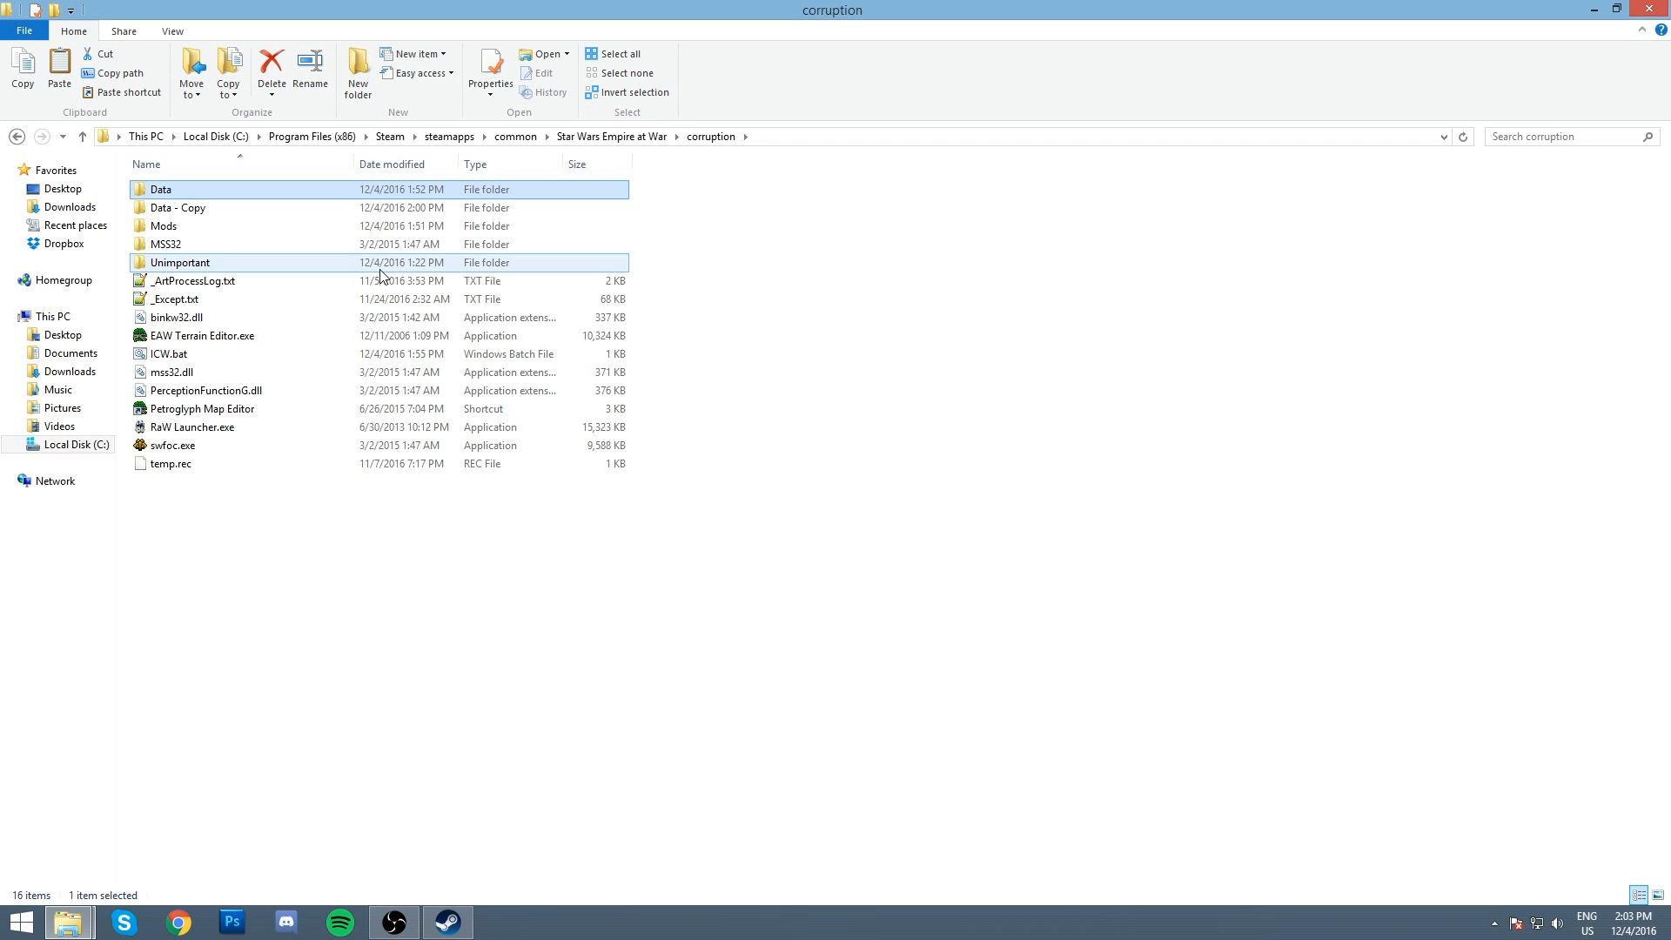
mouse_move(380, 265)
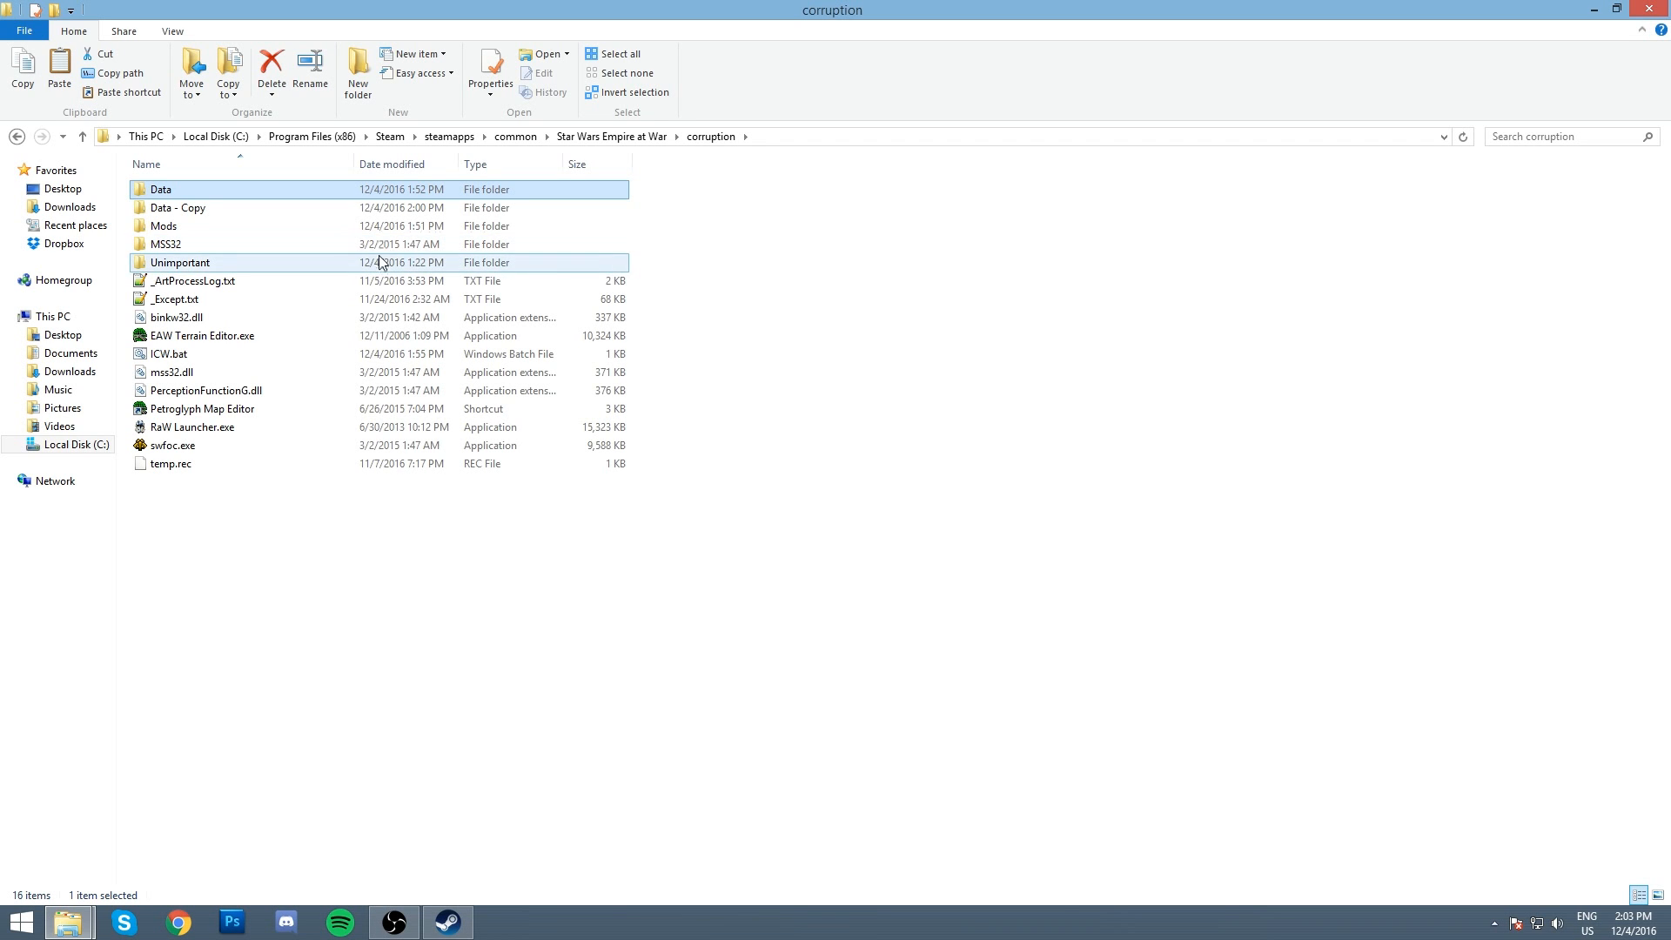
Step: Enter Data - Copy and remove its Scripts folder after looking inside it
click(177, 208)
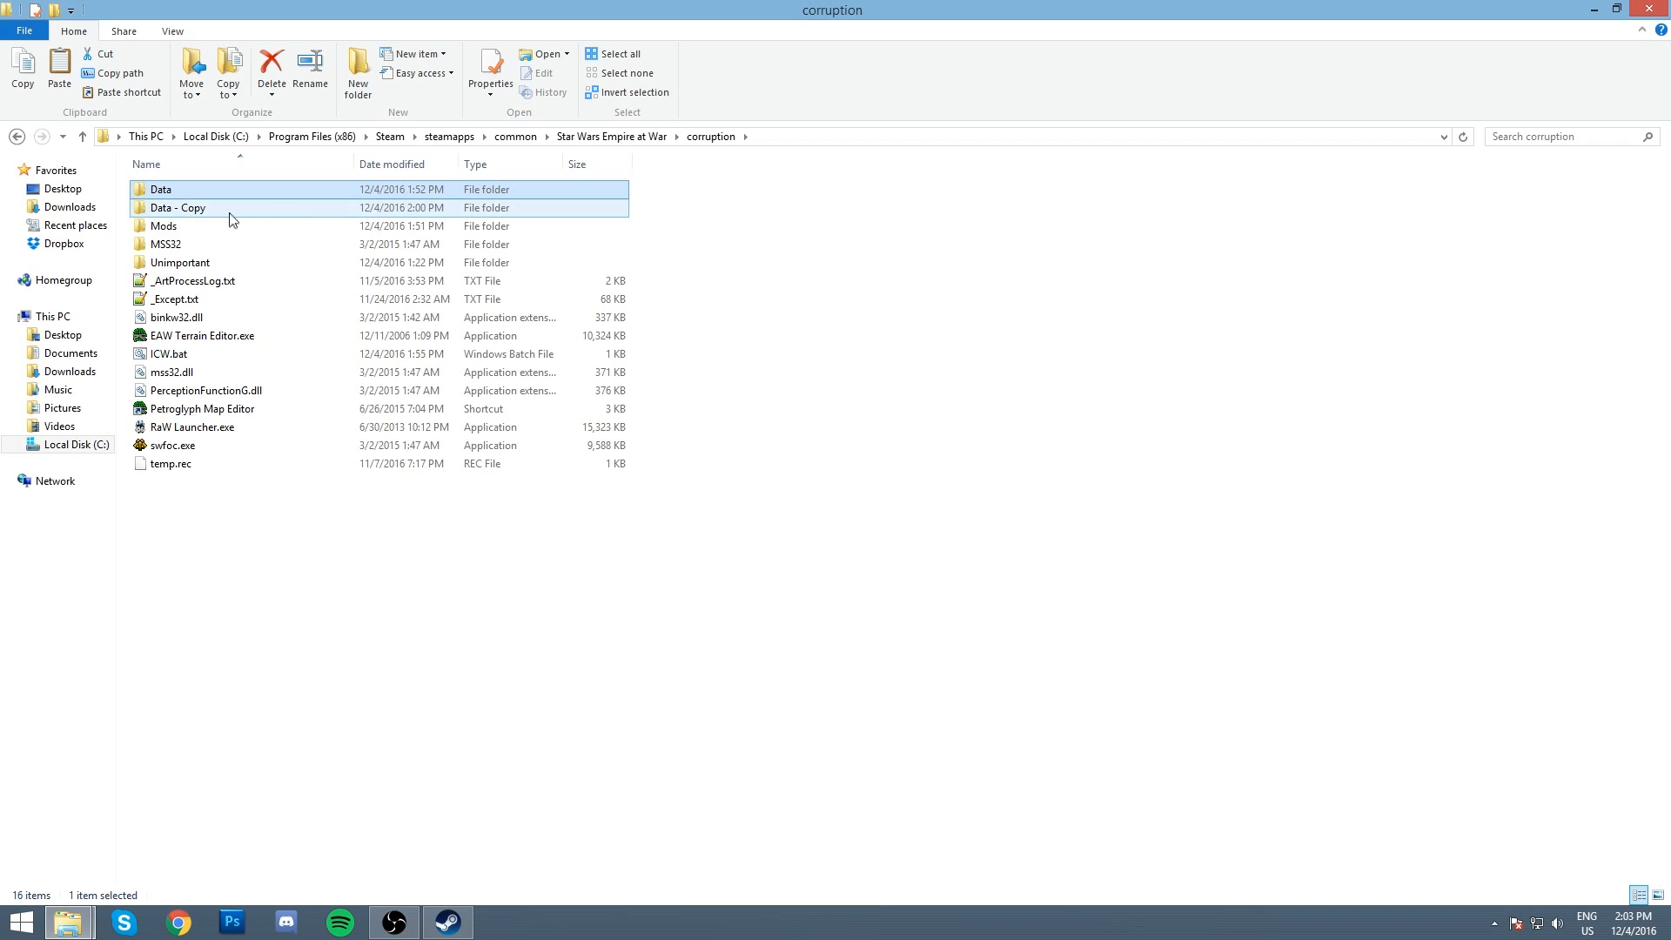
double_click(176, 208)
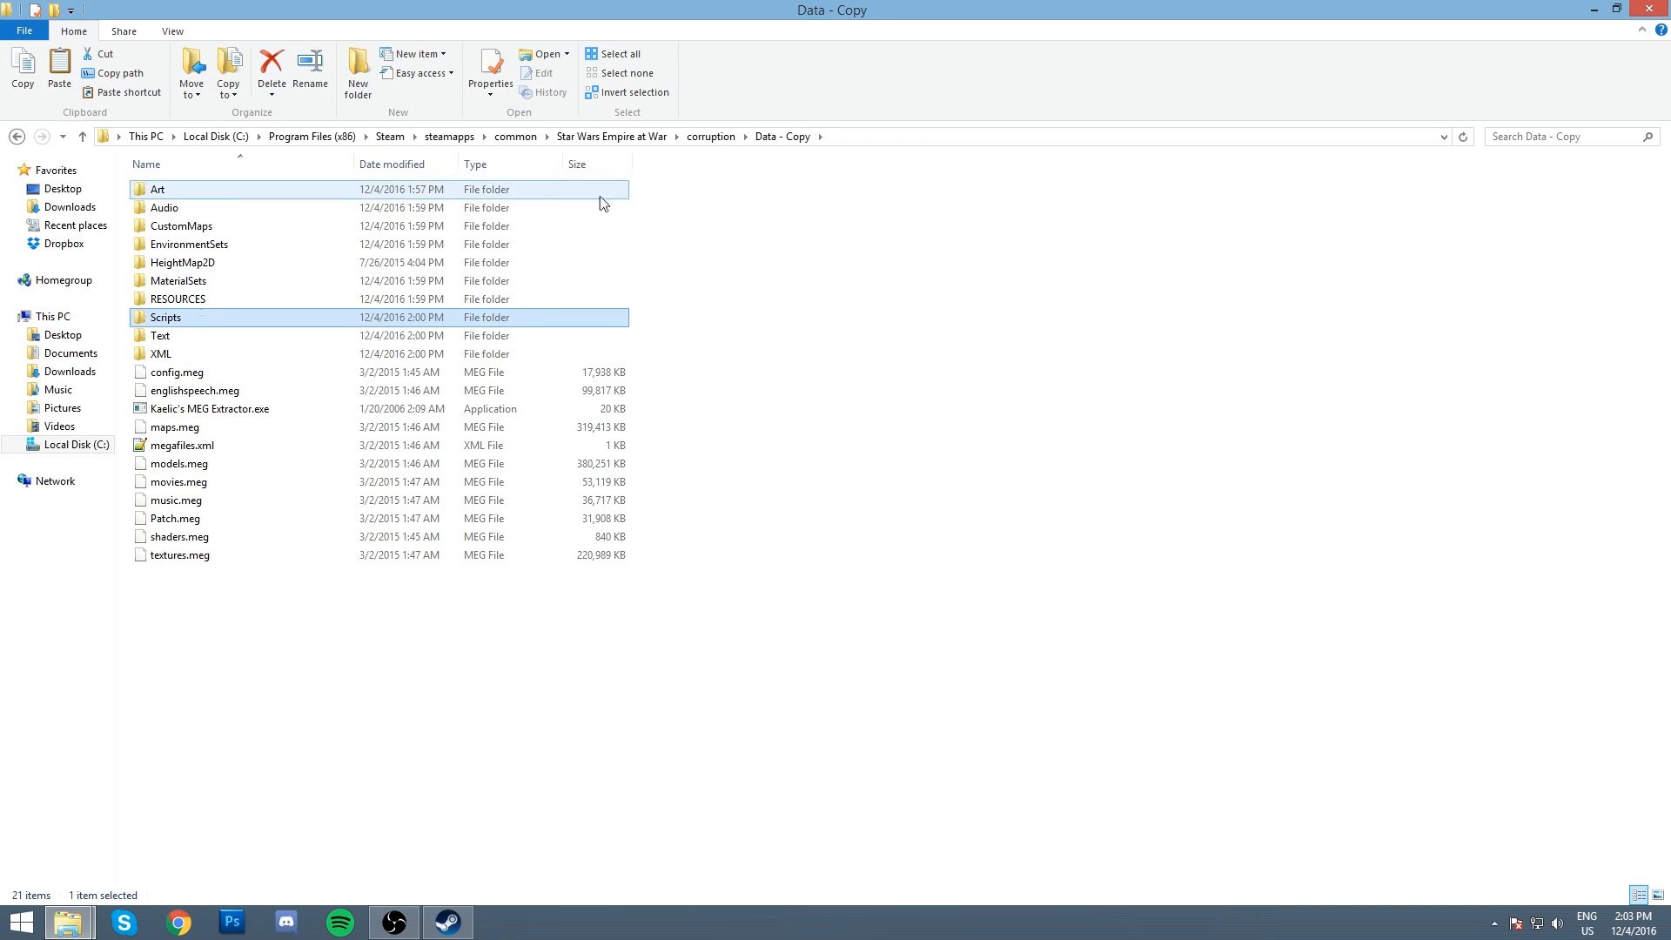
click(166, 207)
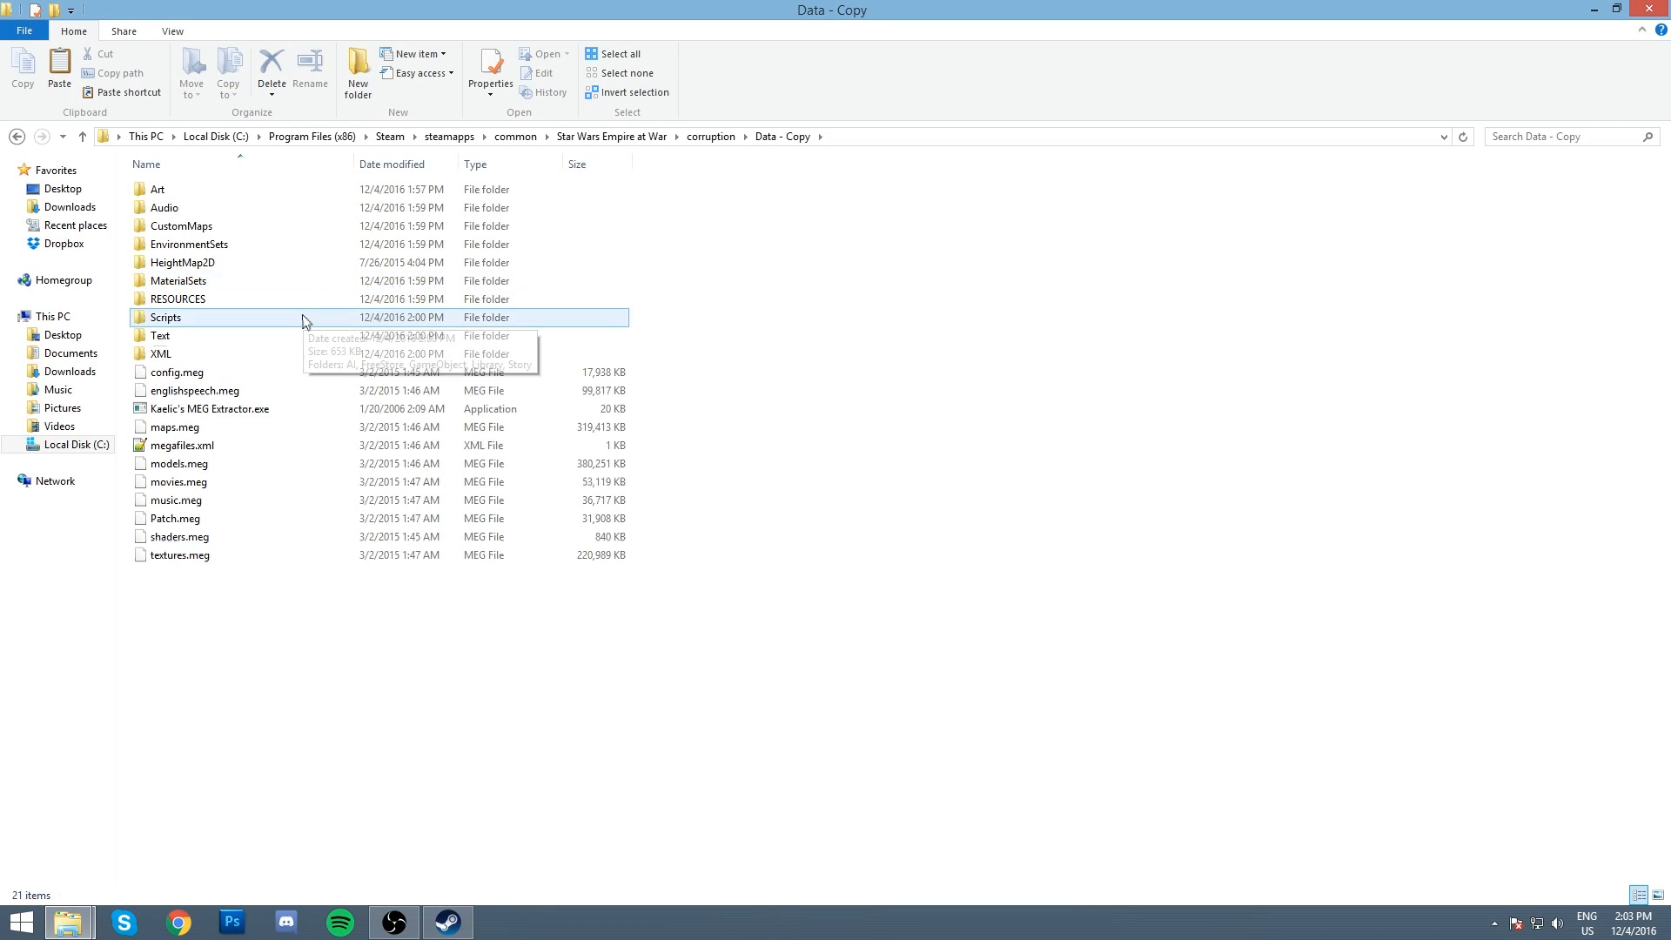
double_click(165, 316)
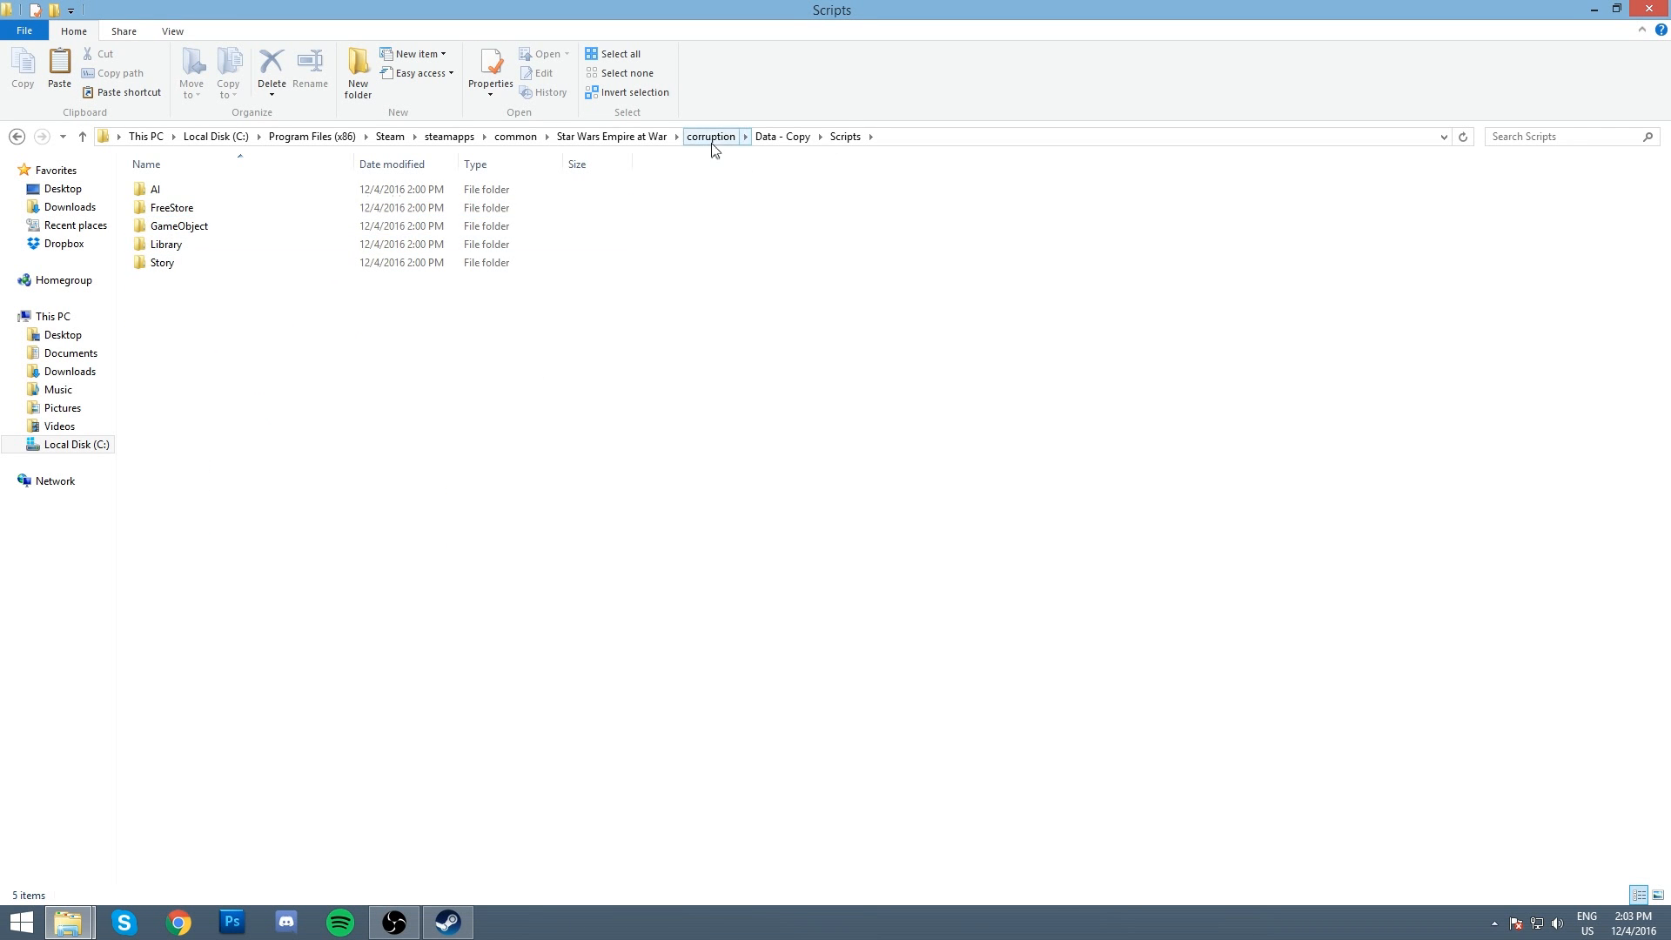
Step: Check Data - Copy's XML folder holds only two XML files, then return to corruption
click(781, 137)
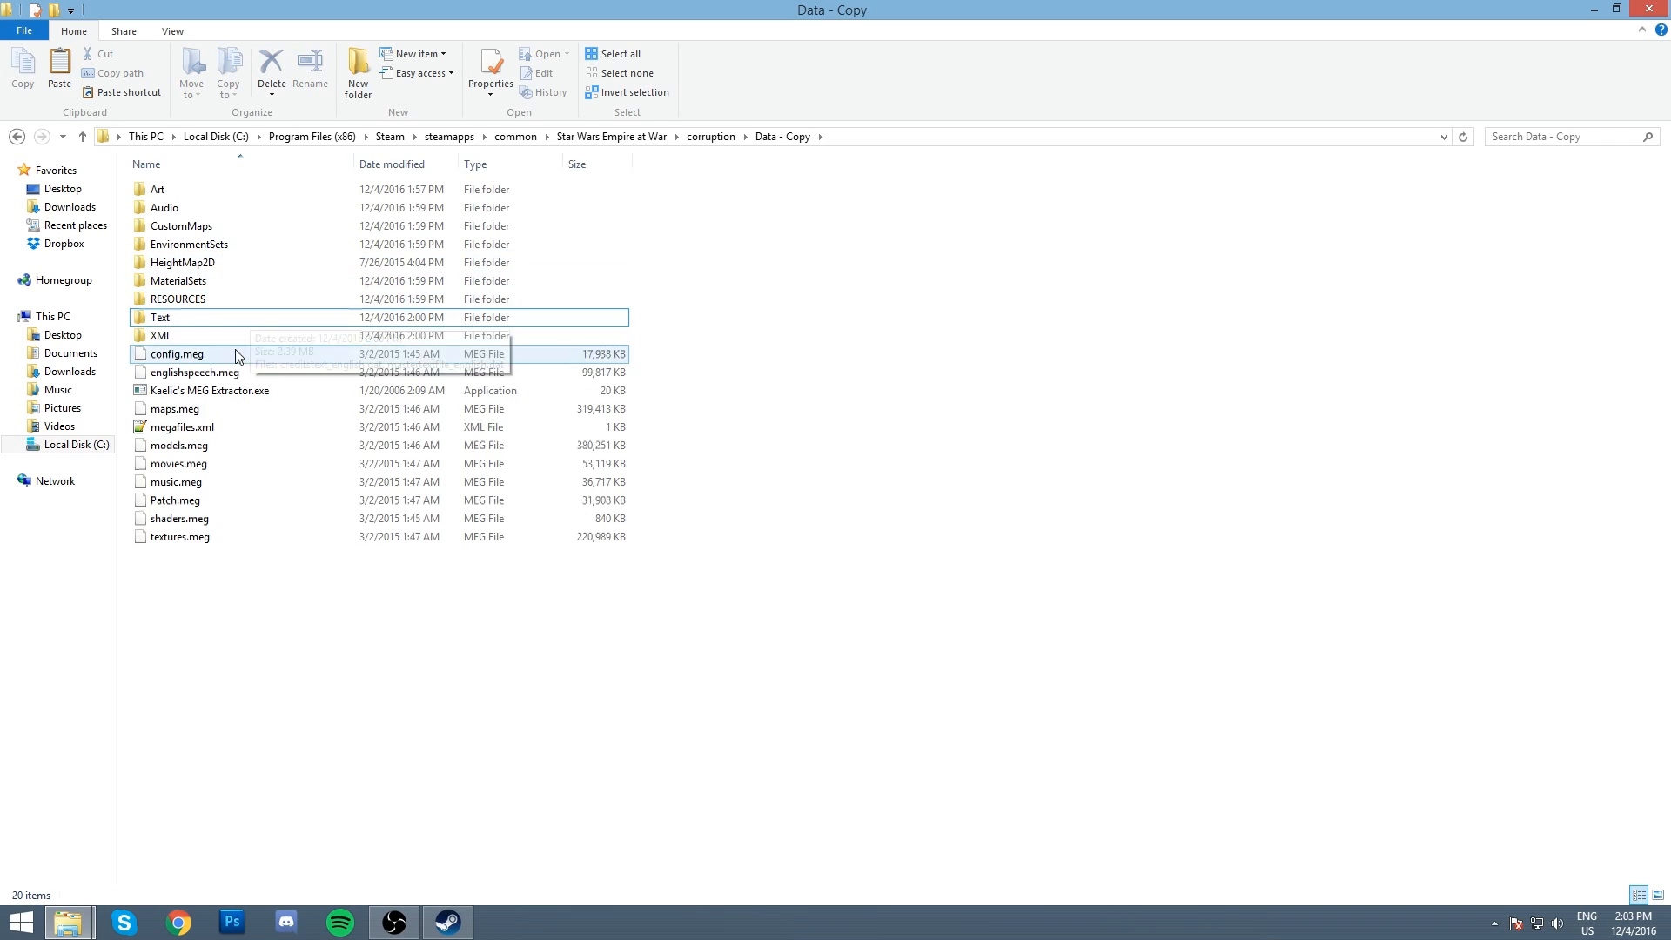
double_click(160, 336)
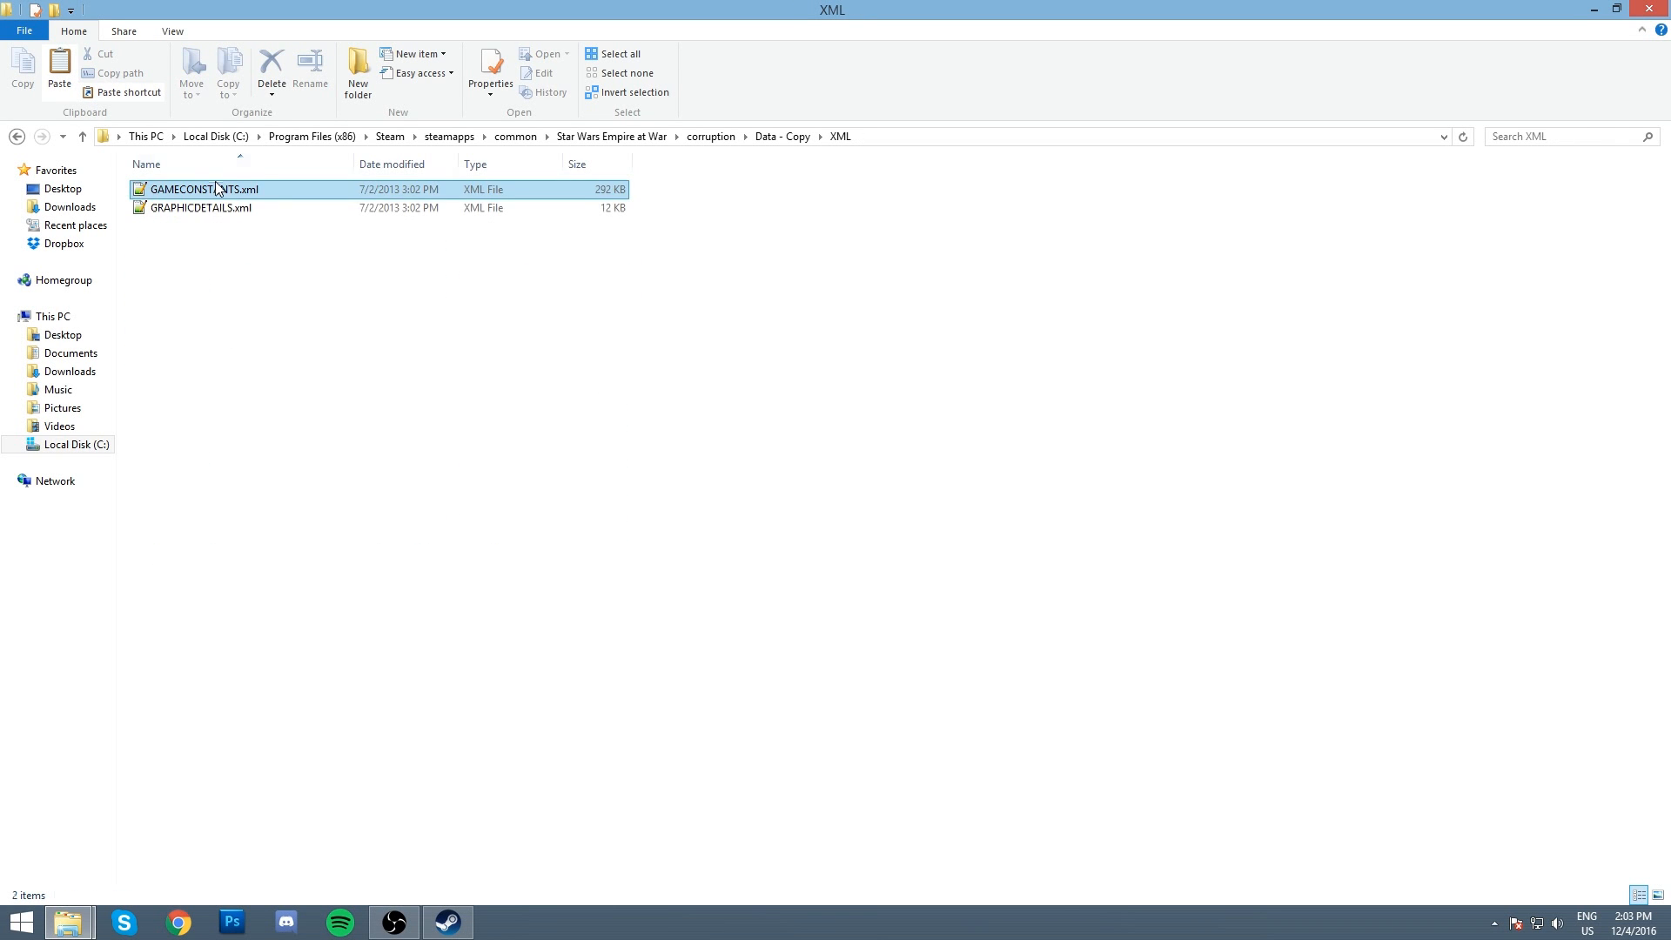
click(710, 136)
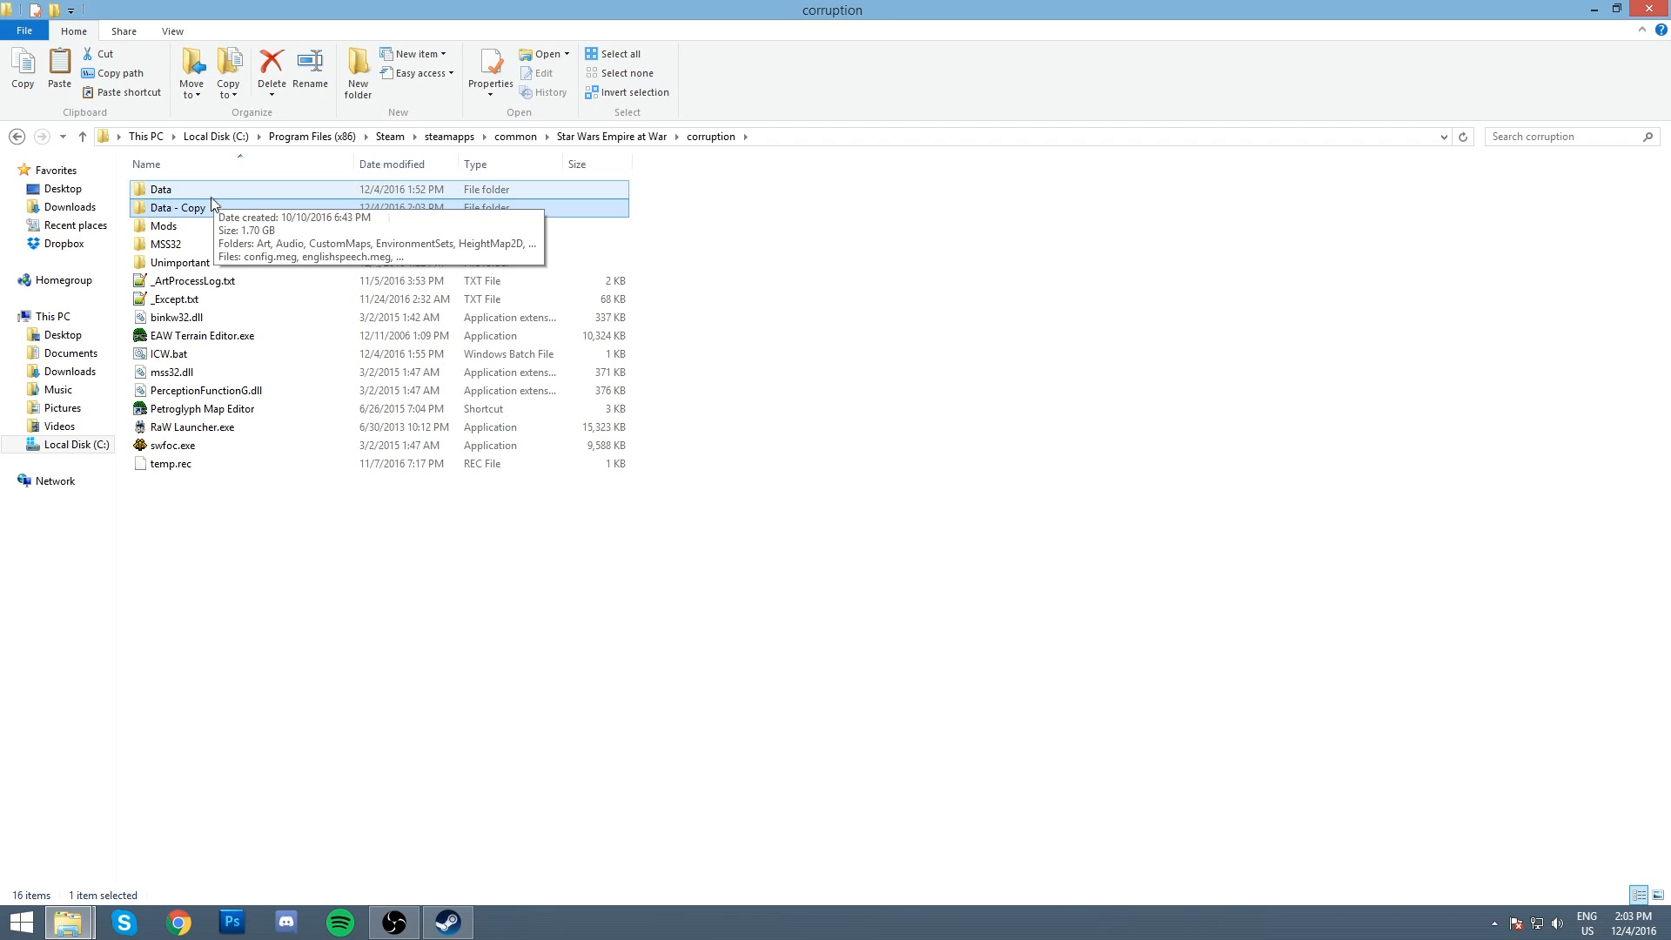
Step: Rename the corruption folder's Data folder to Data - Backup
double_click(160, 189)
text( - RaW)
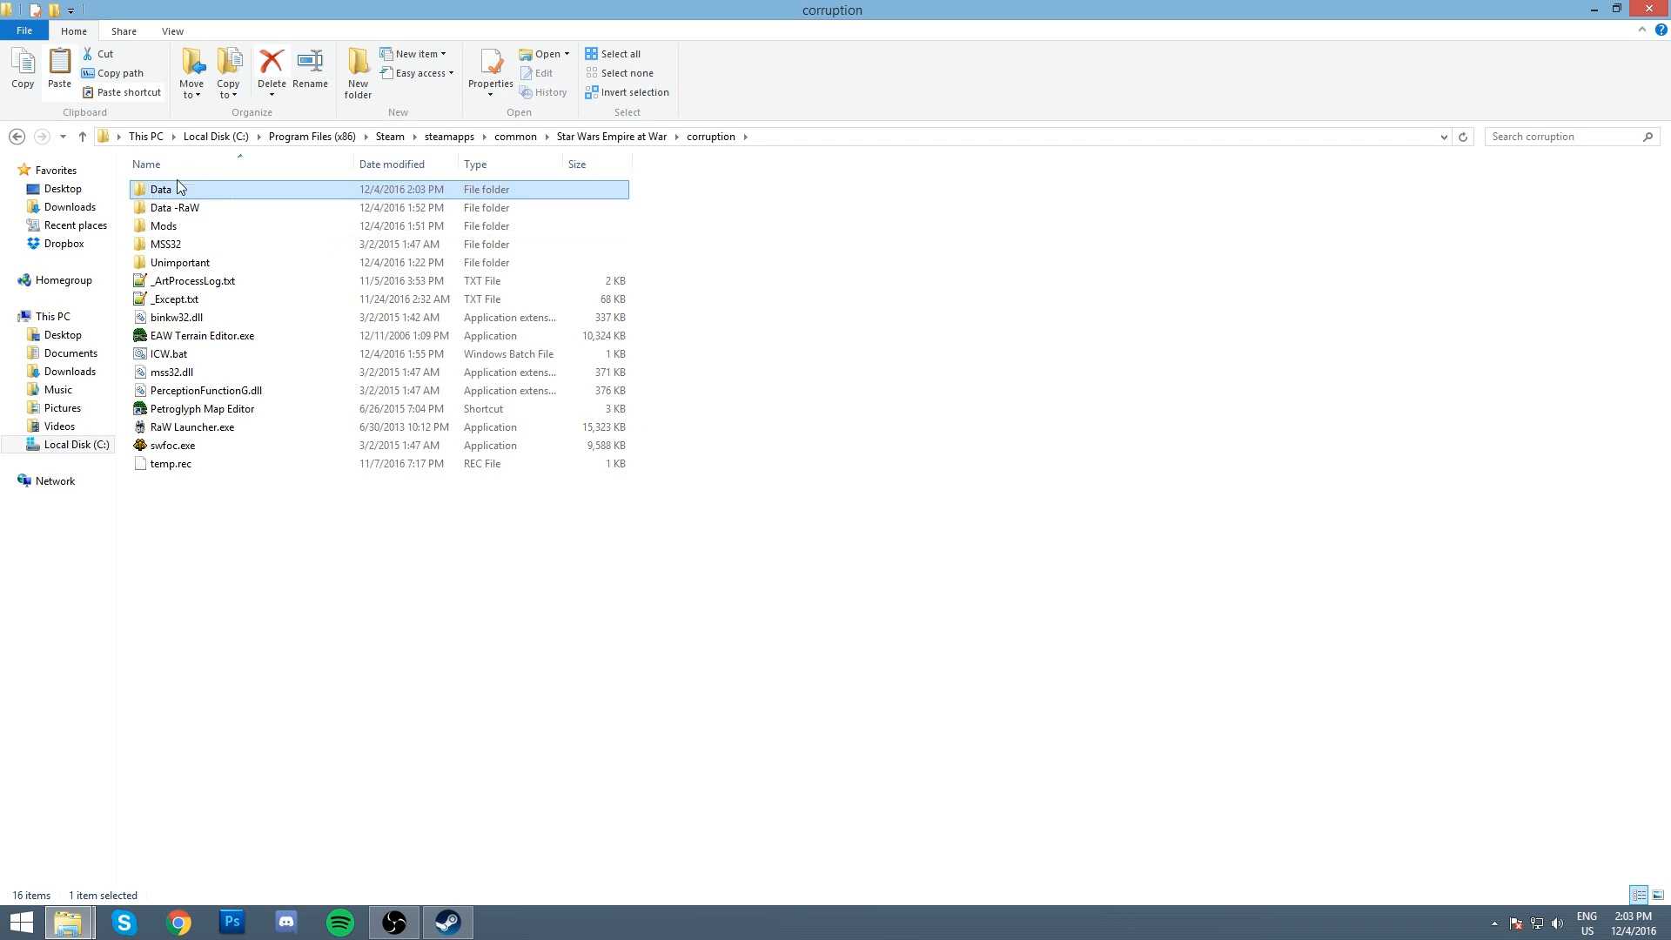
right_click(174, 208)
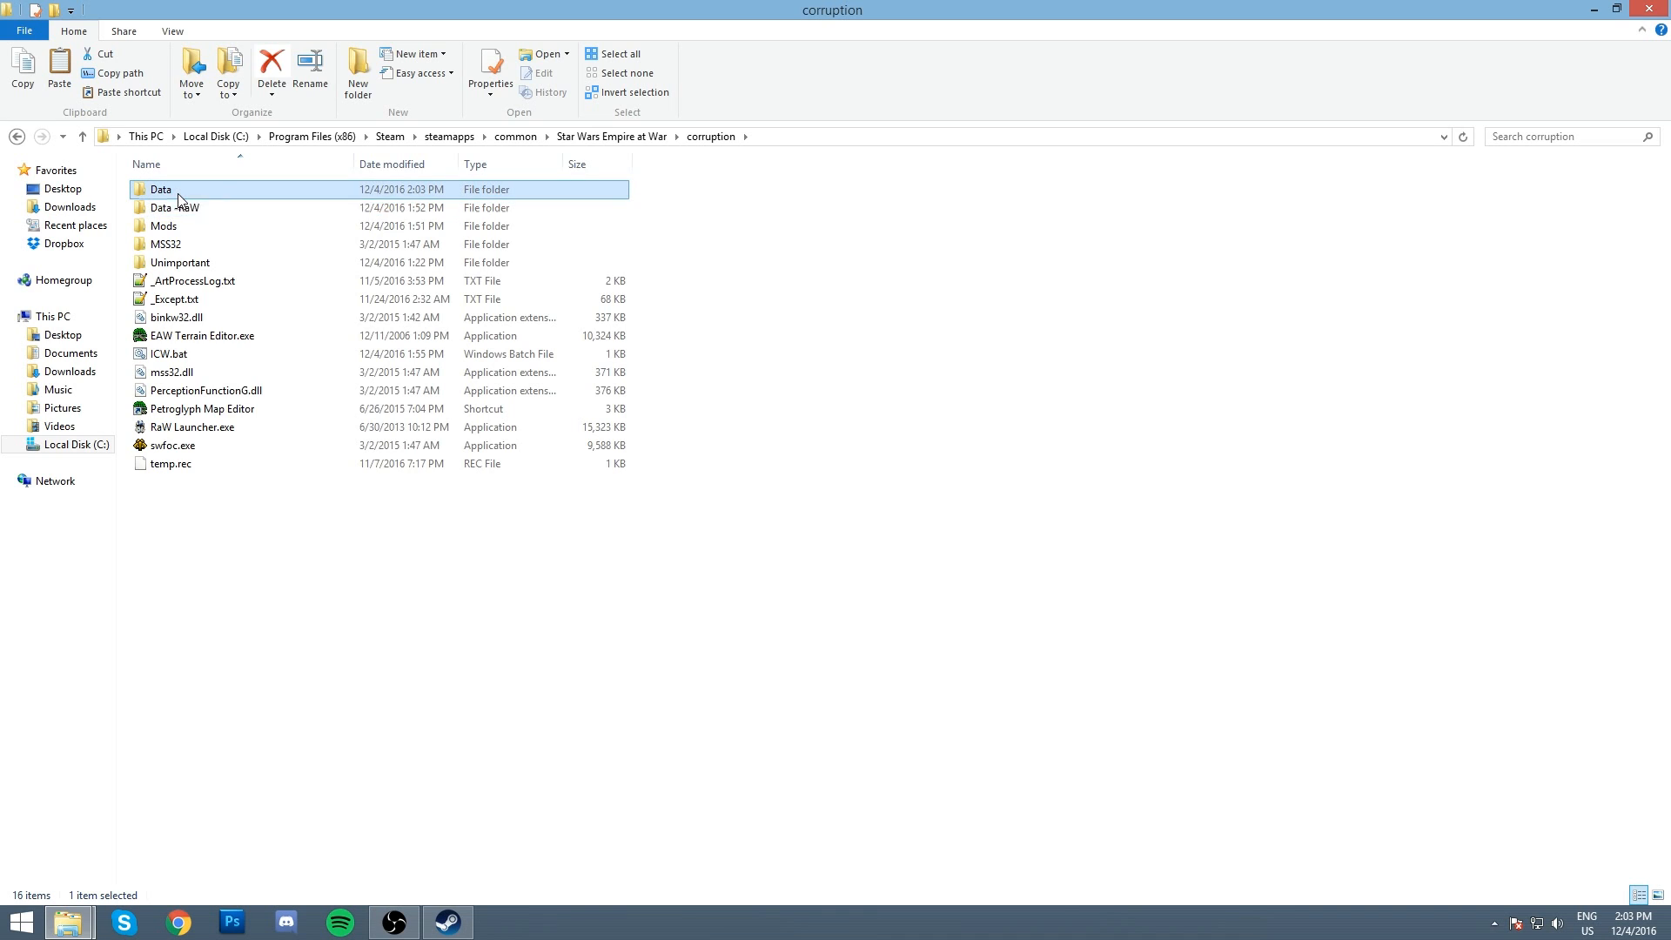
click(161, 188)
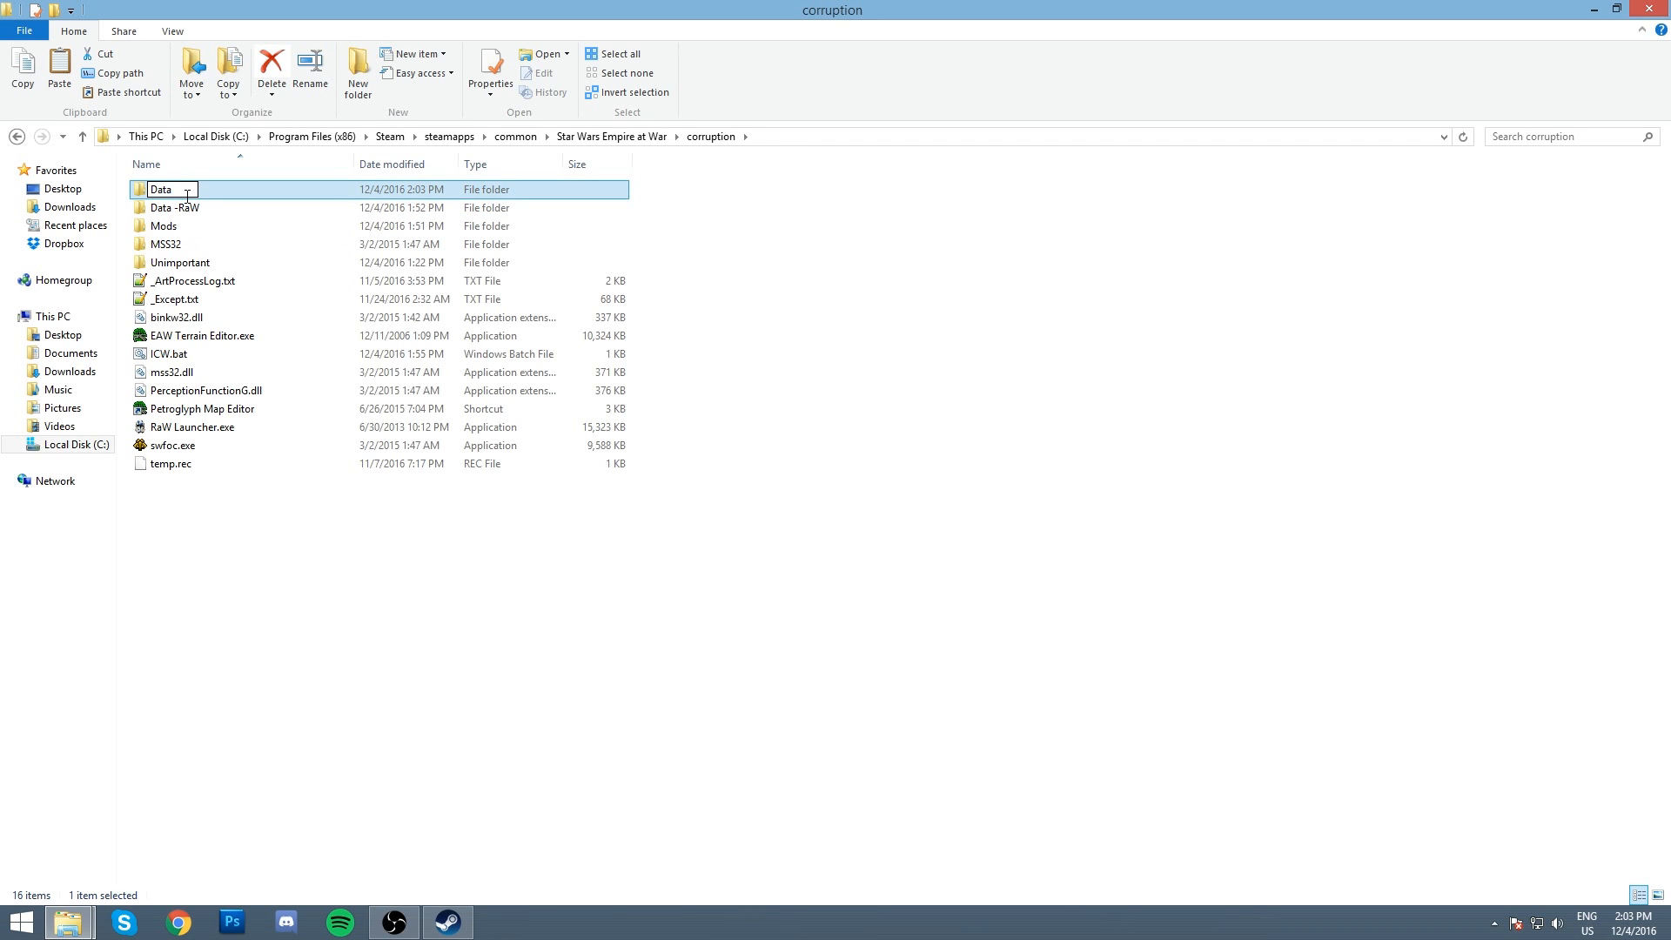
text(- Bac)
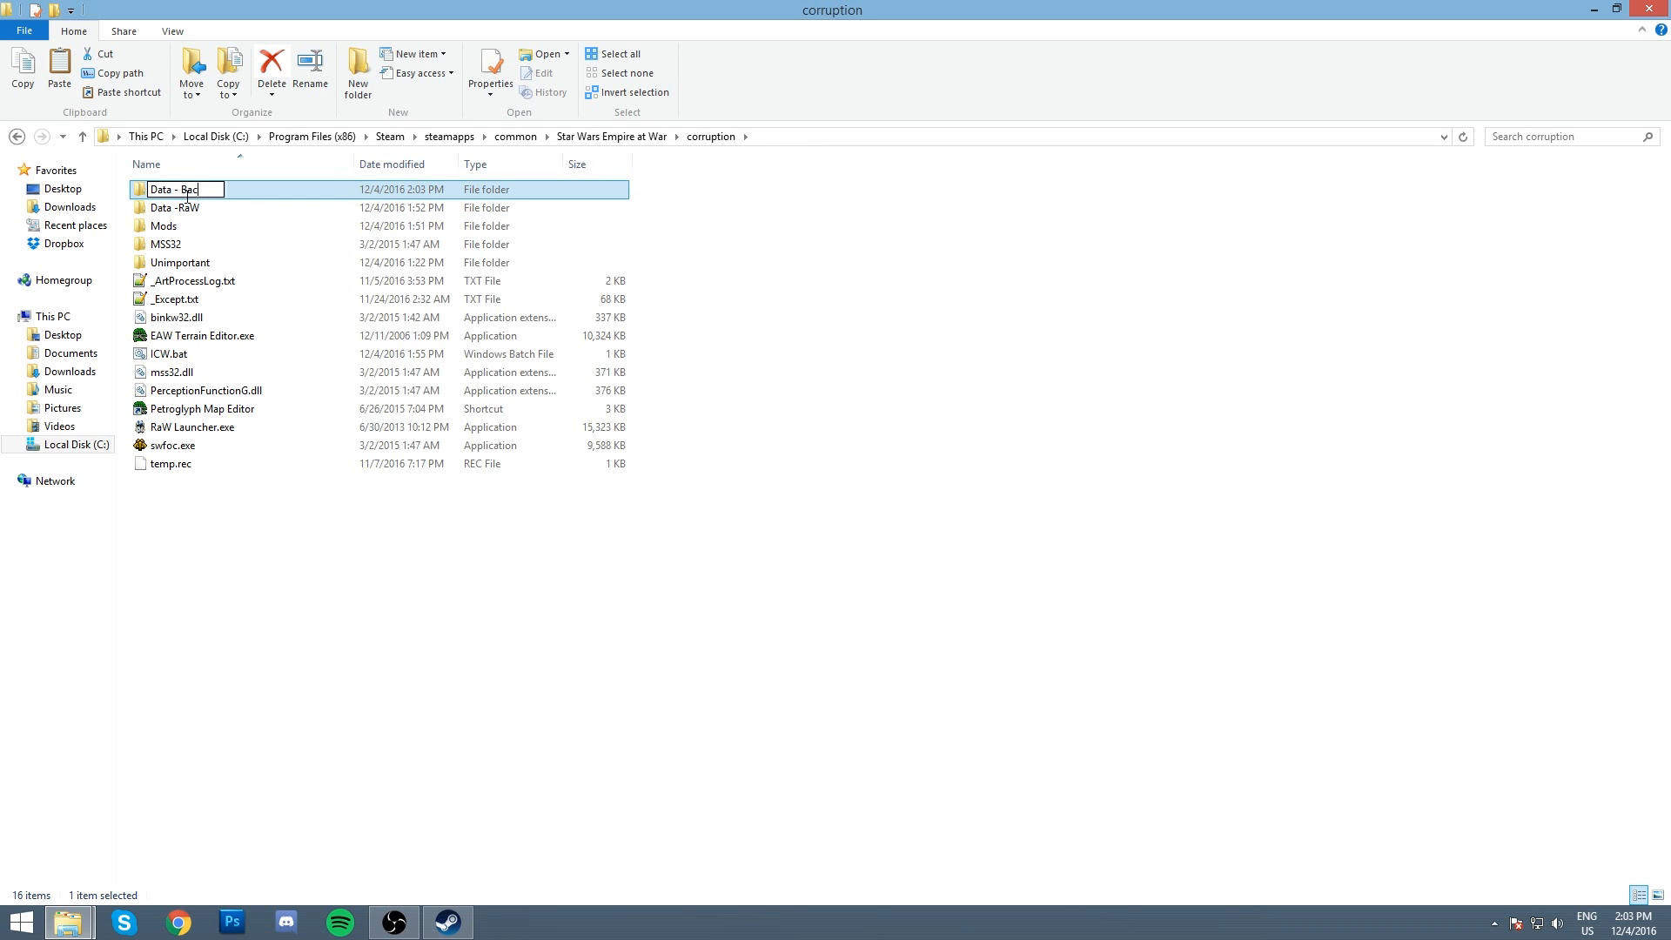
Step: Rename the Data -RaW folder to Data and enter the Mods folder
right_click(176, 207)
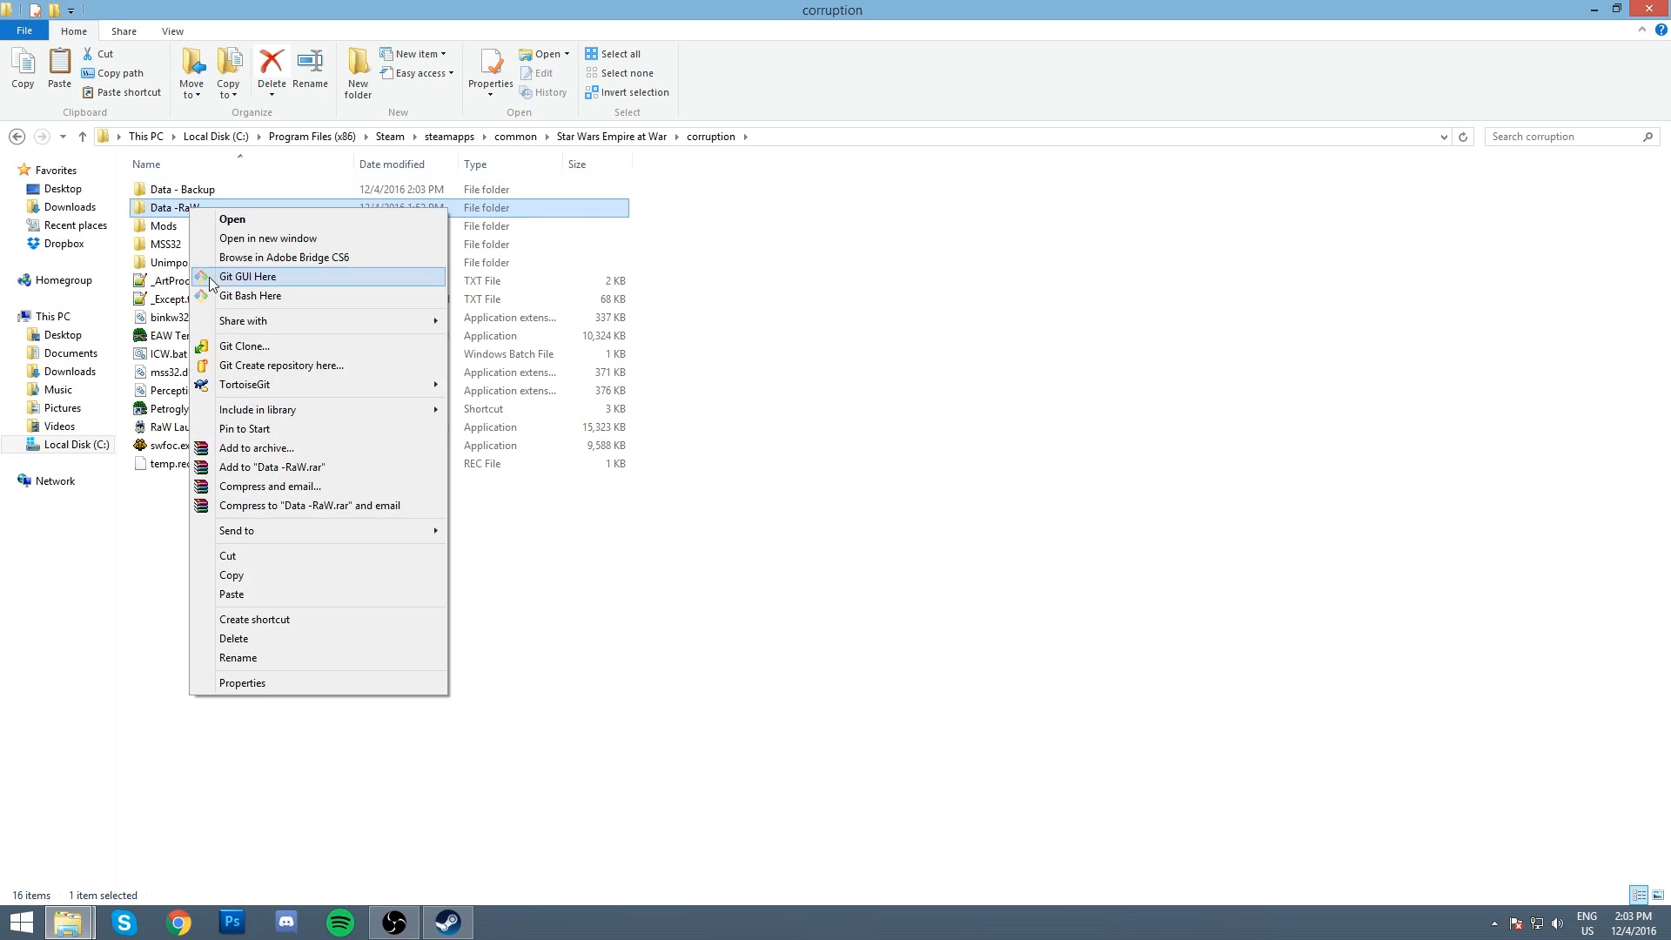
click(238, 658)
text(Data)
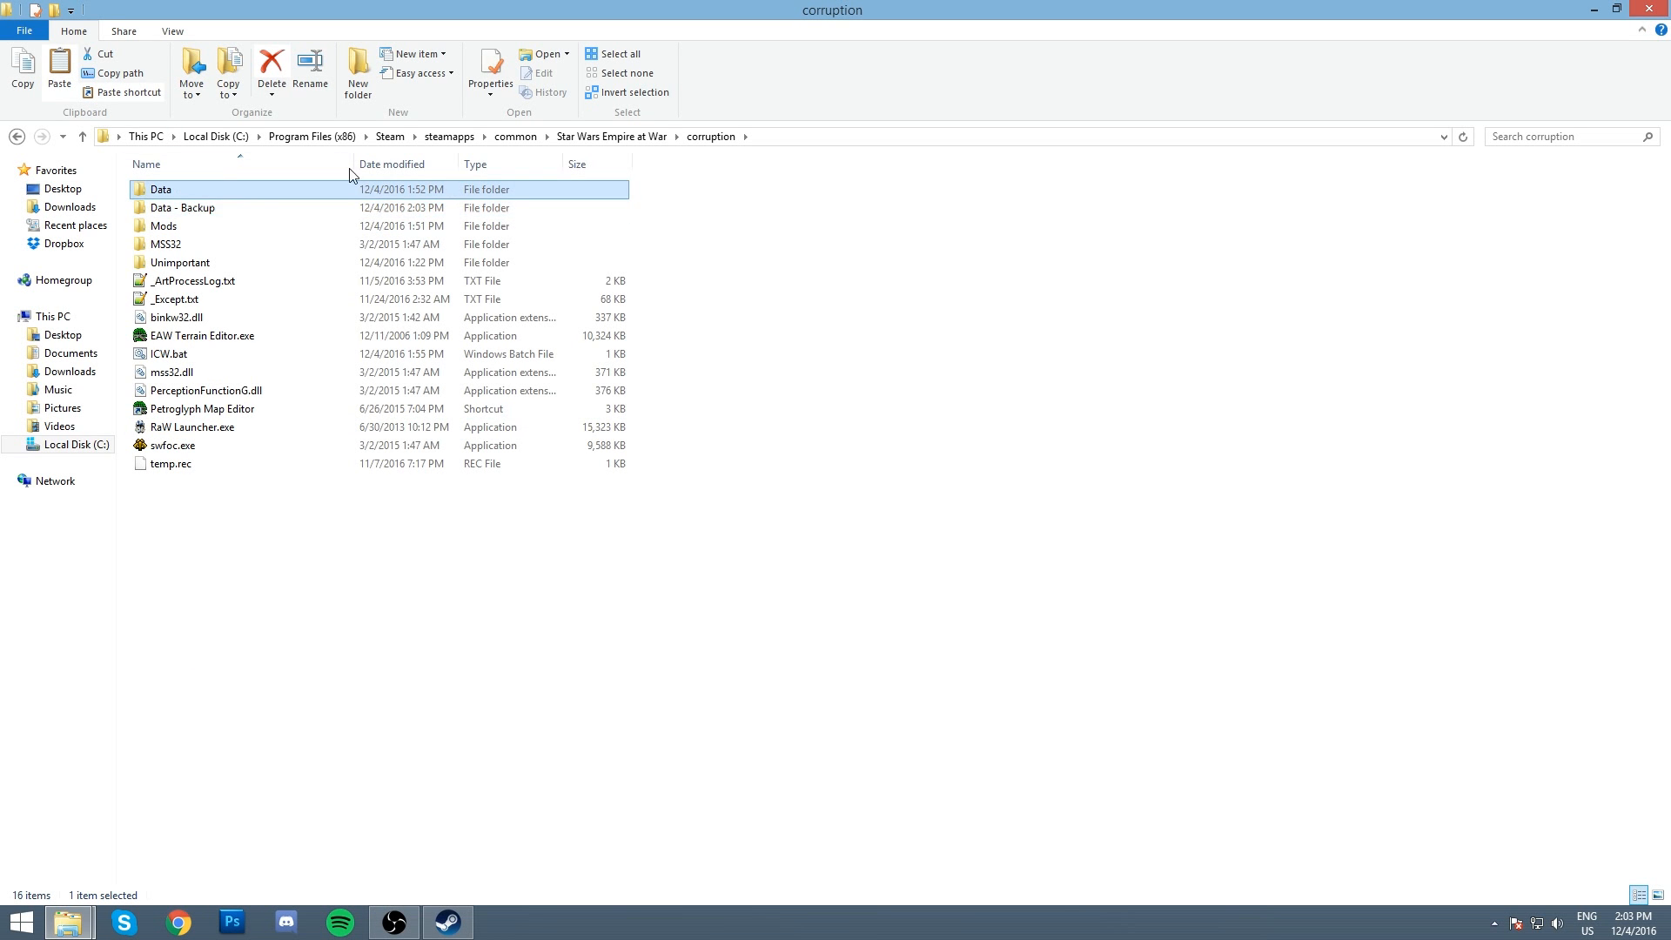
click(181, 208)
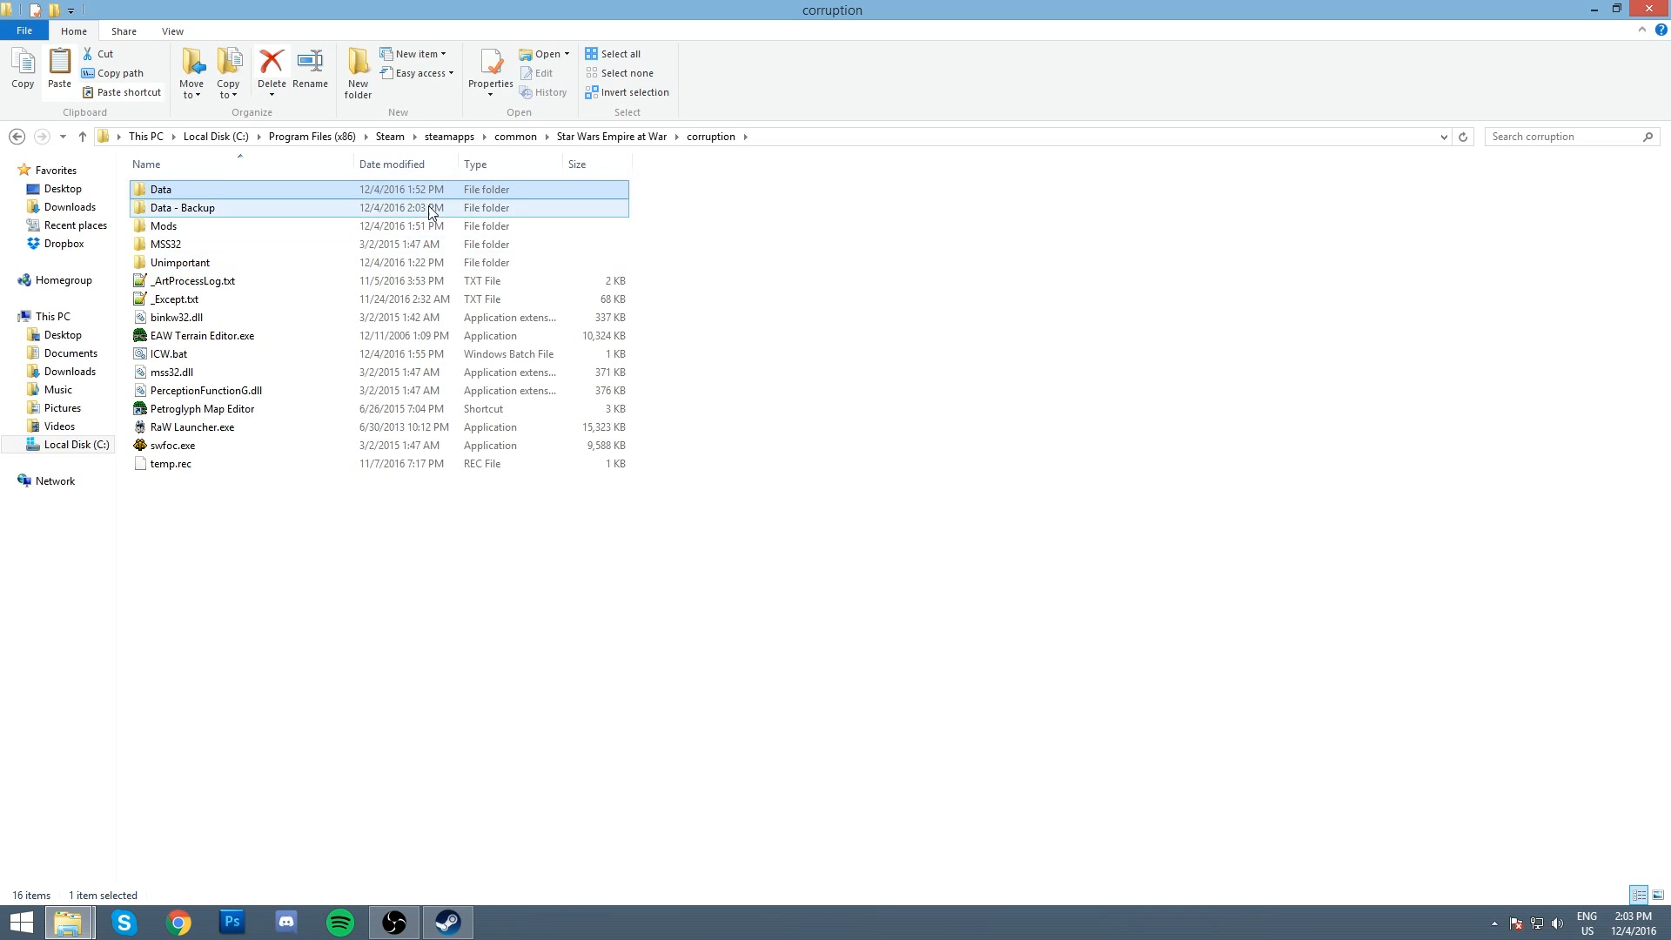
double_click(165, 225)
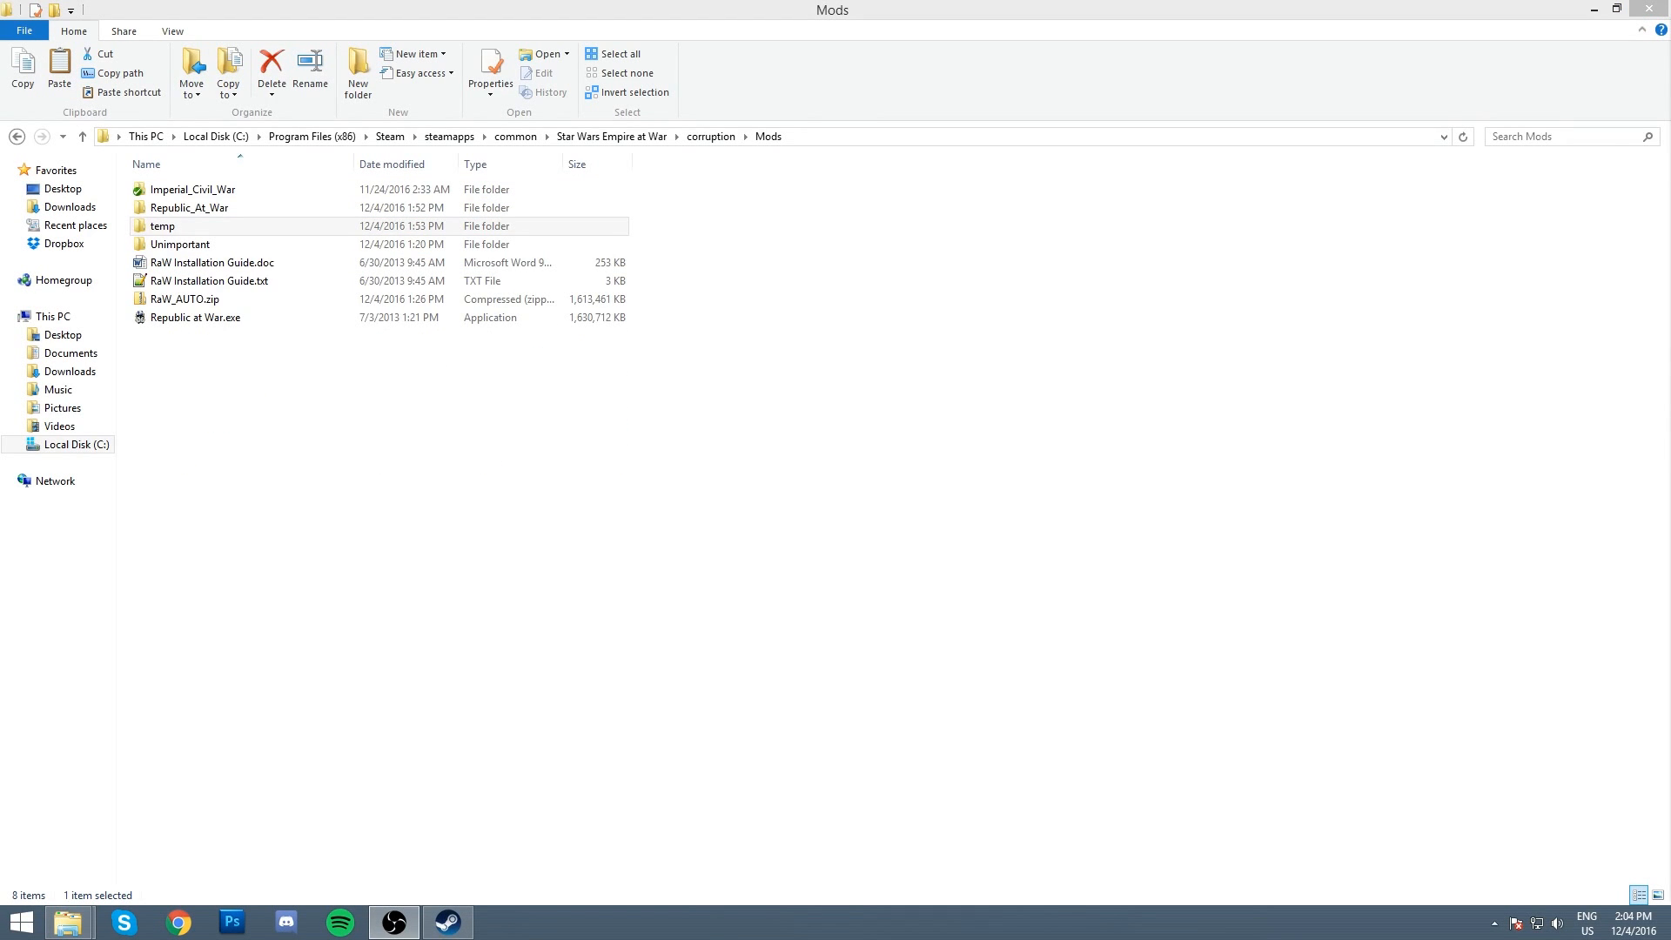